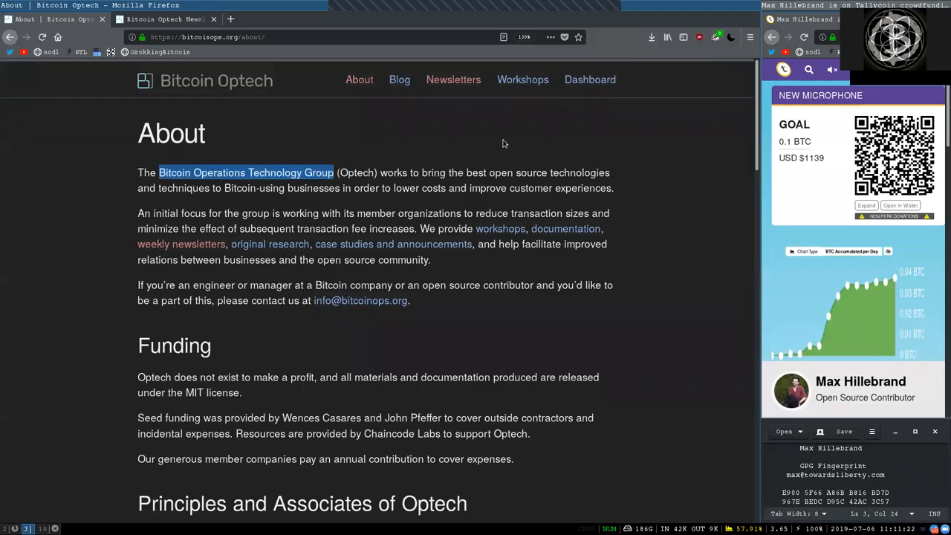
{"action": "mouse_move", "coordinate": [493, 142]}
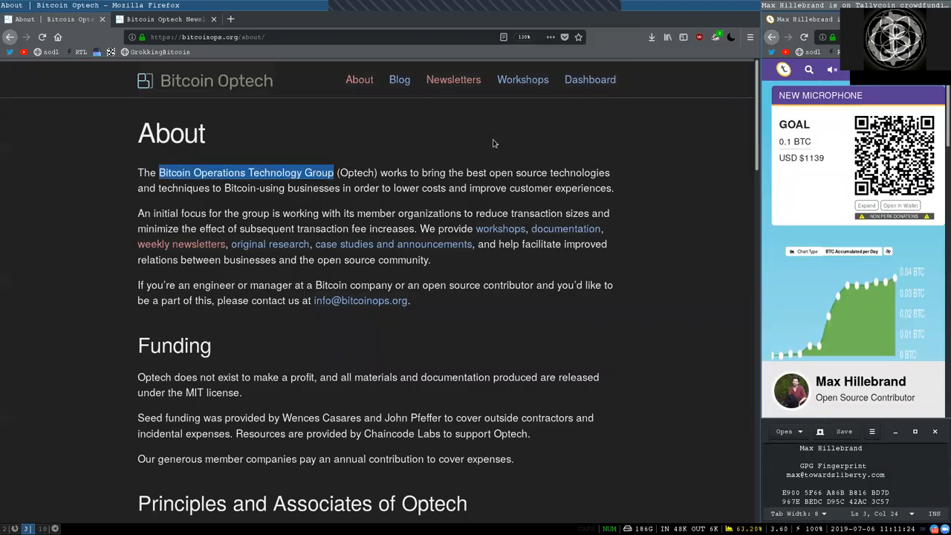
{"action": "mouse_move", "coordinate": [676, 226]}
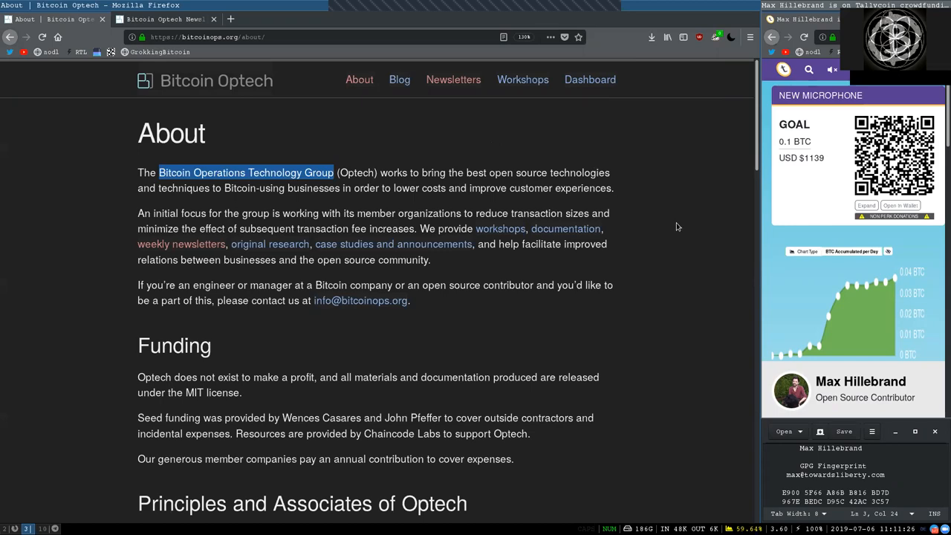
Scroll the Optech About page down to the team and associates section.
{"action": "scroll", "scroll_direction": "down", "scroll_amount": 3}
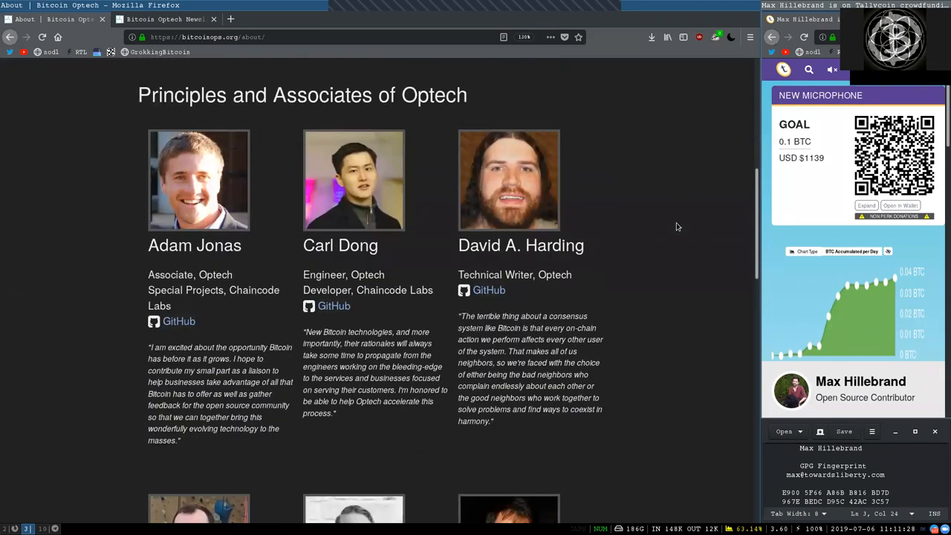
{"action": "scroll", "scroll_direction": "down", "scroll_amount": 3}
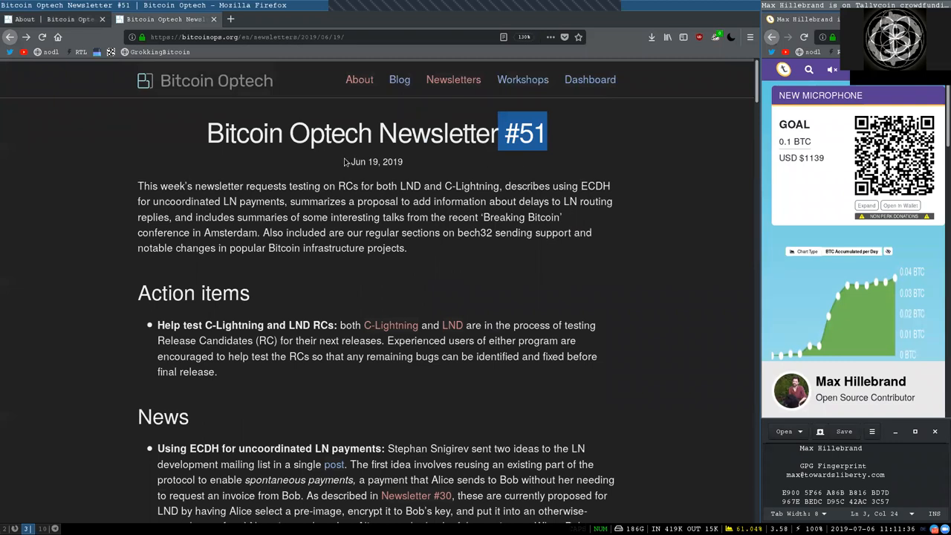
Highlight successive words of Newsletter #51's introductory summary as it is read, up to Action items.
{"action": "double_click", "coordinate": [378, 161]}
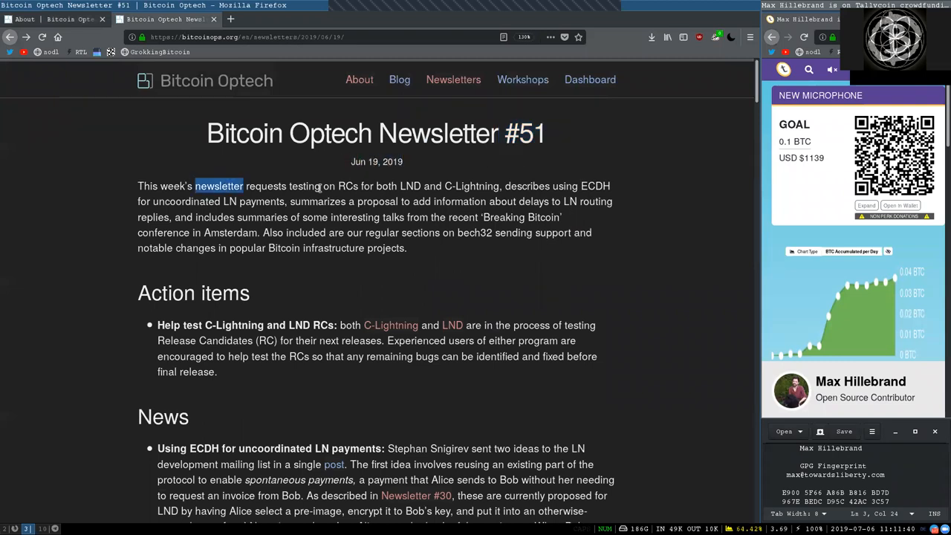
{"action": "double_click", "coordinate": [348, 186]}
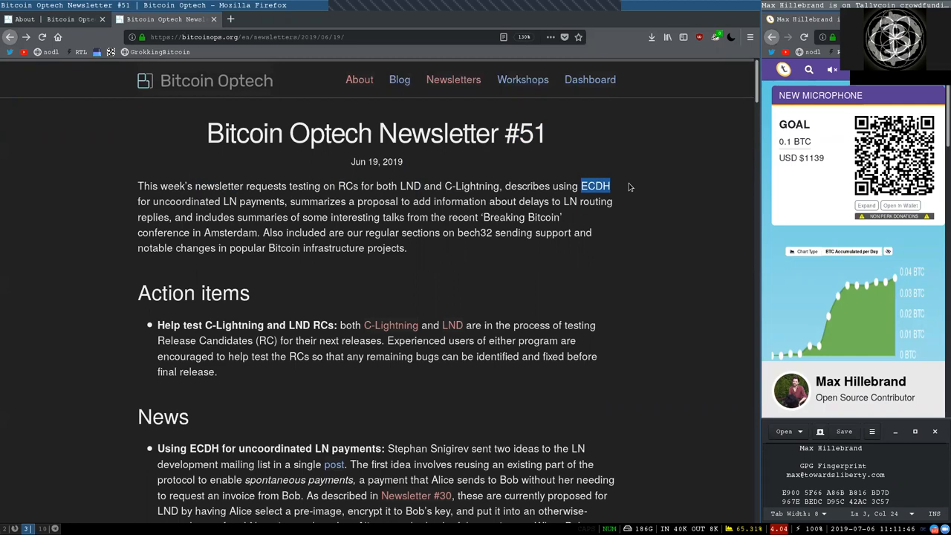
{"action": "double_click", "coordinate": [185, 202]}
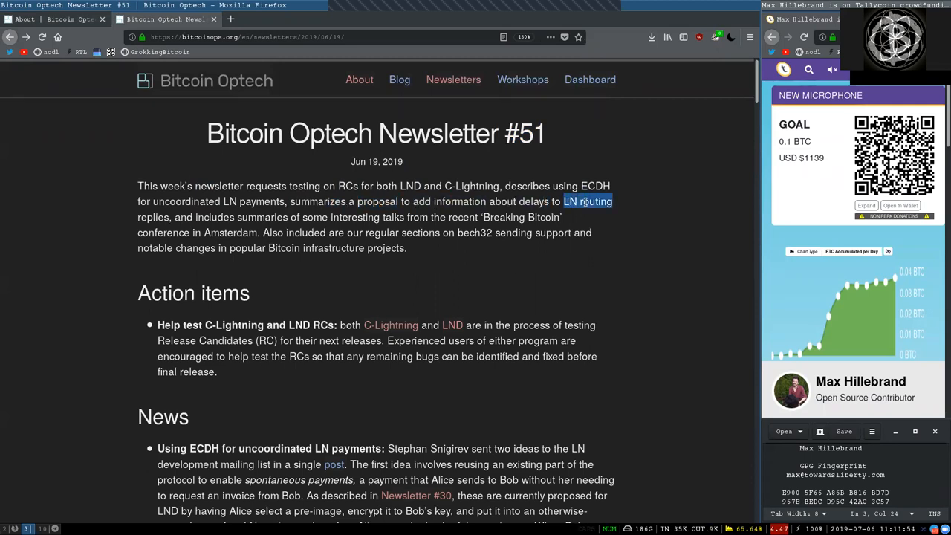
{"action": "double_click", "coordinate": [214, 217]}
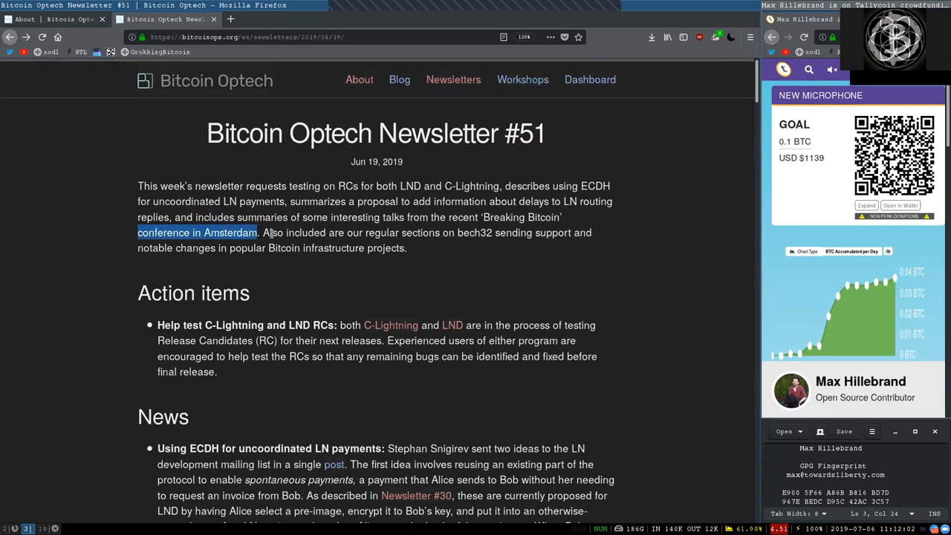
{"action": "double_click", "coordinate": [384, 232]}
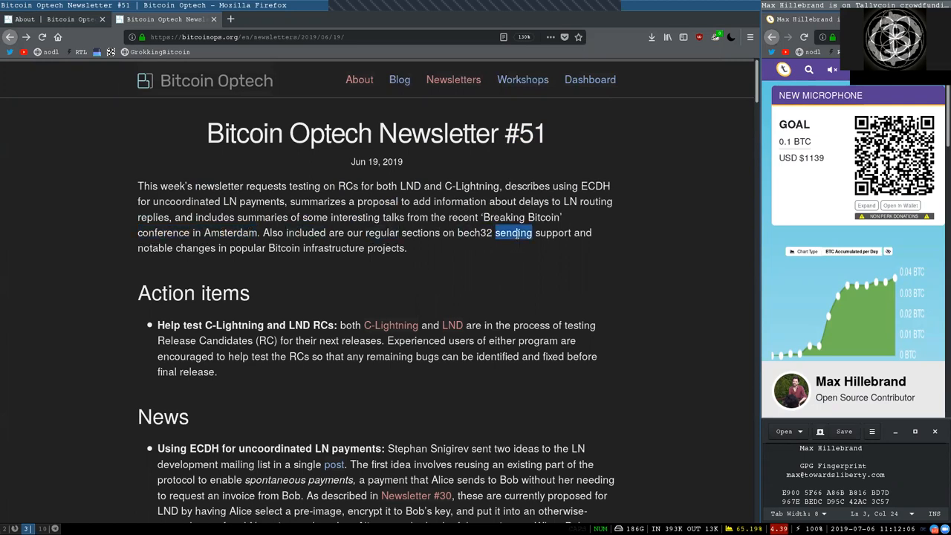
{"action": "double_click", "coordinate": [157, 248]}
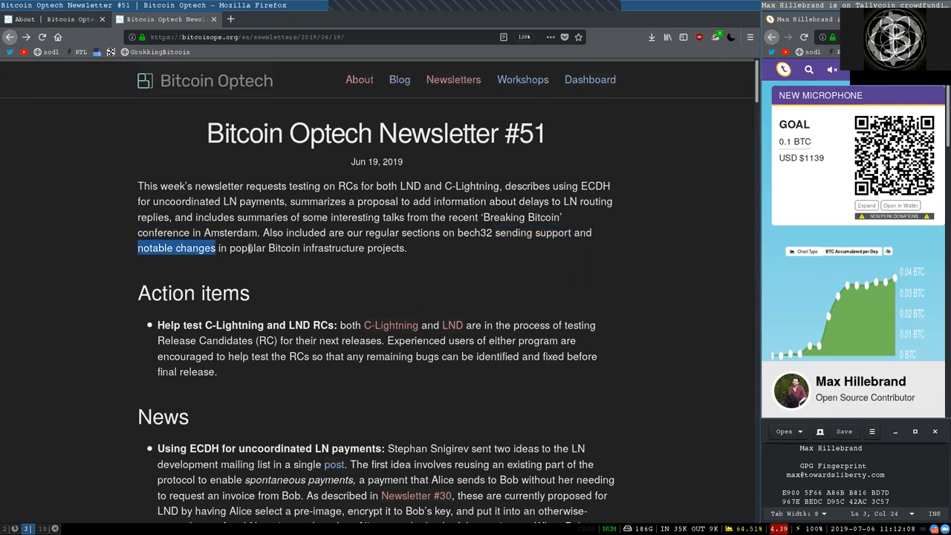
{"action": "double_click", "coordinate": [315, 246]}
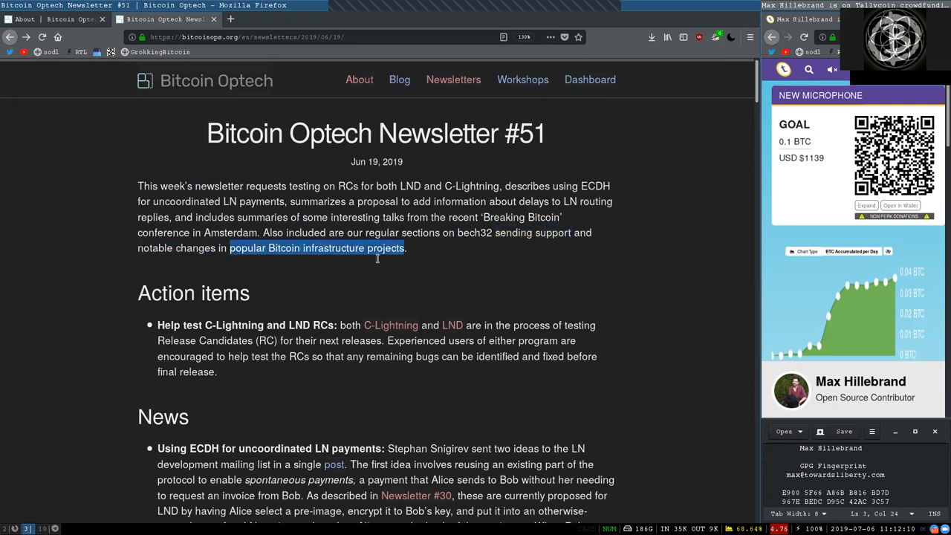
{"action": "double_click", "coordinate": [193, 293]}
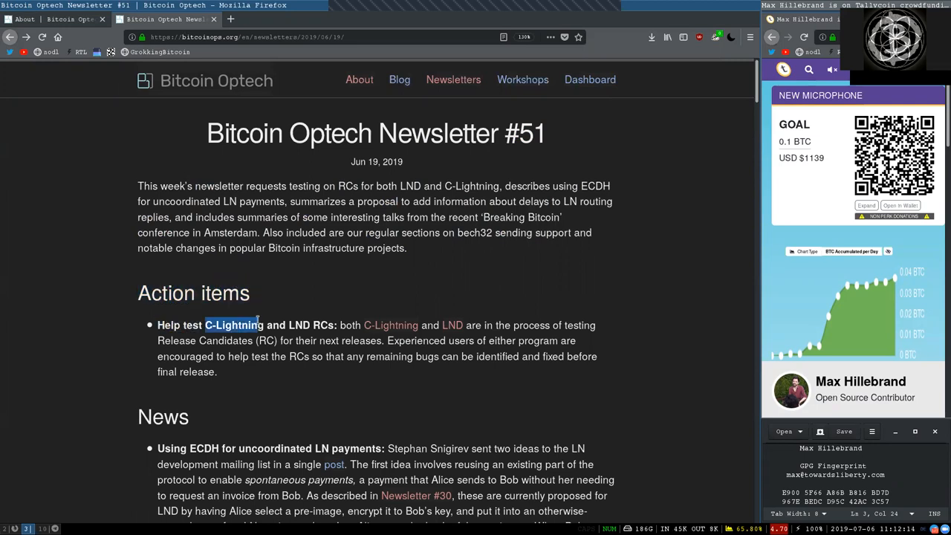
Highlight words through the C-Lightning and LND release candidates bullet, then bring the News heading into view.
{"action": "double_click", "coordinate": [320, 324]}
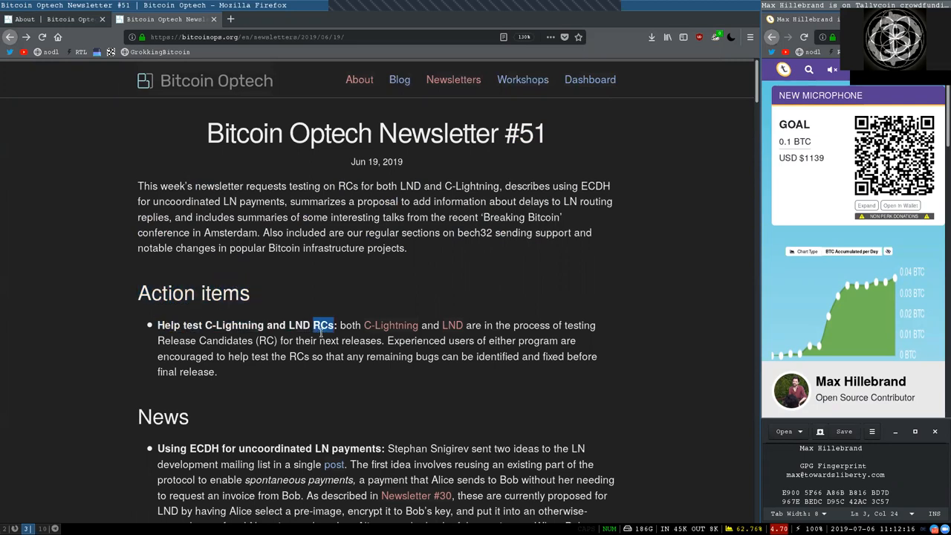
{"action": "double_click", "coordinate": [349, 323]}
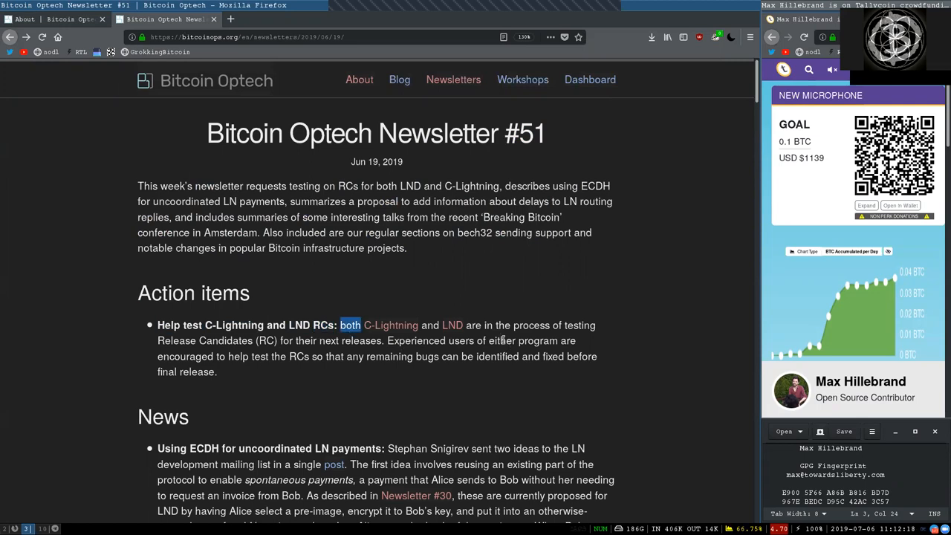
{"action": "double_click", "coordinate": [531, 324]}
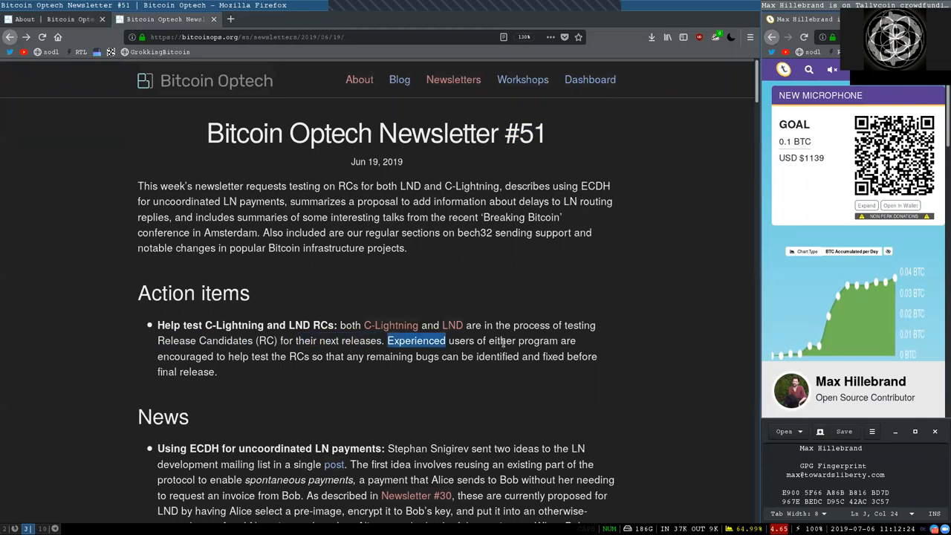
{"action": "double_click", "coordinate": [184, 357]}
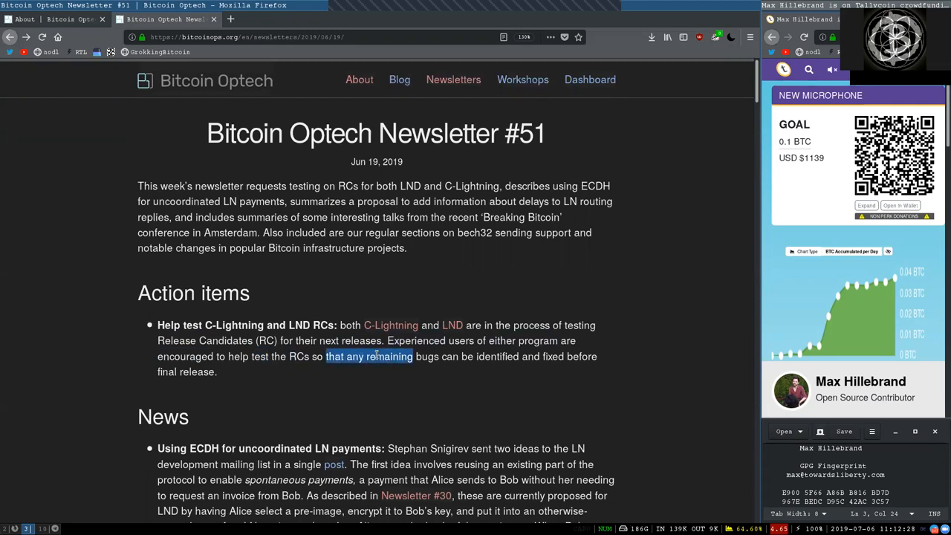
{"action": "double_click", "coordinate": [496, 357]}
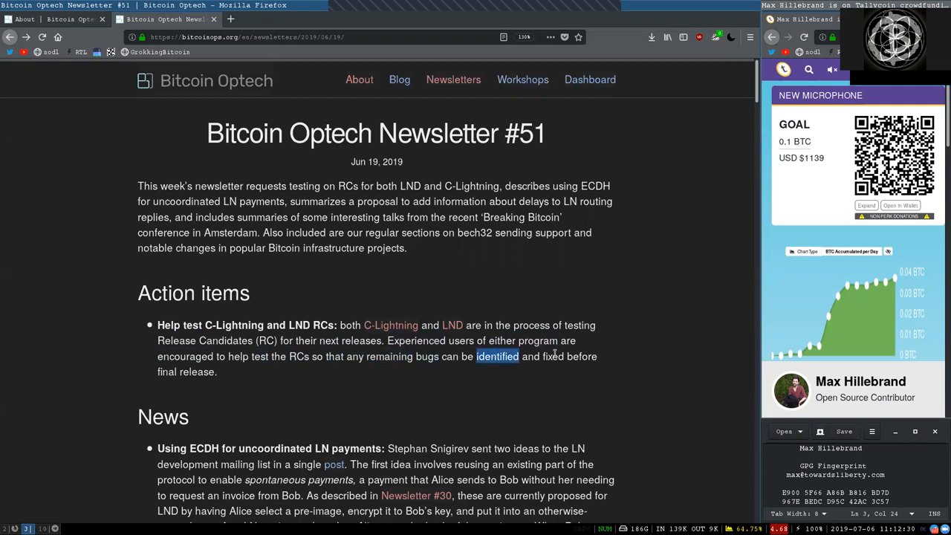
{"action": "double_click", "coordinate": [185, 372]}
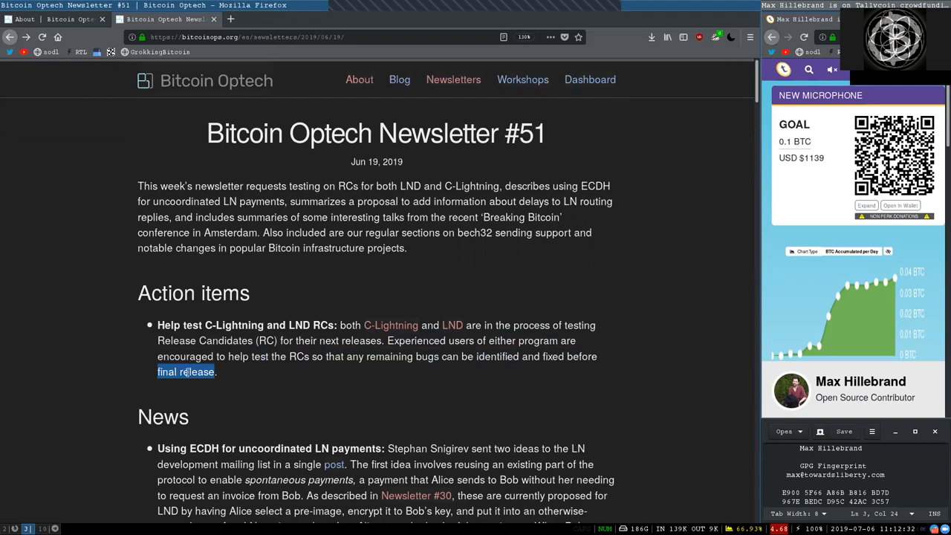
{"action": "scroll", "scroll_direction": "down", "scroll_amount": 3}
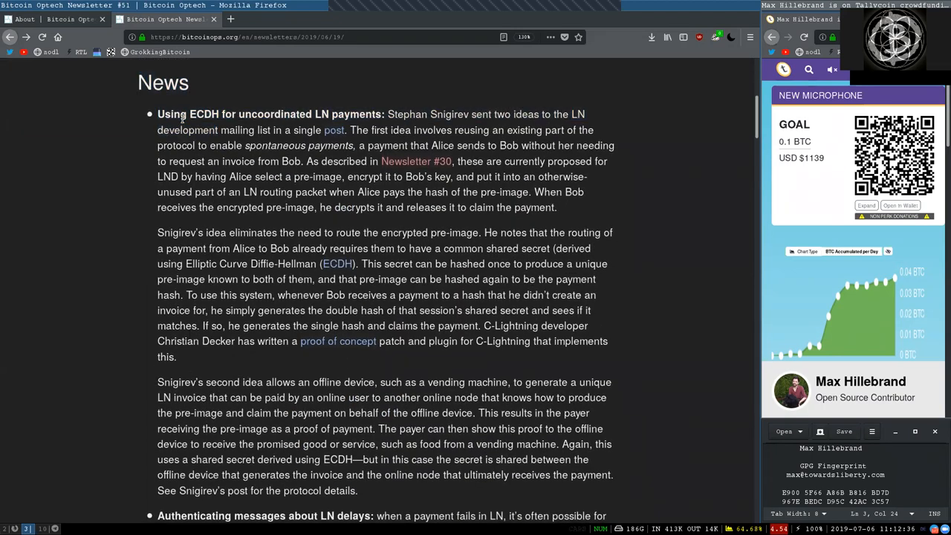
Highlight words through the ECDH for uncoordinated LN payments paragraph to 'claim the payment', reaching Snigirev's idea.
{"action": "double_click", "coordinate": [273, 113]}
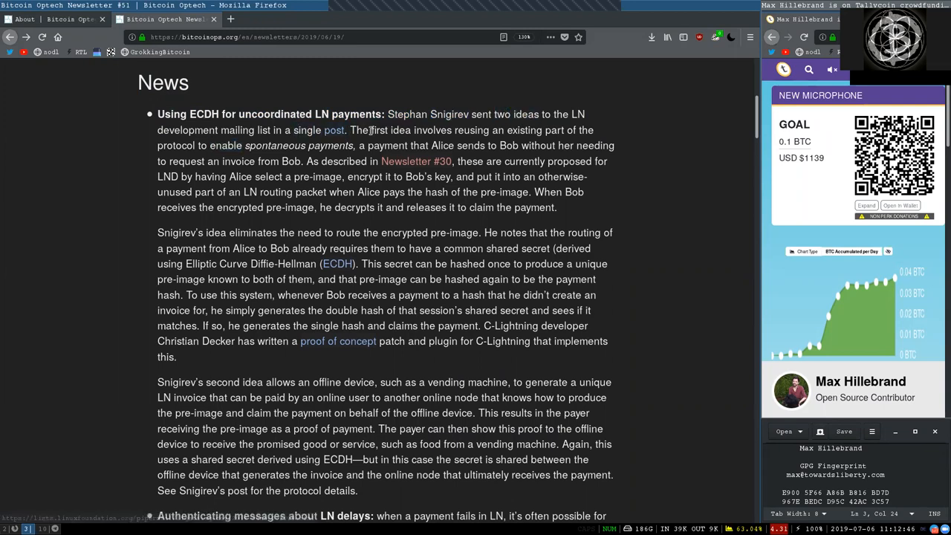
{"action": "double_click", "coordinate": [471, 131]}
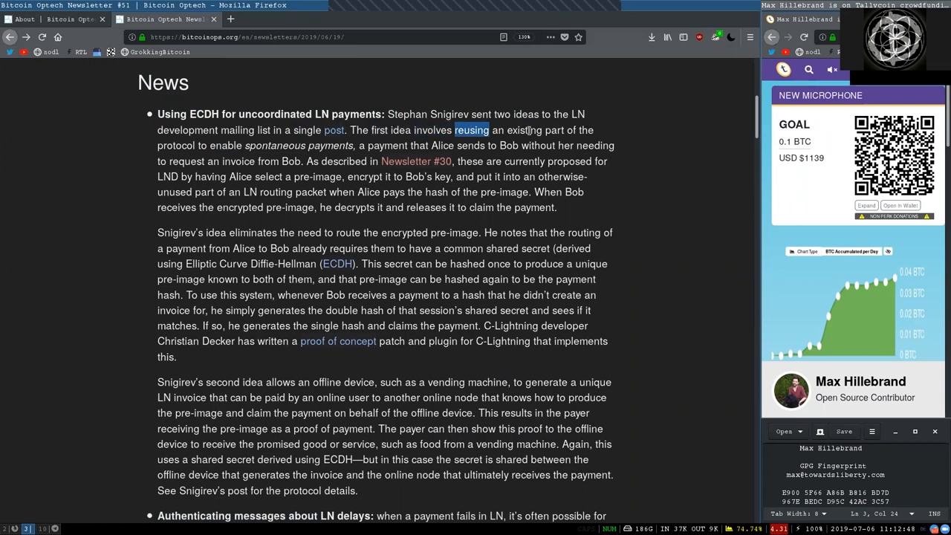
{"action": "double_click", "coordinate": [176, 146]}
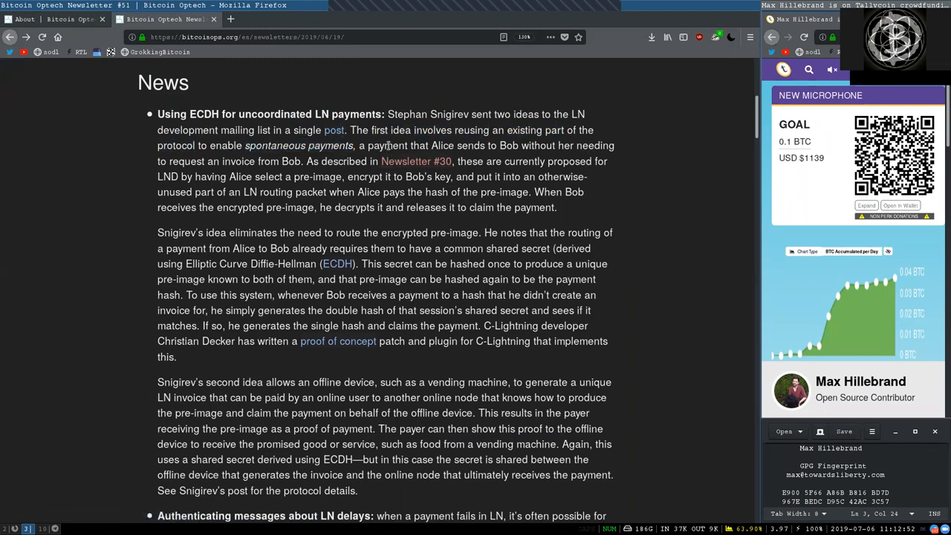
{"action": "double_click", "coordinate": [503, 145]}
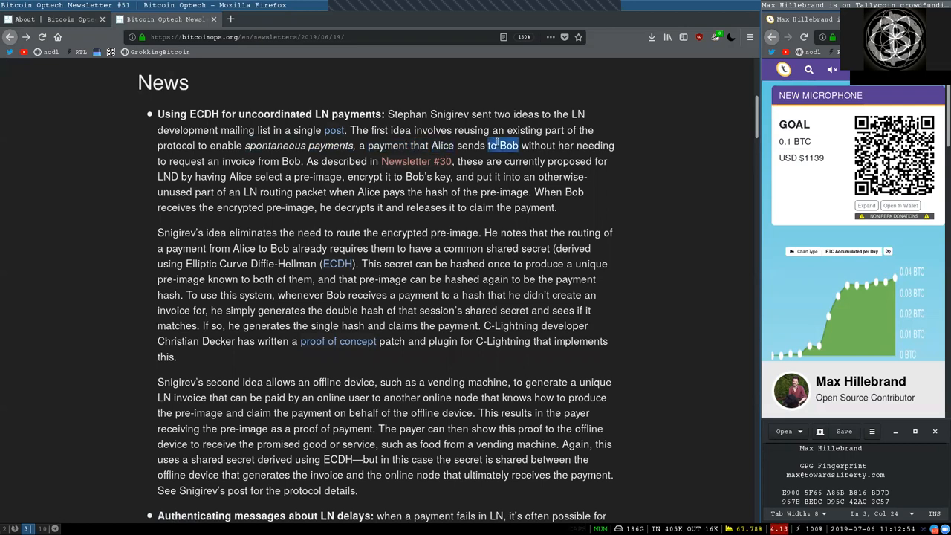
{"action": "double_click", "coordinate": [238, 160]}
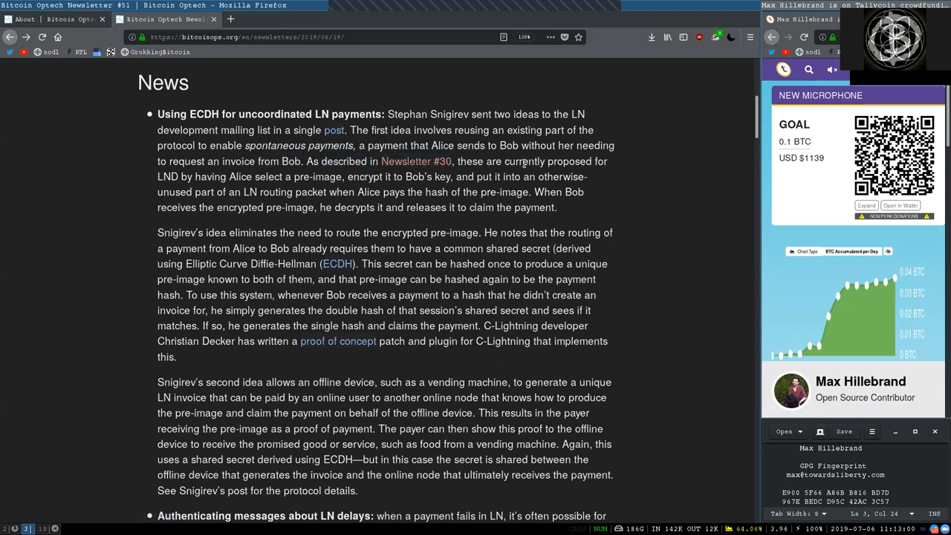
{"action": "double_click", "coordinate": [210, 175]}
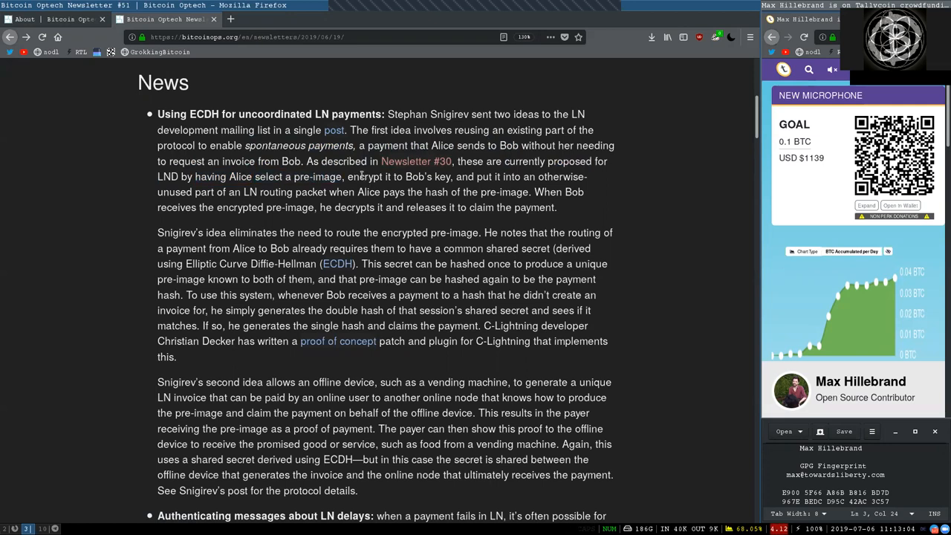
{"action": "mouse_move", "coordinate": [487, 175]}
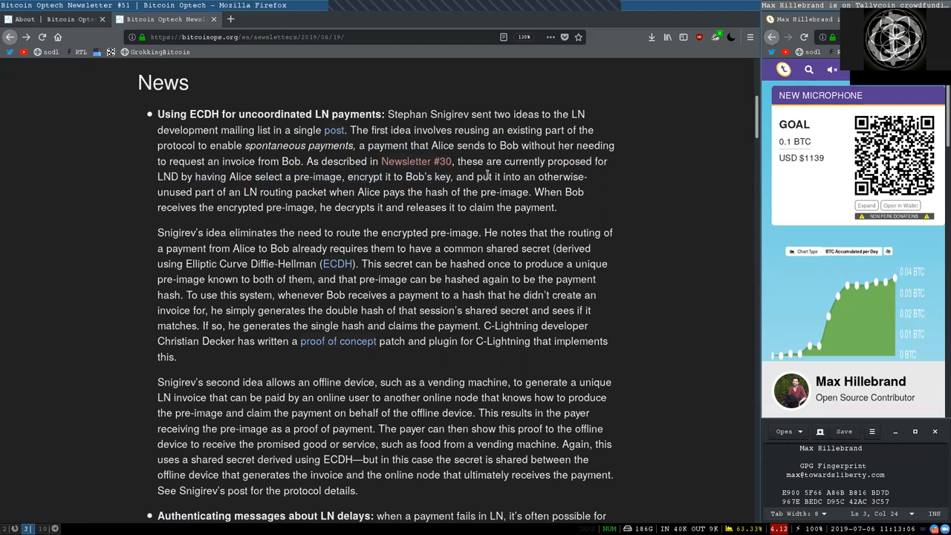
{"action": "double_click", "coordinate": [174, 191]}
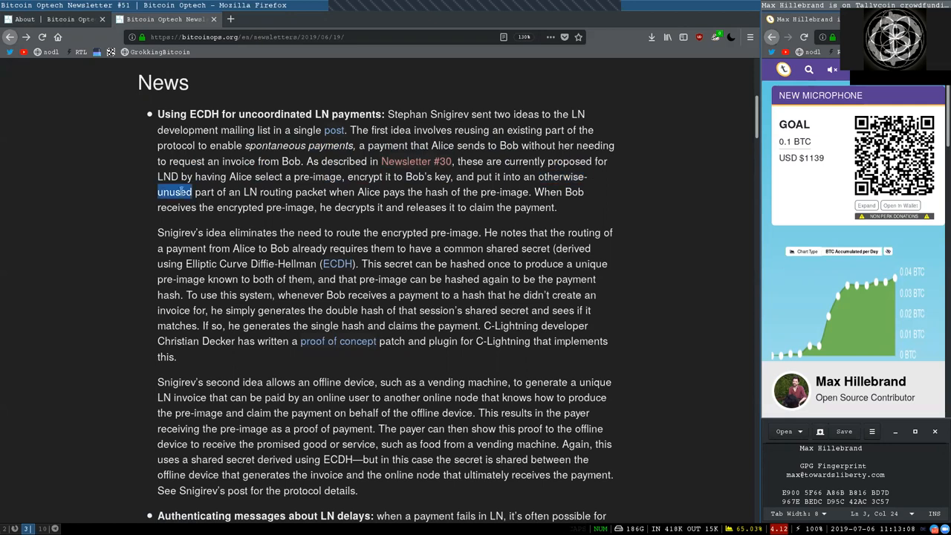
{"action": "double_click", "coordinate": [285, 192]}
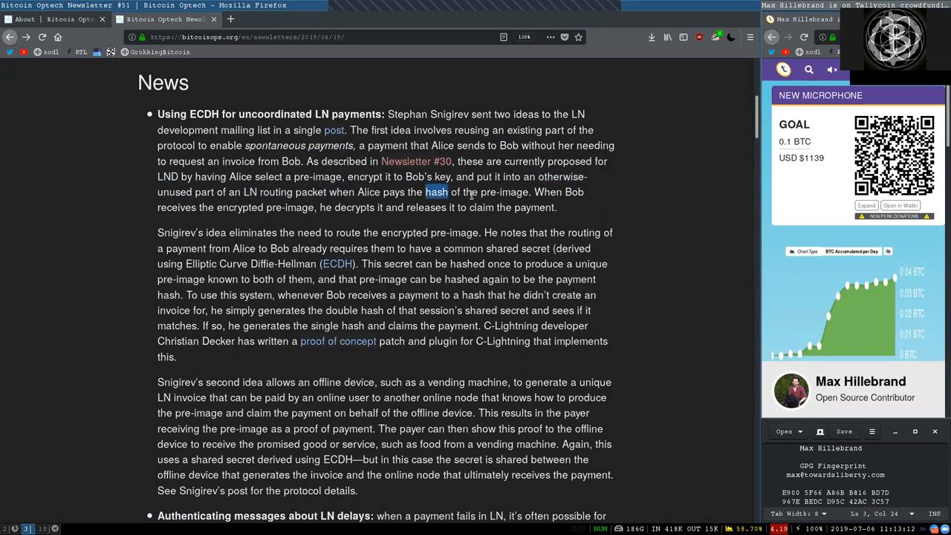
{"action": "double_click", "coordinate": [503, 192]}
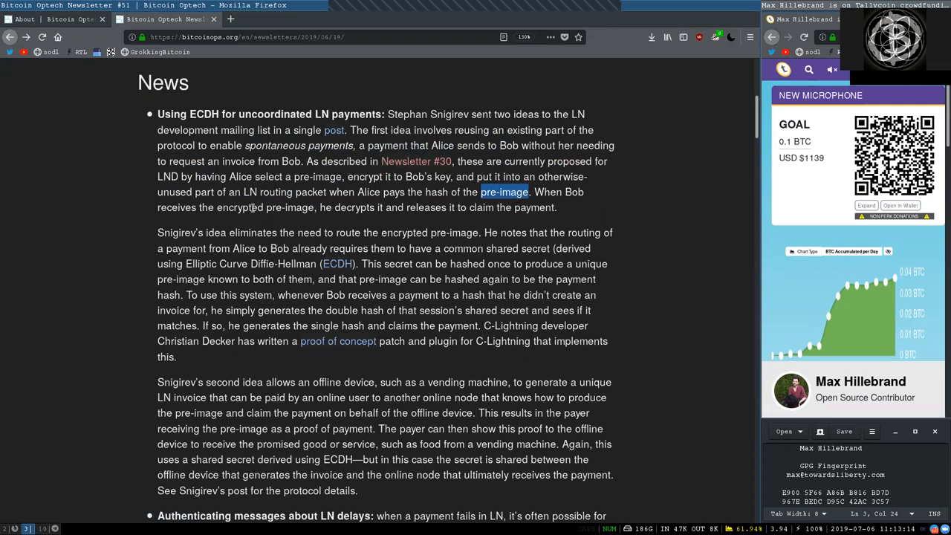
{"action": "double_click", "coordinate": [241, 208]}
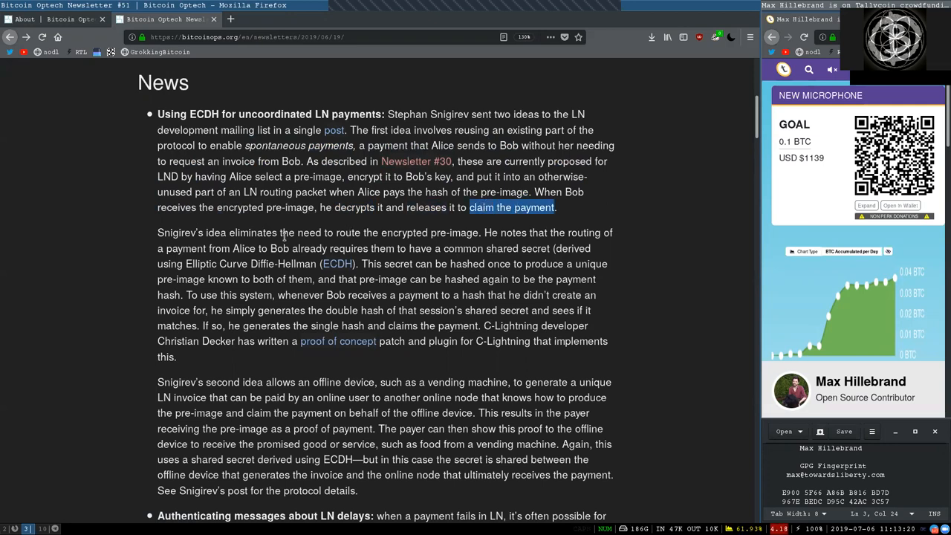
{"action": "double_click", "coordinate": [192, 232]}
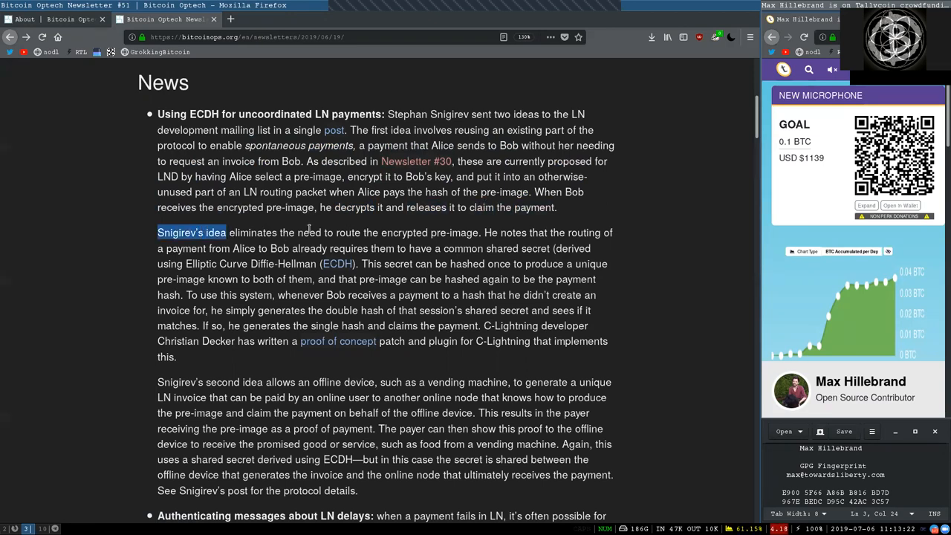
{"action": "double_click", "coordinate": [404, 232]}
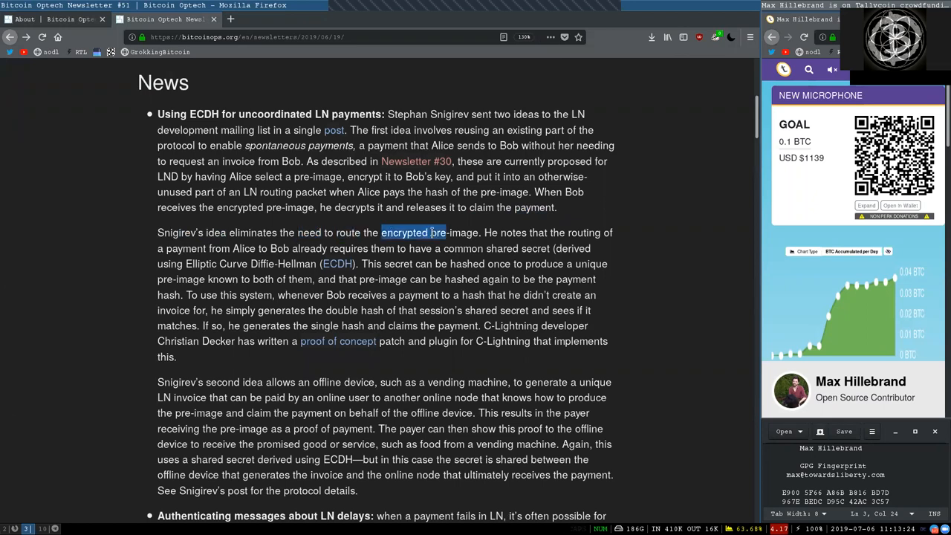
{"action": "double_click", "coordinate": [523, 232]}
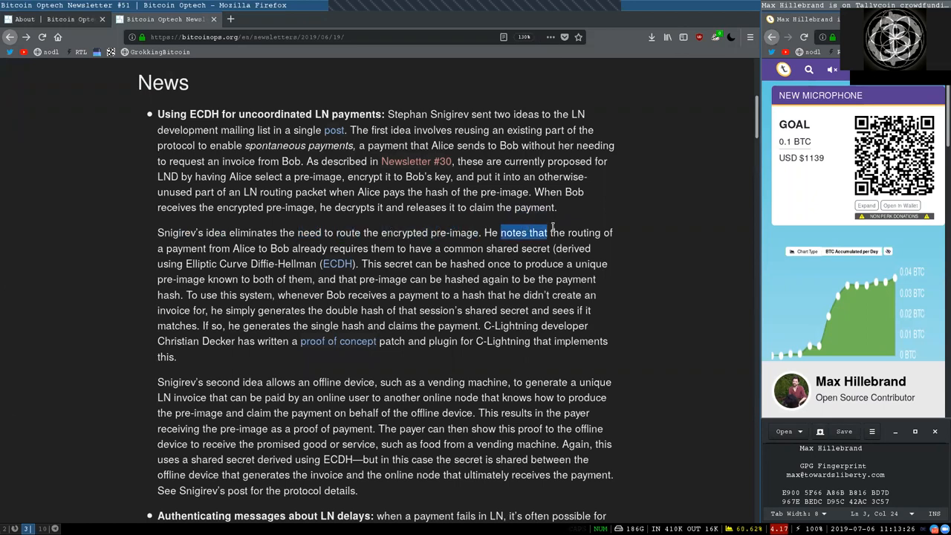
{"action": "double_click", "coordinate": [244, 248]}
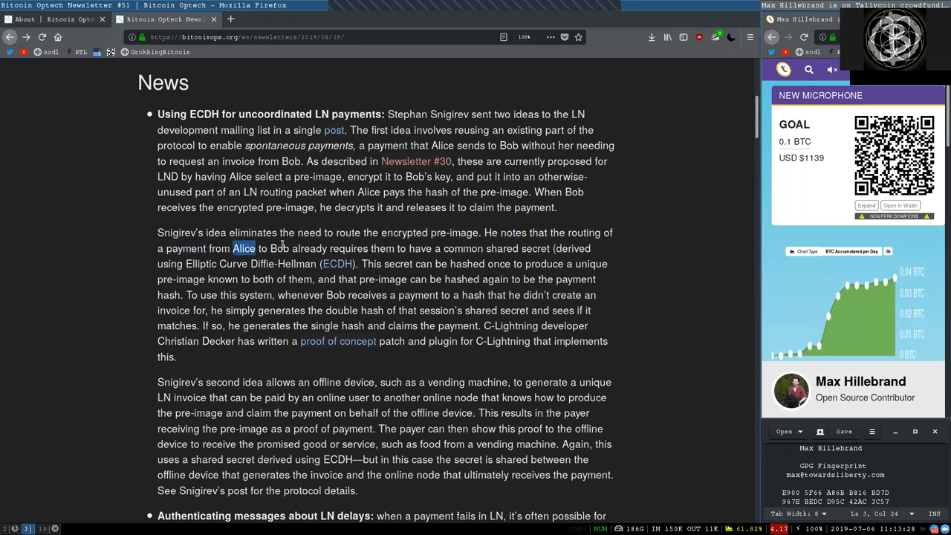
{"action": "double_click", "coordinate": [348, 249]}
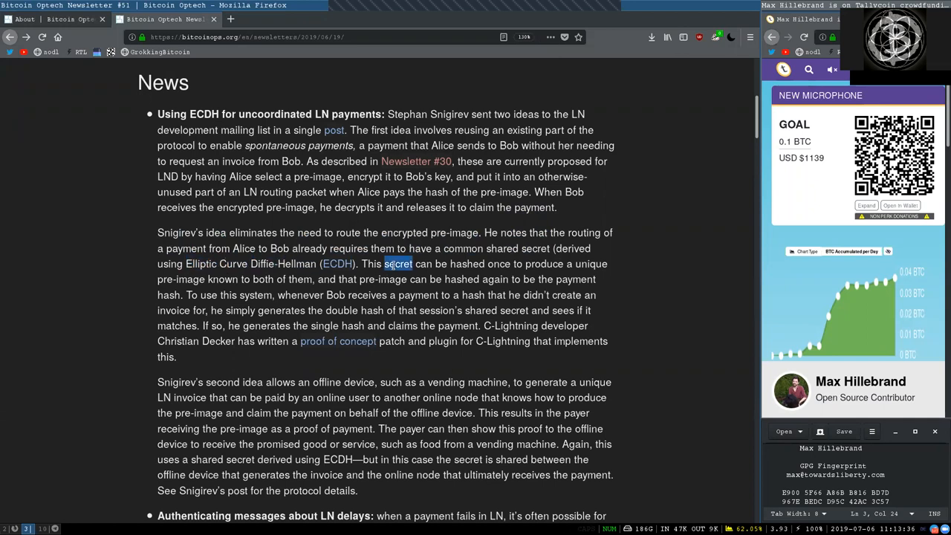
{"action": "double_click", "coordinate": [544, 262]}
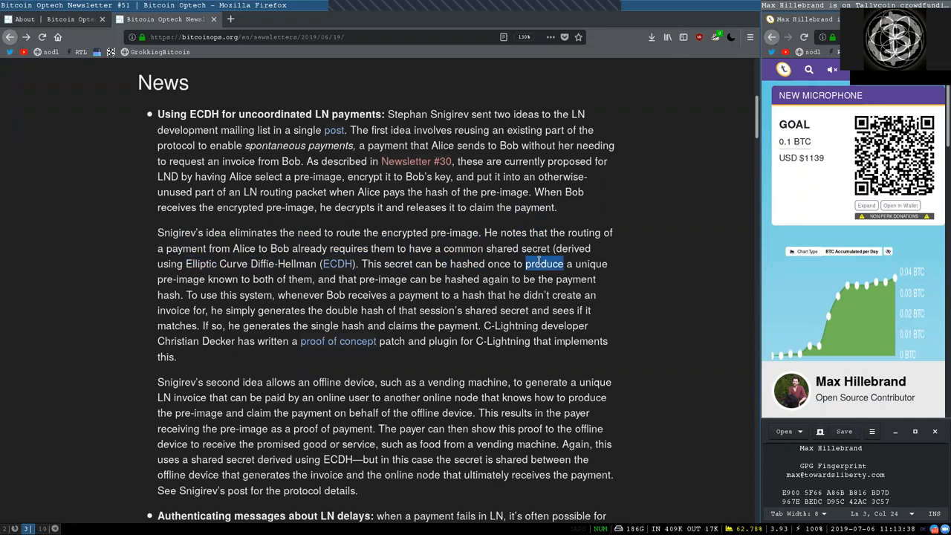
{"action": "double_click", "coordinate": [179, 279]}
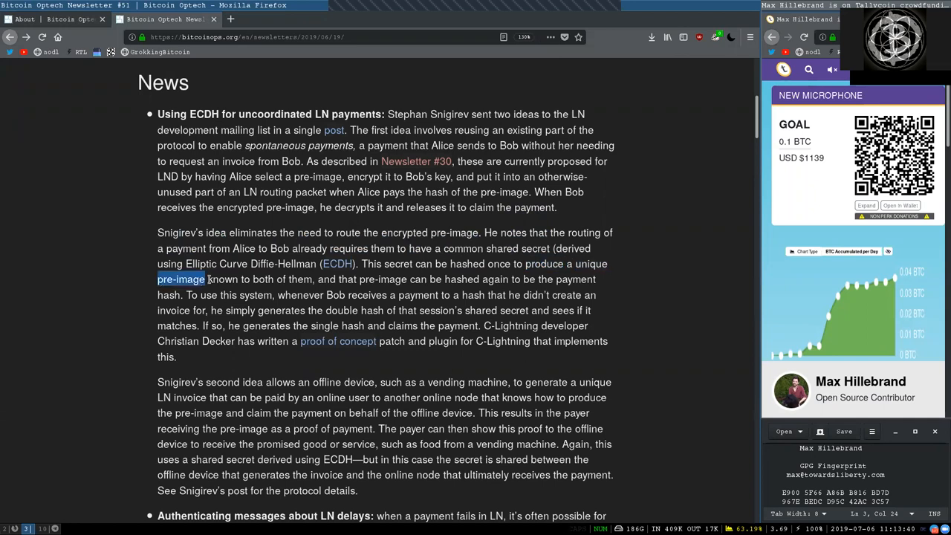
{"action": "double_click", "coordinate": [301, 279]}
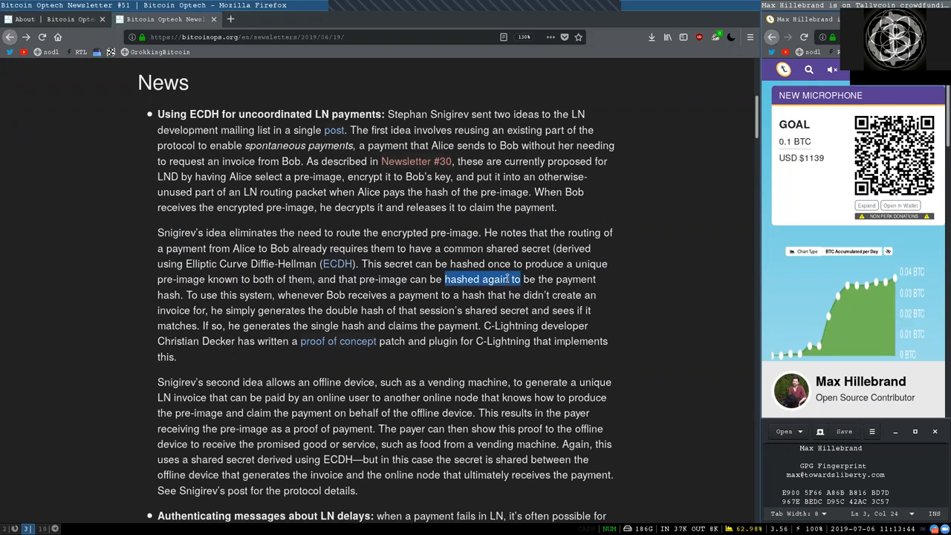
{"action": "double_click", "coordinate": [575, 279]}
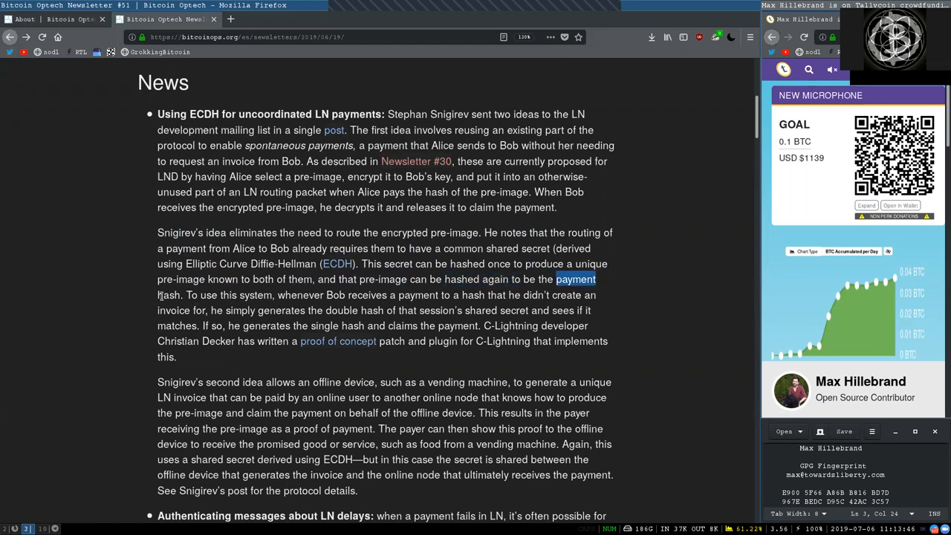
{"action": "left_click_drag", "start_coordinate": [577, 279], "coordinate": [220, 311]}
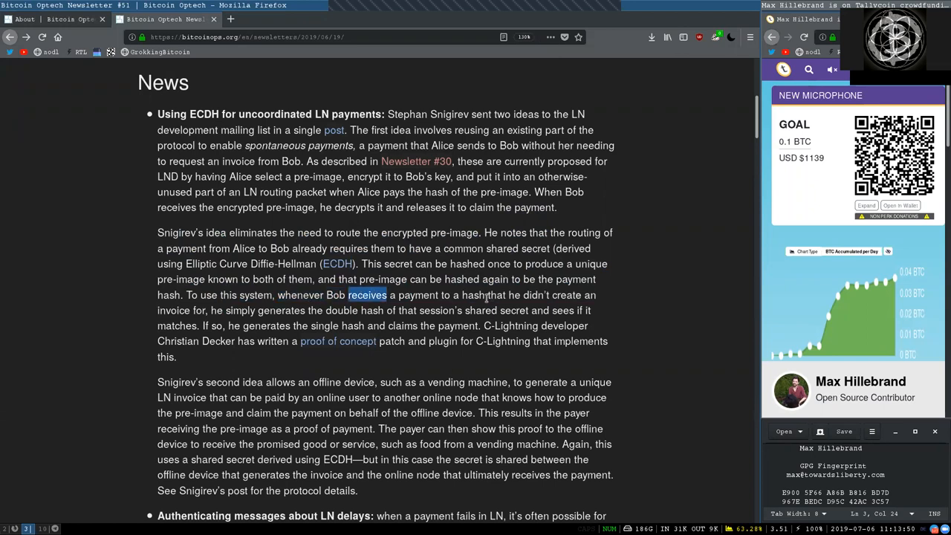
{"action": "double_click", "coordinate": [483, 294]}
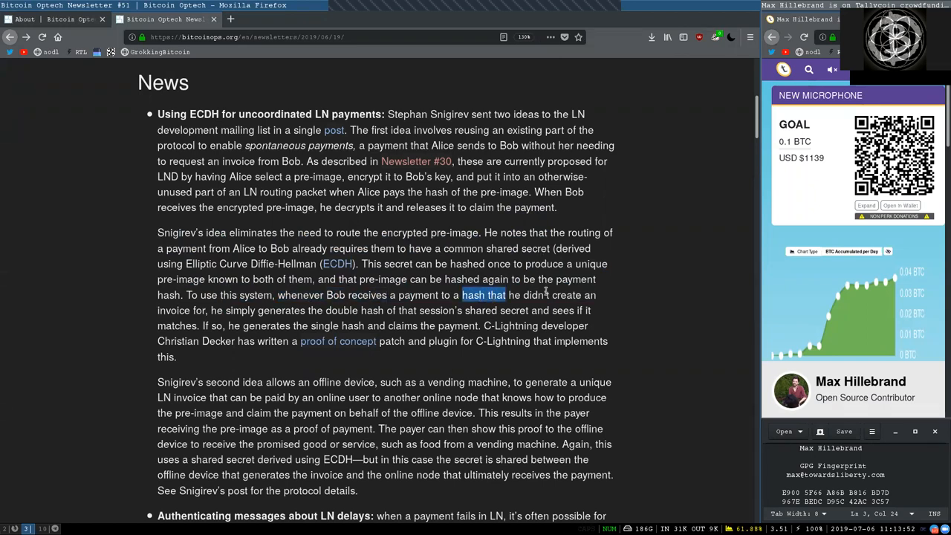
{"action": "double_click", "coordinate": [240, 311]}
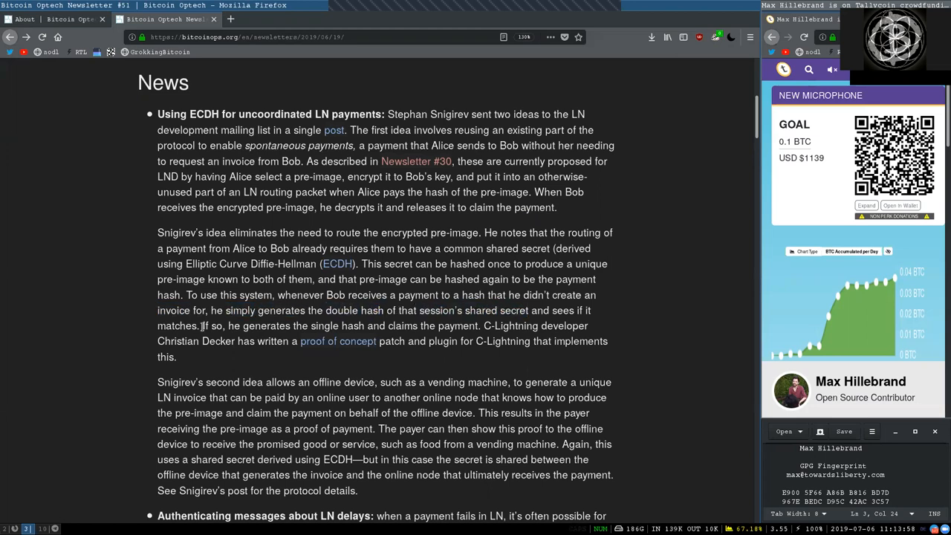
{"action": "double_click", "coordinate": [211, 326]}
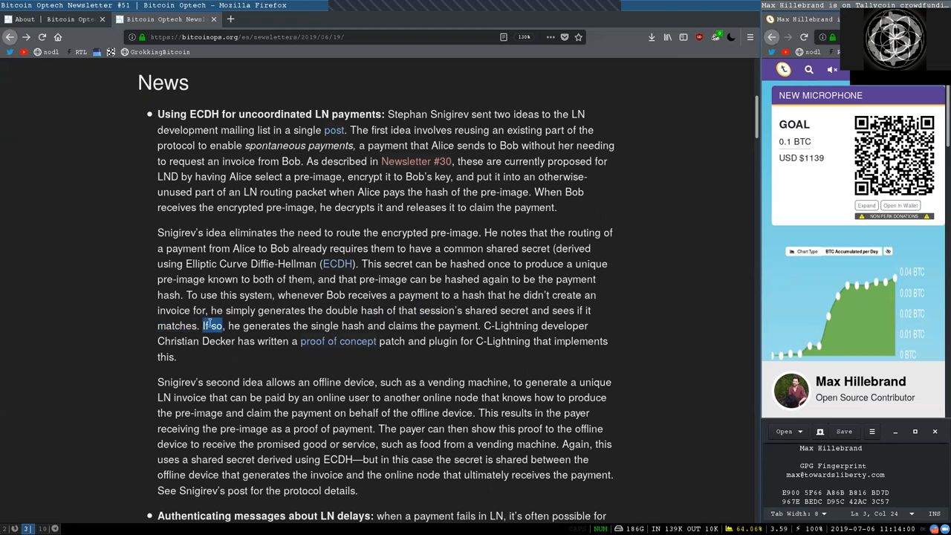
{"action": "double_click", "coordinate": [338, 326]}
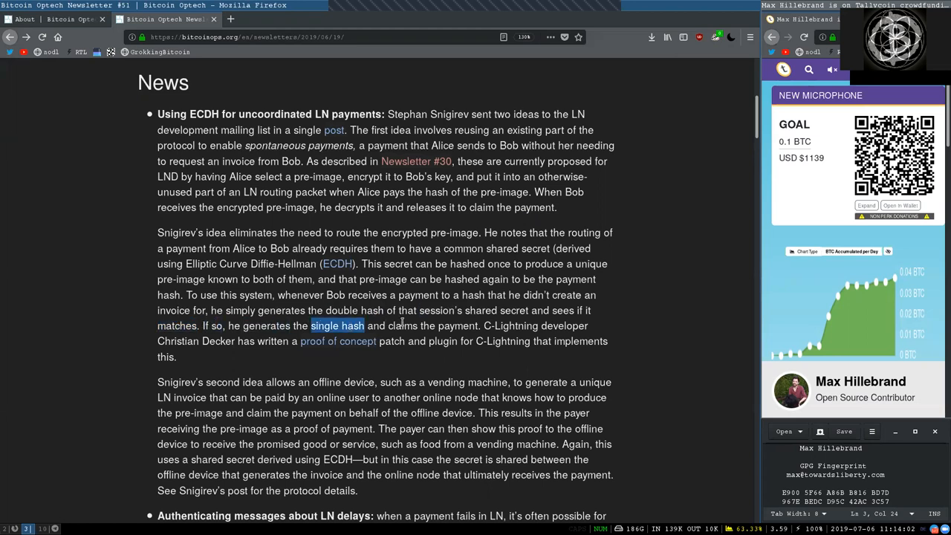
{"action": "double_click", "coordinate": [514, 326]}
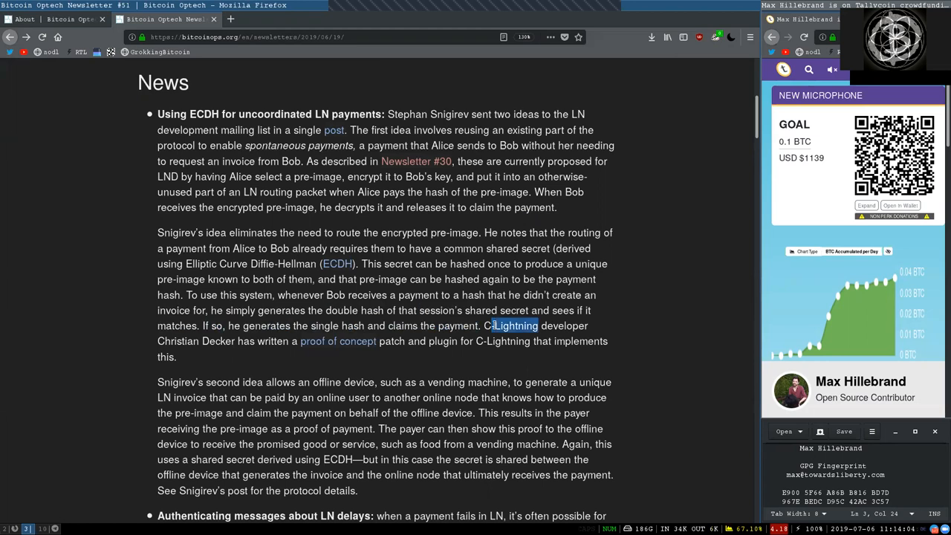
{"action": "double_click", "coordinate": [196, 340]}
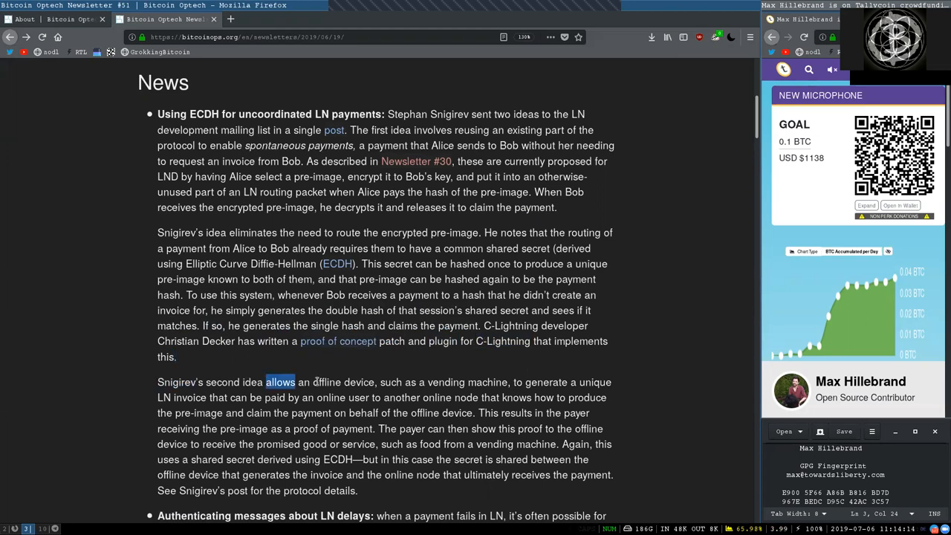
{"action": "double_click", "coordinate": [466, 382]}
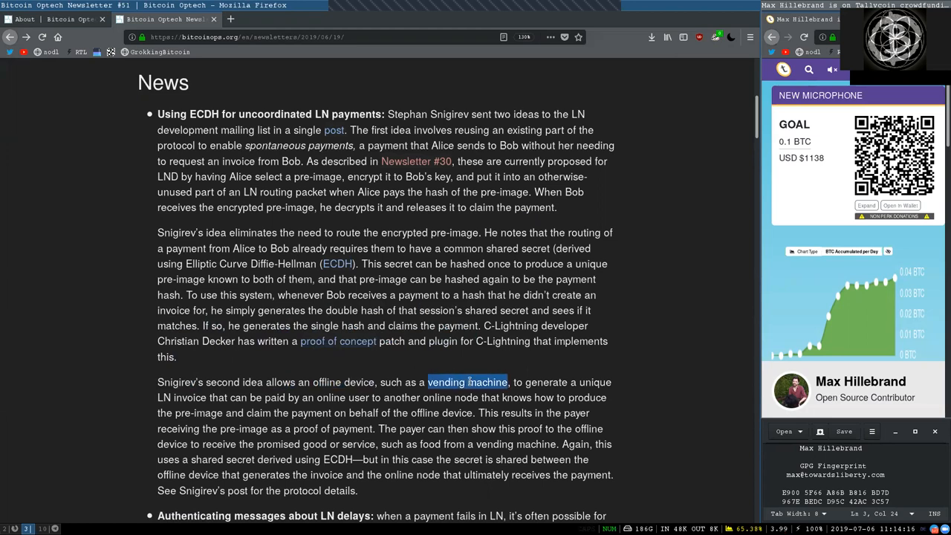
{"action": "double_click", "coordinate": [545, 382]}
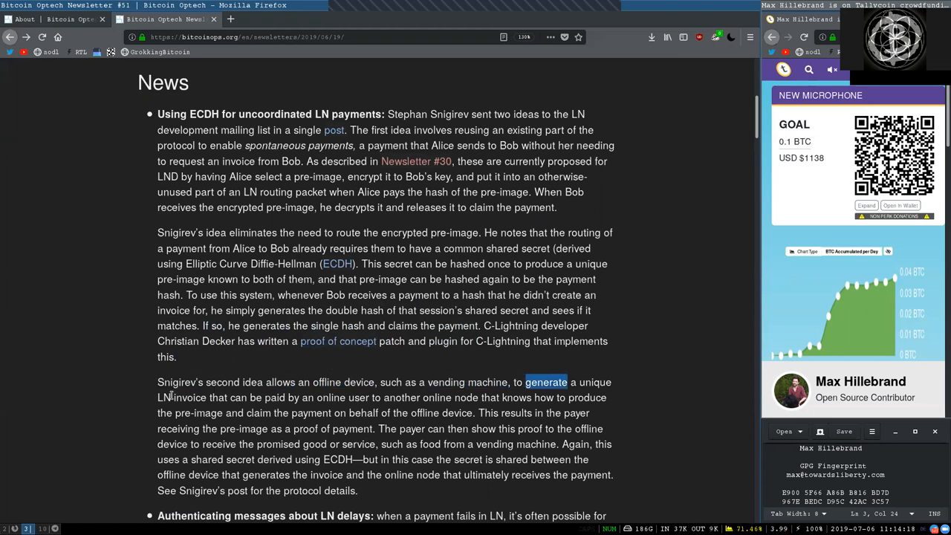
{"action": "double_click", "coordinate": [243, 398]}
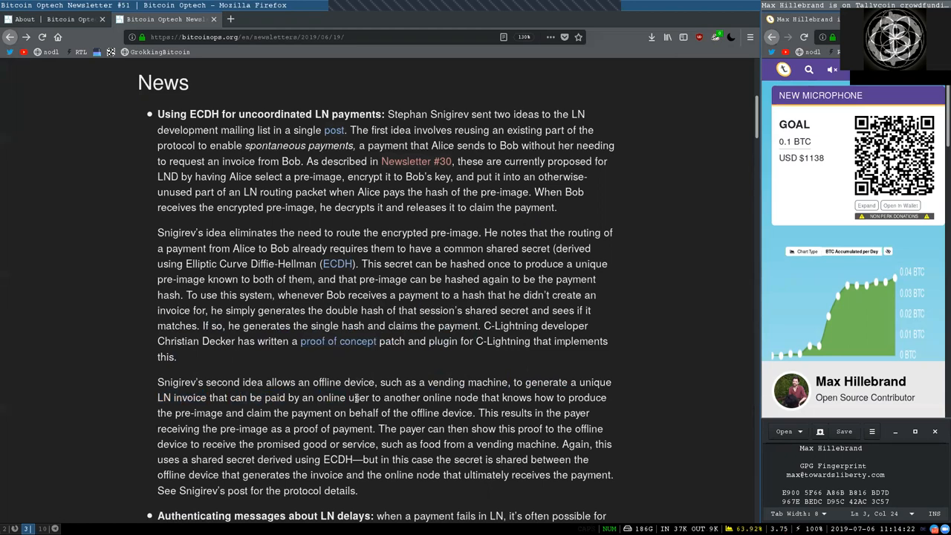
{"action": "double_click", "coordinate": [450, 398]}
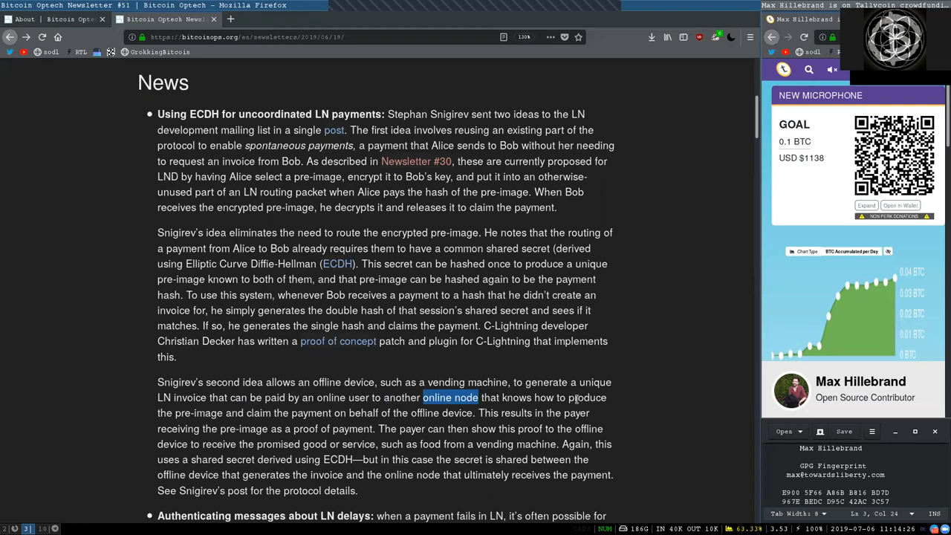
{"action": "double_click", "coordinate": [585, 398]}
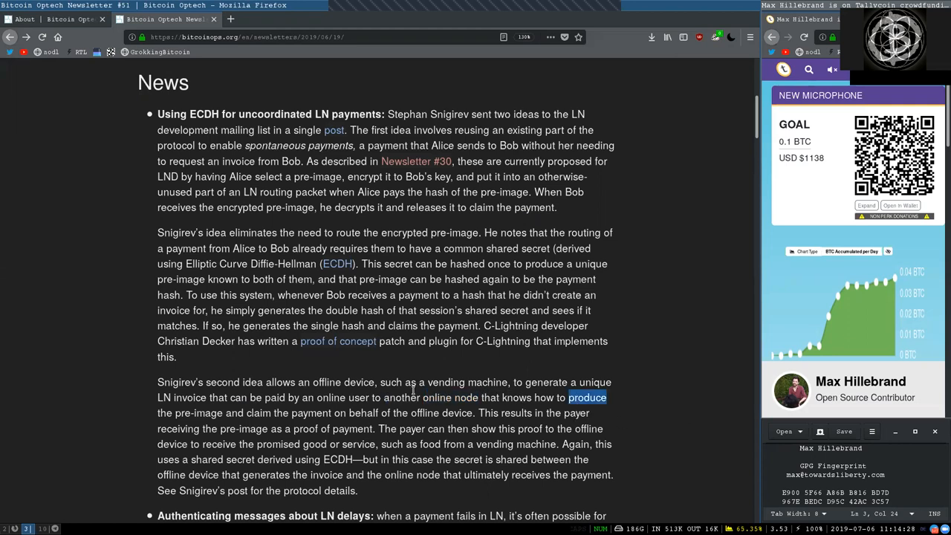
{"action": "left_click", "coordinate": [368, 404]}
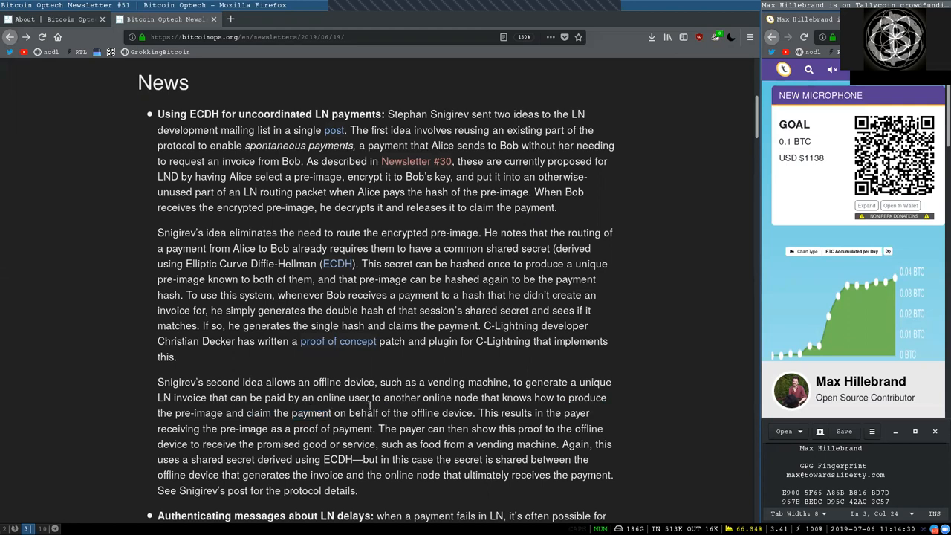
{"action": "double_click", "coordinate": [440, 413]}
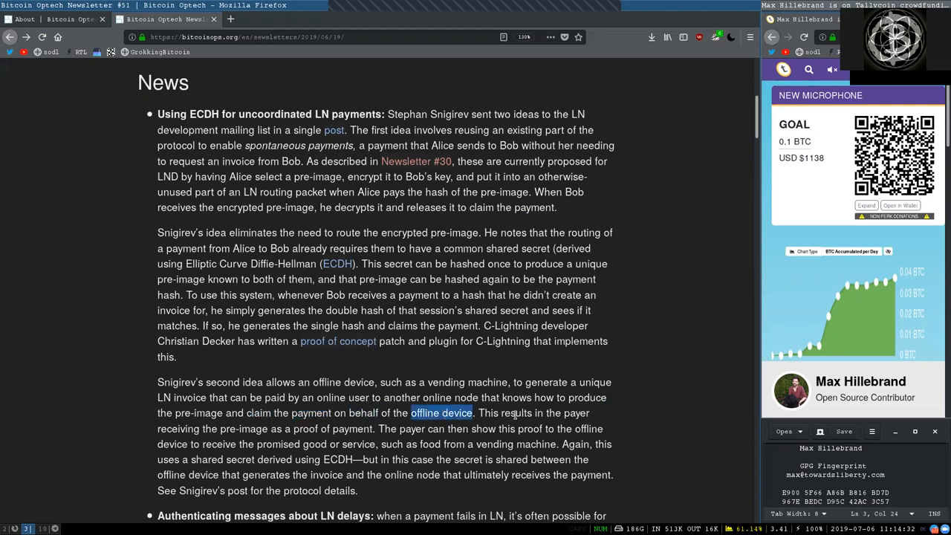
{"action": "double_click", "coordinate": [576, 413]}
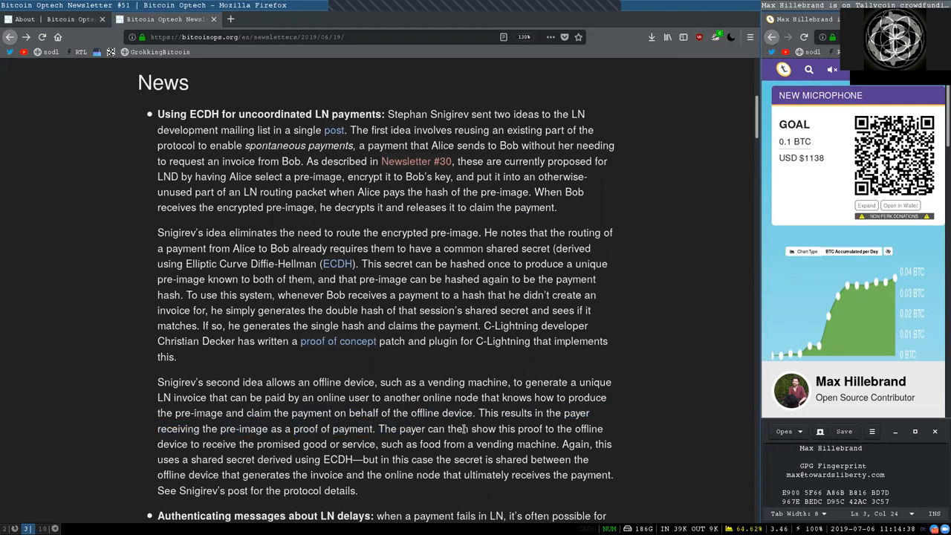
{"action": "double_click", "coordinate": [505, 428]}
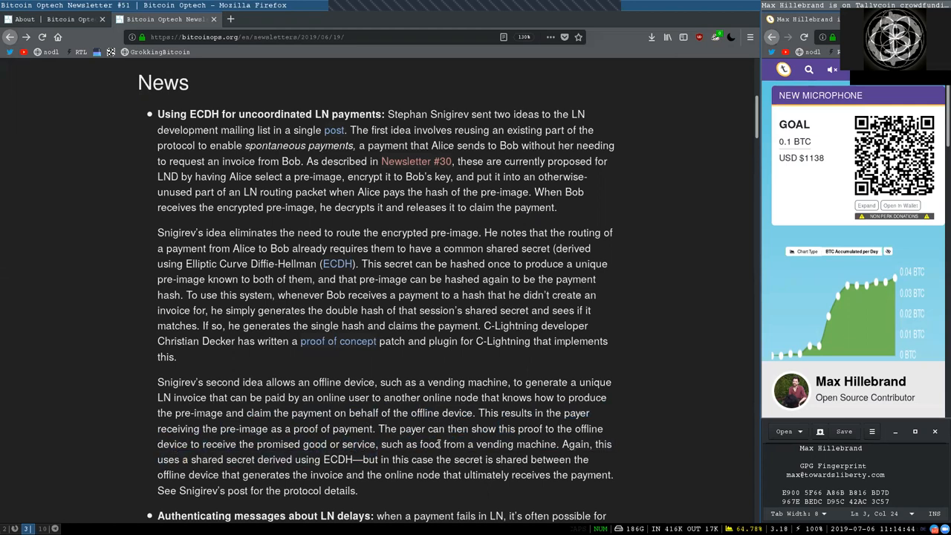
{"action": "double_click", "coordinate": [515, 443]}
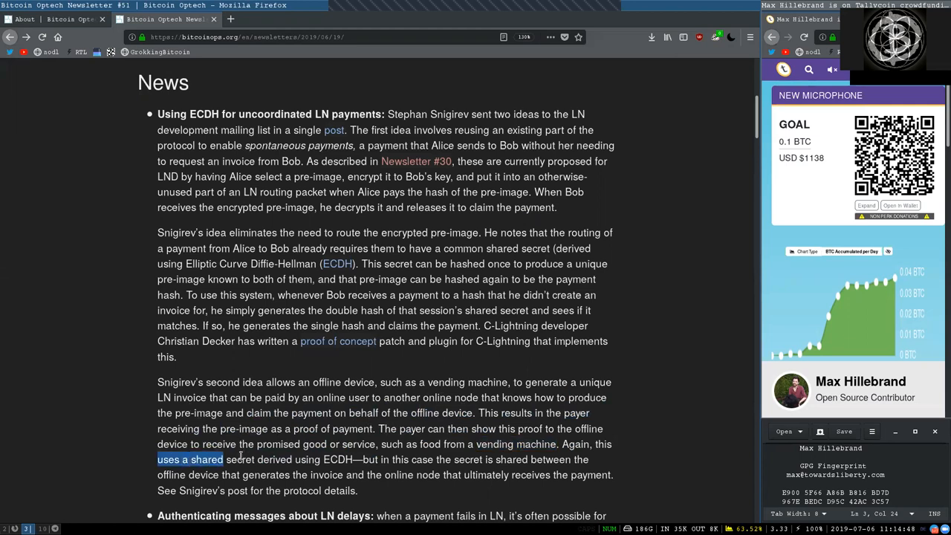
{"action": "double_click", "coordinate": [241, 459]}
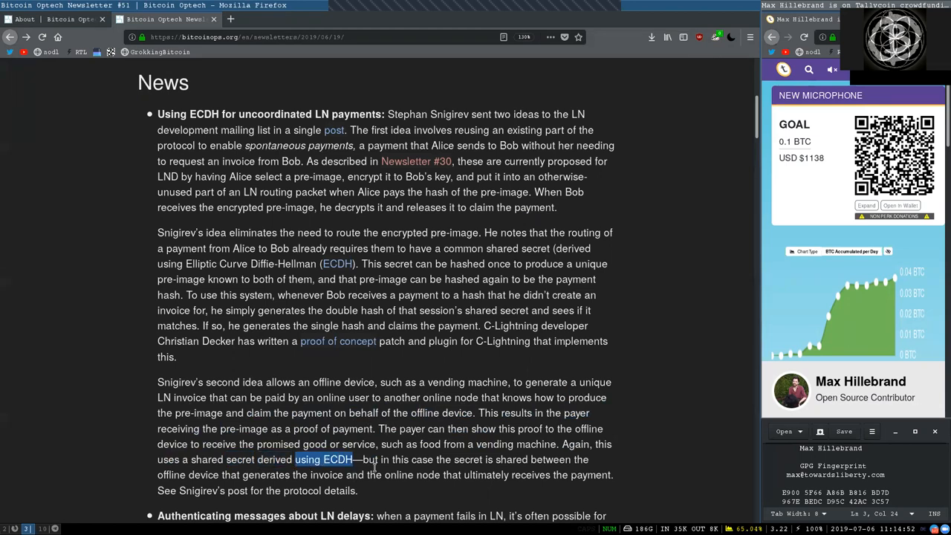
{"action": "double_click", "coordinate": [413, 459]}
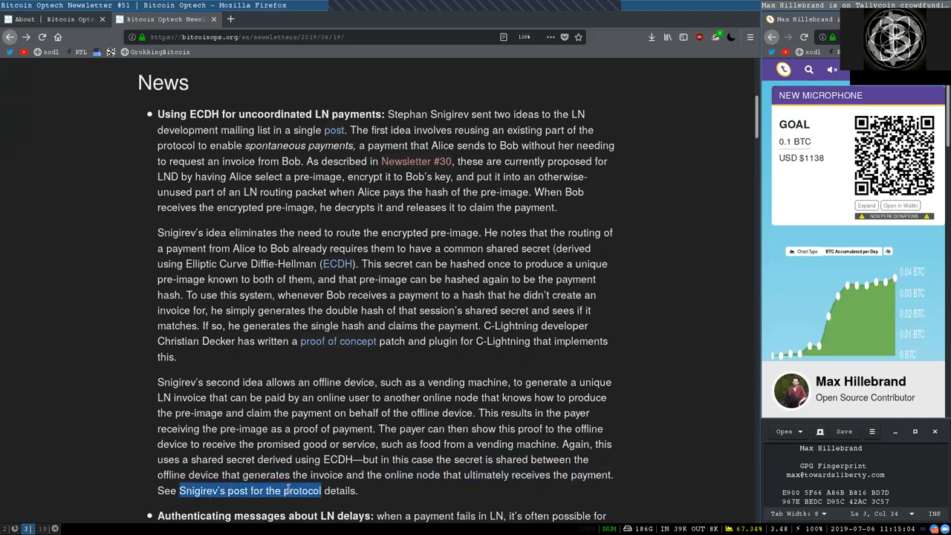
{"action": "scroll", "scroll_direction": "down", "scroll_amount": 3}
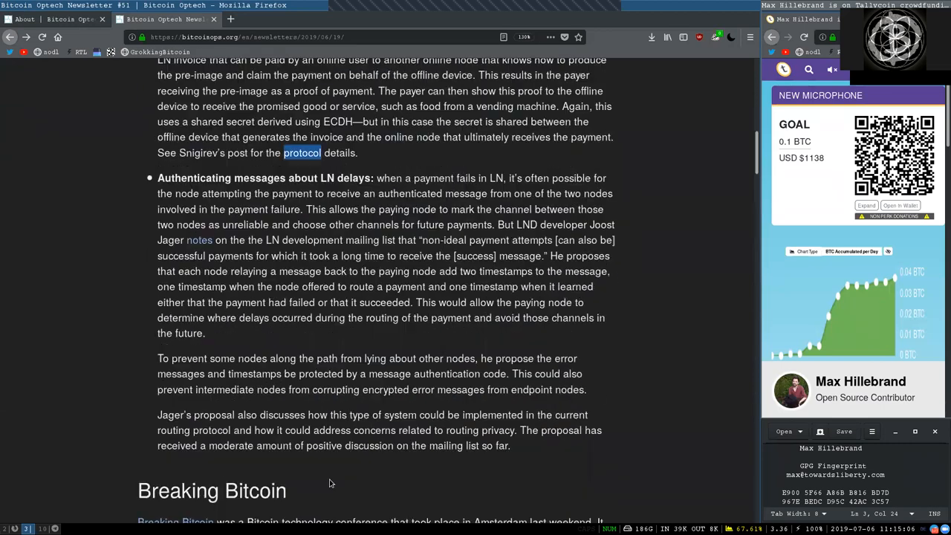
{"action": "scroll", "scroll_direction": "down", "scroll_amount": 3}
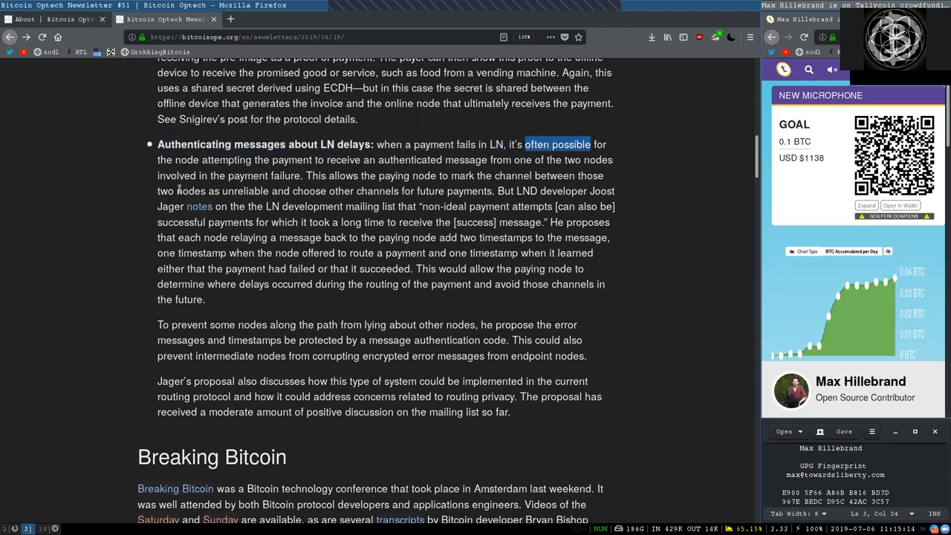
{"action": "double_click", "coordinate": [225, 160]}
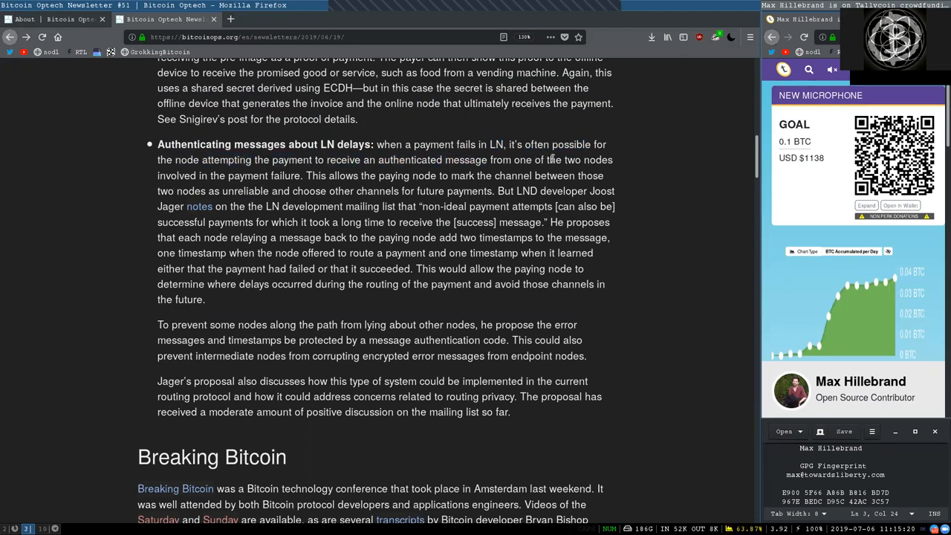
{"action": "double_click", "coordinate": [265, 175]}
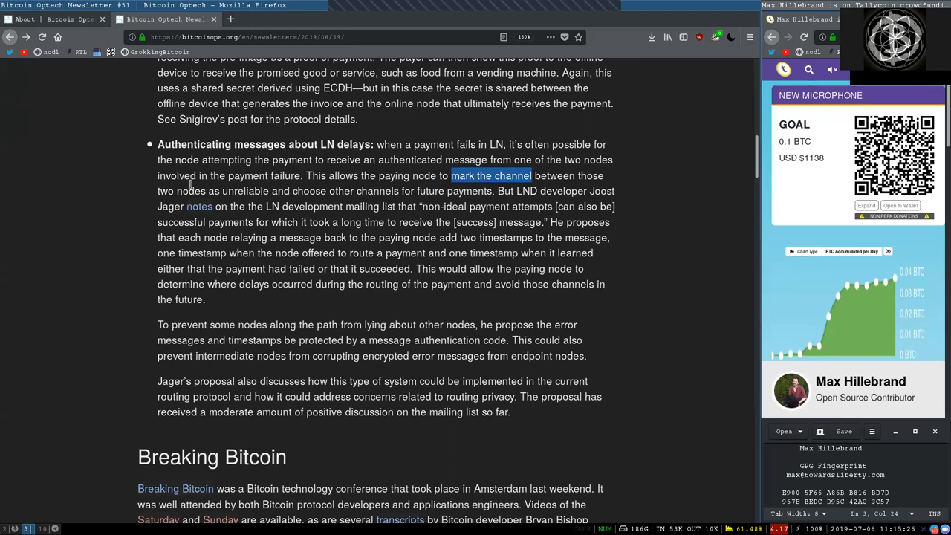
{"action": "double_click", "coordinate": [245, 190]}
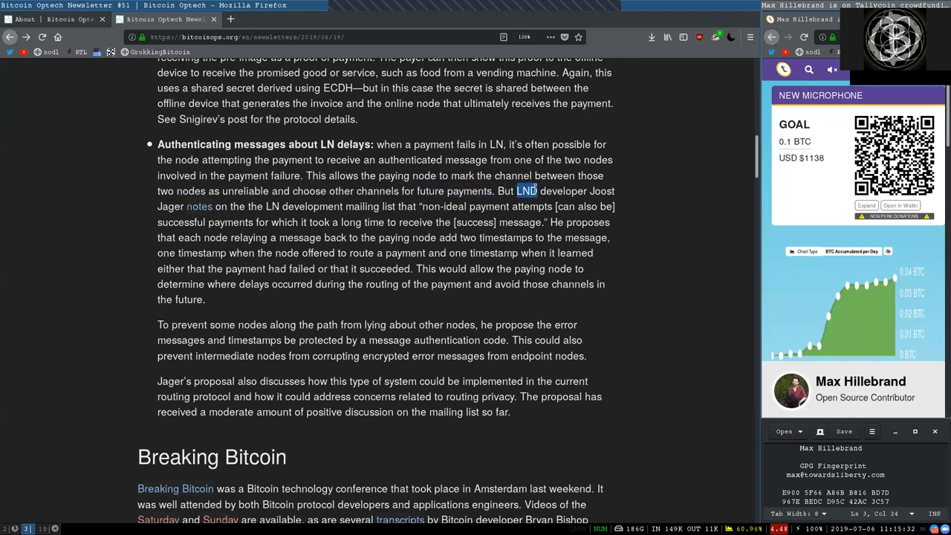
{"action": "mouse_move", "coordinate": [184, 205]}
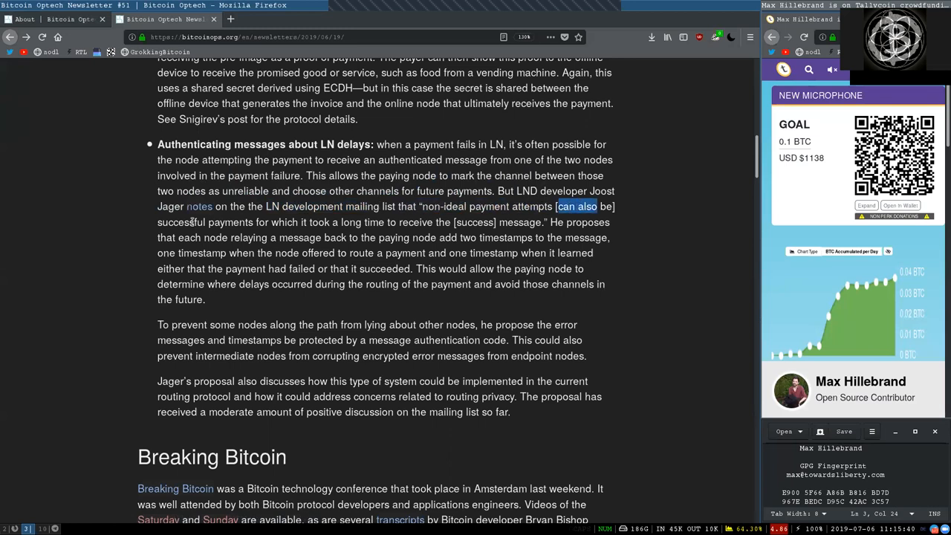
{"action": "double_click", "coordinate": [321, 221]}
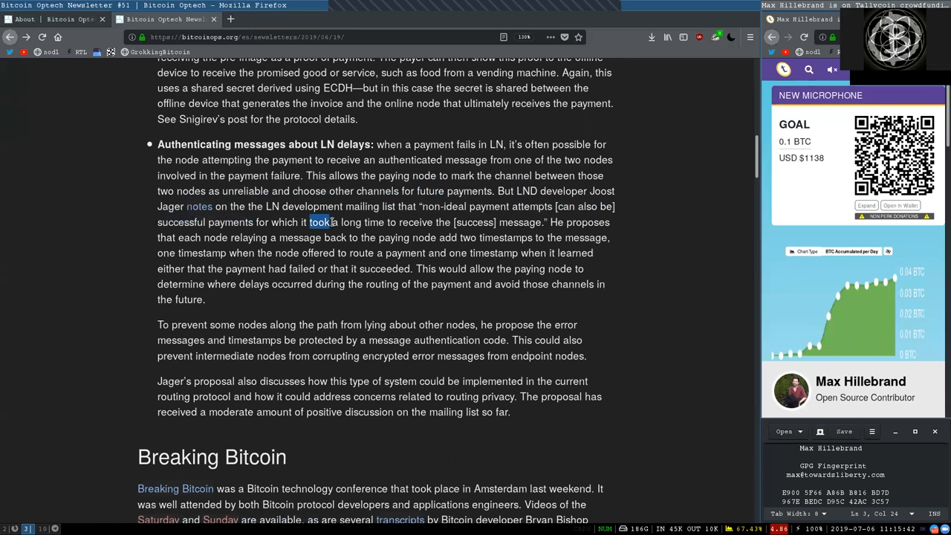
{"action": "double_click", "coordinate": [474, 223]}
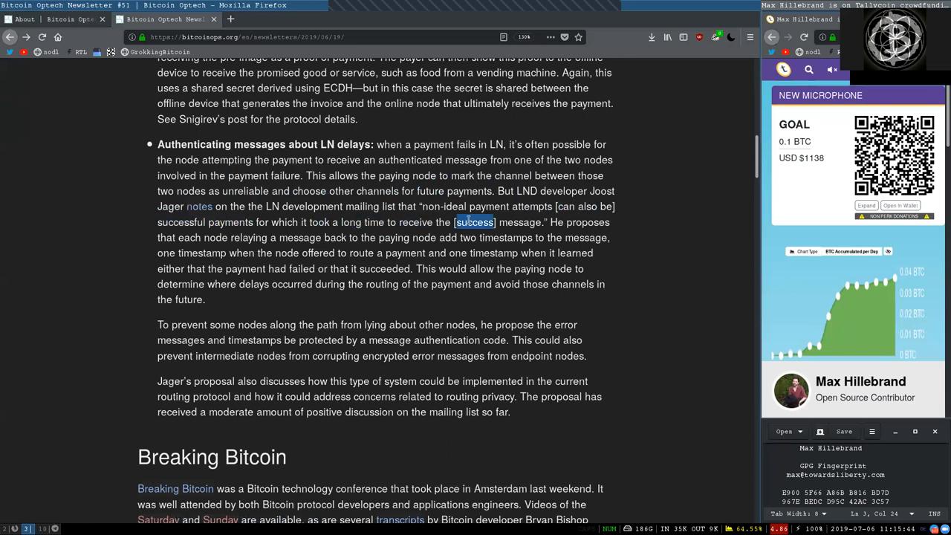
{"action": "double_click", "coordinate": [589, 222]}
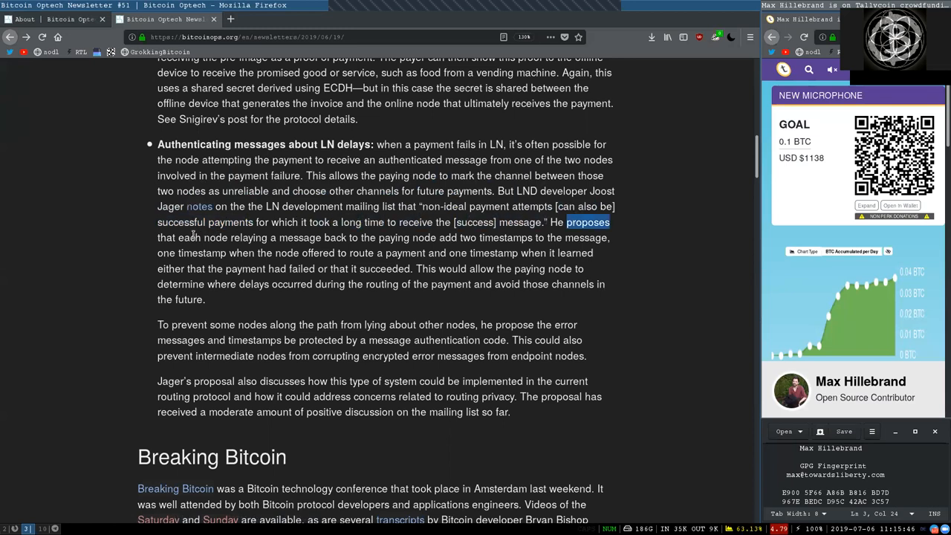
{"action": "double_click", "coordinate": [300, 238]}
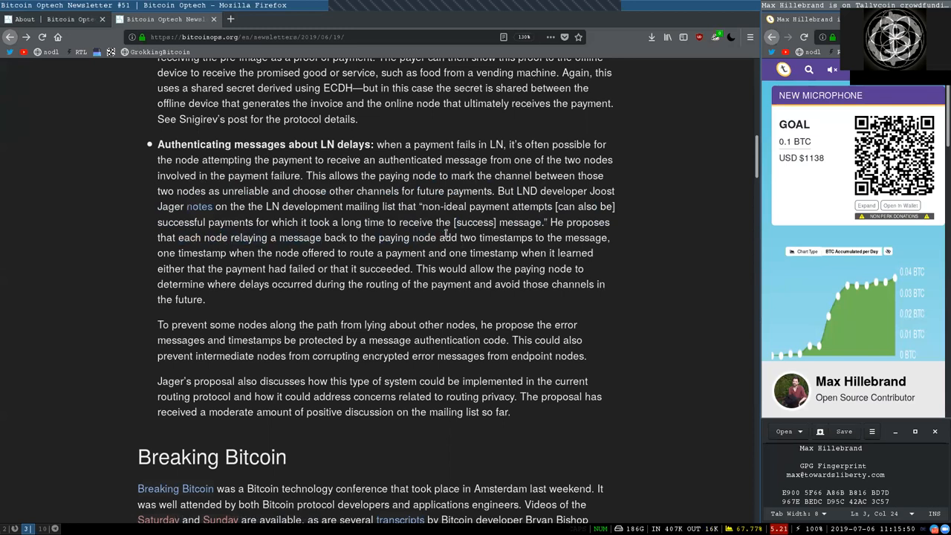
{"action": "double_click", "coordinate": [586, 237]}
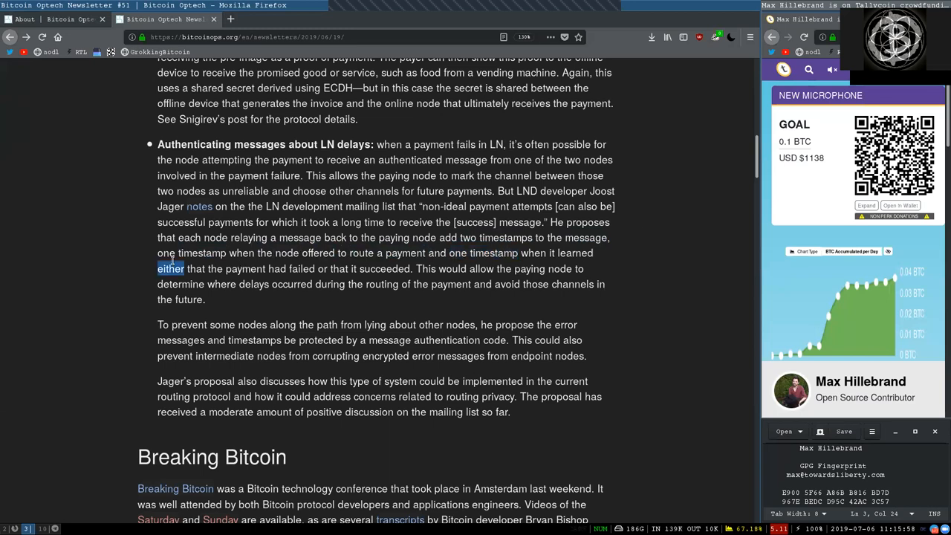
{"action": "double_click", "coordinate": [291, 268]}
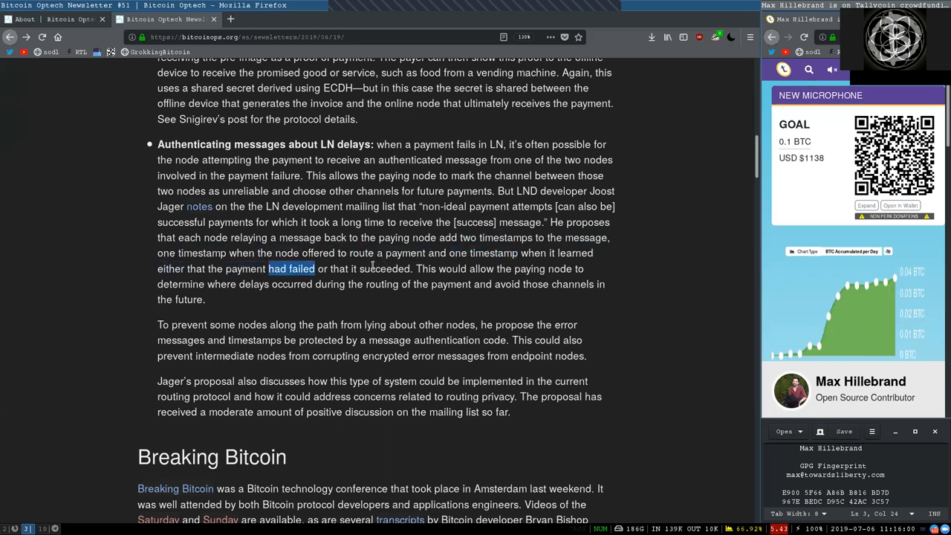
{"action": "double_click", "coordinate": [467, 267]}
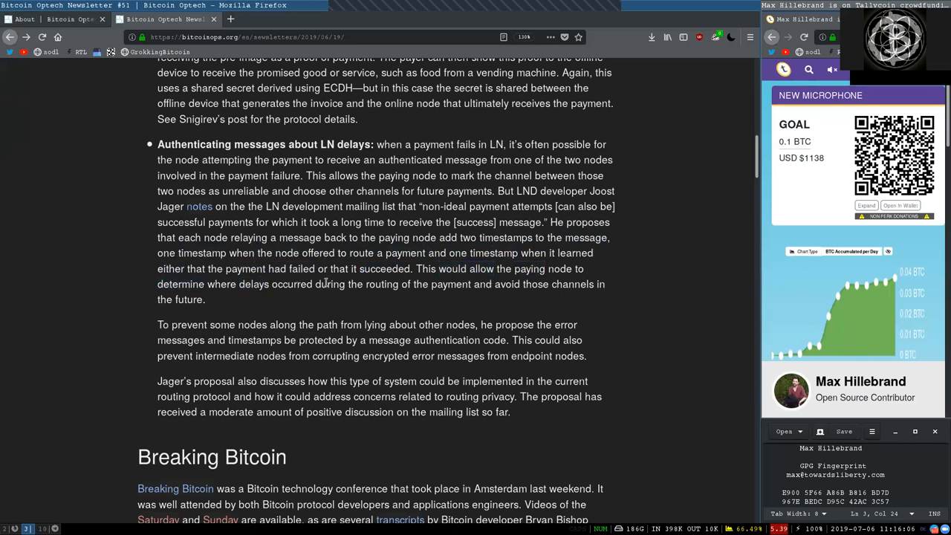
{"action": "double_click", "coordinate": [450, 284]}
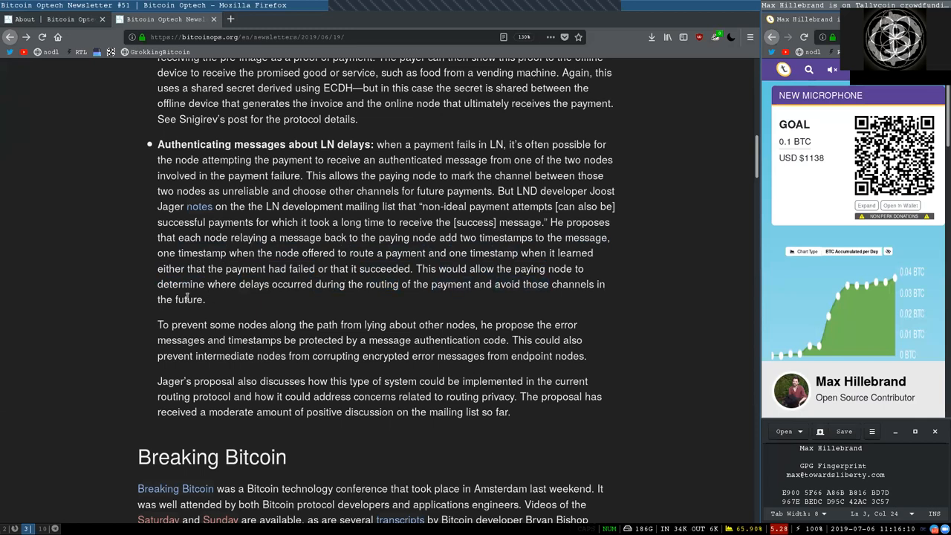
{"action": "double_click", "coordinate": [187, 324]}
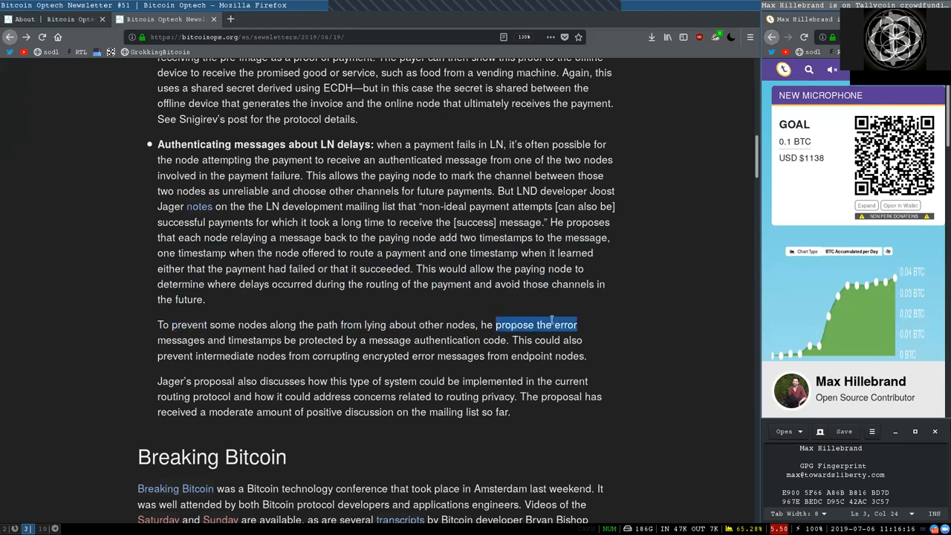
{"action": "double_click", "coordinate": [254, 339]}
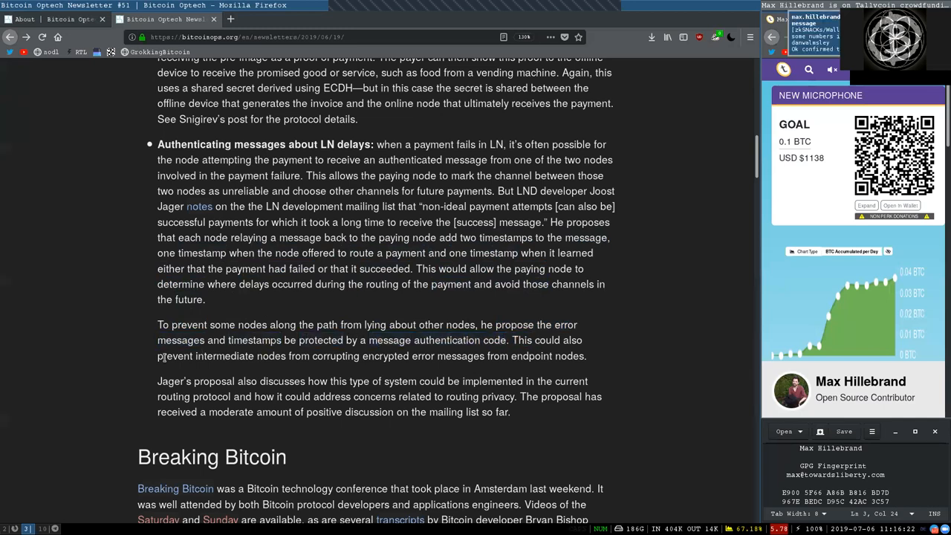
{"action": "double_click", "coordinate": [270, 357]}
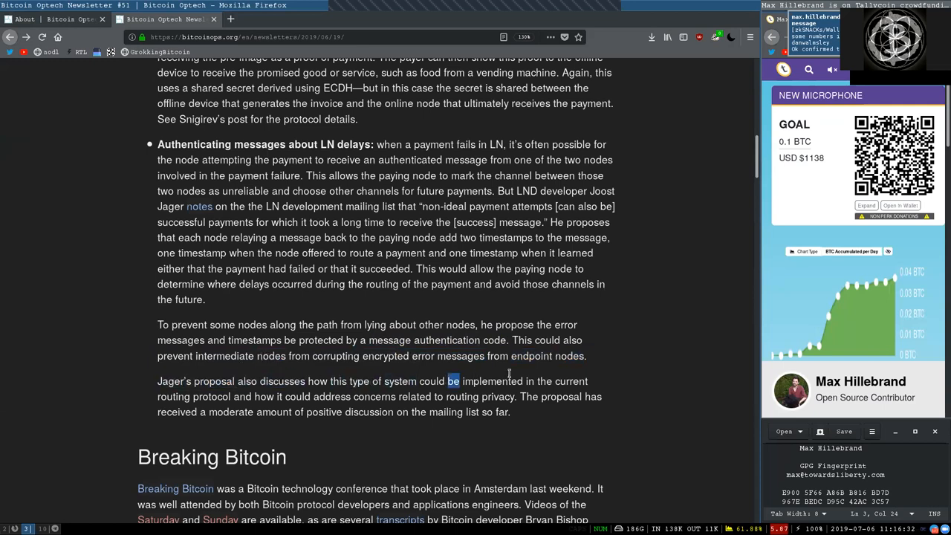
{"action": "double_click", "coordinate": [195, 395]}
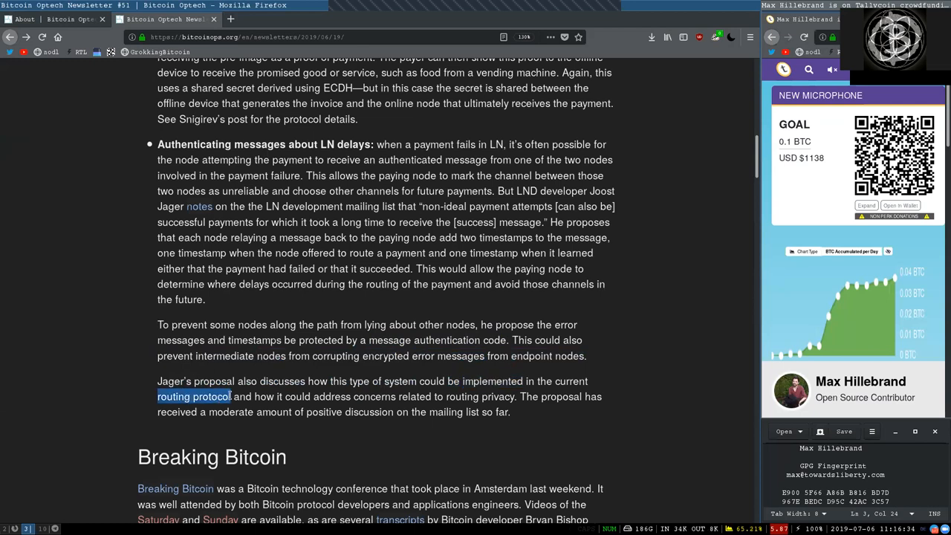
{"action": "double_click", "coordinate": [300, 396]}
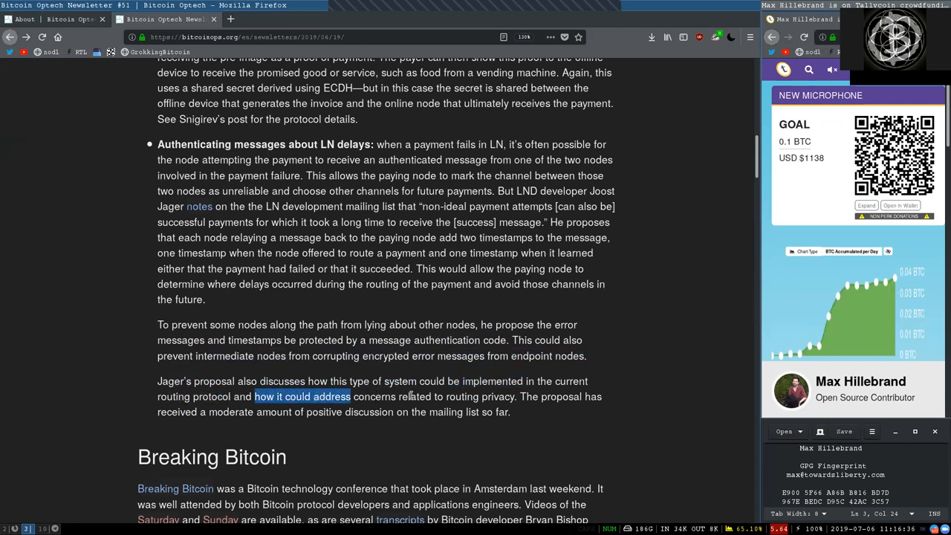
{"action": "double_click", "coordinate": [478, 395]}
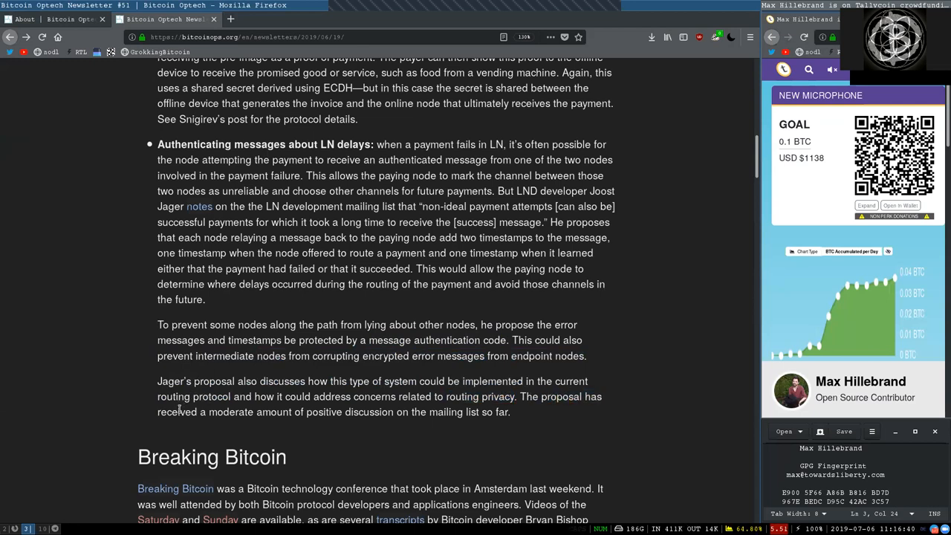
{"action": "double_click", "coordinate": [324, 411]}
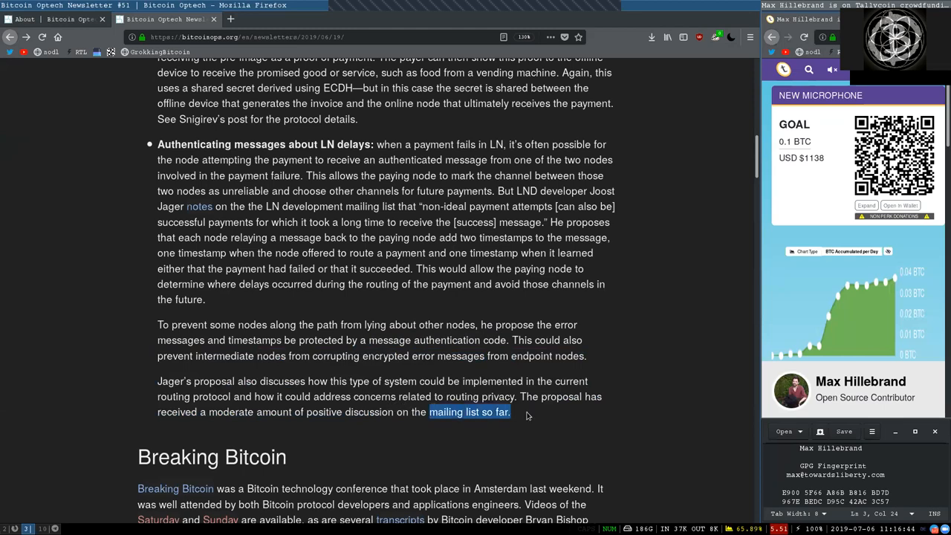
Reach the Breaking Bitcoin heading and highlight 'weekend', 'interest' and 'in Bitcoin' in its introduction.
{"action": "scroll", "scroll_direction": "down", "scroll_amount": 3}
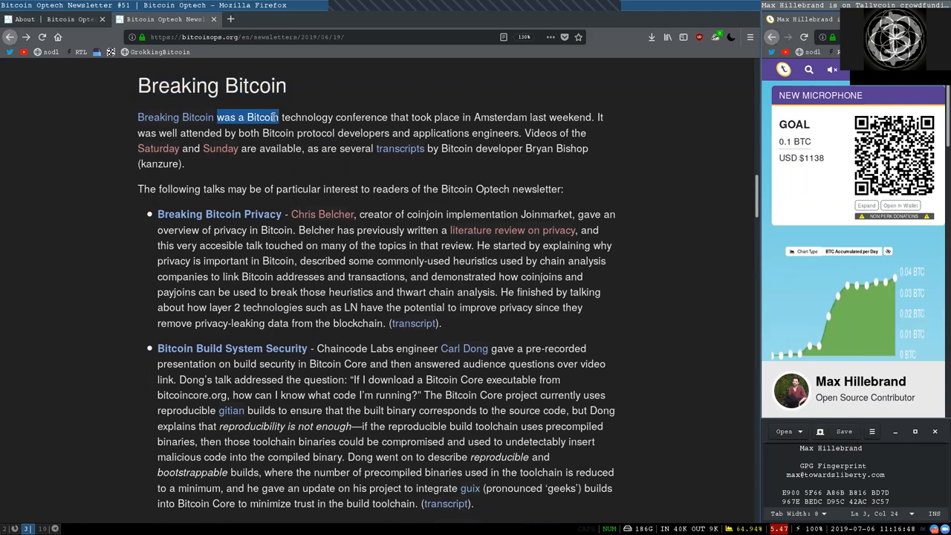
{"action": "double_click", "coordinate": [434, 116]}
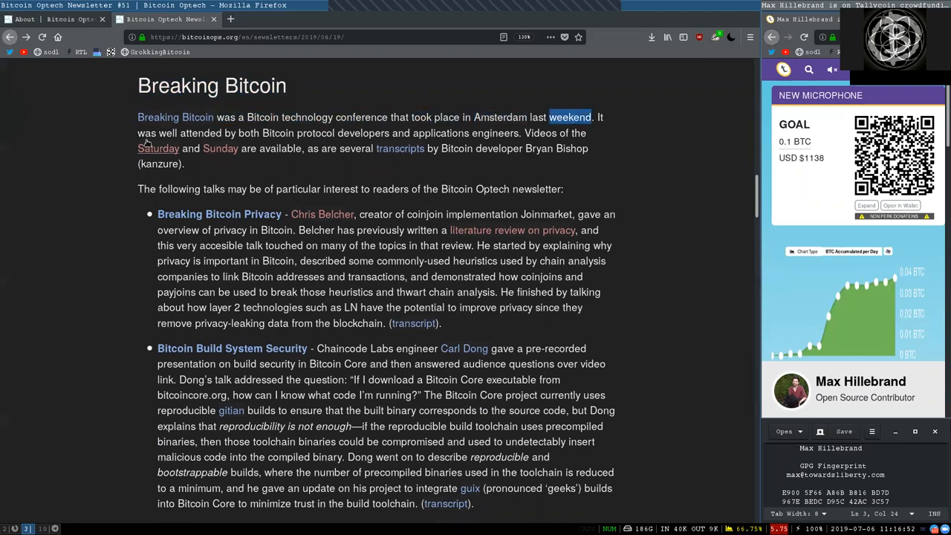
{"action": "double_click", "coordinate": [298, 134]}
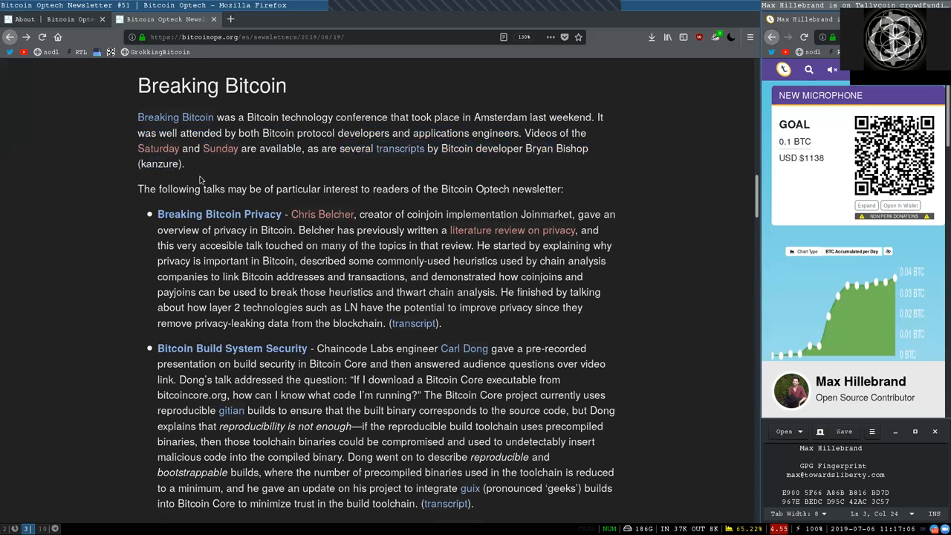
{"action": "mouse_move", "coordinate": [286, 188]}
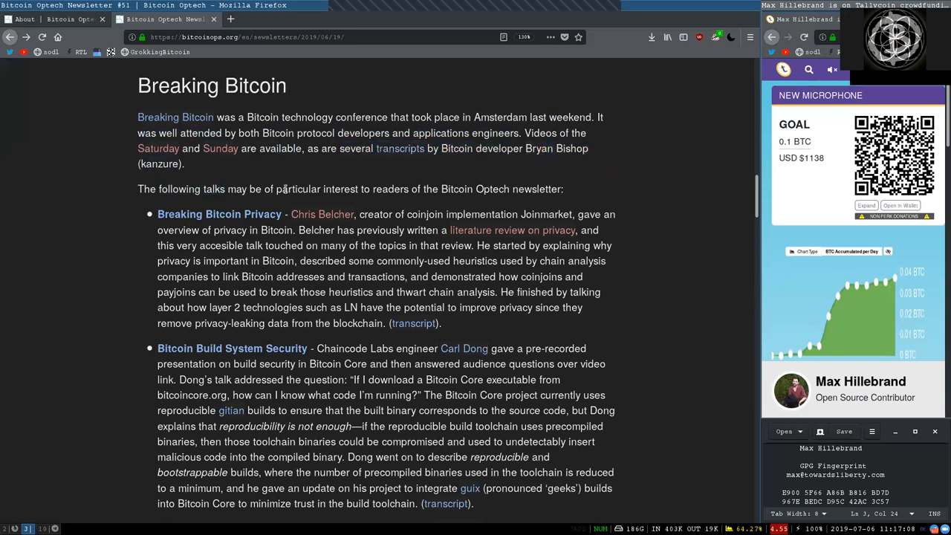
{"action": "double_click", "coordinate": [339, 189]}
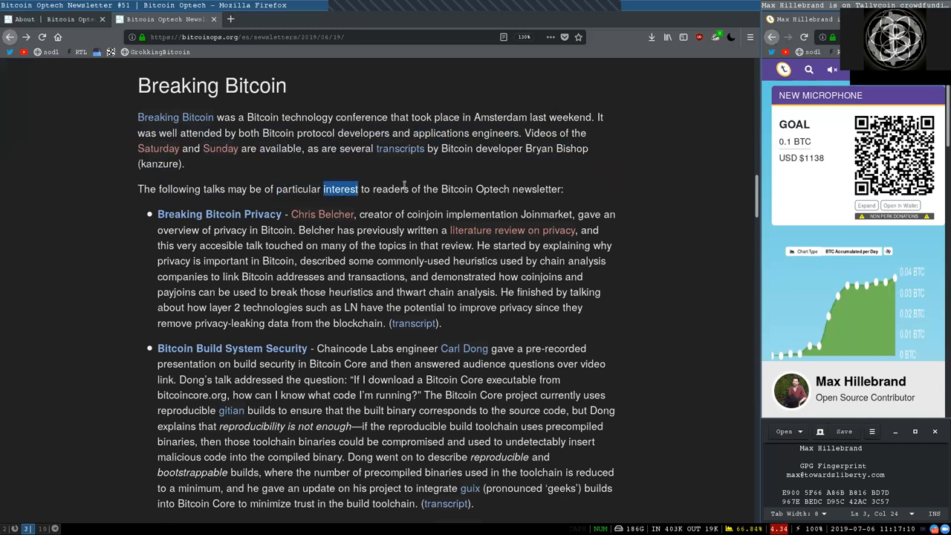
{"action": "double_click", "coordinate": [499, 189]}
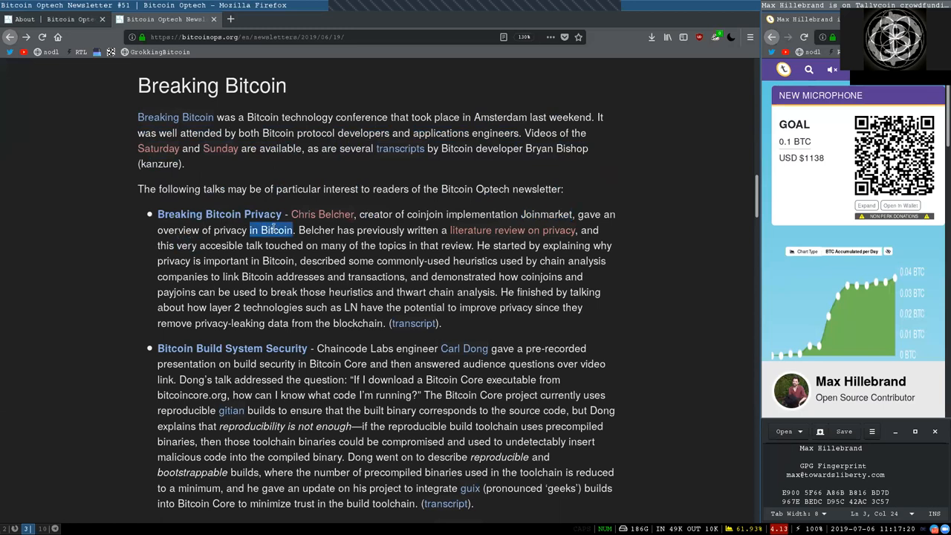
{"action": "double_click", "coordinate": [398, 229]}
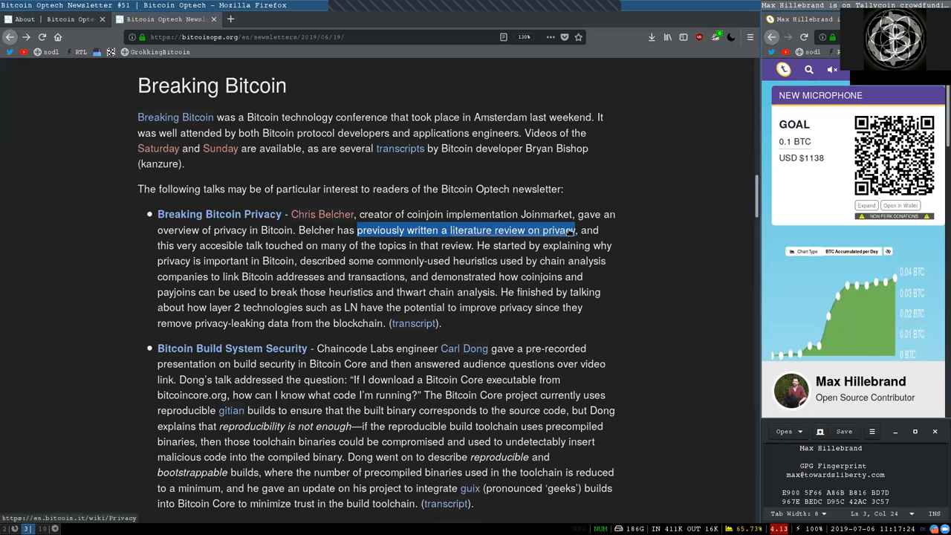
{"action": "double_click", "coordinate": [197, 245]}
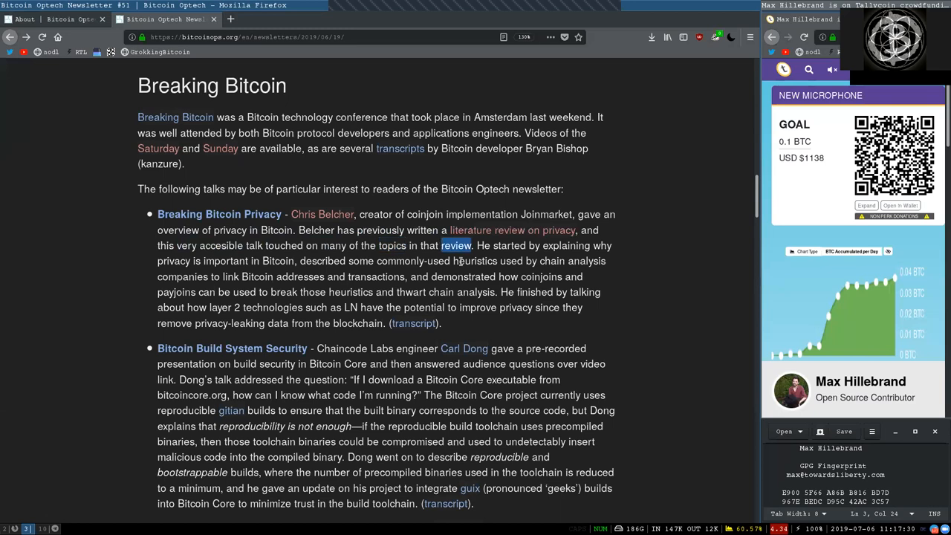
{"action": "double_click", "coordinate": [508, 246]}
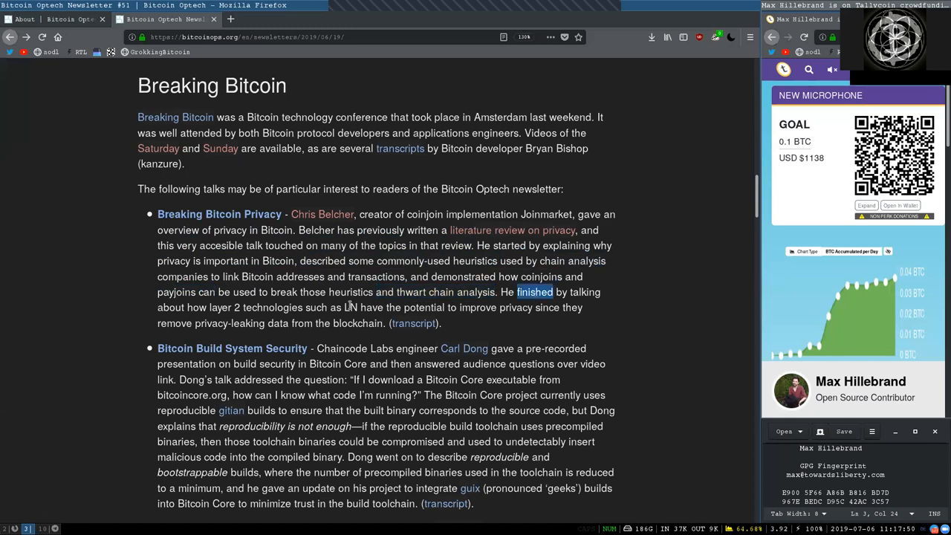
{"action": "double_click", "coordinate": [256, 306]}
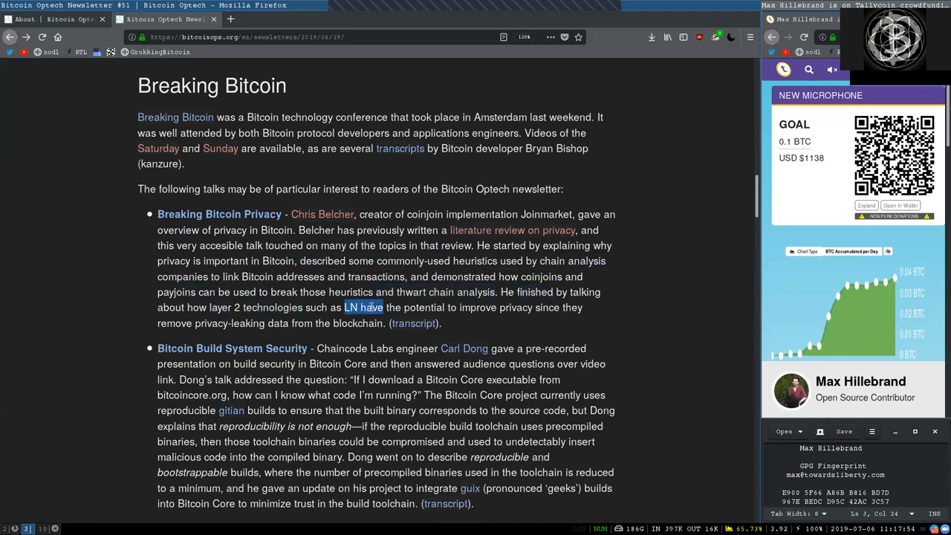
{"action": "double_click", "coordinate": [479, 306]}
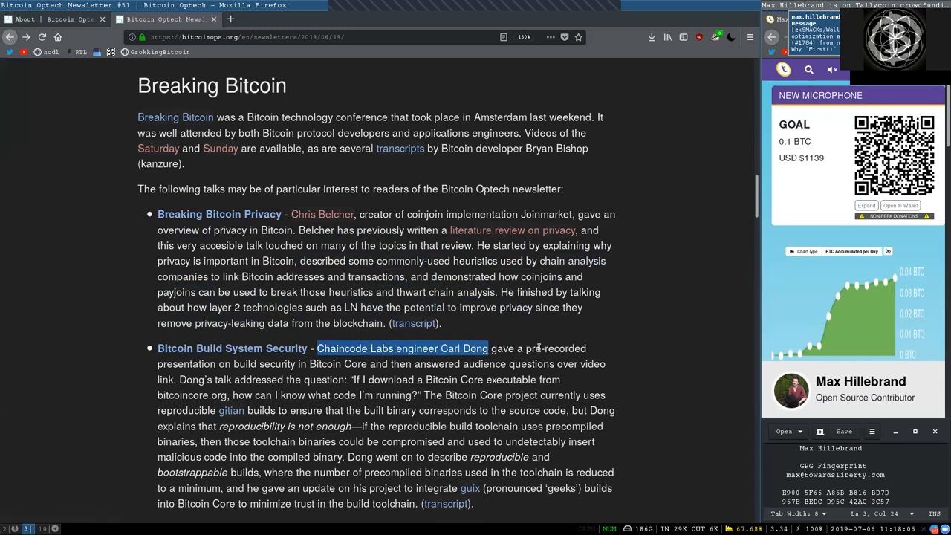
Highlight 'can I know what', 'could be compromised', 'undetectably', 'toolchain' and 'trust' in the Build Security summary.
{"action": "double_click", "coordinate": [263, 362]}
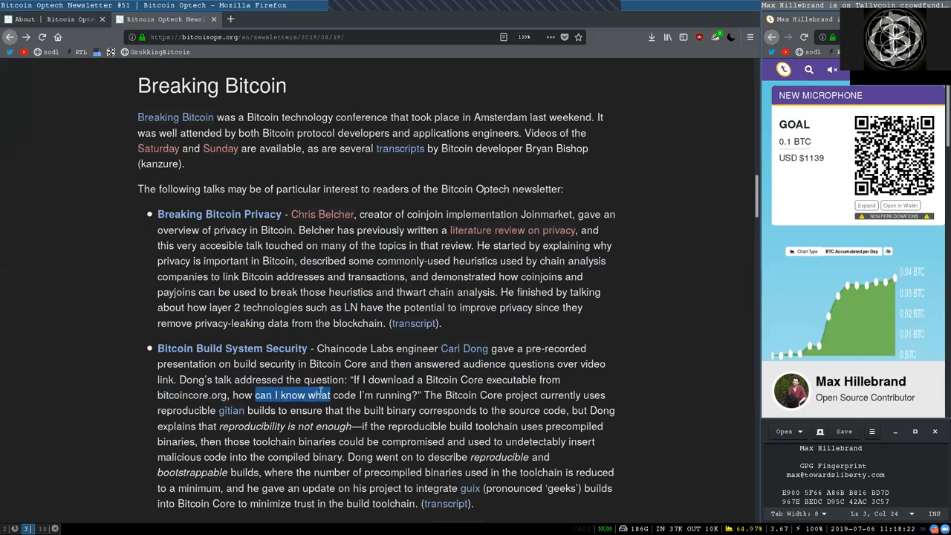
{"action": "scroll", "scroll_direction": "down", "scroll_amount": 3}
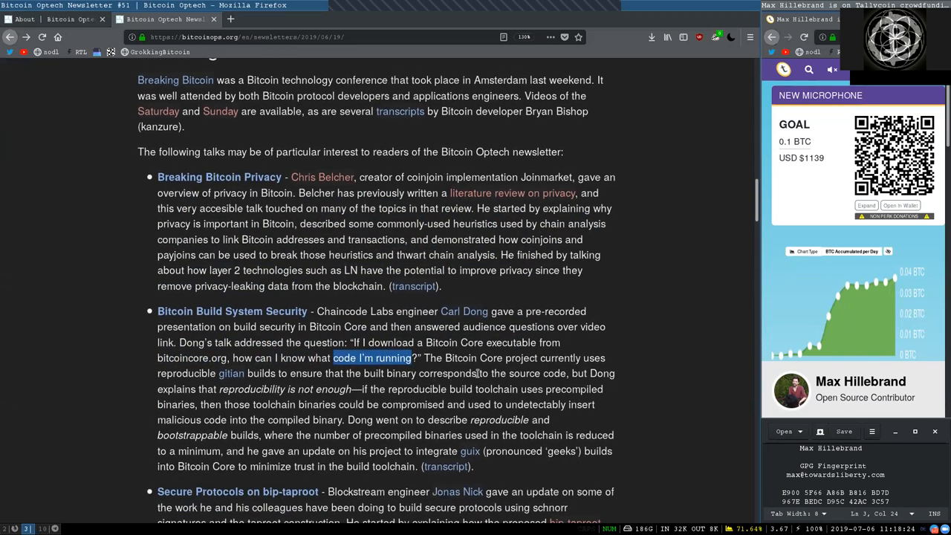
{"action": "scroll", "scroll_direction": "up", "scroll_amount": 3}
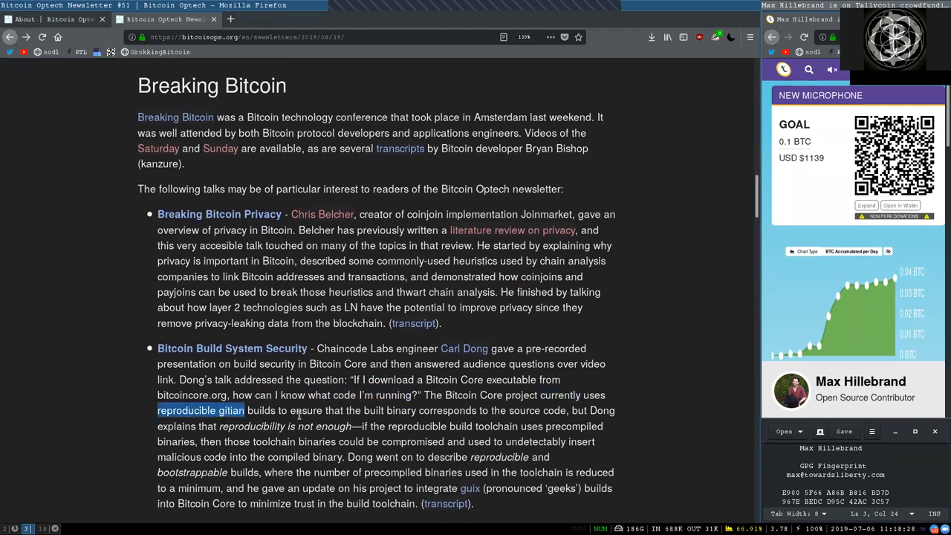
{"action": "double_click", "coordinate": [401, 410]}
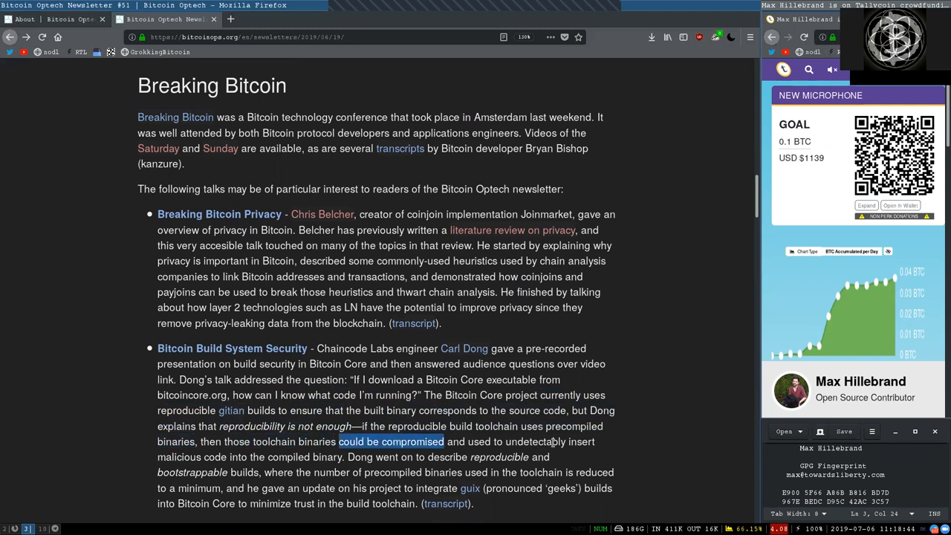
{"action": "double_click", "coordinate": [535, 441]}
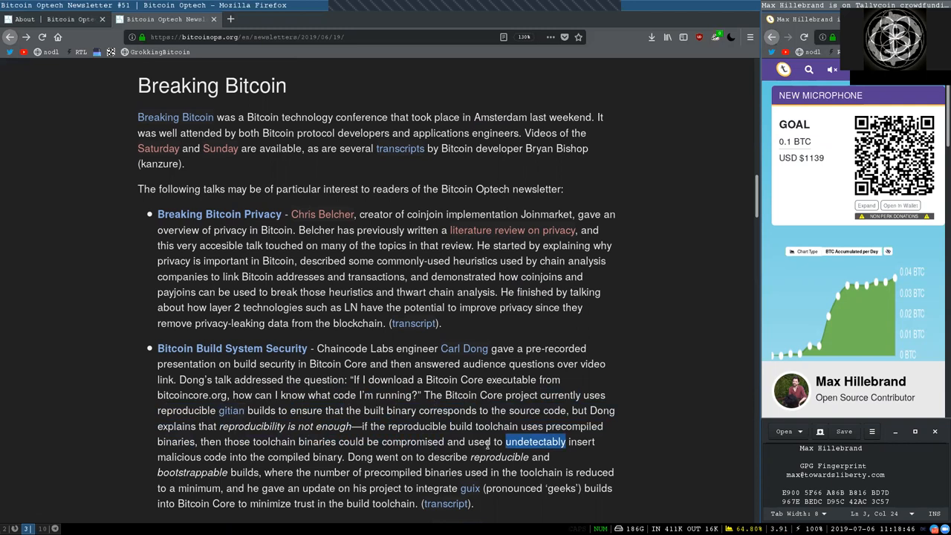
{"action": "double_click", "coordinate": [179, 456]}
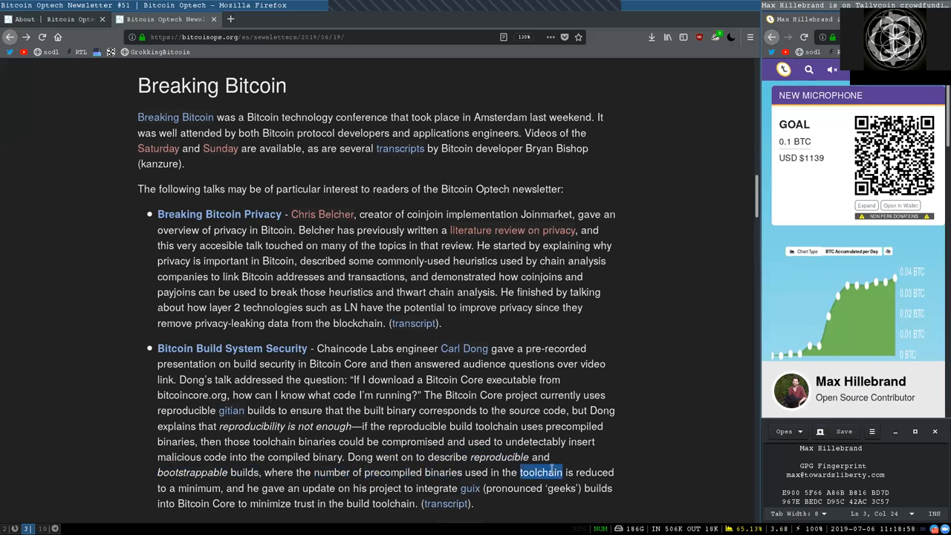
{"action": "double_click", "coordinate": [199, 487]}
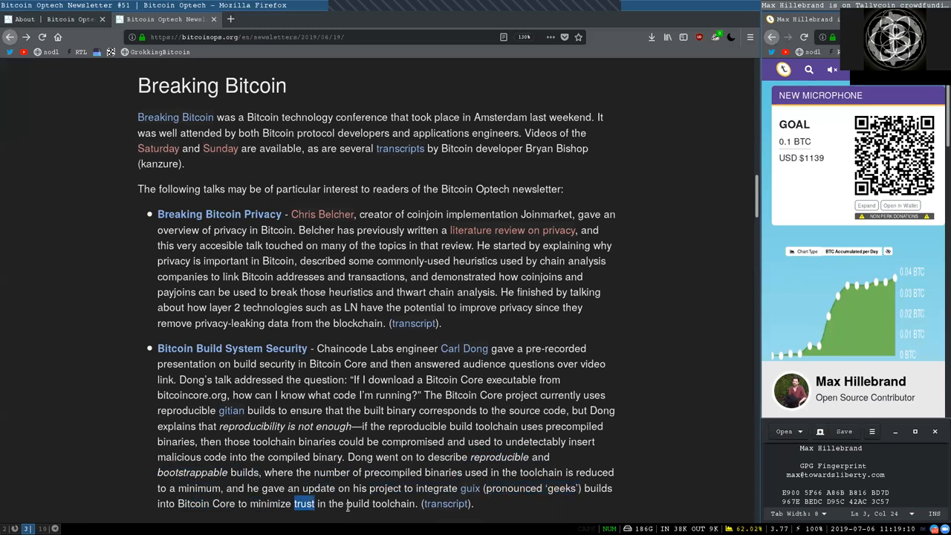
Clear the old mark and highlight the bip-taproot summary from 'signatures and the' through 'threshold signatures'.
{"action": "scroll", "scroll_direction": "down", "scroll_amount": 3}
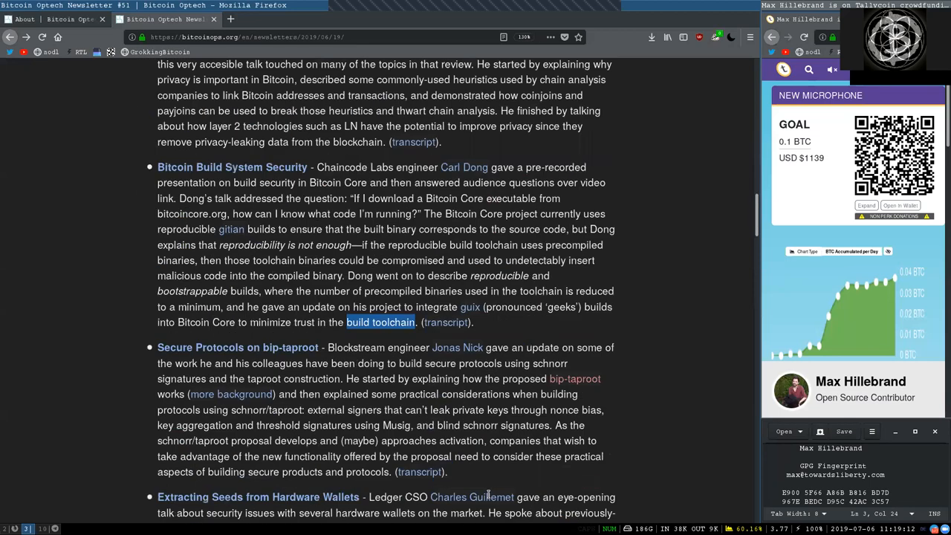
{"action": "scroll", "scroll_direction": "down", "scroll_amount": 3}
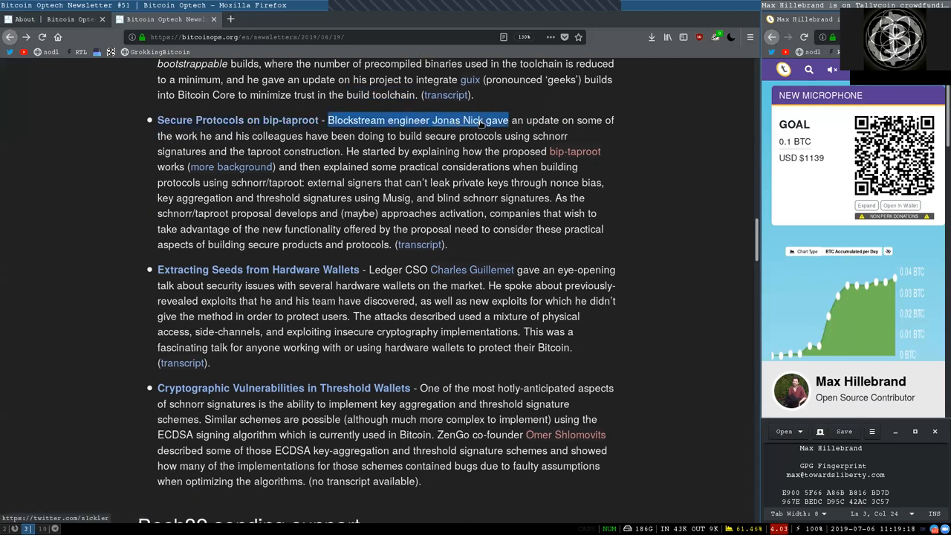
{"action": "left_click", "coordinate": [184, 136]}
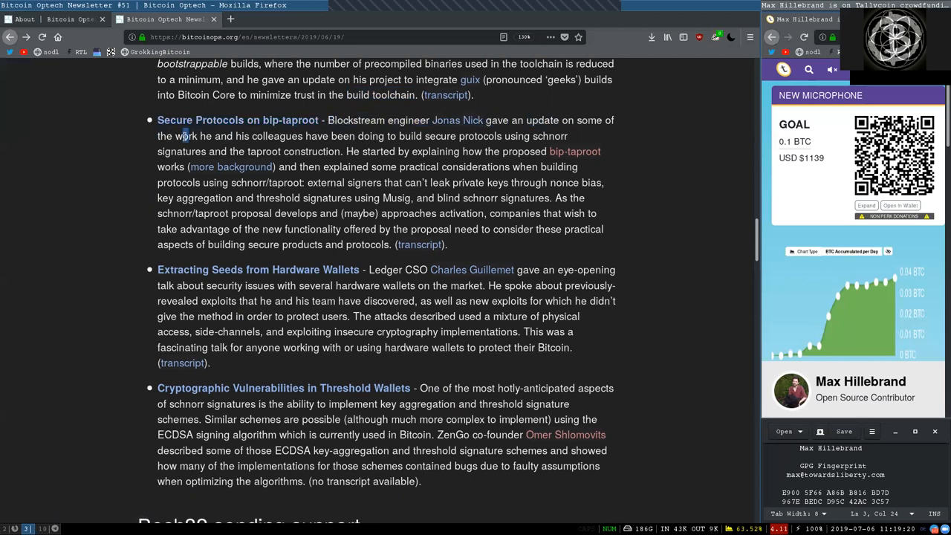
{"action": "double_click", "coordinate": [341, 137]}
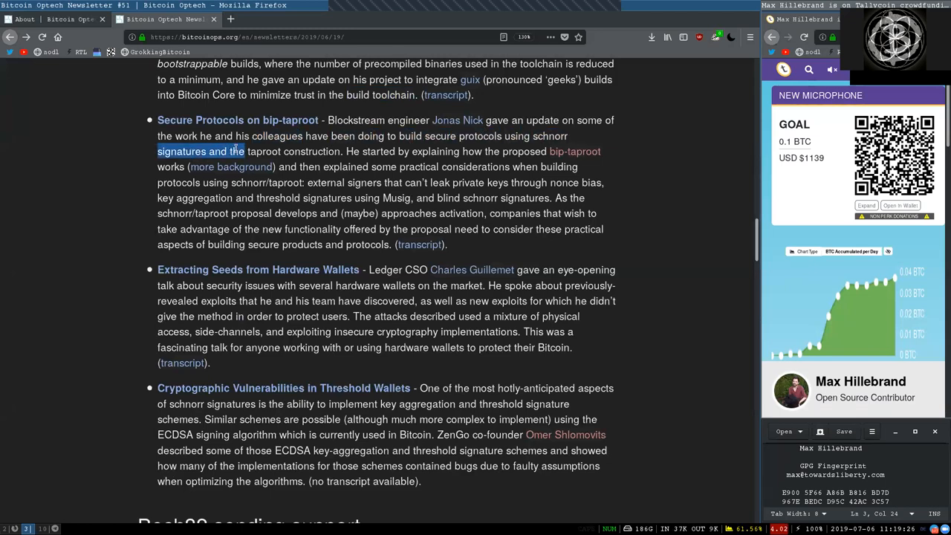
{"action": "double_click", "coordinate": [312, 151]}
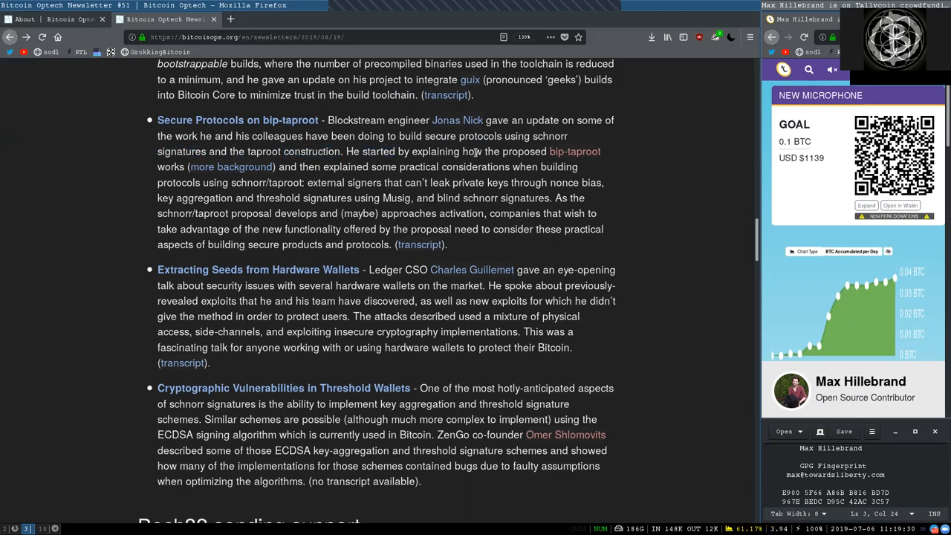
{"action": "left_click_drag", "start_coordinate": [464, 151], "coordinate": [190, 166]}
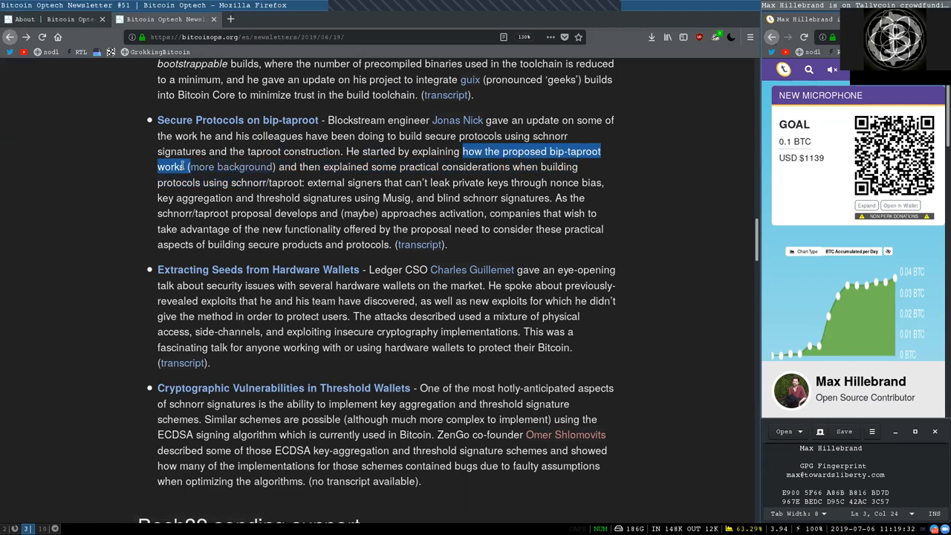
{"action": "double_click", "coordinate": [333, 166]}
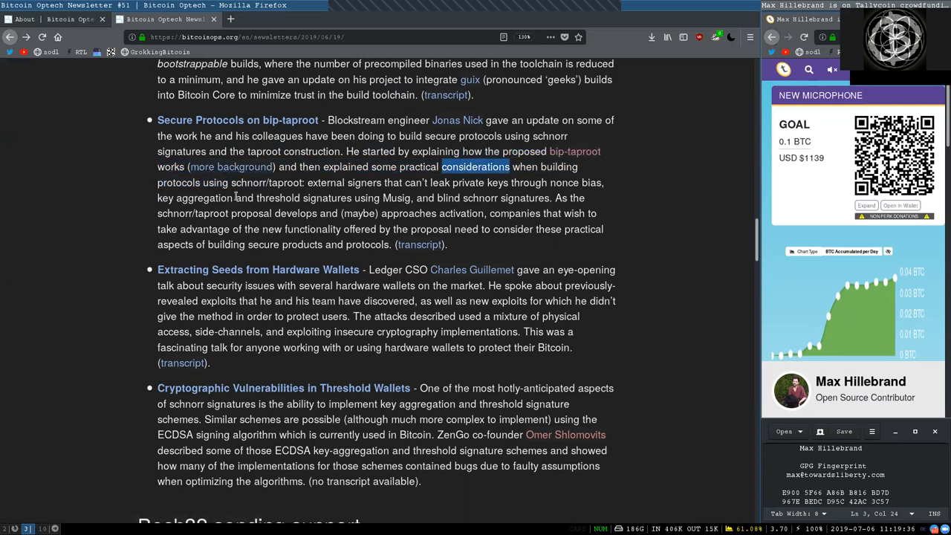
{"action": "double_click", "coordinate": [268, 181]}
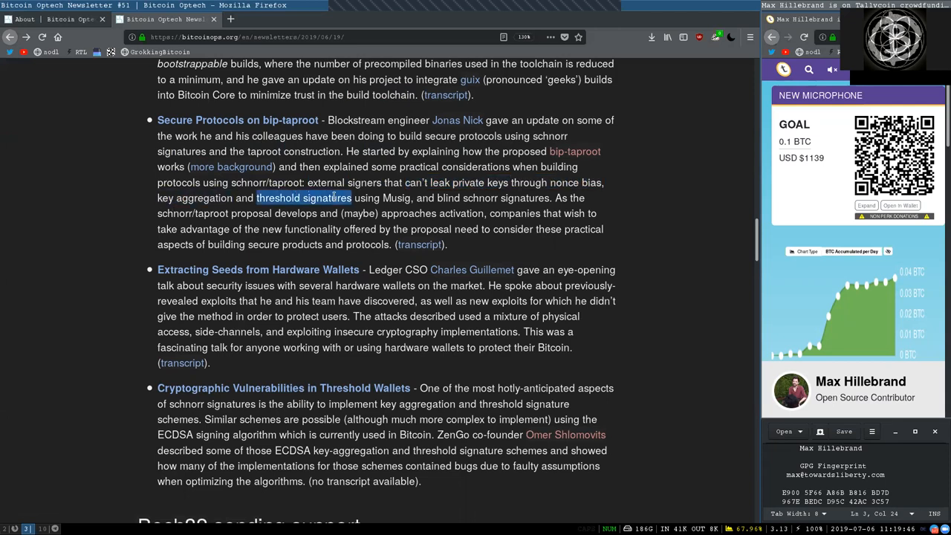
Highlight 'blind', 'companies', 'take advantage', 'aspects', then 'eye-opening' opening the hardware wallets summary.
{"action": "double_click", "coordinate": [449, 198]}
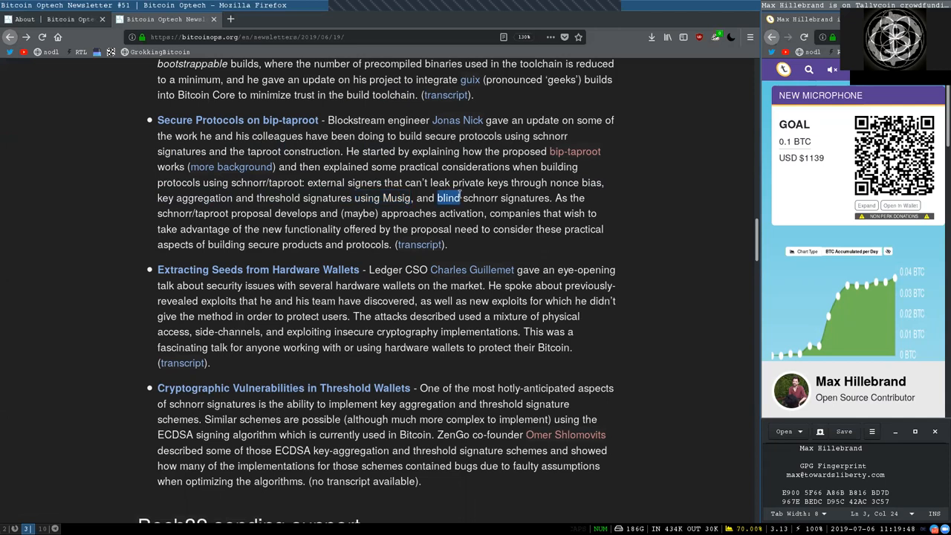
{"action": "left_click_drag", "start_coordinate": [449, 198], "coordinate": [550, 197]}
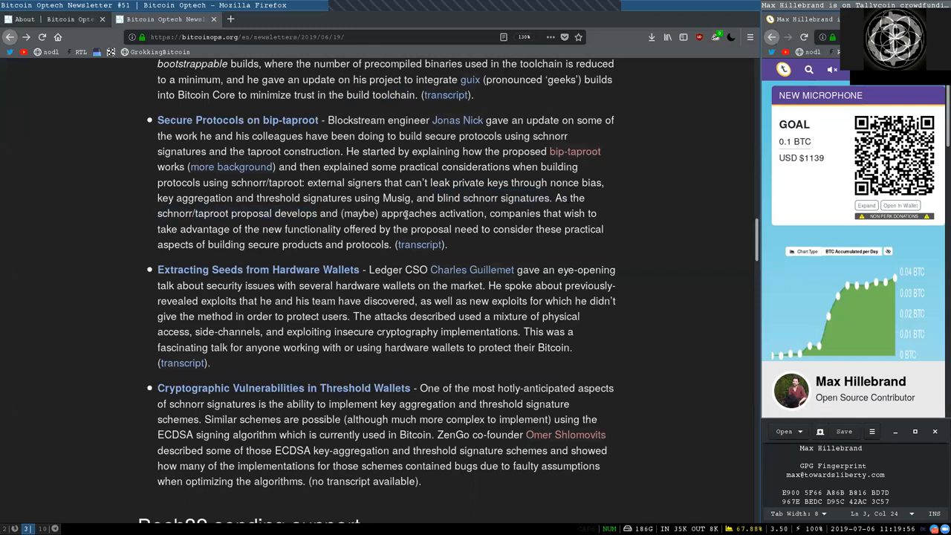
{"action": "double_click", "coordinate": [514, 214]}
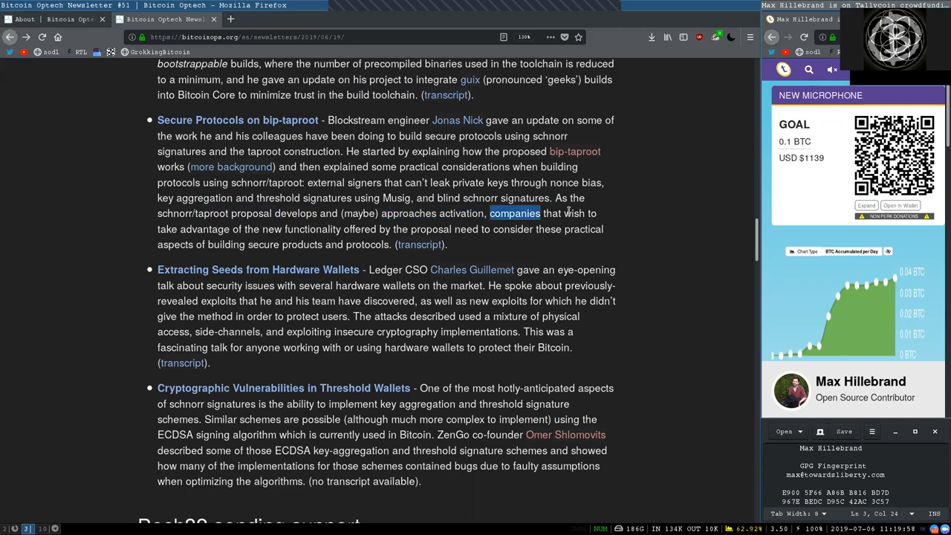
{"action": "double_click", "coordinate": [193, 229]}
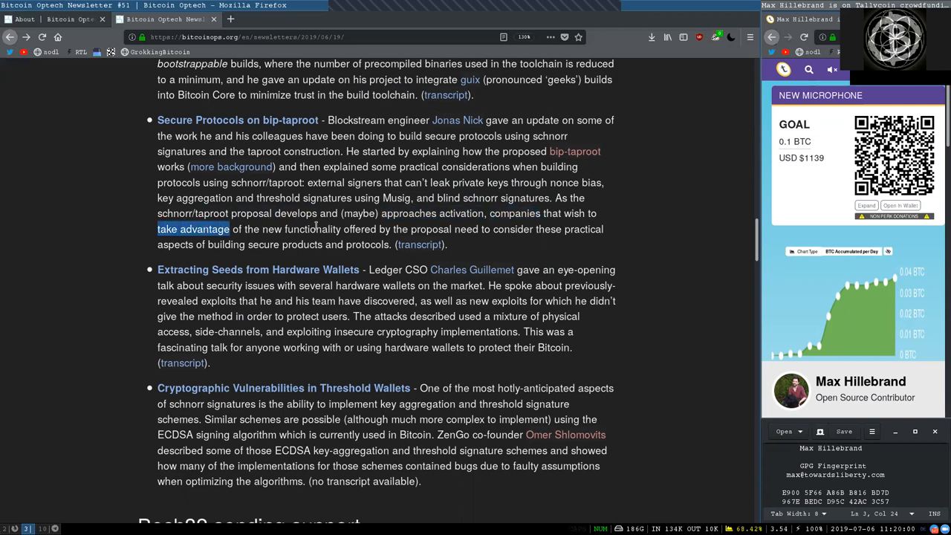
{"action": "double_click", "coordinate": [431, 229]}
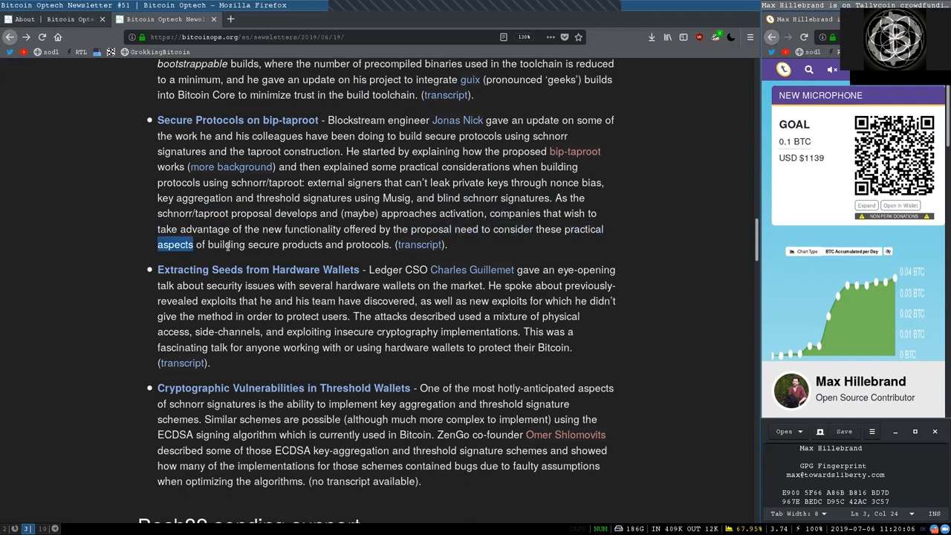
{"action": "left_click_drag", "start_coordinate": [185, 243], "coordinate": [389, 244]}
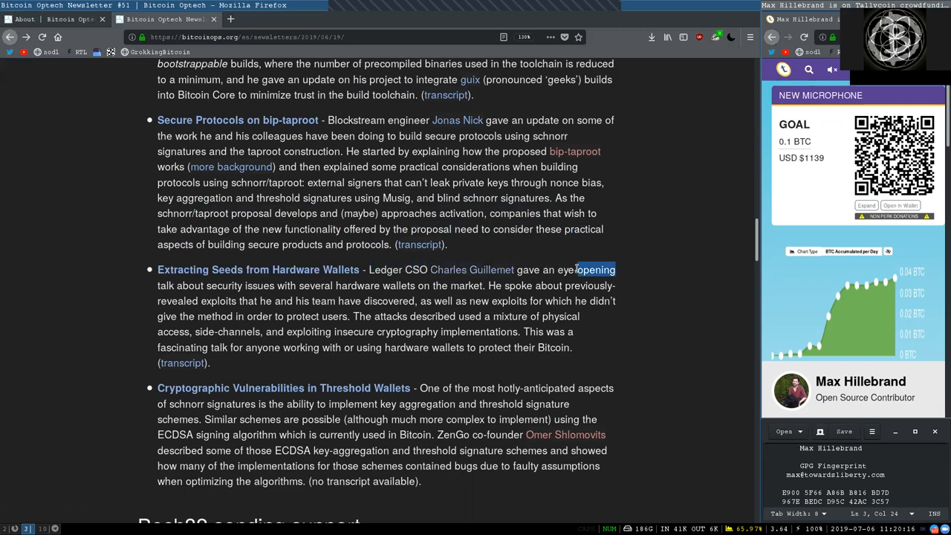
Highlight 'several hardware wallets on the market', 'previously', 'exploits', 'exploiting', then 'One of the most hotly-anticipated'.
{"action": "double_click", "coordinate": [223, 285]}
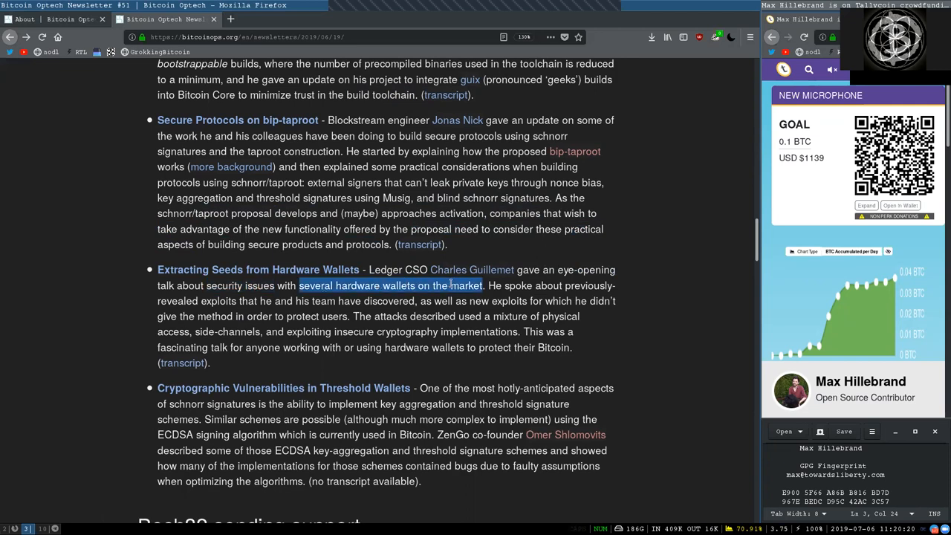
{"action": "double_click", "coordinate": [589, 285]}
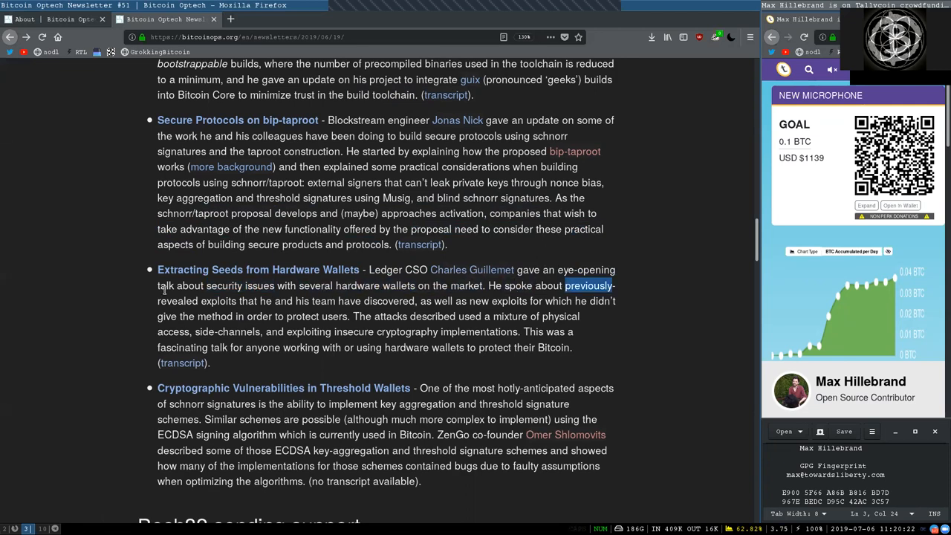
{"action": "double_click", "coordinate": [217, 300]}
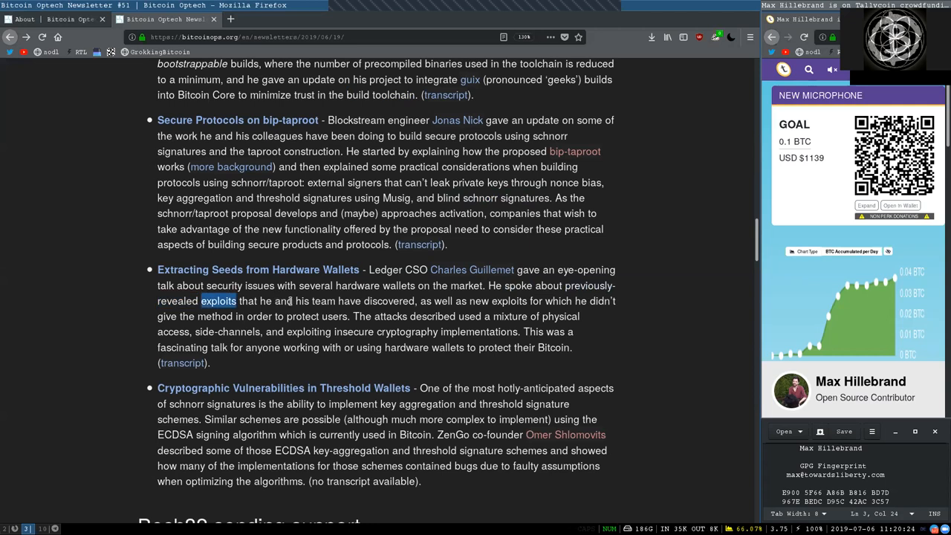
{"action": "left_click", "coordinate": [445, 300]}
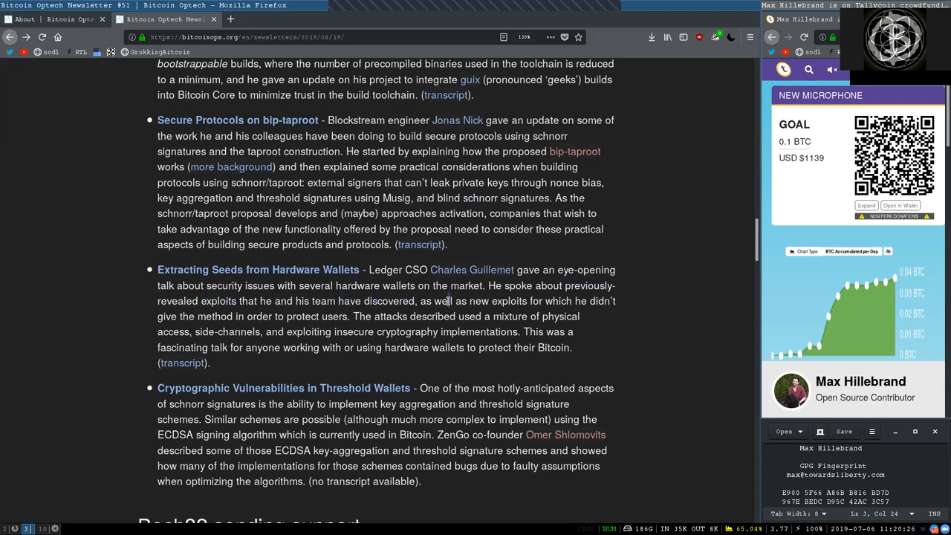
{"action": "double_click", "coordinate": [557, 301]}
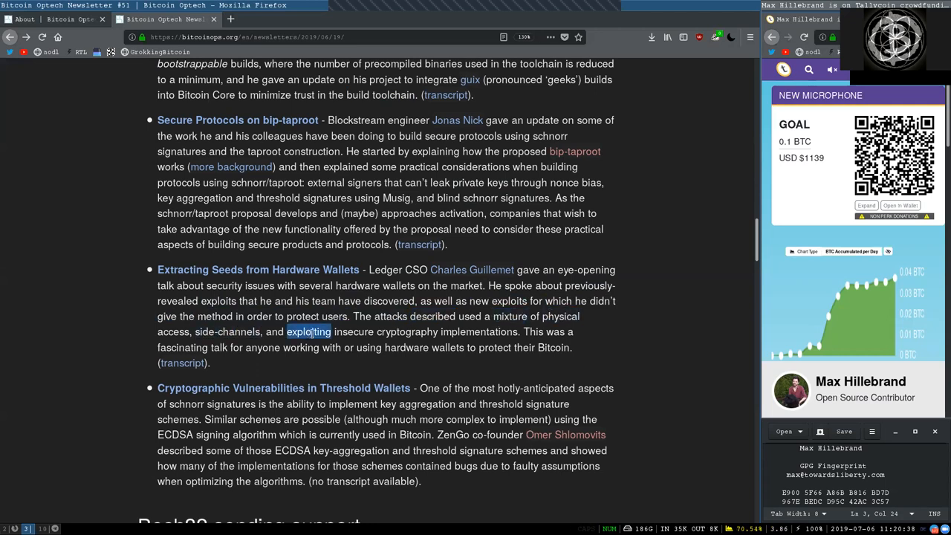
{"action": "double_click", "coordinate": [445, 331]}
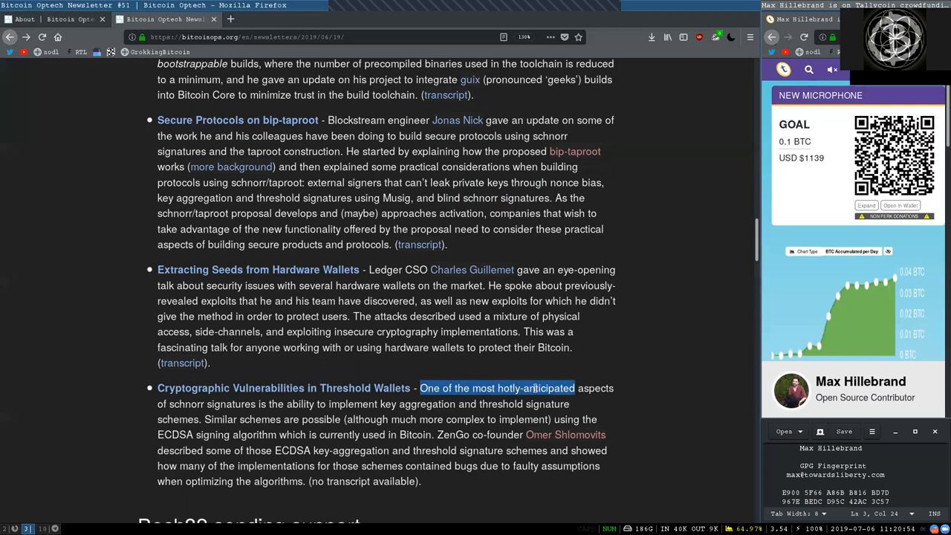
Highlight 'although much more complex to', 'ECDSA signing', 'key' and the closing words of the threshold wallets summary.
{"action": "left_click", "coordinate": [179, 407]}
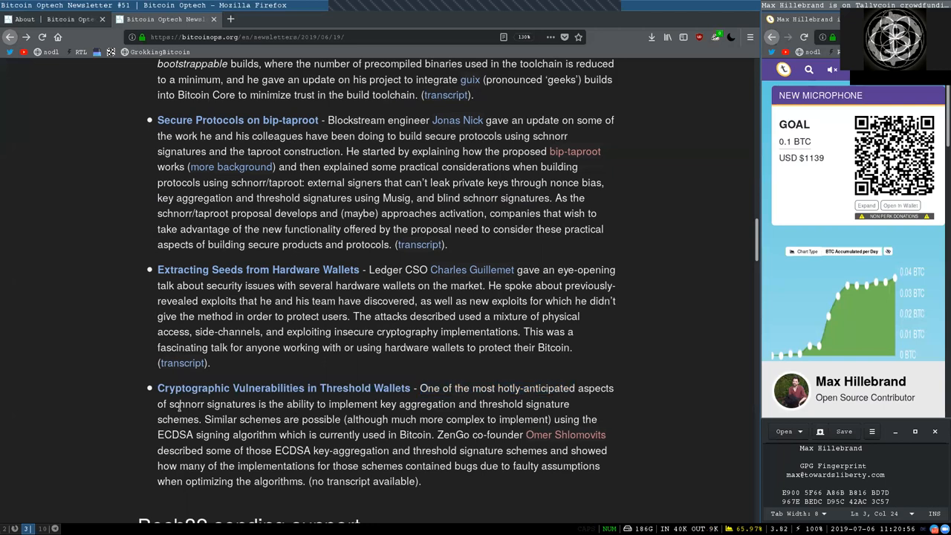
{"action": "left_click_drag", "start_coordinate": [286, 404], "coordinate": [455, 404]}
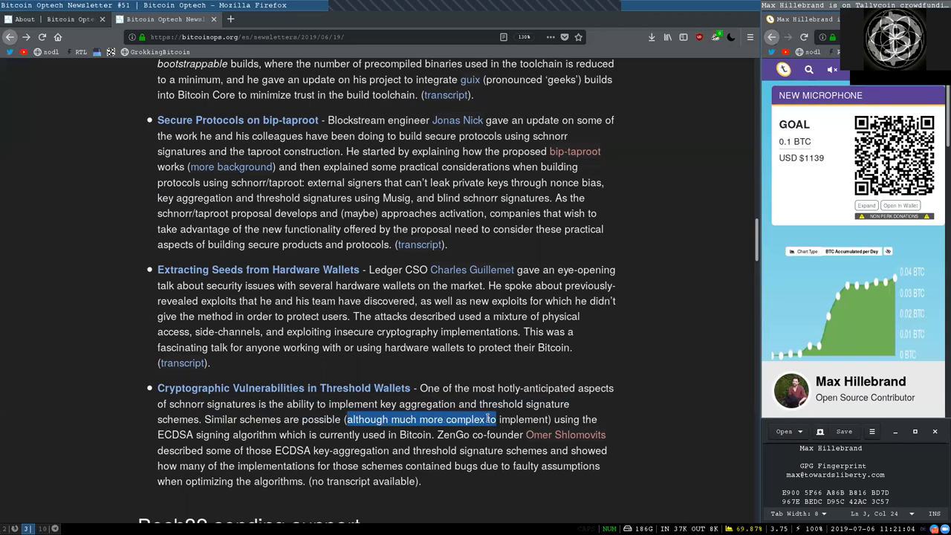
{"action": "double_click", "coordinate": [193, 434]}
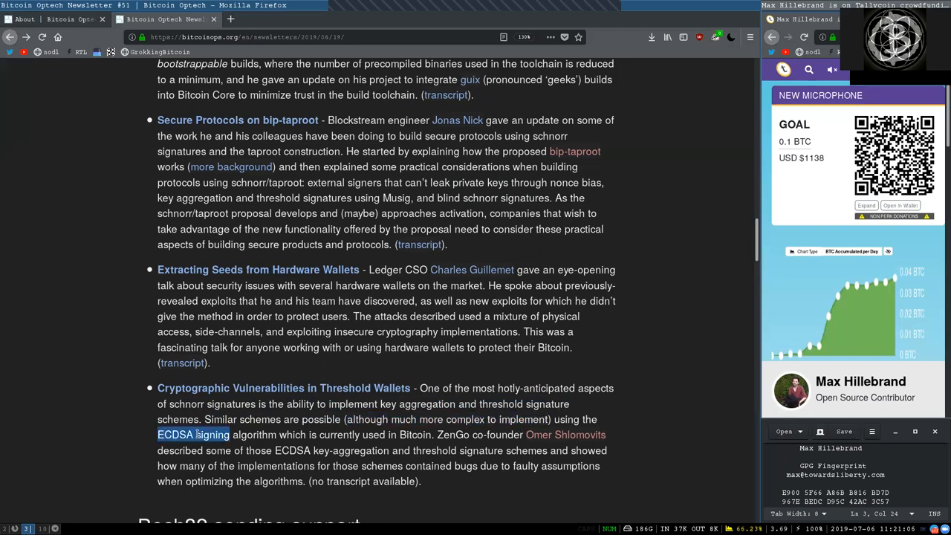
{"action": "double_click", "coordinate": [339, 434]}
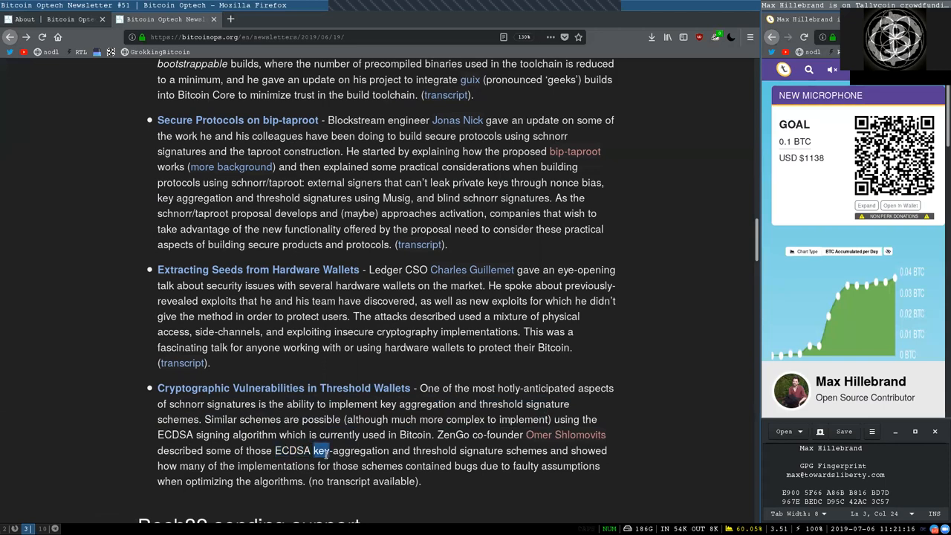
{"action": "double_click", "coordinate": [458, 451]}
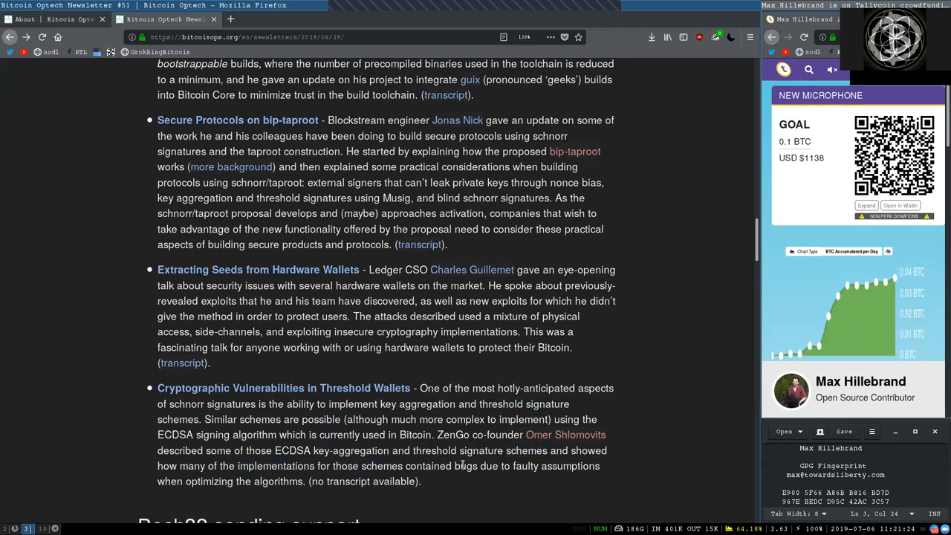
{"action": "double_click", "coordinate": [555, 467]}
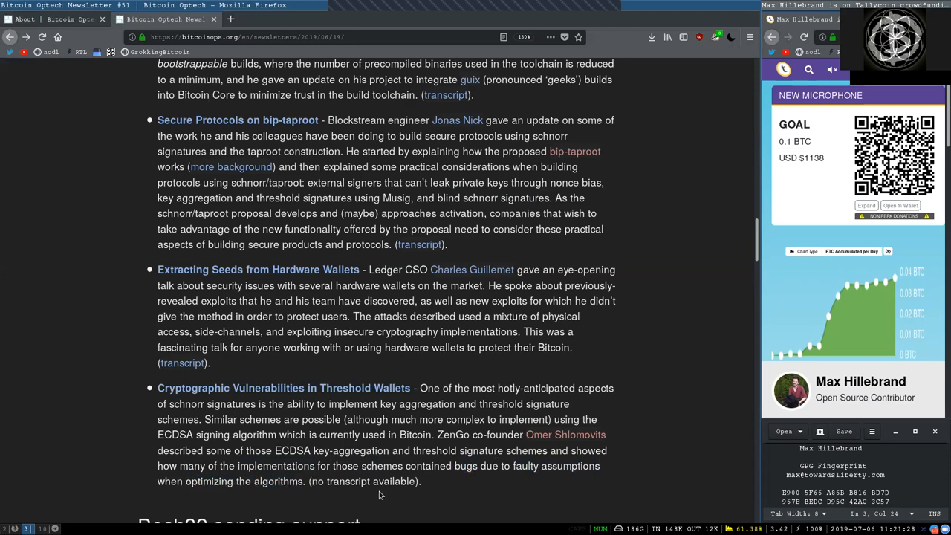
{"action": "scroll", "scroll_direction": "down", "scroll_amount": 3}
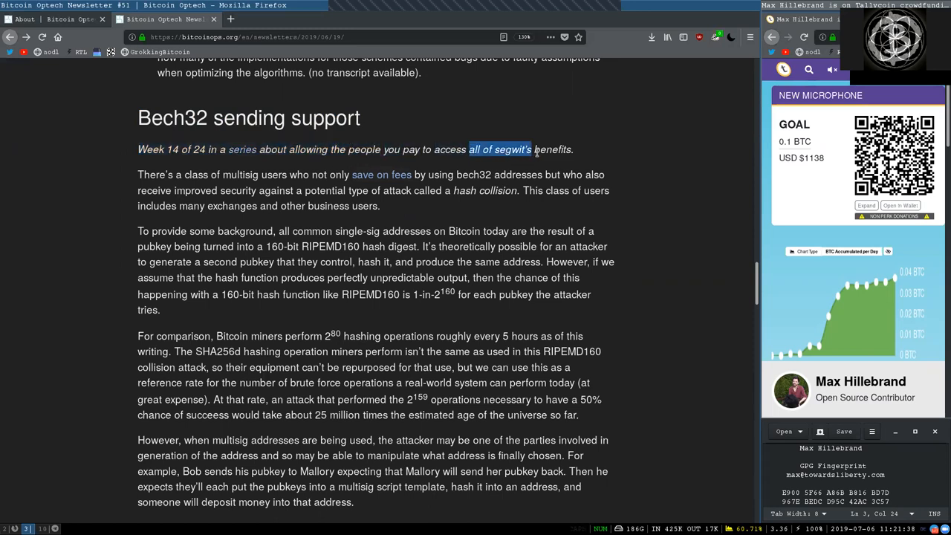
{"action": "scroll", "scroll_direction": "down", "scroll_amount": 3}
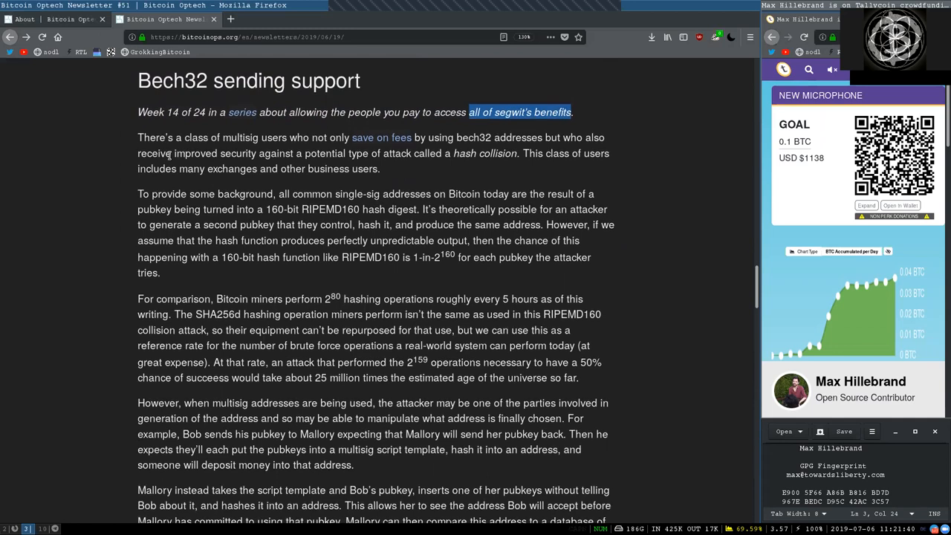
{"action": "double_click", "coordinate": [241, 137]}
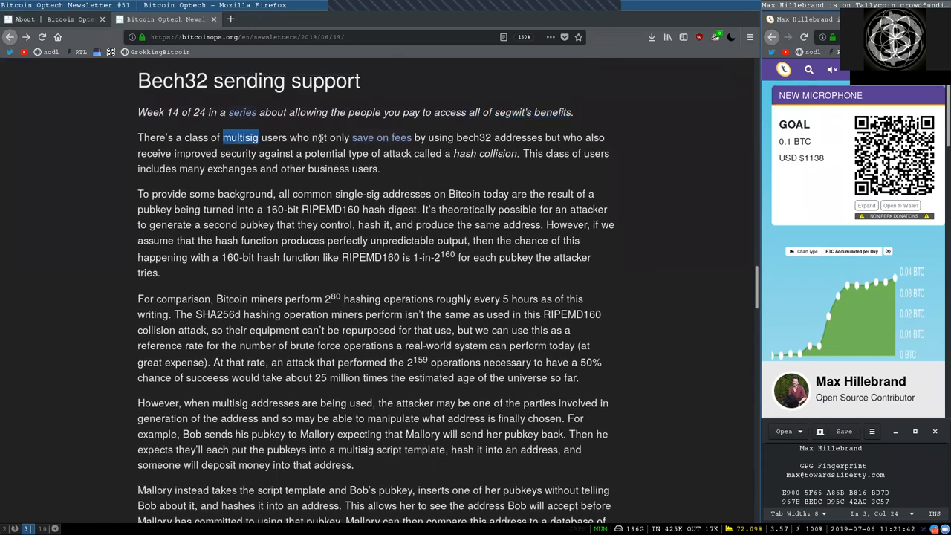
{"action": "left_click_drag", "start_coordinate": [312, 137], "coordinate": [410, 137]}
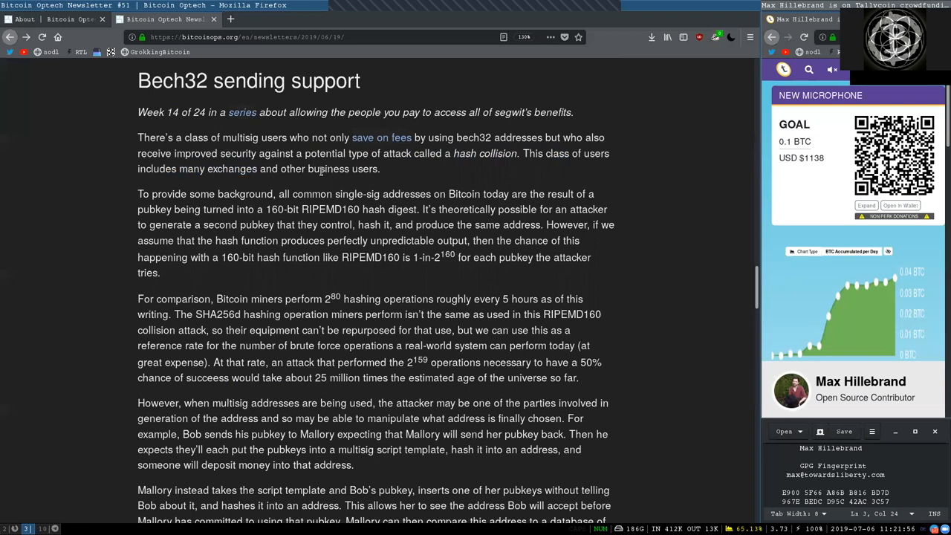
{"action": "double_click", "coordinate": [168, 193]}
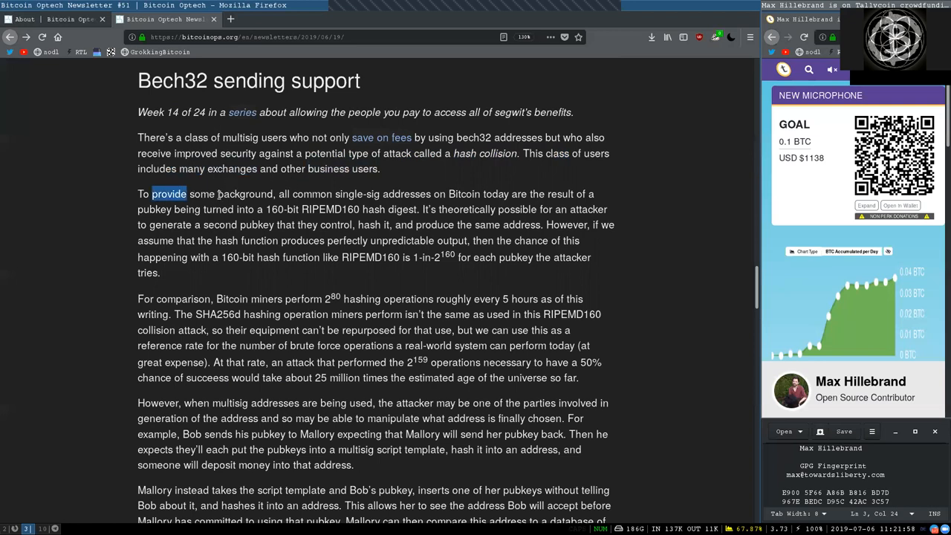
{"action": "double_click", "coordinate": [347, 193]}
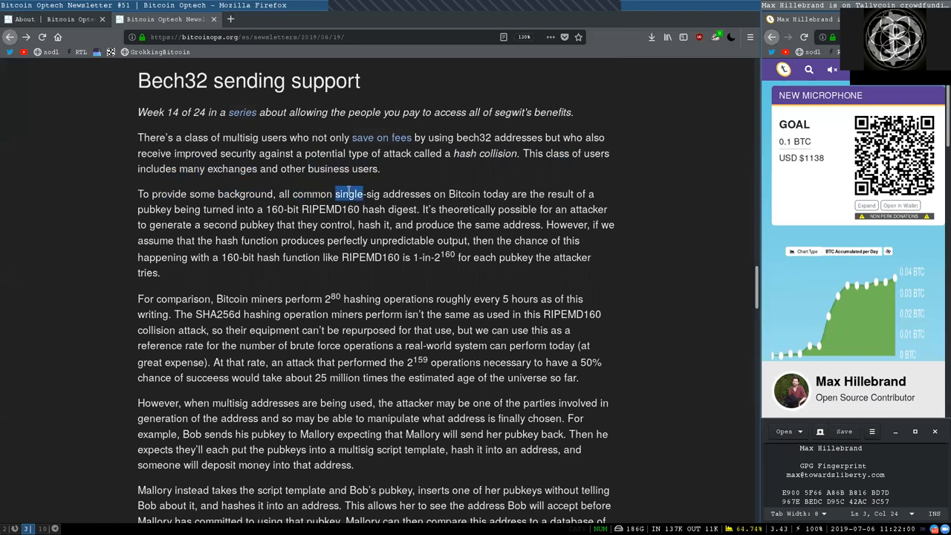
{"action": "double_click", "coordinate": [479, 193]}
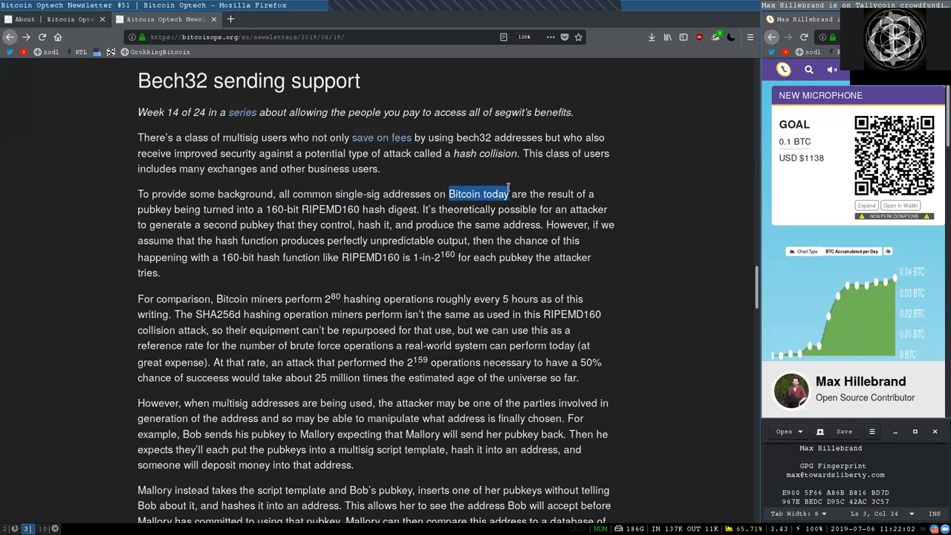
{"action": "double_click", "coordinate": [155, 208]}
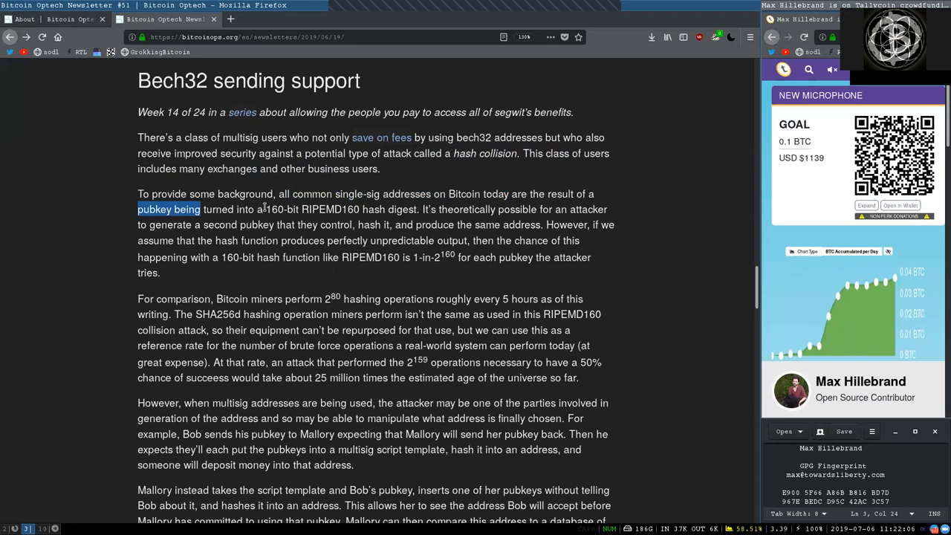
{"action": "double_click", "coordinate": [312, 208]}
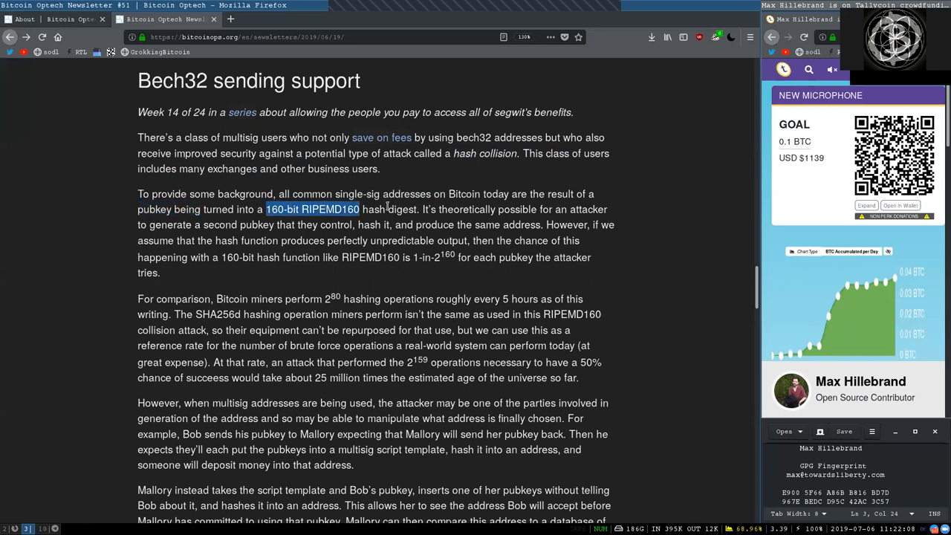
{"action": "double_click", "coordinate": [467, 208]}
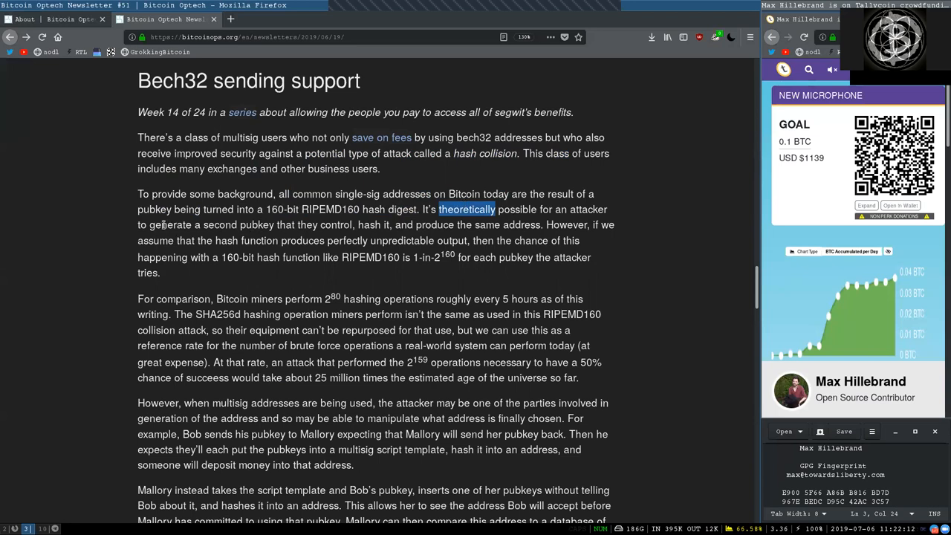
{"action": "double_click", "coordinate": [238, 225]}
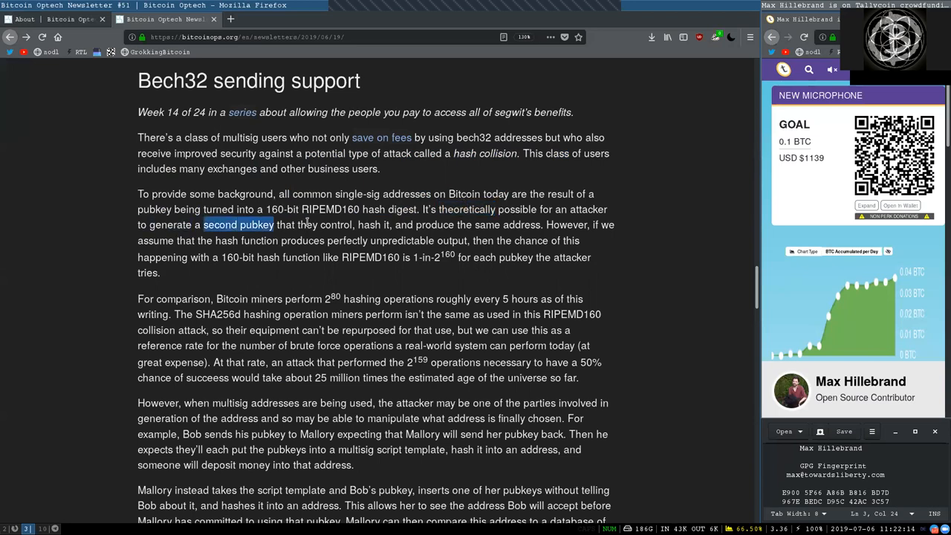
{"action": "double_click", "coordinate": [374, 224]}
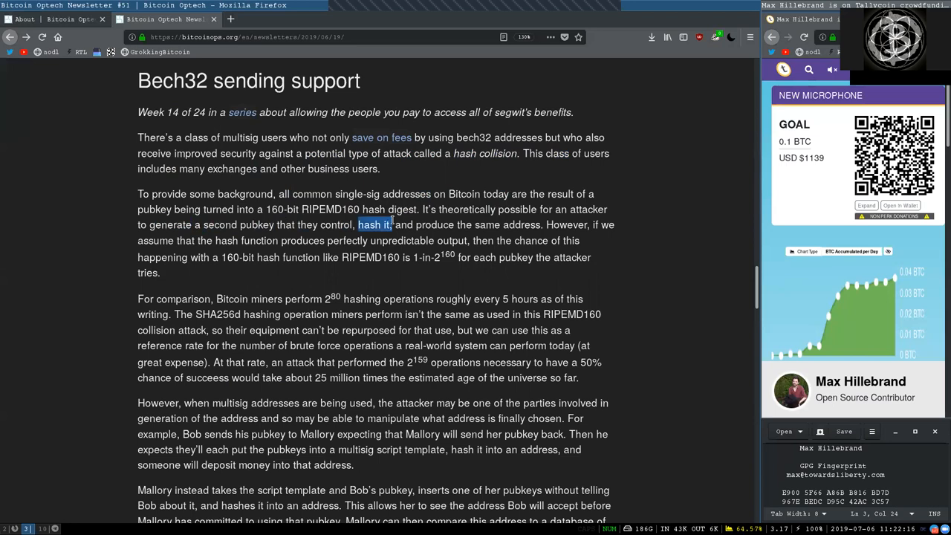
{"action": "double_click", "coordinate": [508, 225]}
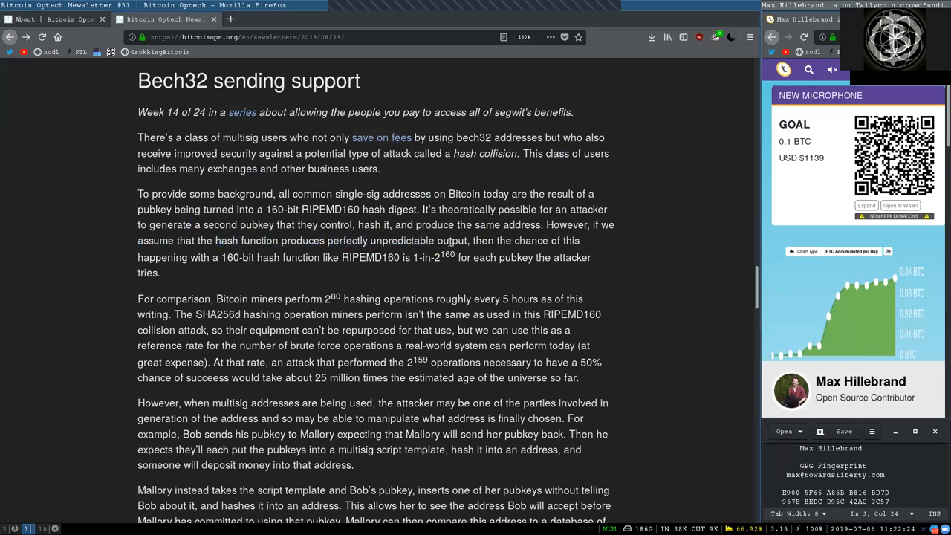
{"action": "double_click", "coordinate": [531, 241]}
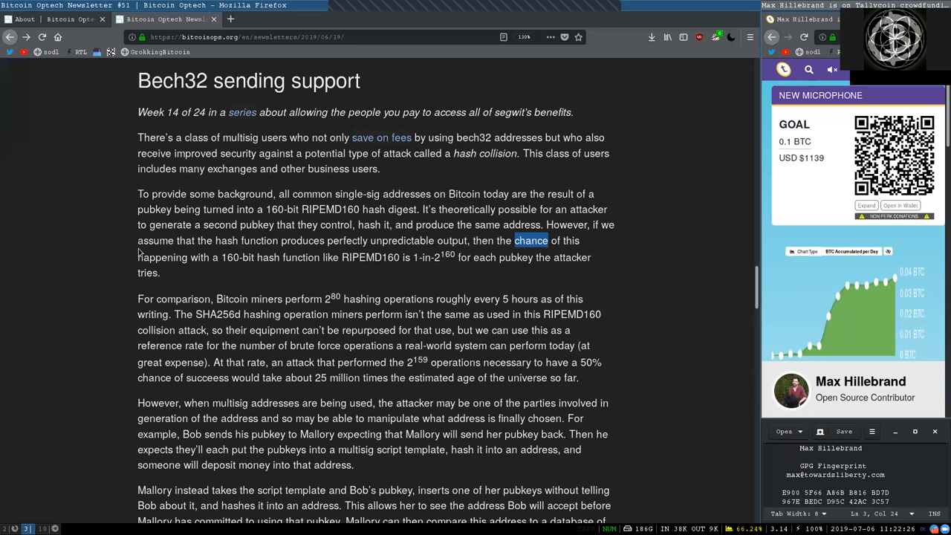
{"action": "double_click", "coordinate": [250, 257]}
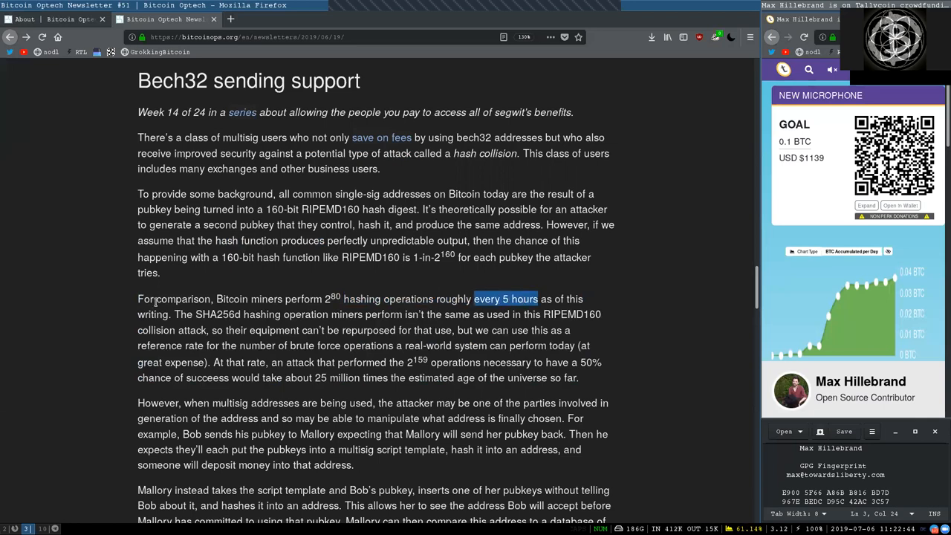
{"action": "double_click", "coordinate": [217, 314]}
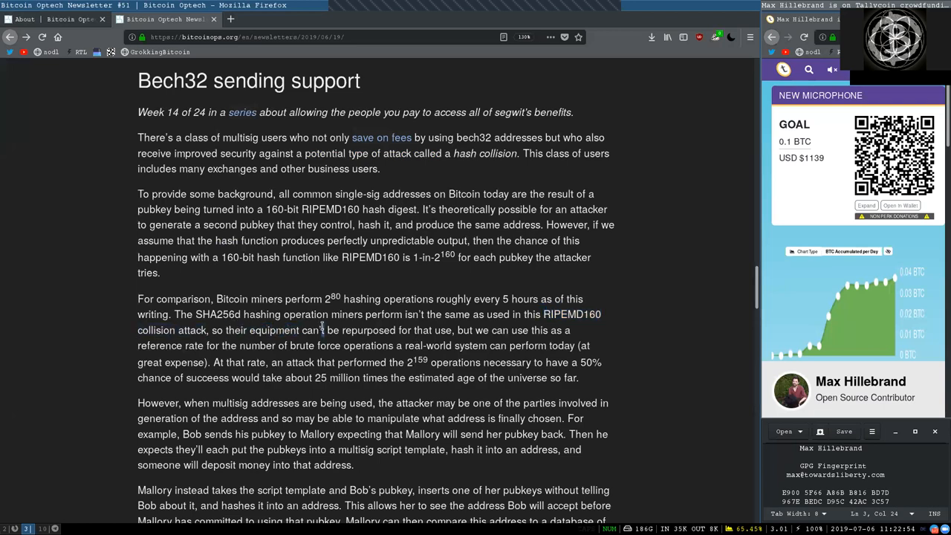
{"action": "double_click", "coordinate": [432, 330]}
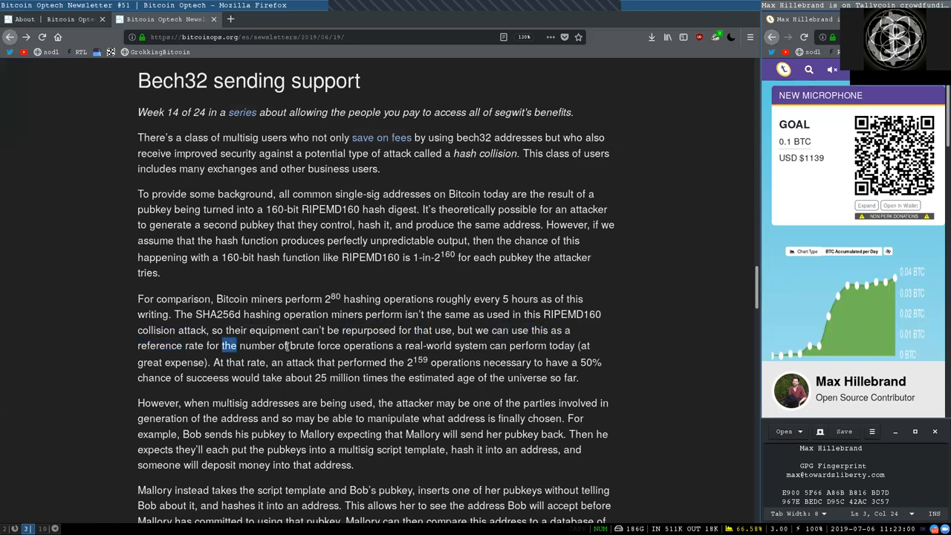
{"action": "double_click", "coordinate": [428, 344]}
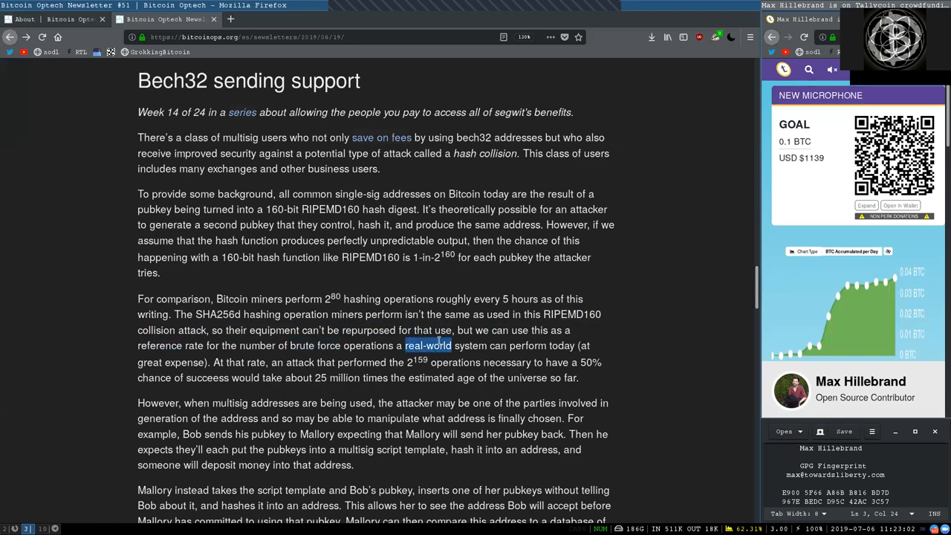
{"action": "double_click", "coordinate": [540, 344]}
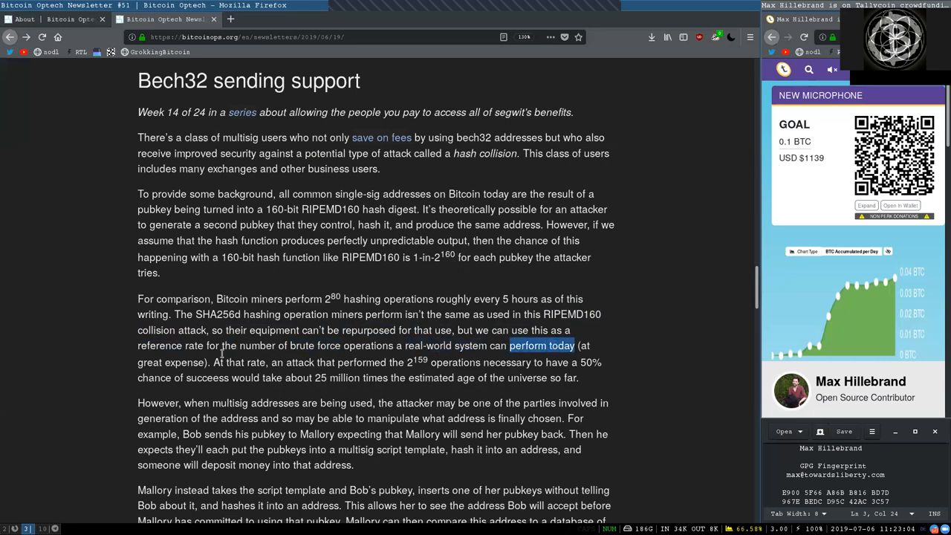
{"action": "double_click", "coordinate": [235, 363]}
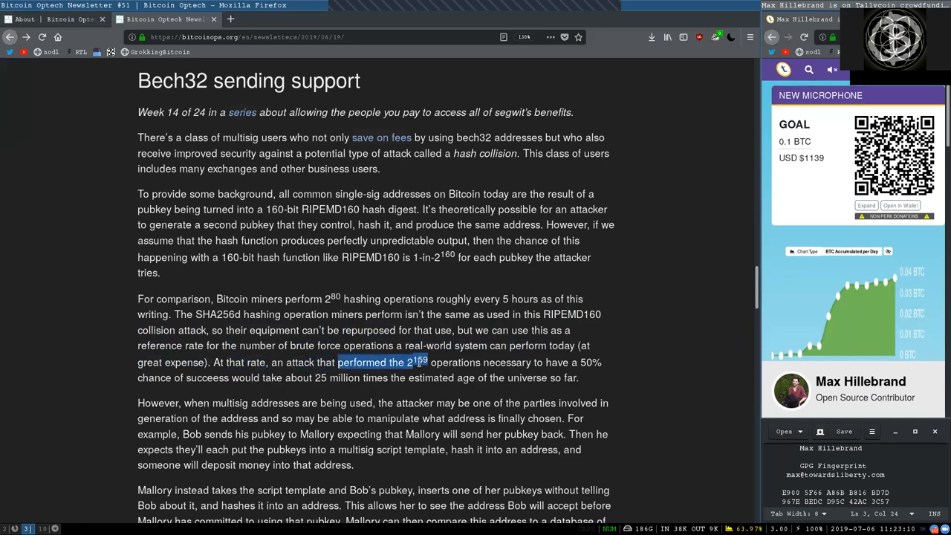
{"action": "double_click", "coordinate": [455, 363]}
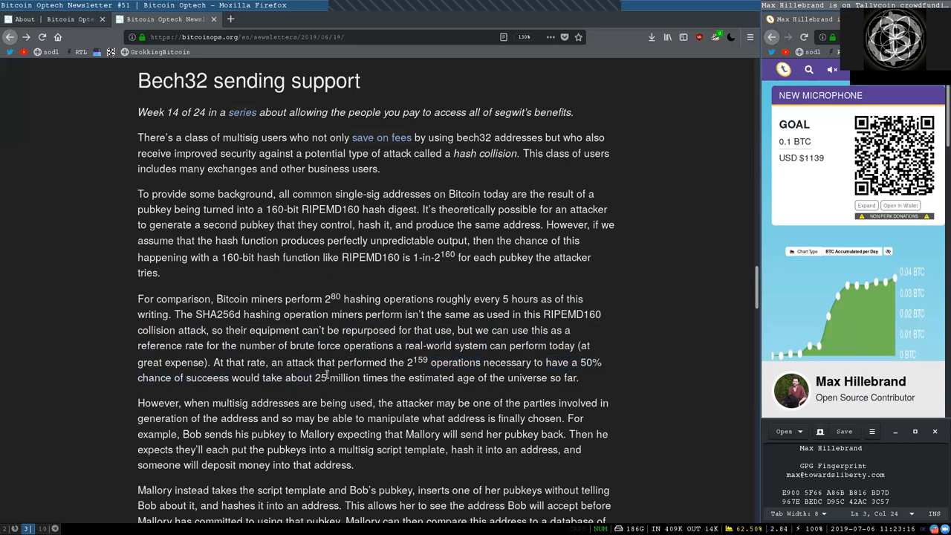
{"action": "double_click", "coordinate": [431, 377]}
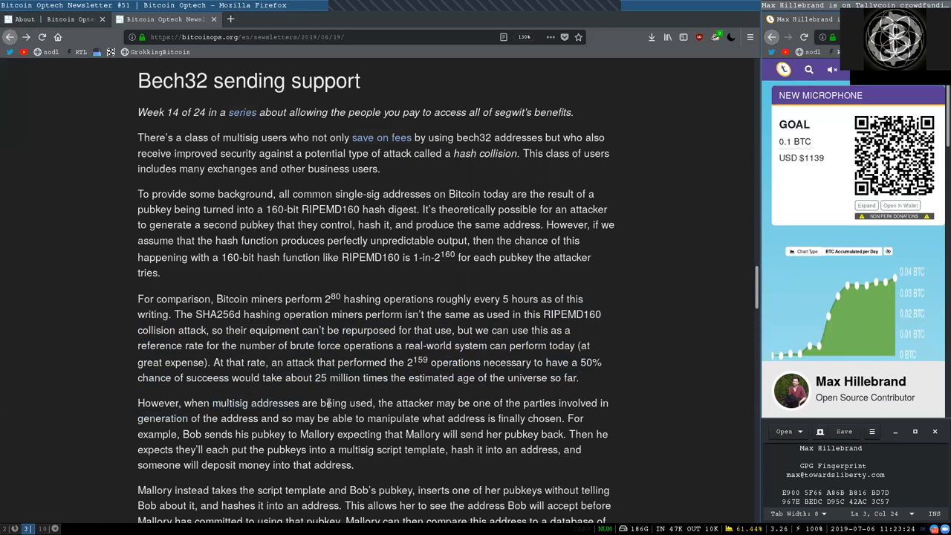
{"action": "double_click", "coordinate": [481, 403]}
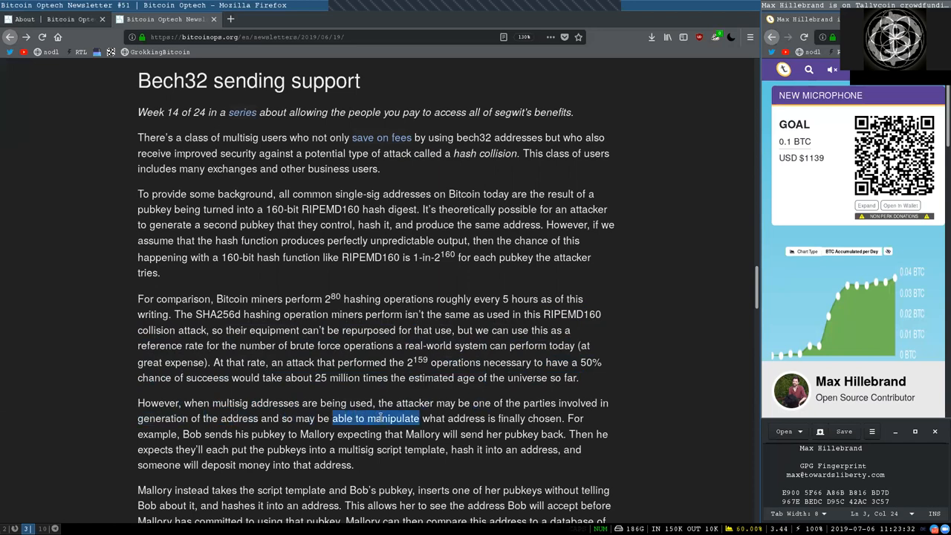
{"action": "double_click", "coordinate": [529, 419]}
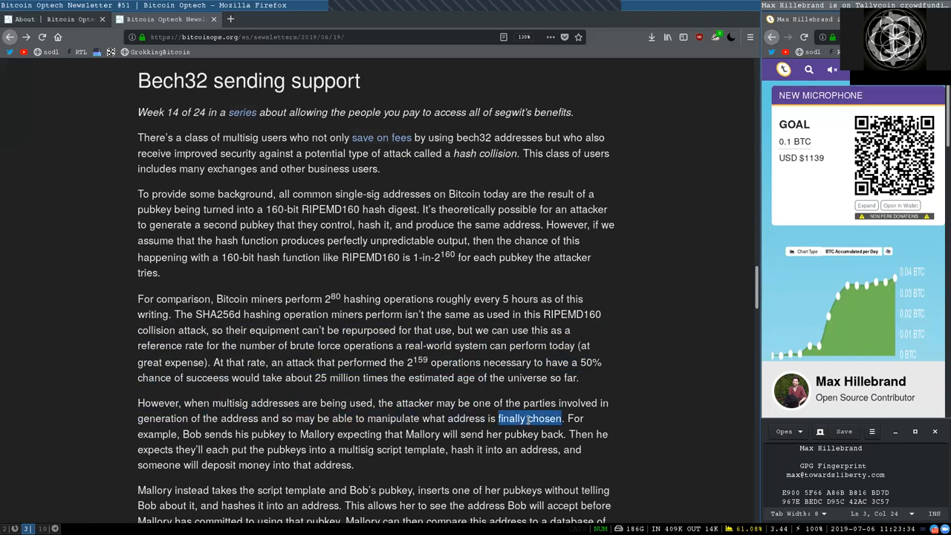
{"action": "double_click", "coordinate": [156, 434]}
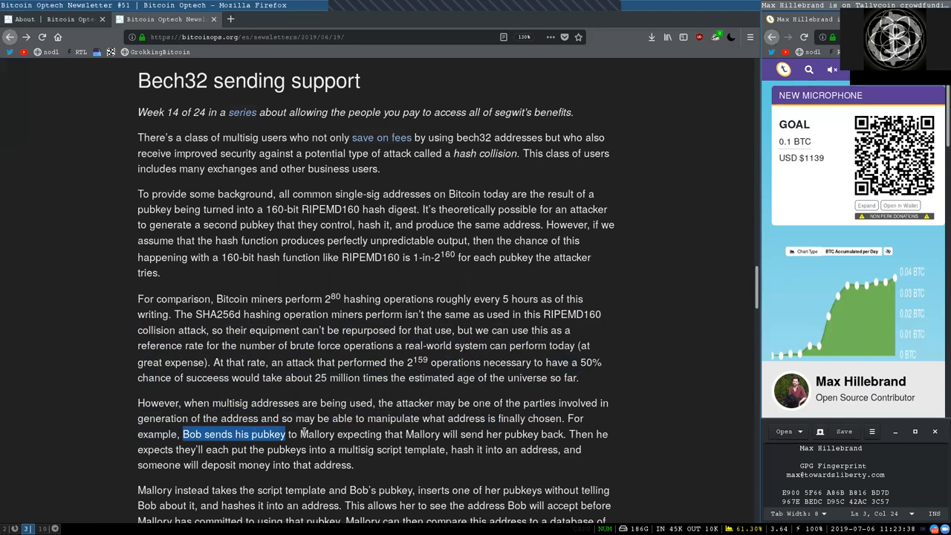
{"action": "double_click", "coordinate": [422, 434]}
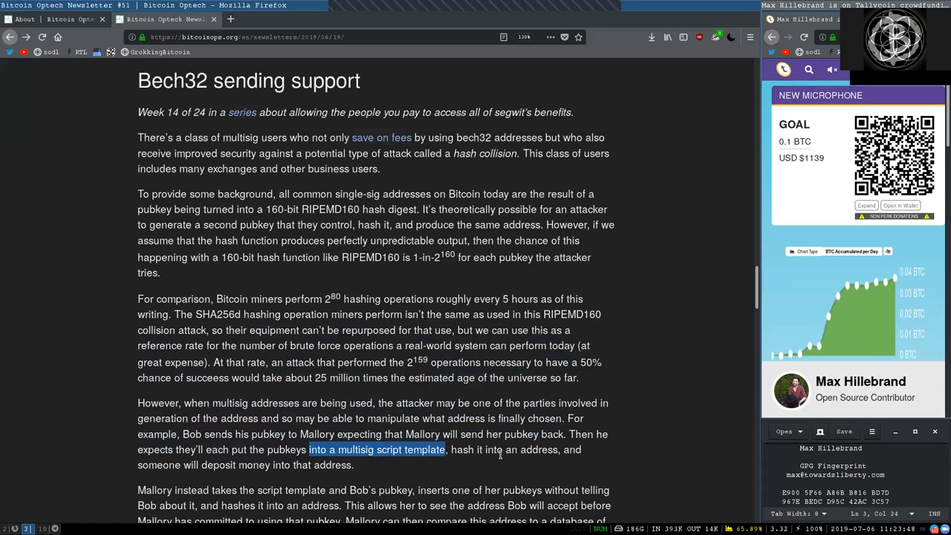
{"action": "double_click", "coordinate": [520, 449]}
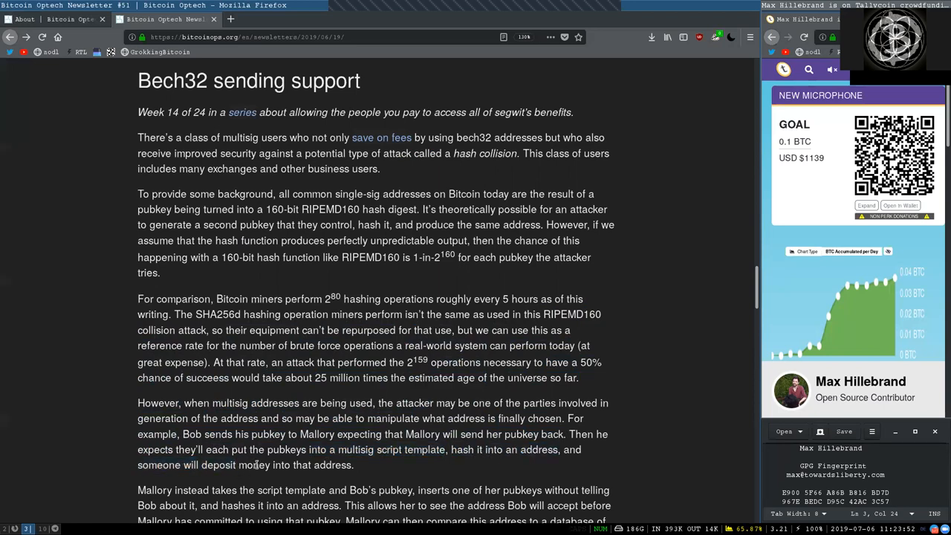
Highlight 'Bob's pubkey', 'pubkeys', 'there's a match', 'a different pubkey', 'we assume' and 'same brute force' in the Mallory paragraph.
{"action": "scroll", "scroll_direction": "down", "scroll_amount": 3}
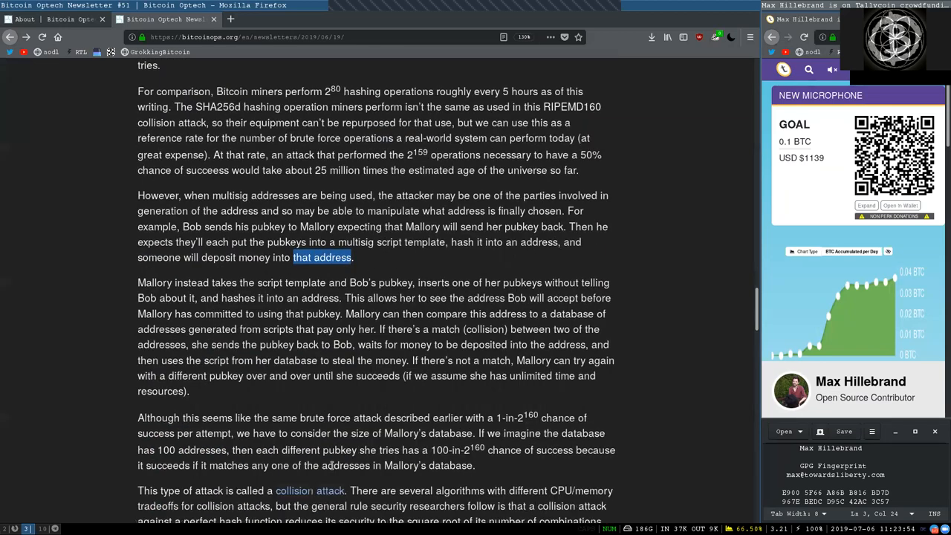
{"action": "scroll", "scroll_direction": "down", "scroll_amount": 3}
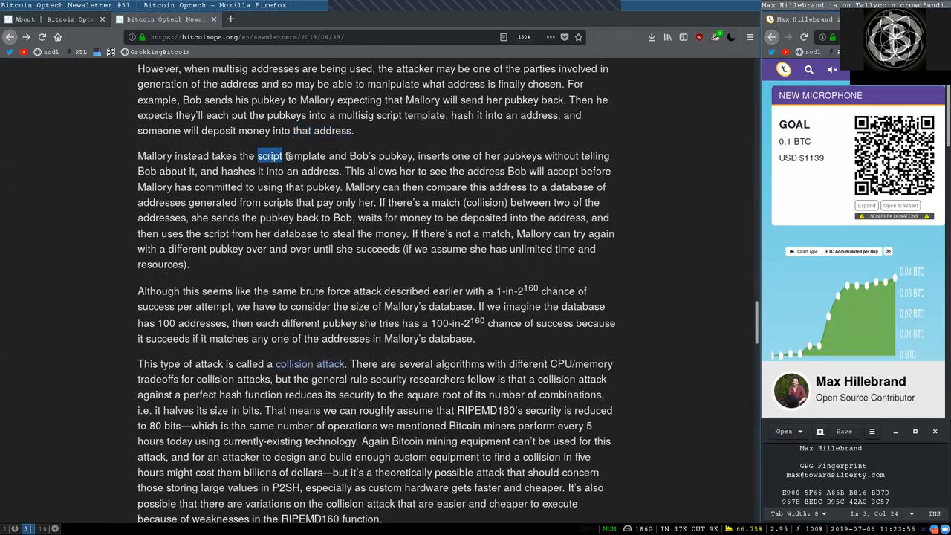
{"action": "double_click", "coordinate": [380, 156]}
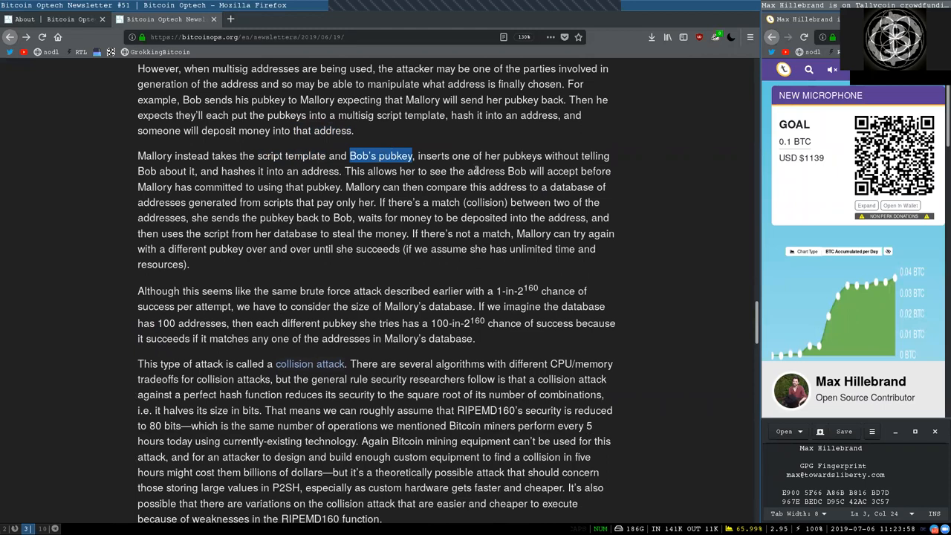
{"action": "double_click", "coordinate": [521, 156]}
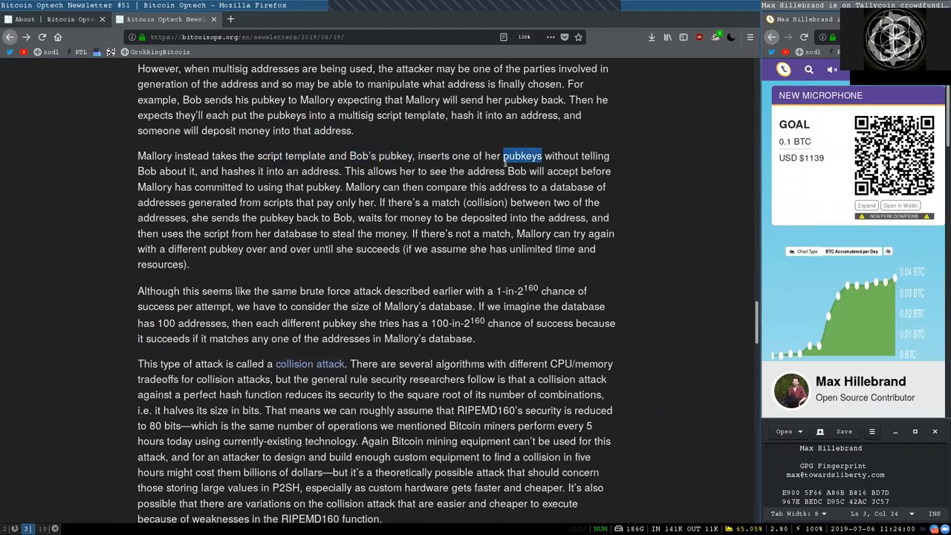
{"action": "double_click", "coordinate": [163, 171]}
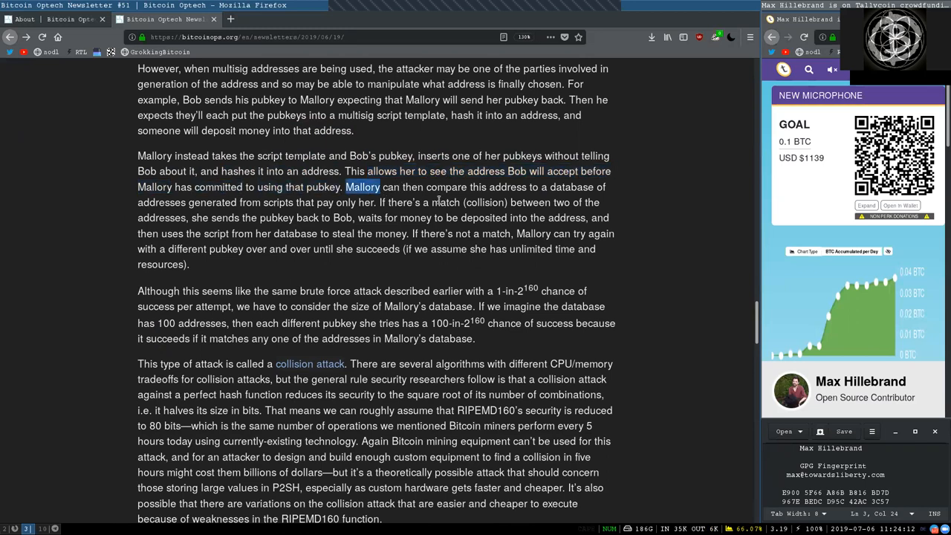
{"action": "double_click", "coordinate": [508, 188]}
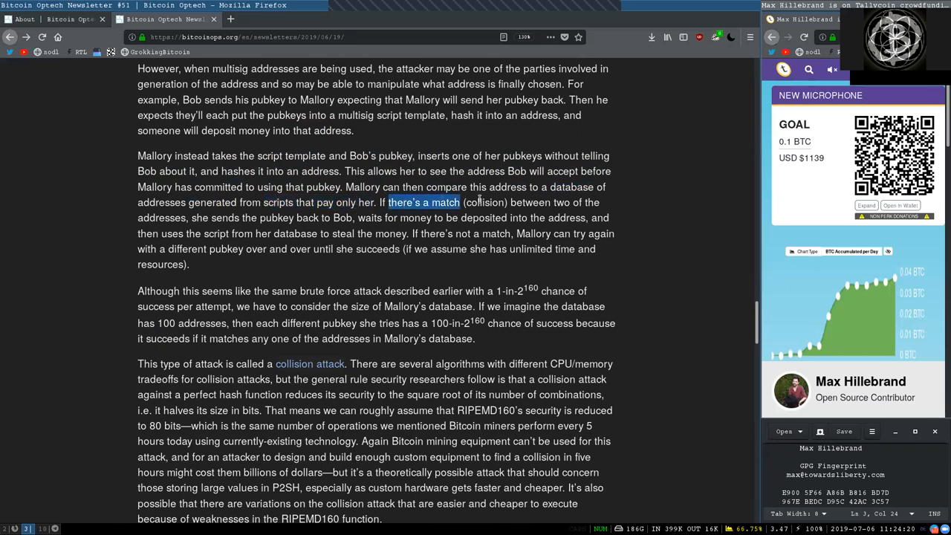
{"action": "double_click", "coordinate": [529, 202]}
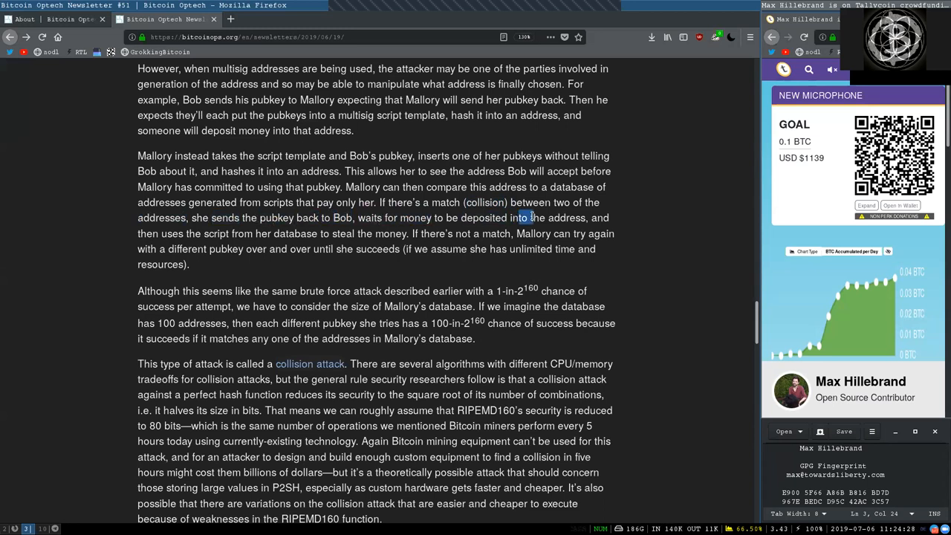
{"action": "double_click", "coordinate": [171, 233]}
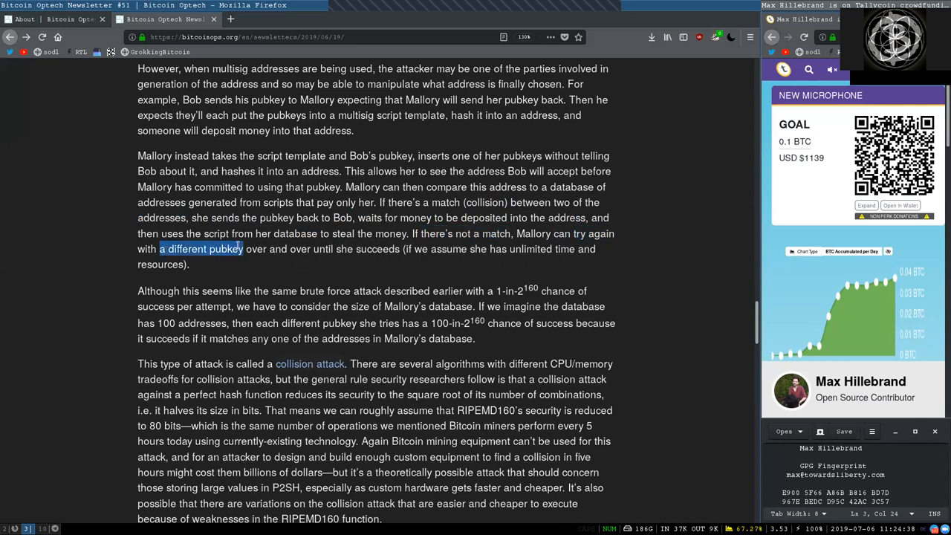
{"action": "left_click_drag", "start_coordinate": [241, 250], "coordinate": [312, 249]}
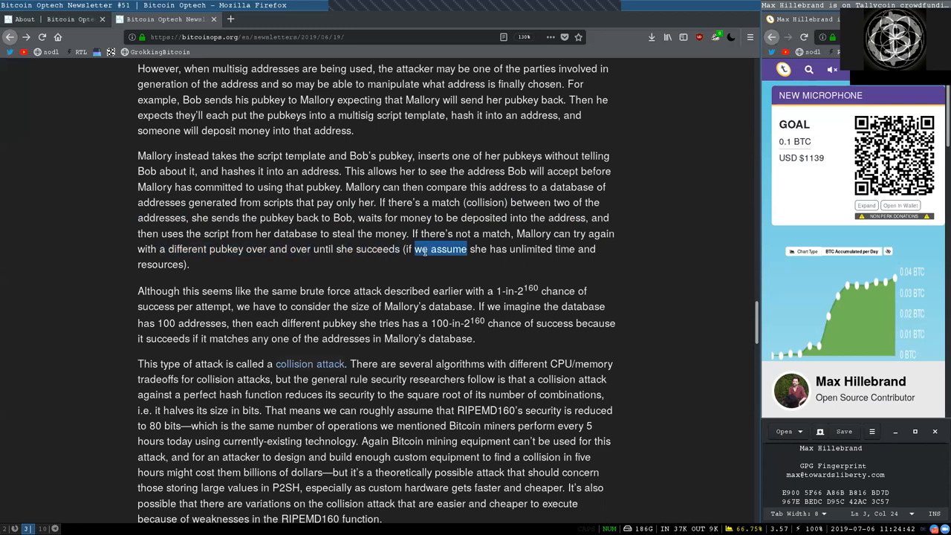
{"action": "double_click", "coordinate": [531, 250]}
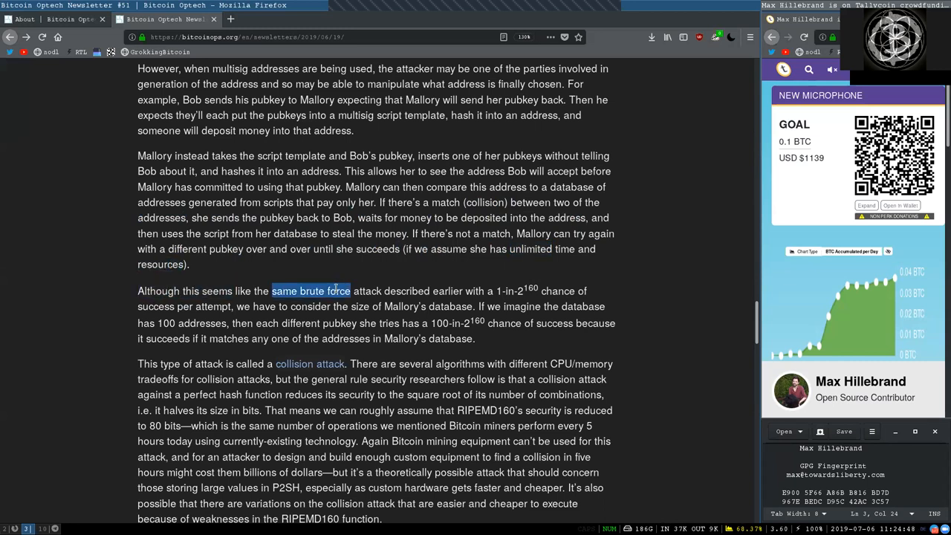
Highlight the 100-in-2^160 odds, 'success' and 'general rule security' in the brute force paragraph.
{"action": "left_click", "coordinate": [499, 289]}
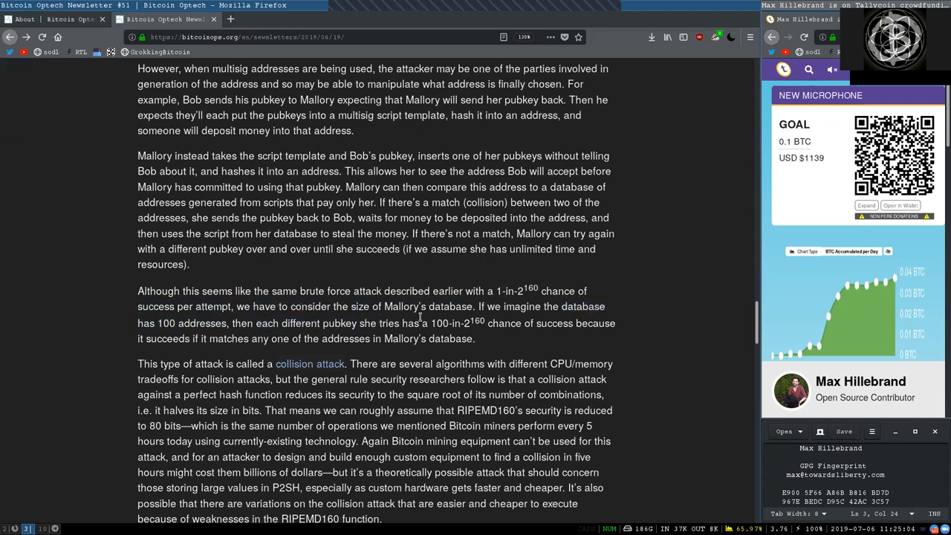
{"action": "double_click", "coordinate": [456, 322]}
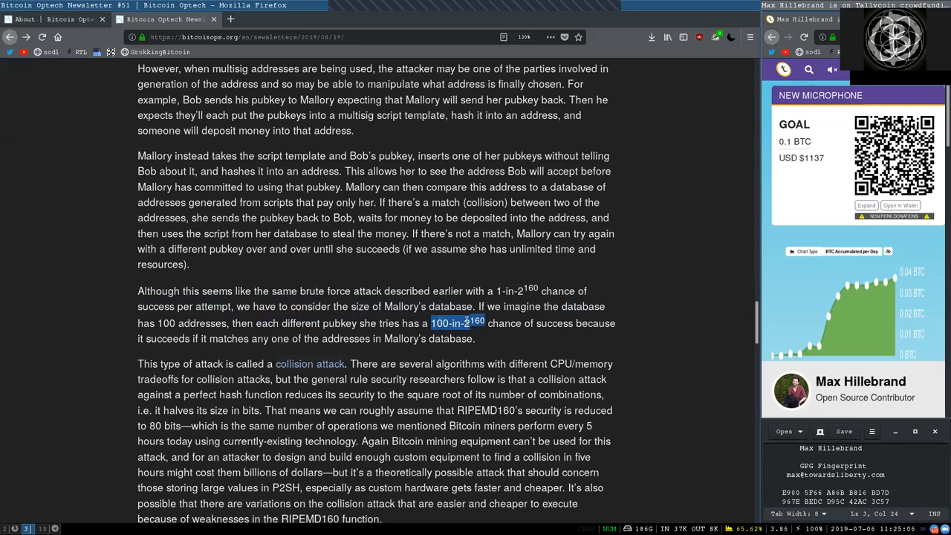
{"action": "double_click", "coordinate": [552, 323]}
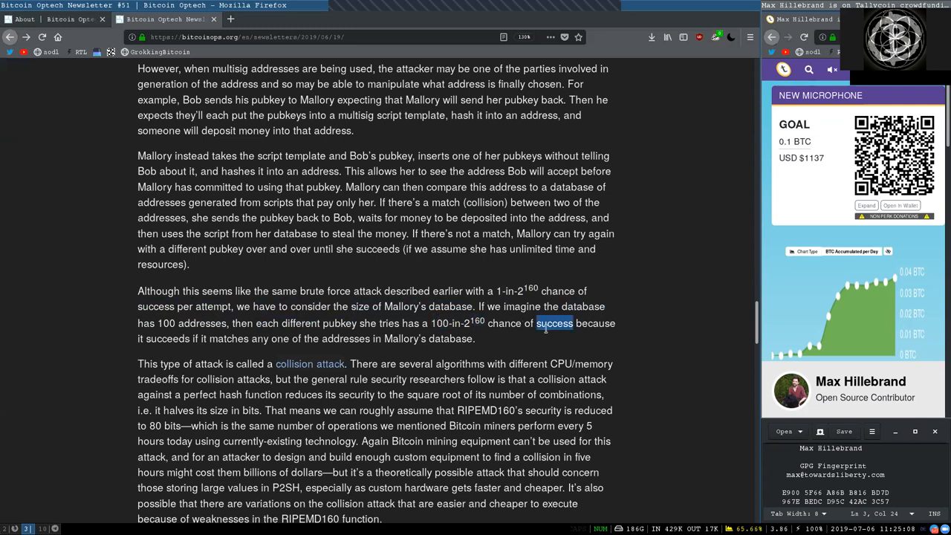
{"action": "double_click", "coordinate": [166, 339]}
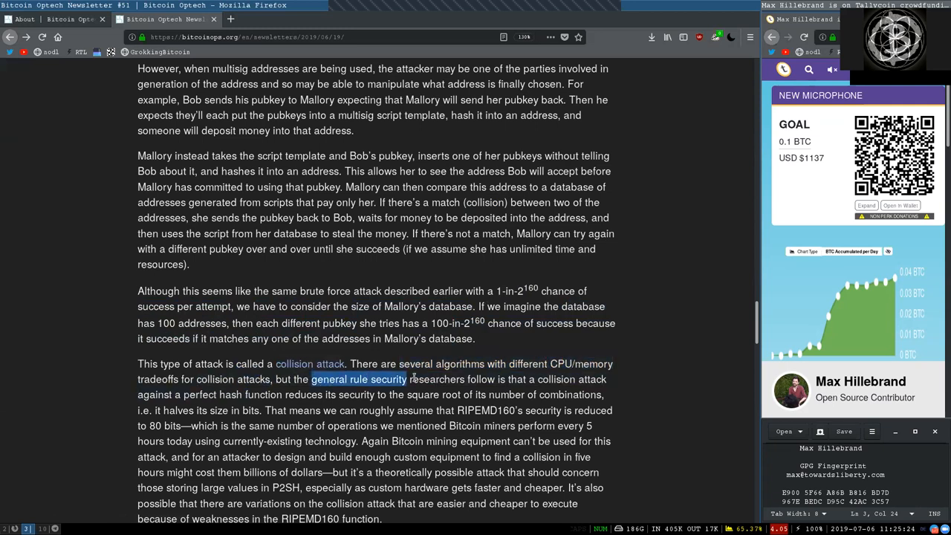
Highlight 'researchers', 'number of combinations', 'same' and the following phrase in the collision attack paragraph.
{"action": "double_click", "coordinate": [437, 379]}
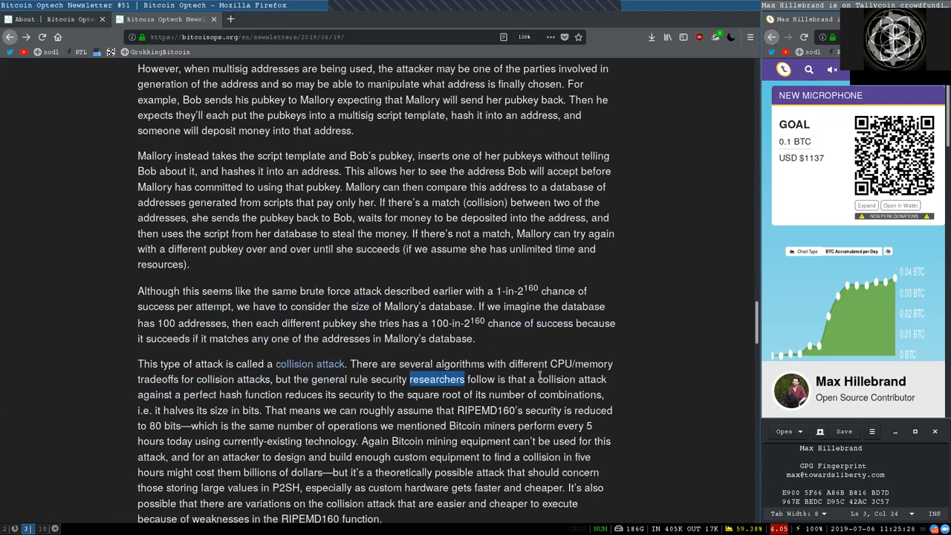
{"action": "double_click", "coordinate": [175, 395]}
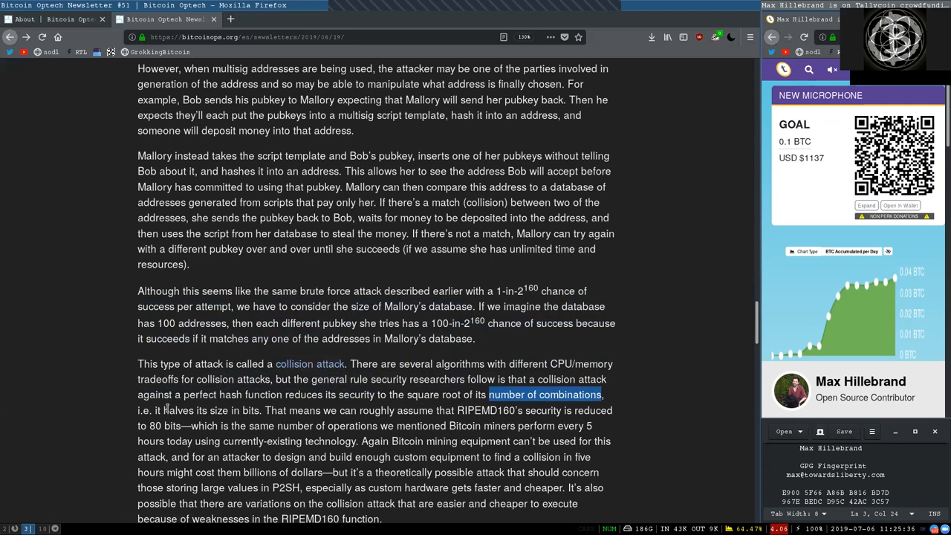
{"action": "double_click", "coordinate": [233, 410]}
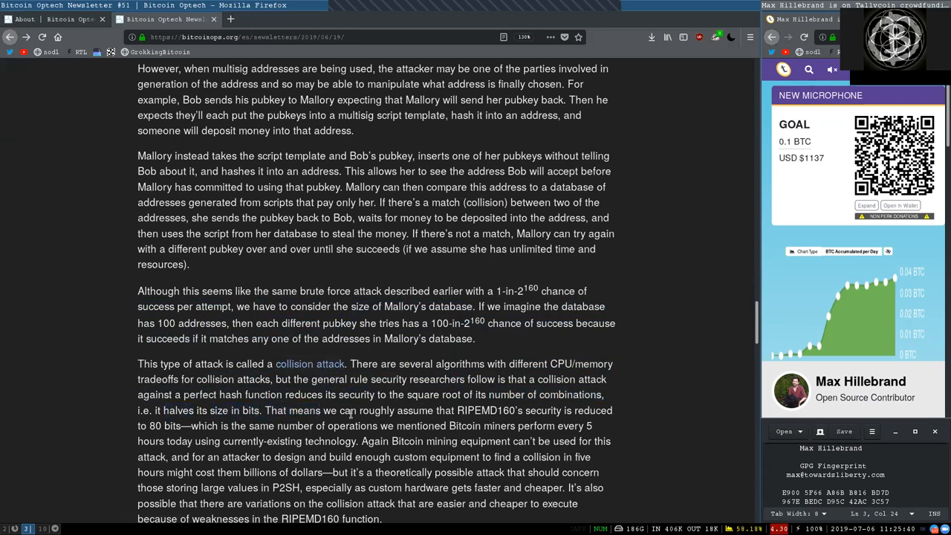
{"action": "double_click", "coordinate": [486, 410]}
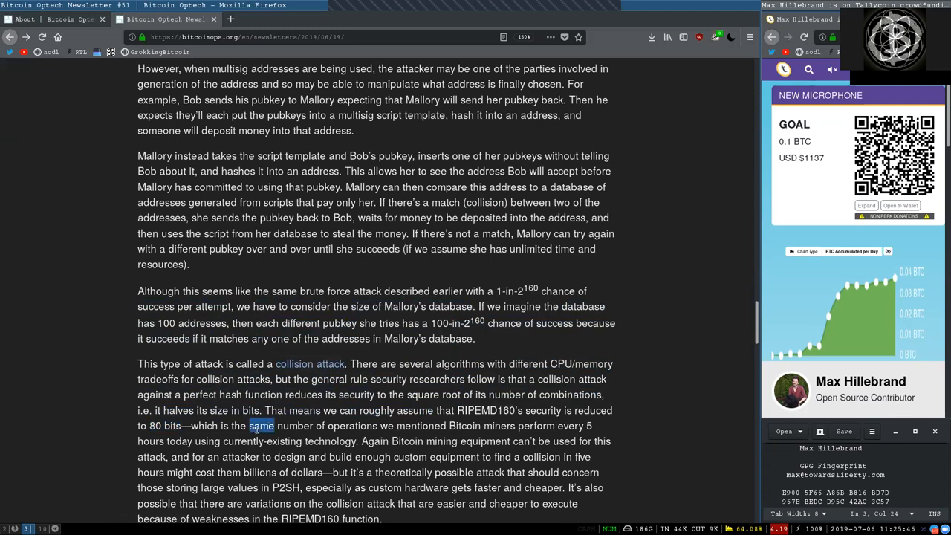
{"action": "left_click_drag", "start_coordinate": [249, 425], "coordinate": [481, 425]}
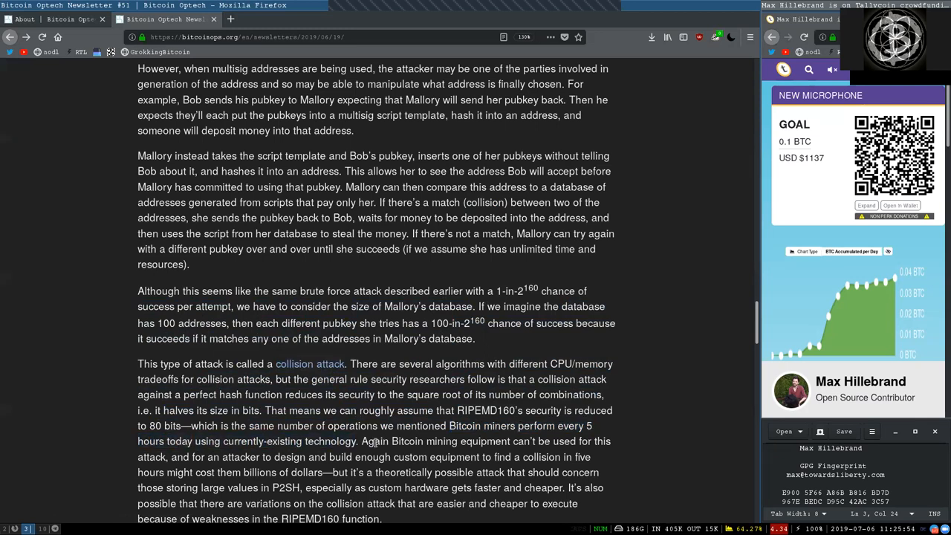
Highlight 'collision', 'billions of dollars', 'faster and cheaper', 'because of weaknesses' and 'function' to close the paragraph.
{"action": "scroll", "scroll_direction": "down", "scroll_amount": 3}
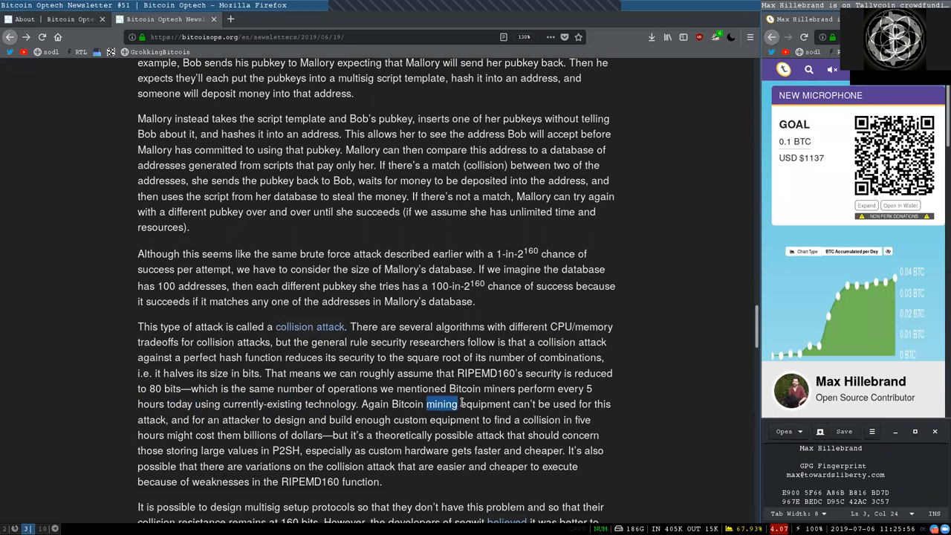
{"action": "left_click_drag", "start_coordinate": [441, 404], "coordinate": [611, 404]}
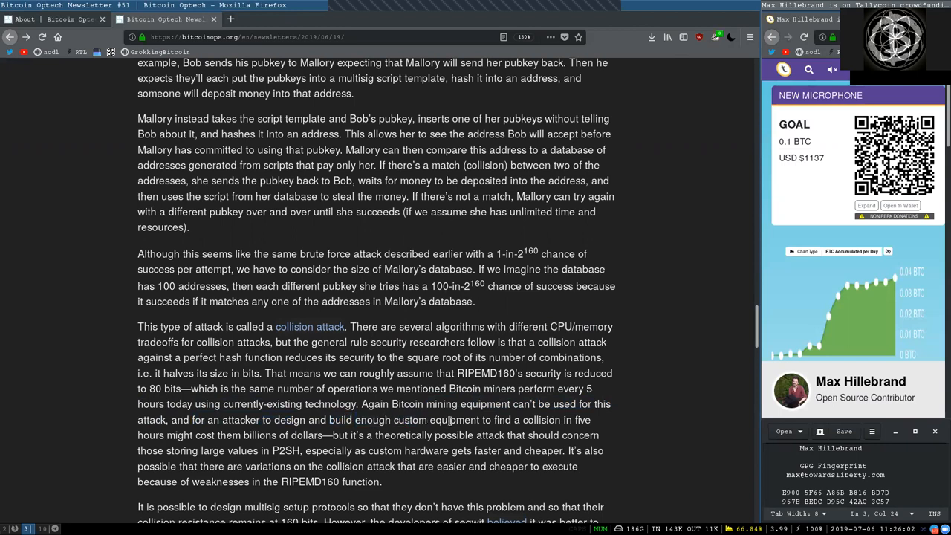
{"action": "double_click", "coordinate": [541, 419]}
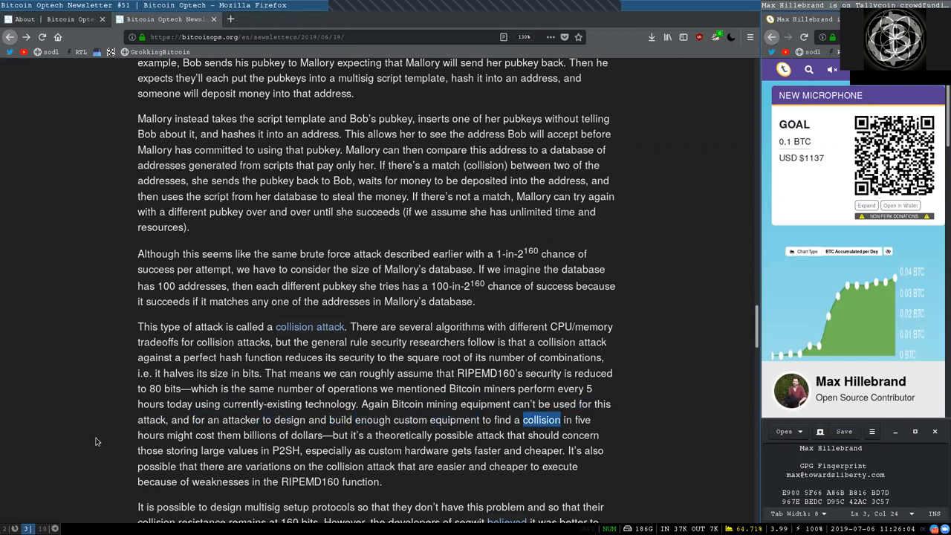
{"action": "double_click", "coordinate": [259, 434]}
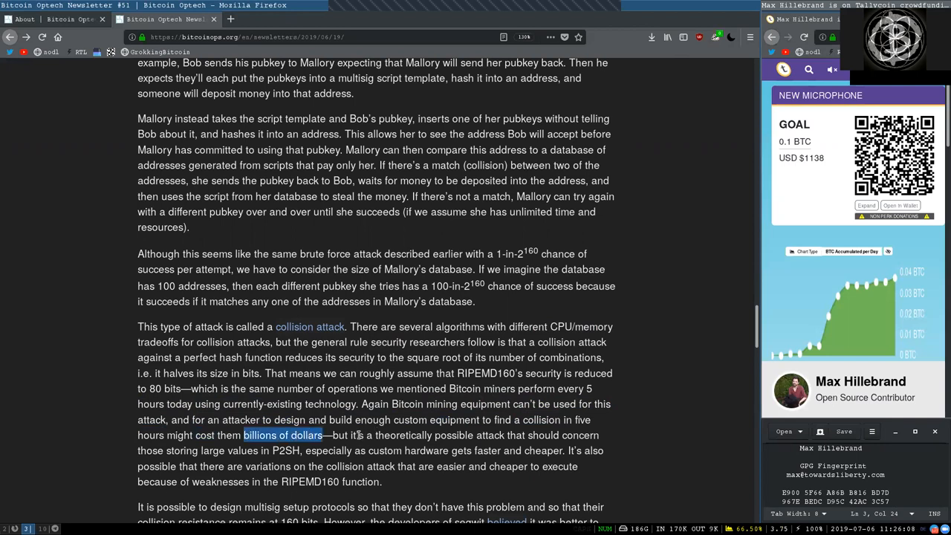
{"action": "double_click", "coordinate": [489, 433]}
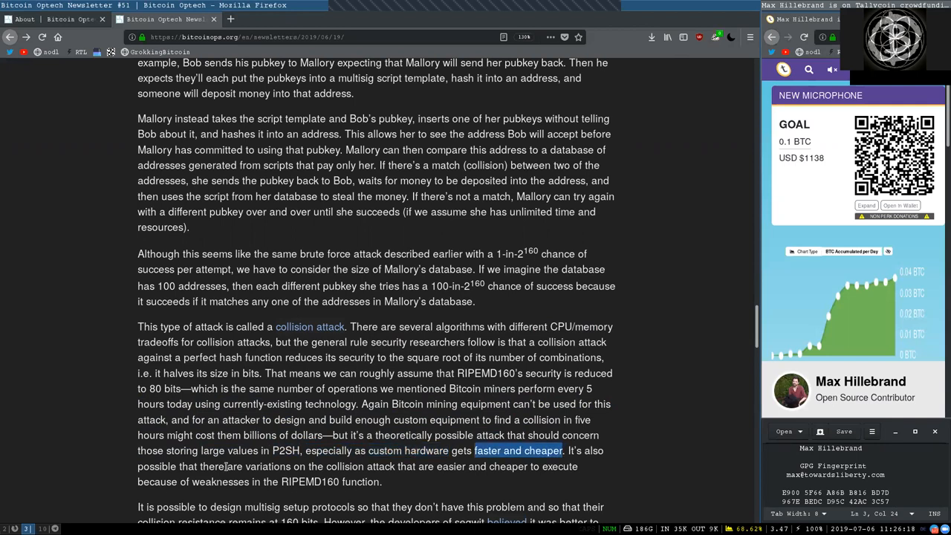
{"action": "double_click", "coordinate": [244, 466]}
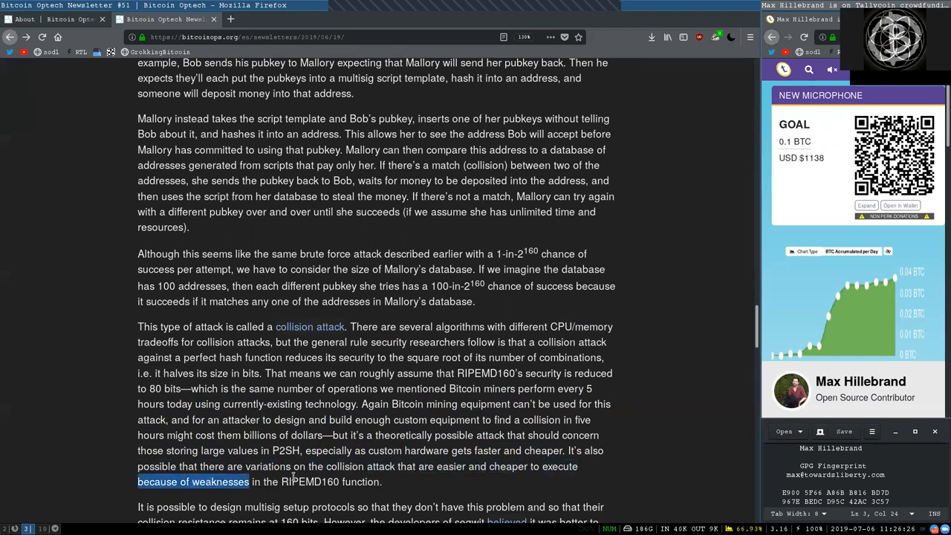
{"action": "double_click", "coordinate": [359, 481]}
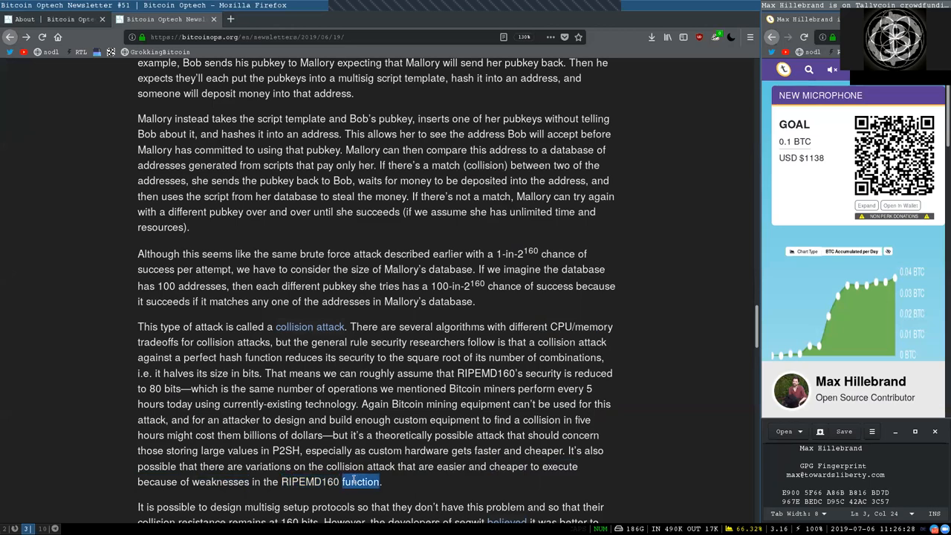
Highlight 'remains at 160 bits', 'cryptographic particulars', 'reason' and 'elsewhere' in the multisig paragraph.
{"action": "scroll", "scroll_direction": "down", "scroll_amount": 3}
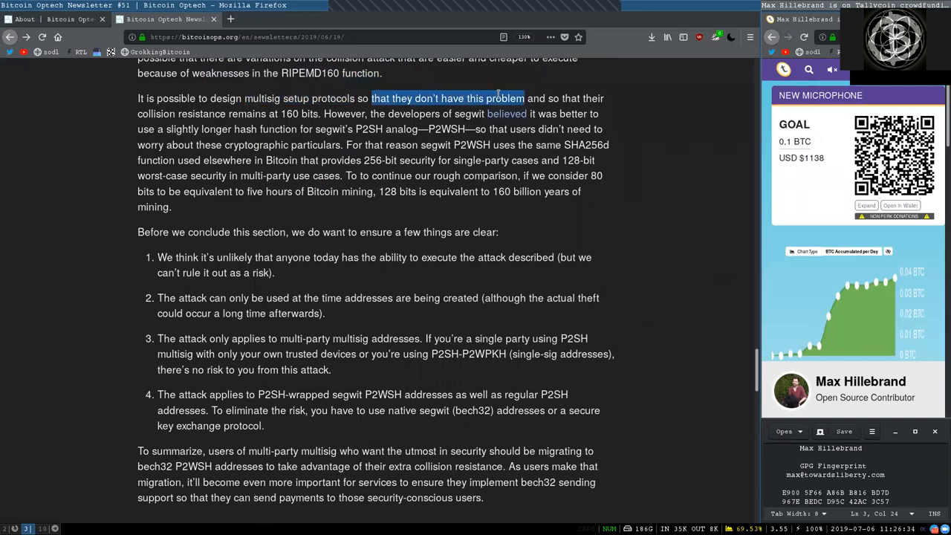
{"action": "left_click", "coordinate": [165, 117]}
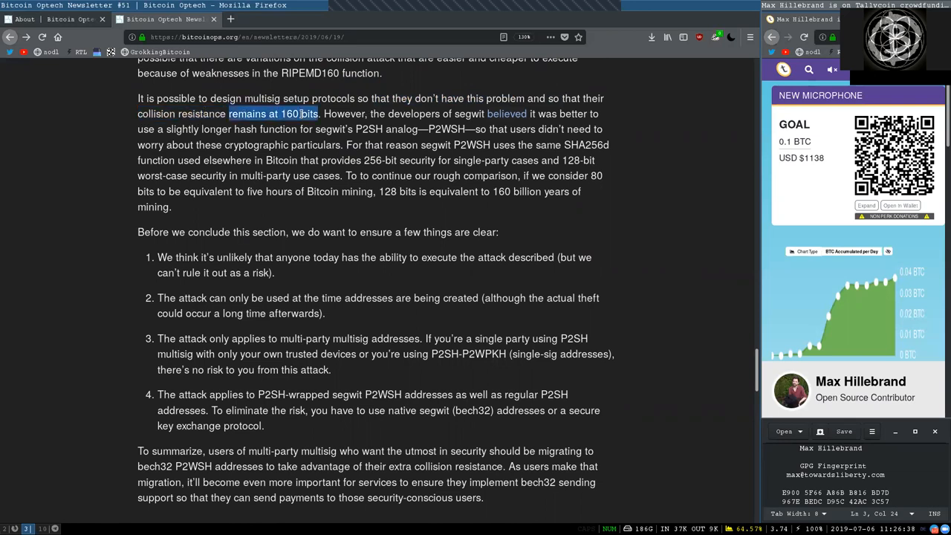
{"action": "double_click", "coordinate": [413, 113]}
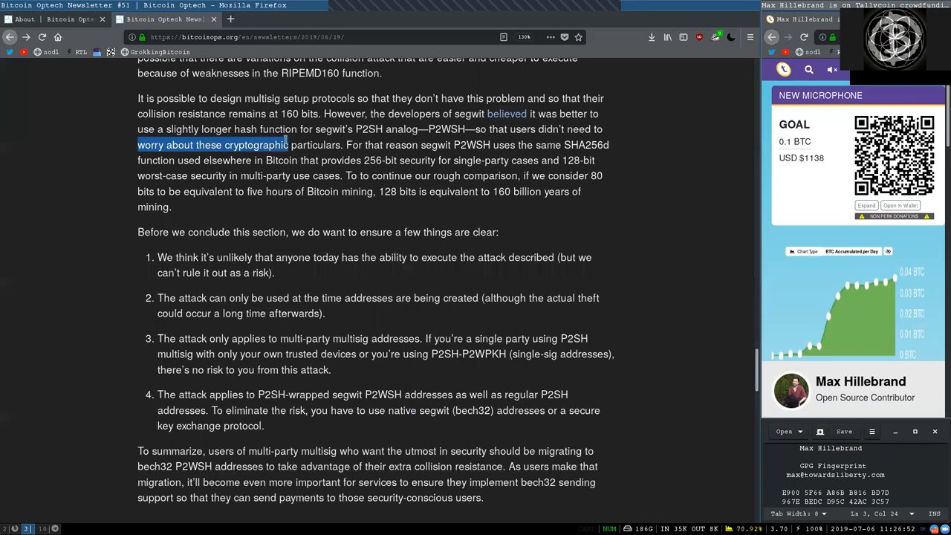
{"action": "double_click", "coordinate": [401, 146]}
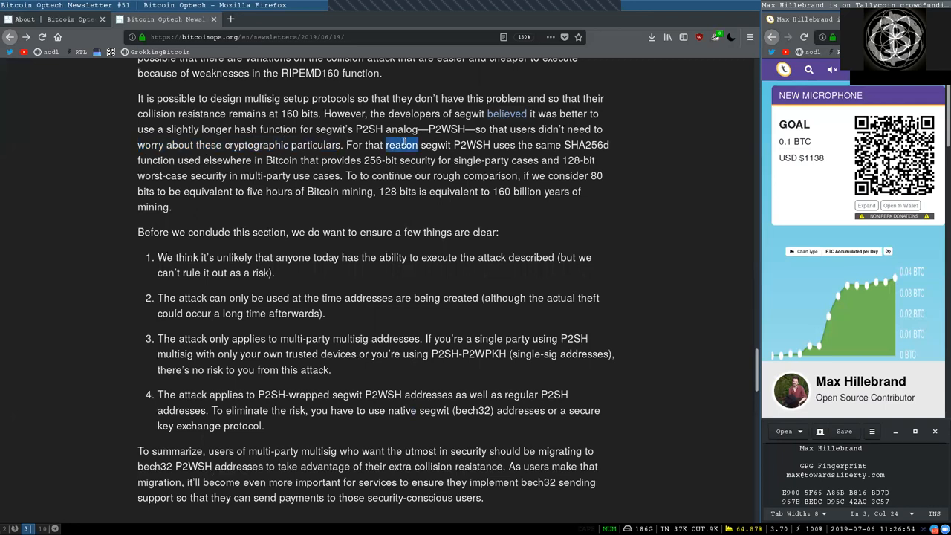
{"action": "left_click_drag", "start_coordinate": [402, 145], "coordinate": [505, 145]}
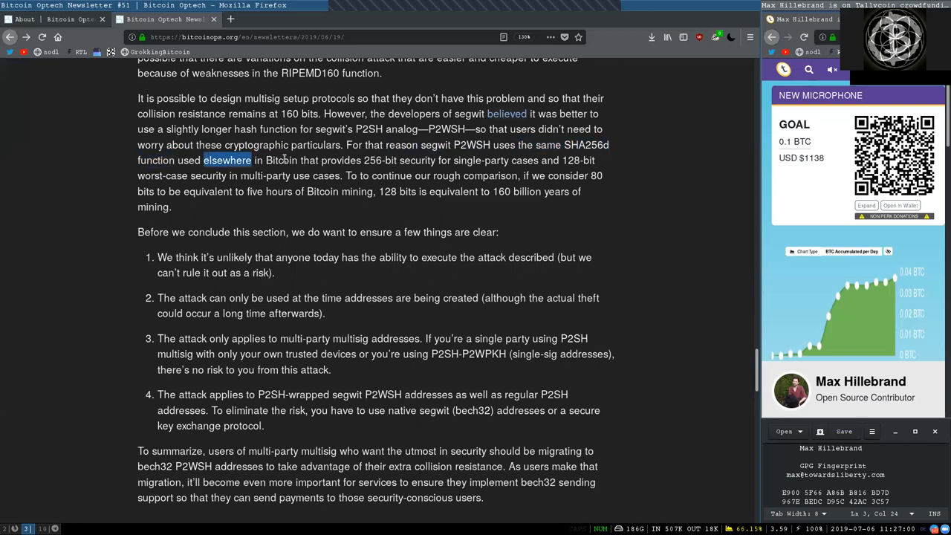
Highlight '256-bit', '128-bit', 'multi-party use cases', 'Bitcoin mining' and the next words being read.
{"action": "double_click", "coordinate": [378, 160]}
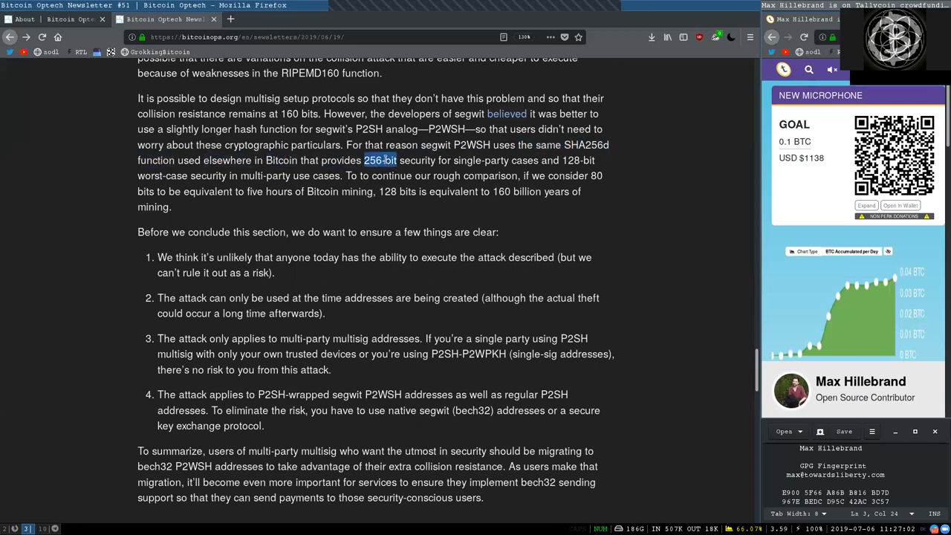
{"action": "double_click", "coordinate": [467, 160]}
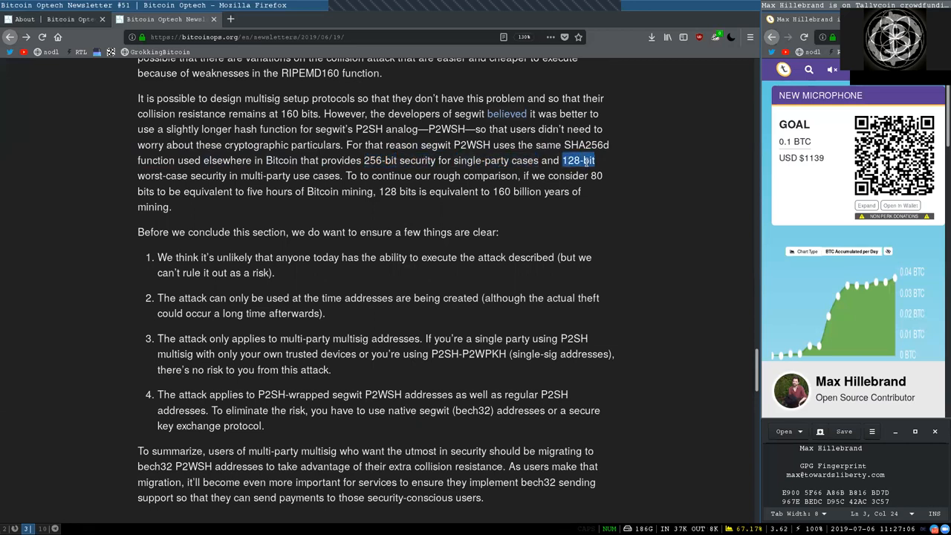
{"action": "left_click_drag", "start_coordinate": [579, 160], "coordinate": [162, 175]}
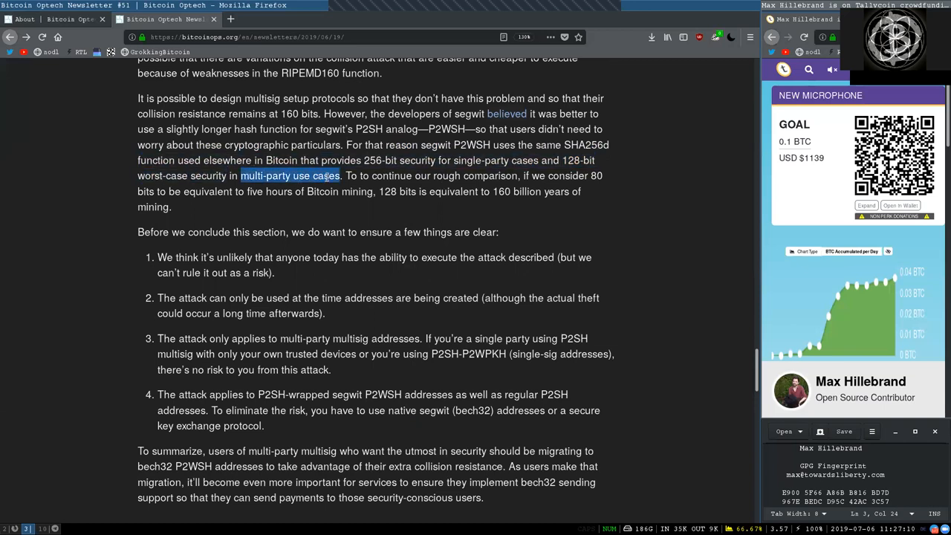
{"action": "double_click", "coordinate": [391, 175]}
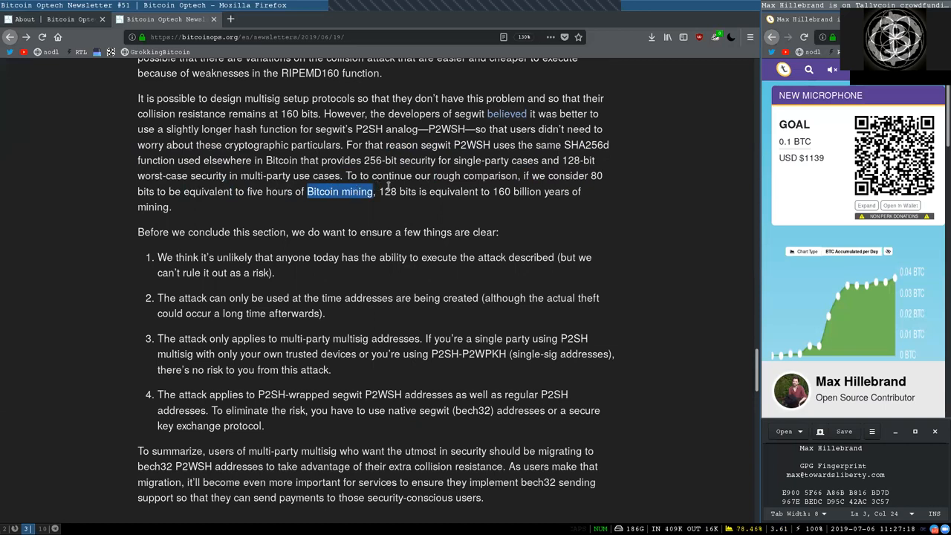
{"action": "double_click", "coordinate": [396, 192]}
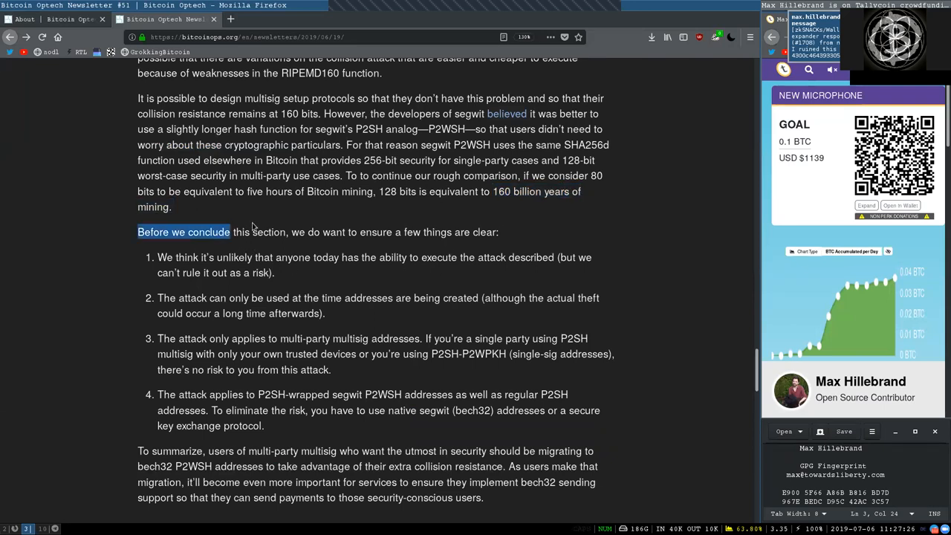
{"action": "double_click", "coordinate": [374, 232]}
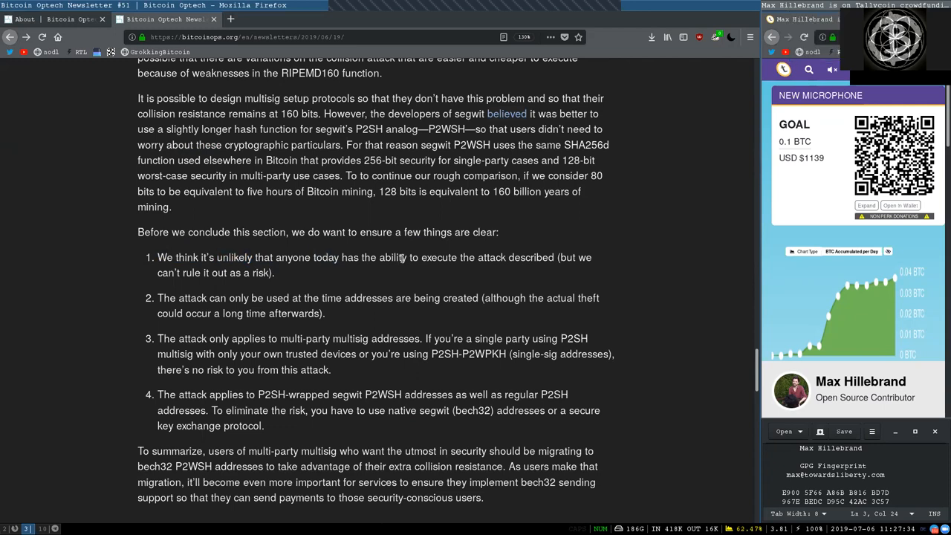
{"action": "double_click", "coordinate": [530, 257]}
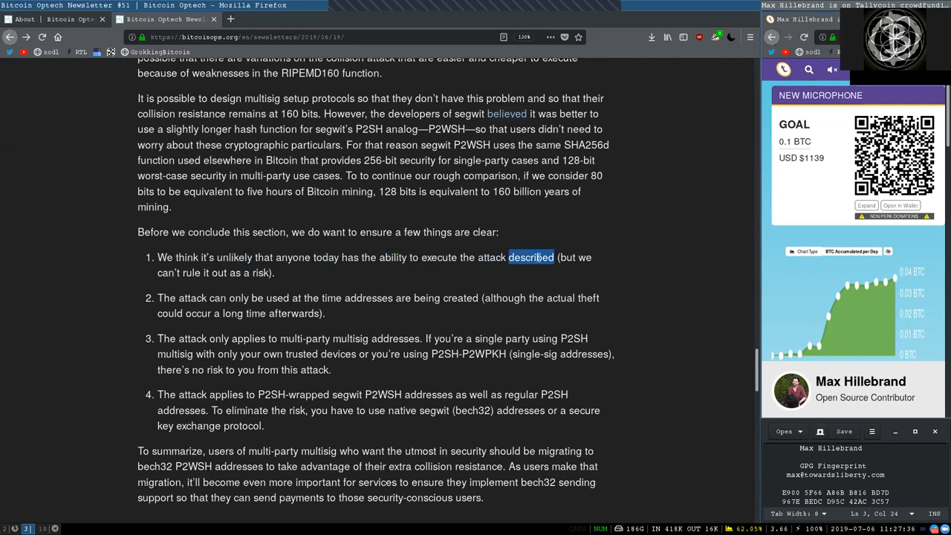
{"action": "left_click_drag", "start_coordinate": [553, 257], "coordinate": [276, 274]}
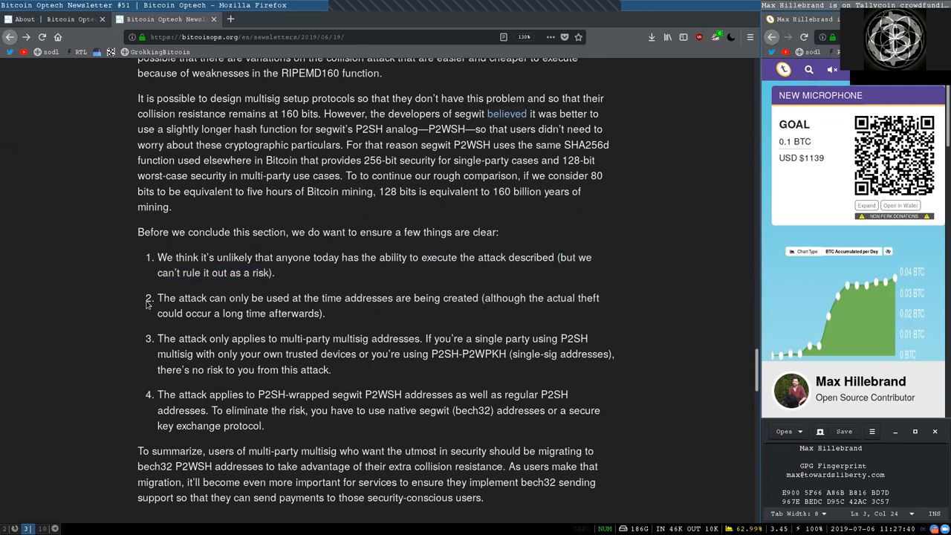
{"action": "double_click", "coordinate": [237, 297]}
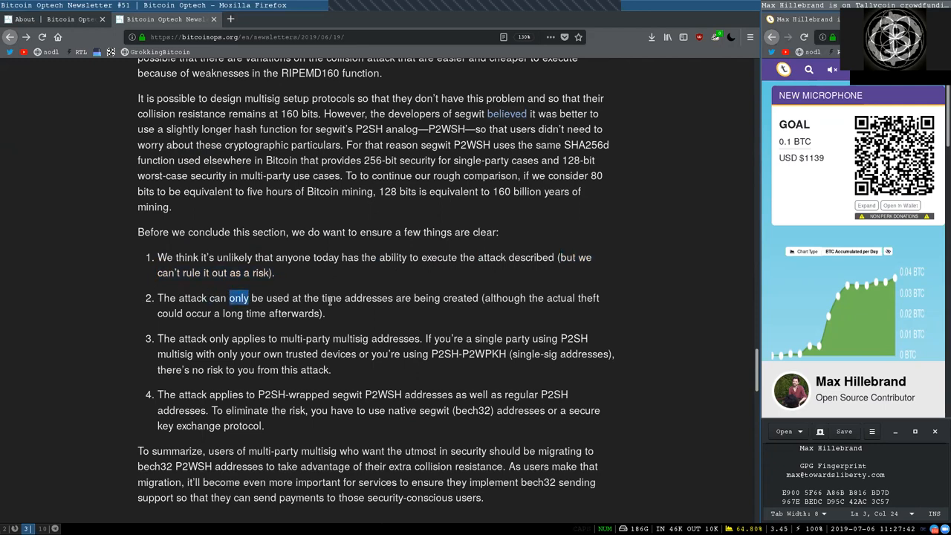
{"action": "double_click", "coordinate": [446, 297]}
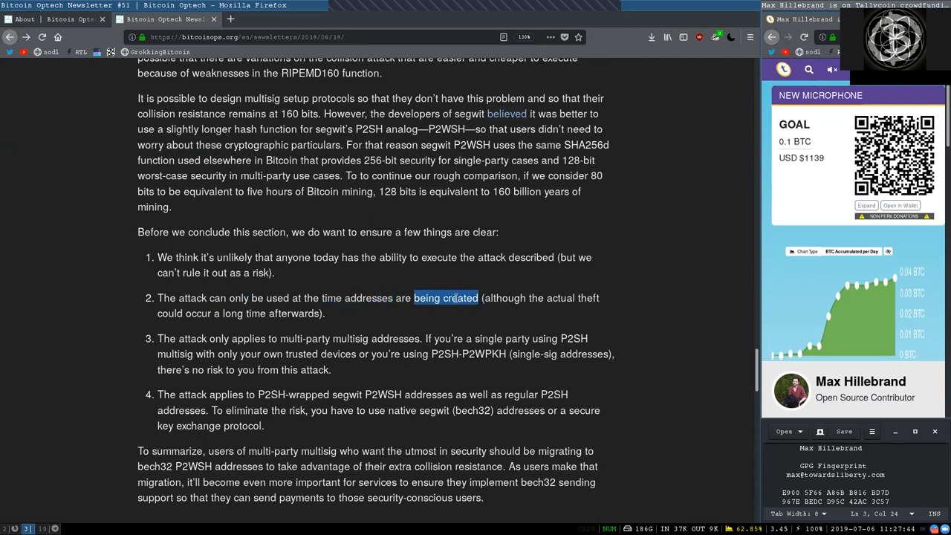
{"action": "double_click", "coordinate": [563, 297]}
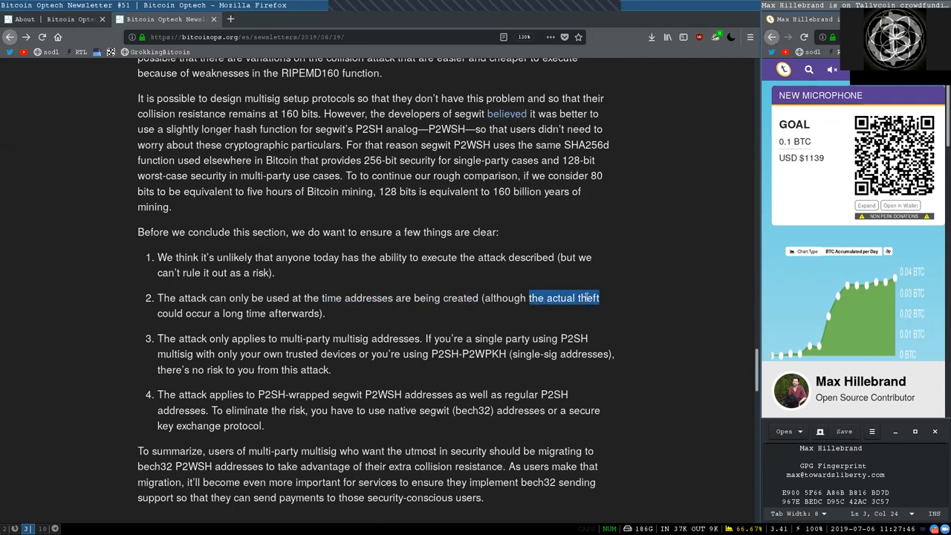
{"action": "double_click", "coordinate": [270, 312]}
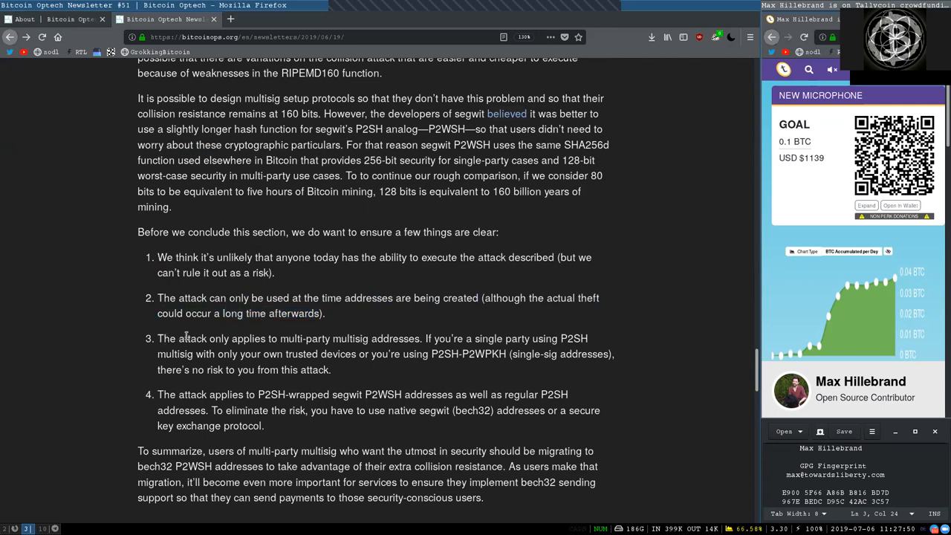
{"action": "double_click", "coordinate": [324, 339]}
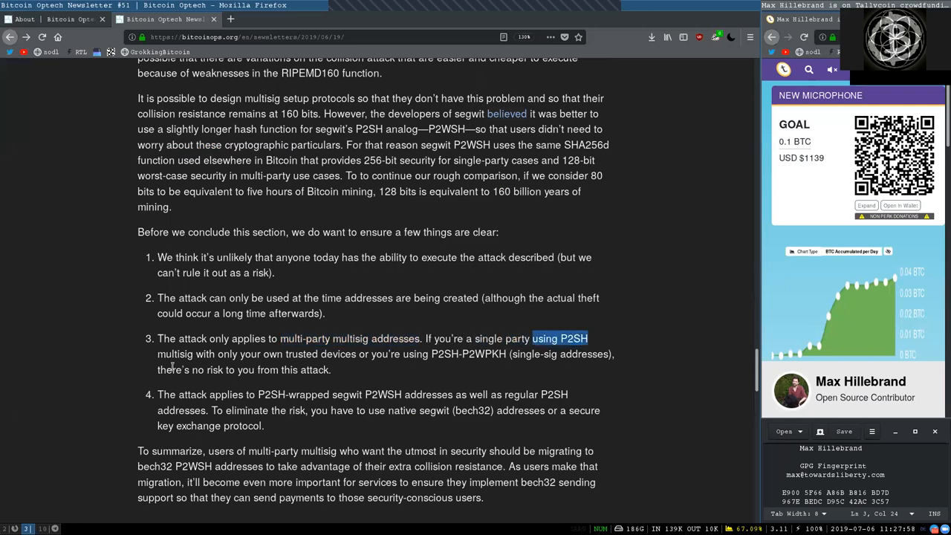
{"action": "double_click", "coordinate": [250, 354]}
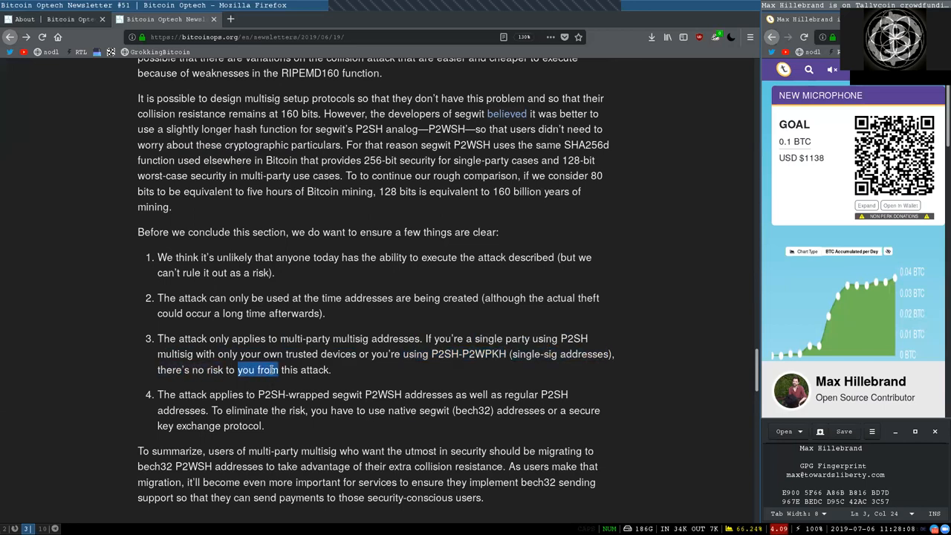
{"action": "left_click_drag", "start_coordinate": [238, 370], "coordinate": [330, 370]}
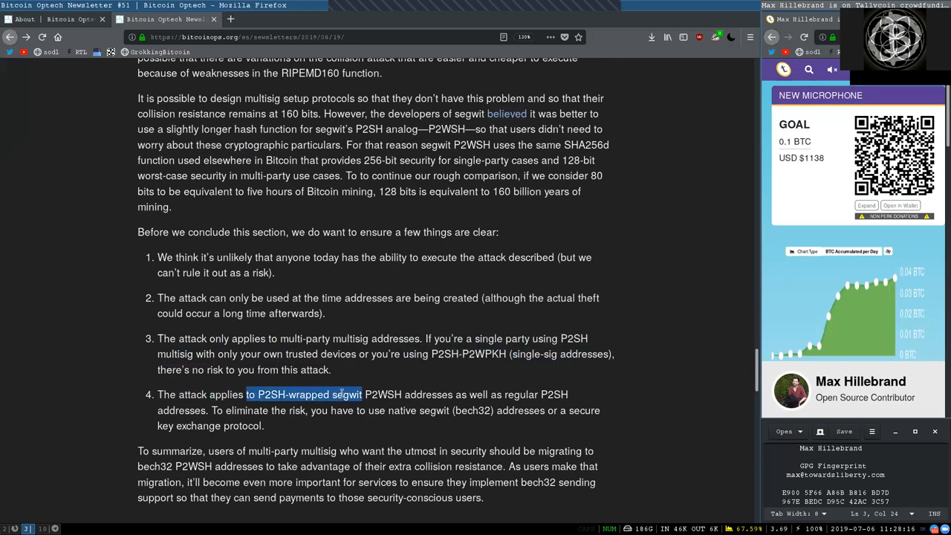
{"action": "left_click_drag", "start_coordinate": [363, 394], "coordinate": [401, 394]}
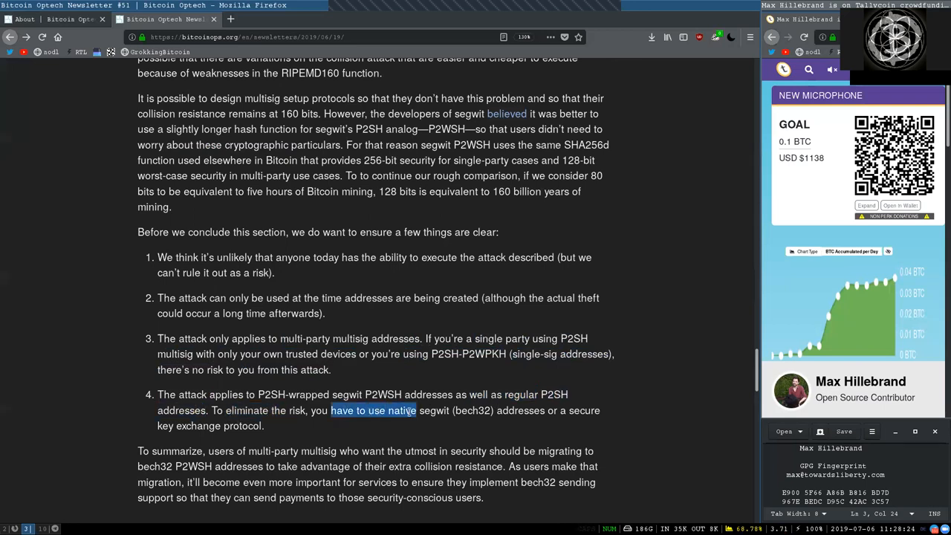
{"action": "double_click", "coordinate": [473, 410]}
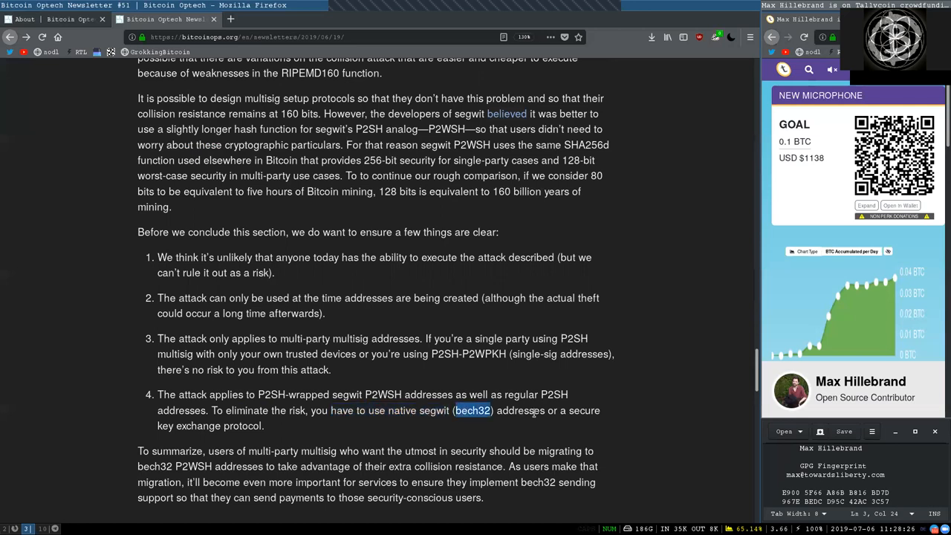
{"action": "double_click", "coordinate": [198, 425]}
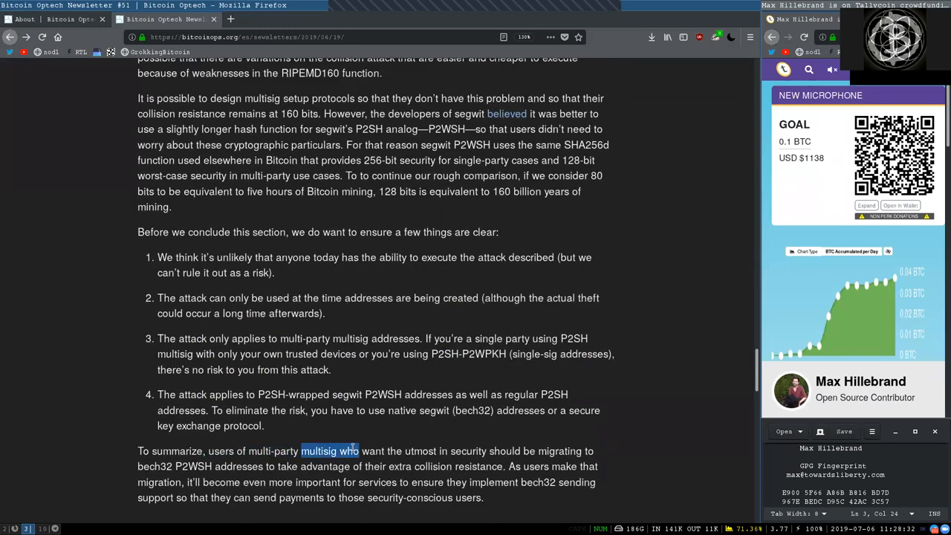
{"action": "left_click_drag", "start_coordinate": [300, 451], "coordinate": [453, 452]}
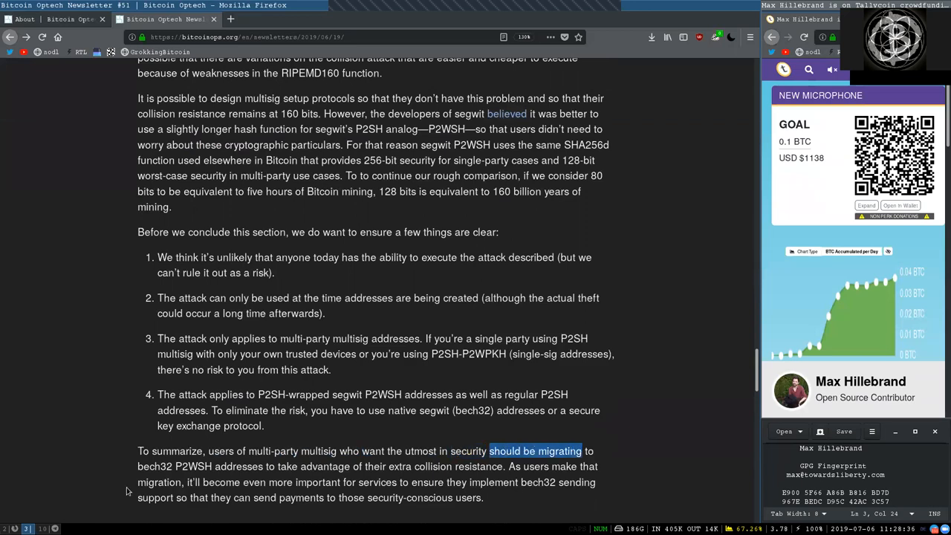
{"action": "double_click", "coordinate": [172, 466]}
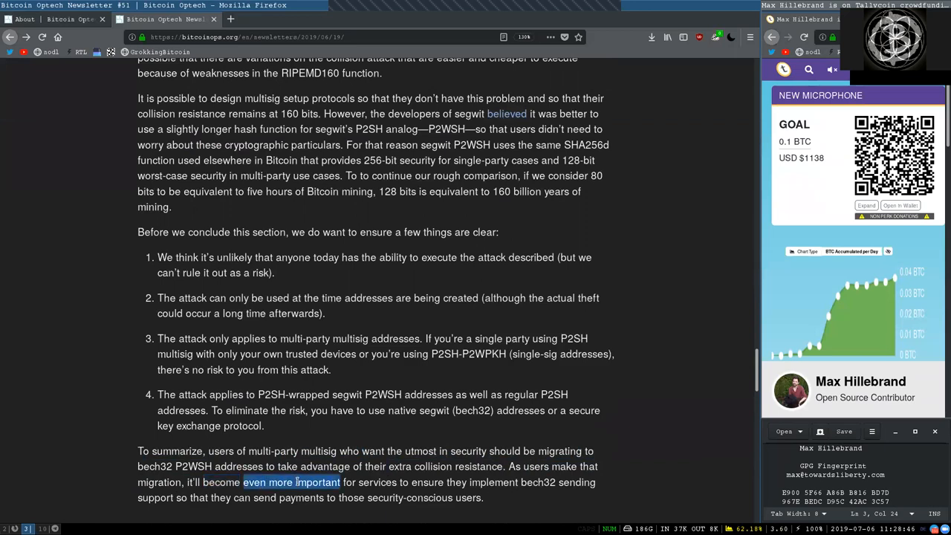
{"action": "double_click", "coordinate": [428, 481]}
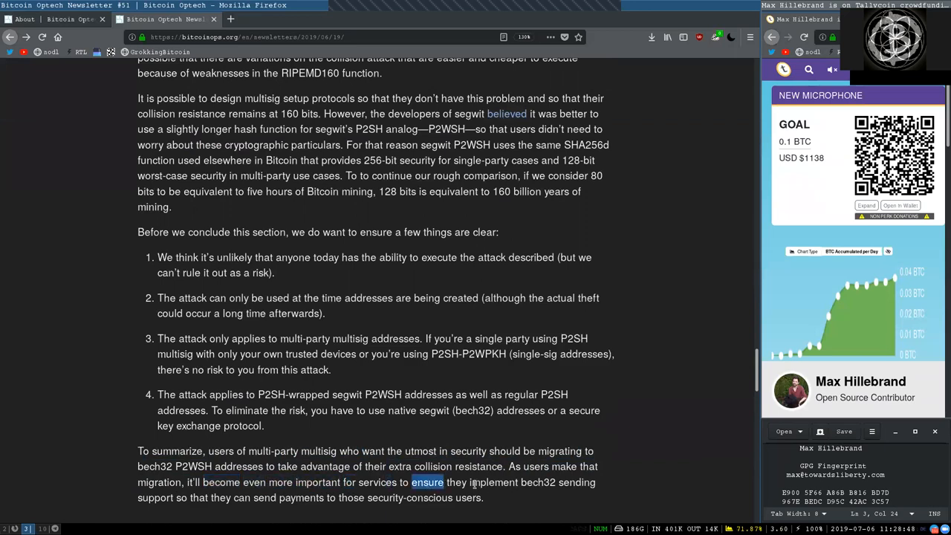
{"action": "double_click", "coordinate": [538, 482]}
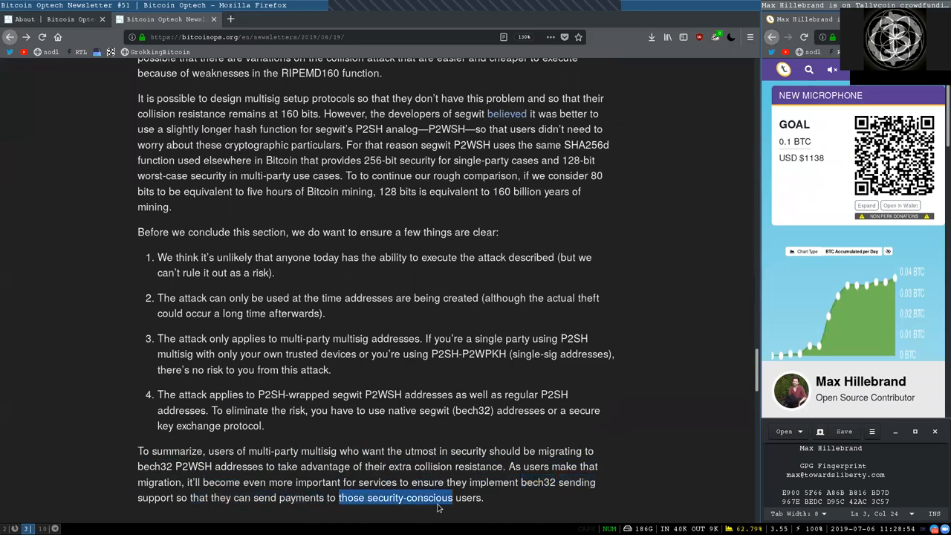
Scroll to Notable code and documentation changes and highlight Bitcoin Core #15024, 'see Newsletter' and words in the first entries.
{"action": "scroll", "scroll_direction": "down", "scroll_amount": 3}
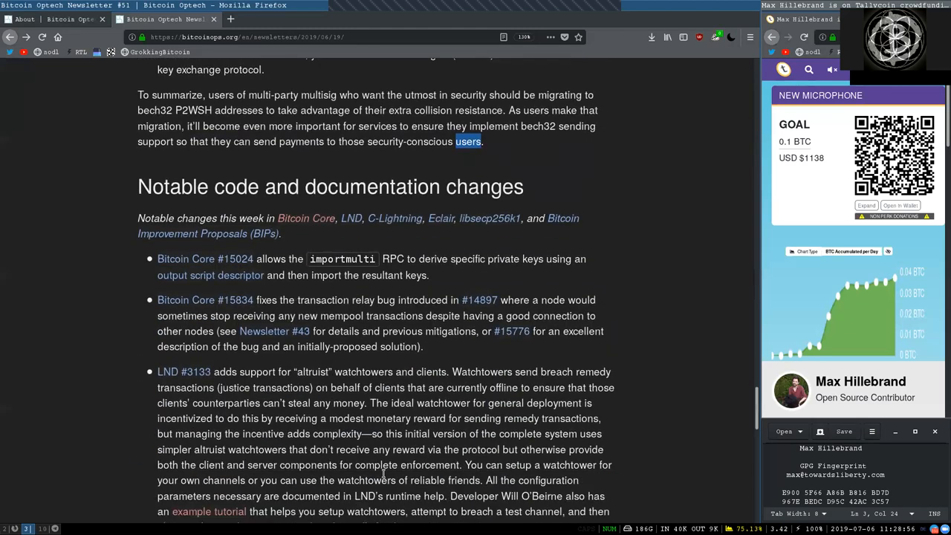
{"action": "scroll", "scroll_direction": "down", "scroll_amount": 3}
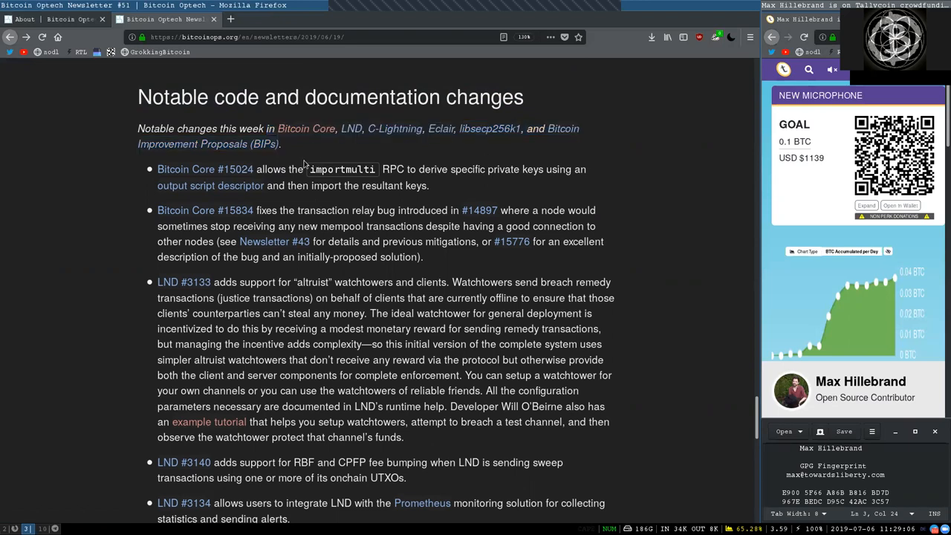
{"action": "double_click", "coordinate": [205, 170]}
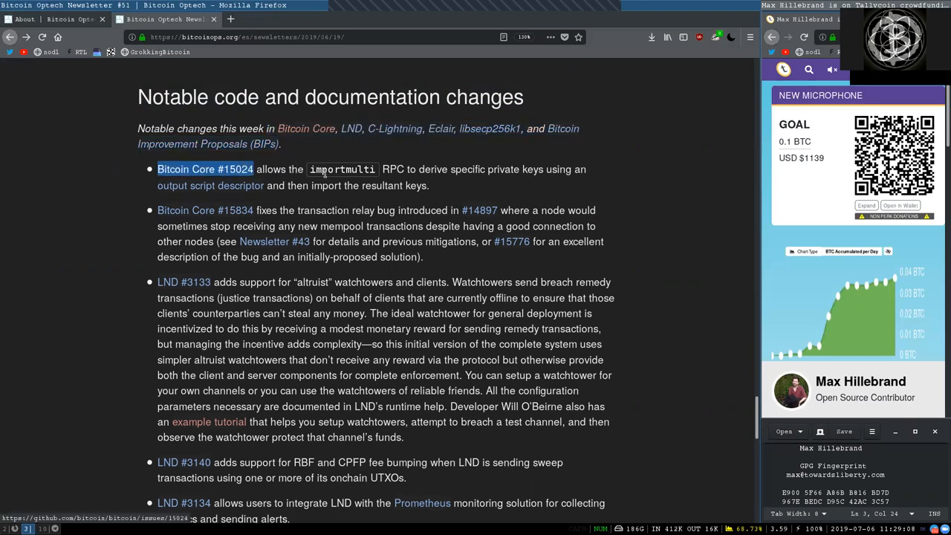
{"action": "double_click", "coordinate": [342, 170]}
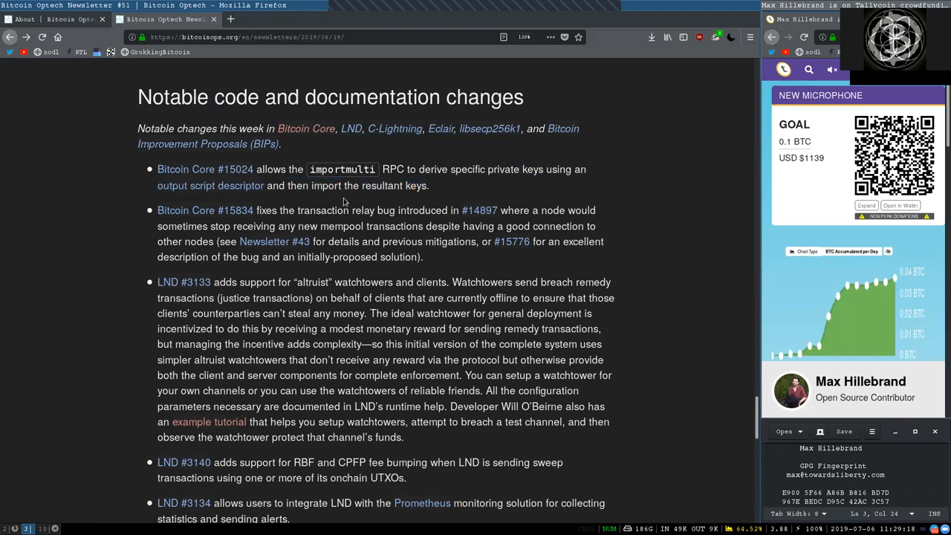
{"action": "double_click", "coordinate": [201, 211]}
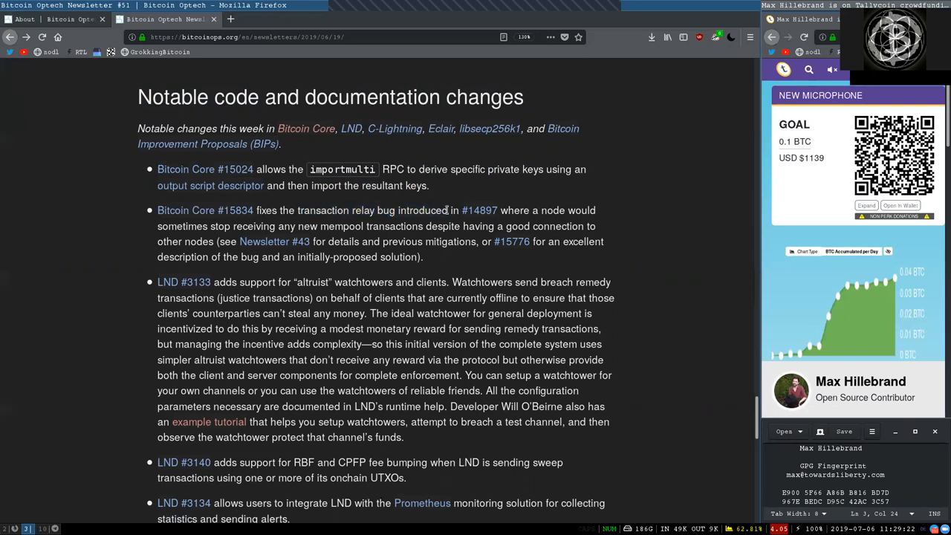
{"action": "double_click", "coordinate": [554, 211]}
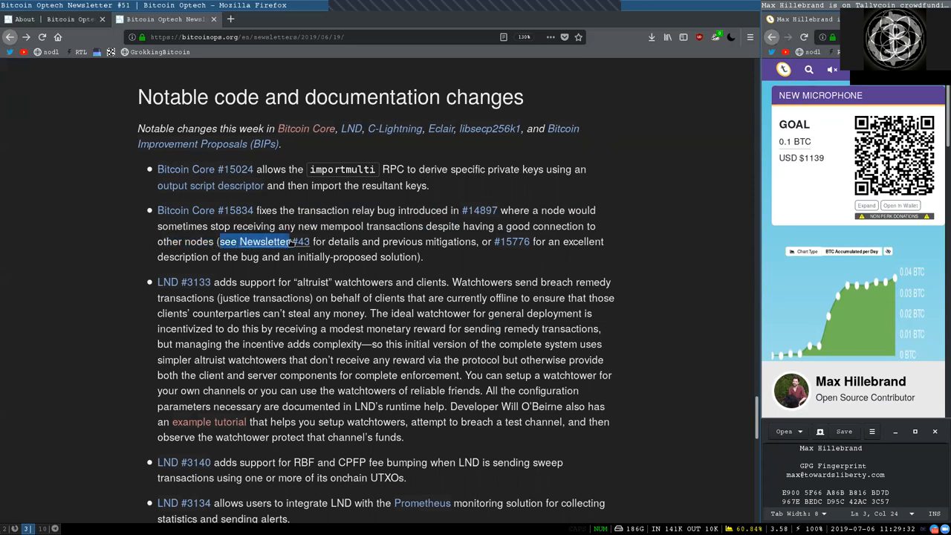
{"action": "double_click", "coordinate": [401, 240]}
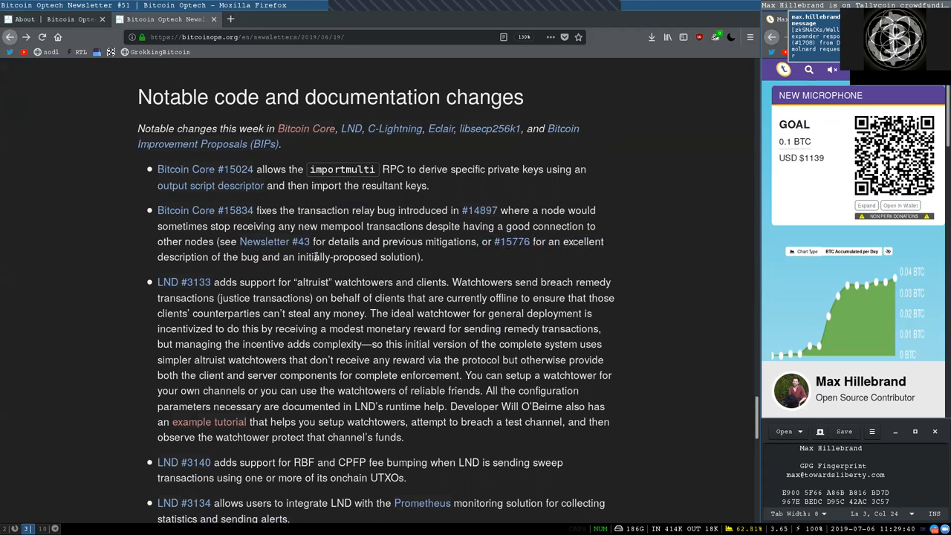
{"action": "double_click", "coordinate": [168, 282]}
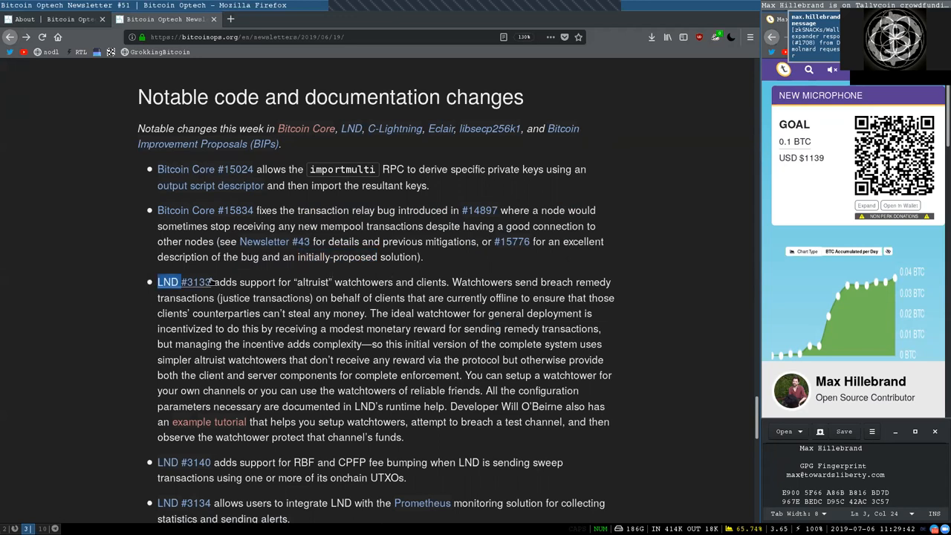
{"action": "double_click", "coordinate": [312, 283]}
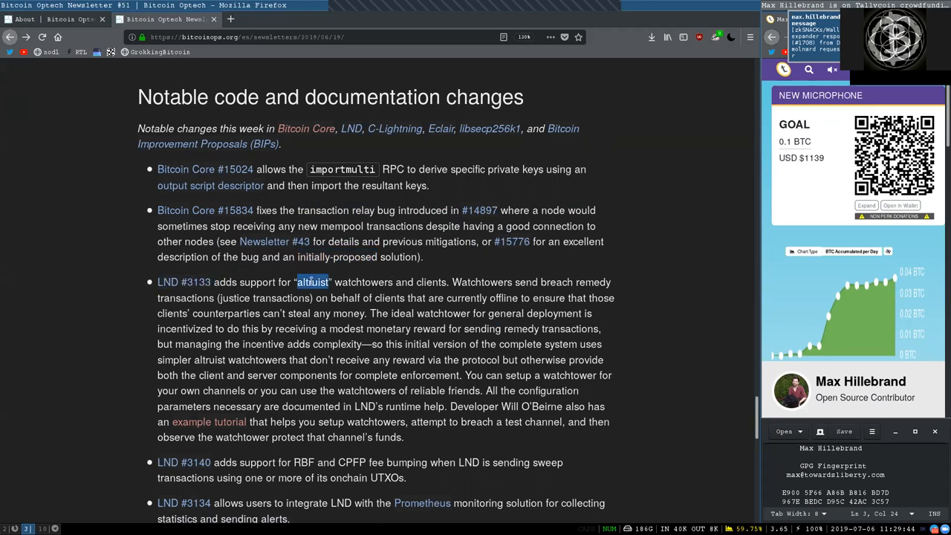
{"action": "double_click", "coordinate": [431, 282]}
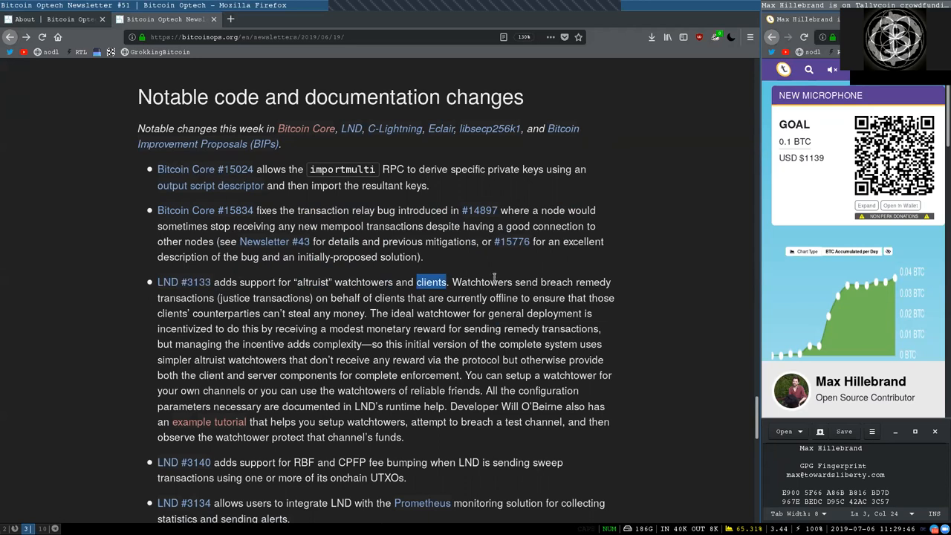
{"action": "double_click", "coordinate": [556, 282]}
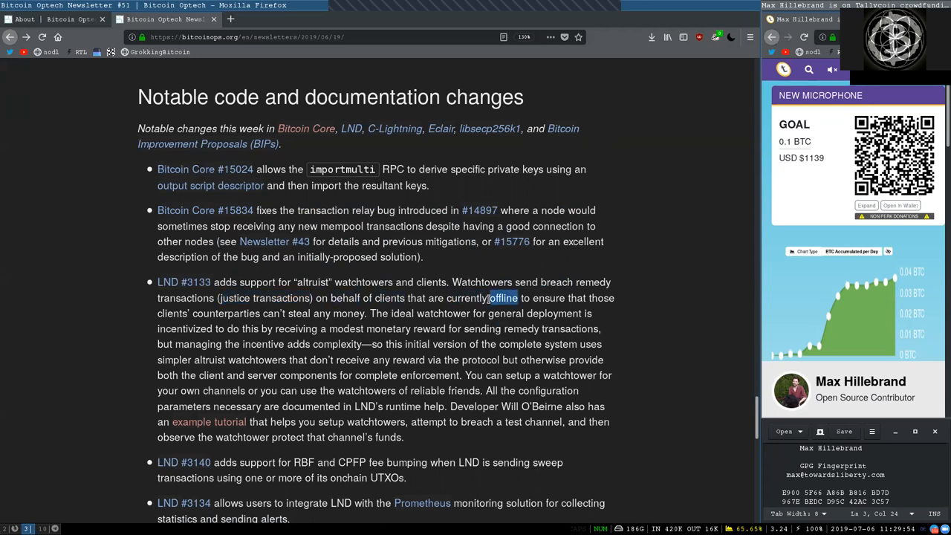
{"action": "double_click", "coordinate": [170, 312]}
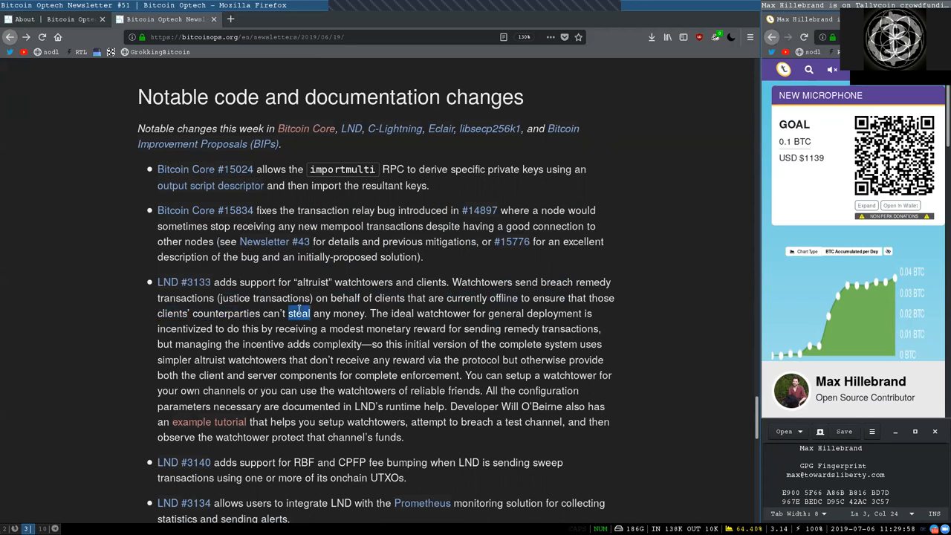
{"action": "double_click", "coordinate": [429, 312]}
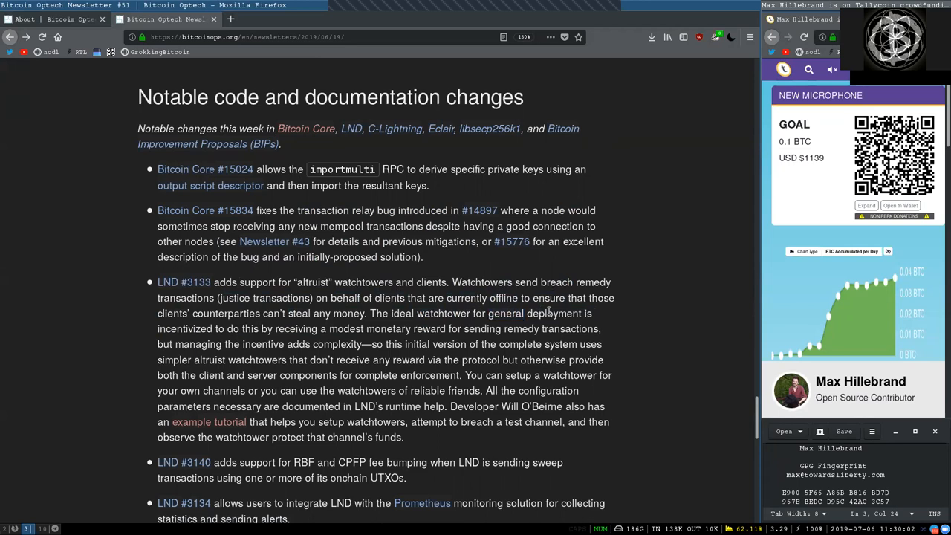
{"action": "double_click", "coordinate": [184, 328]}
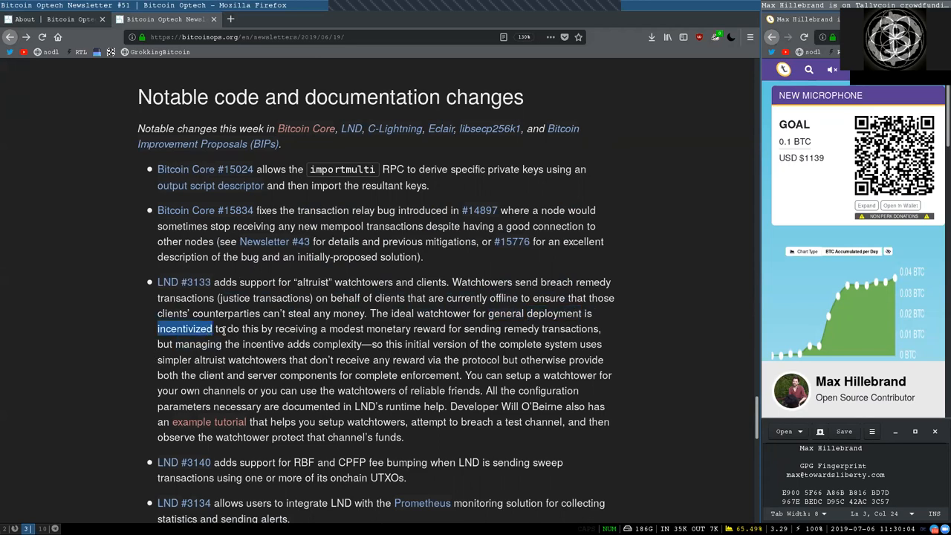
{"action": "double_click", "coordinate": [294, 328]}
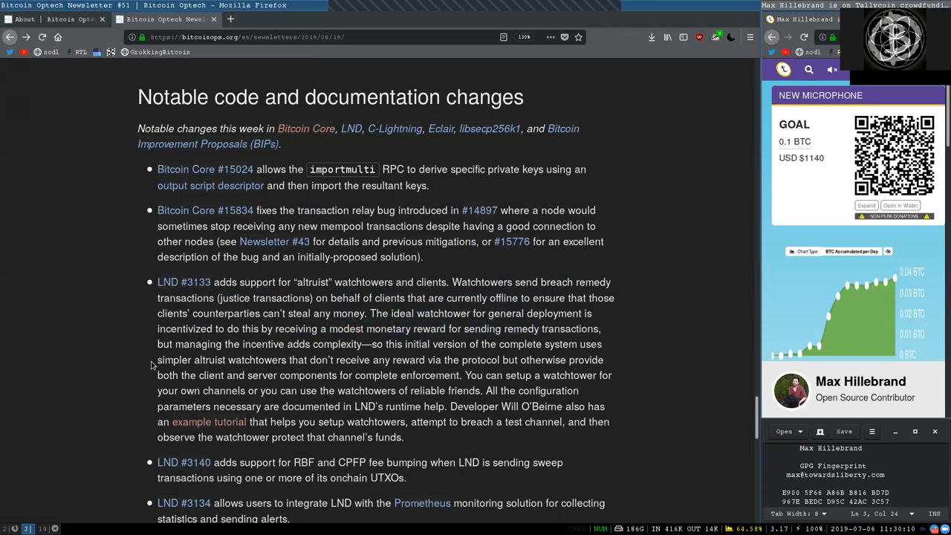
{"action": "double_click", "coordinate": [262, 345]}
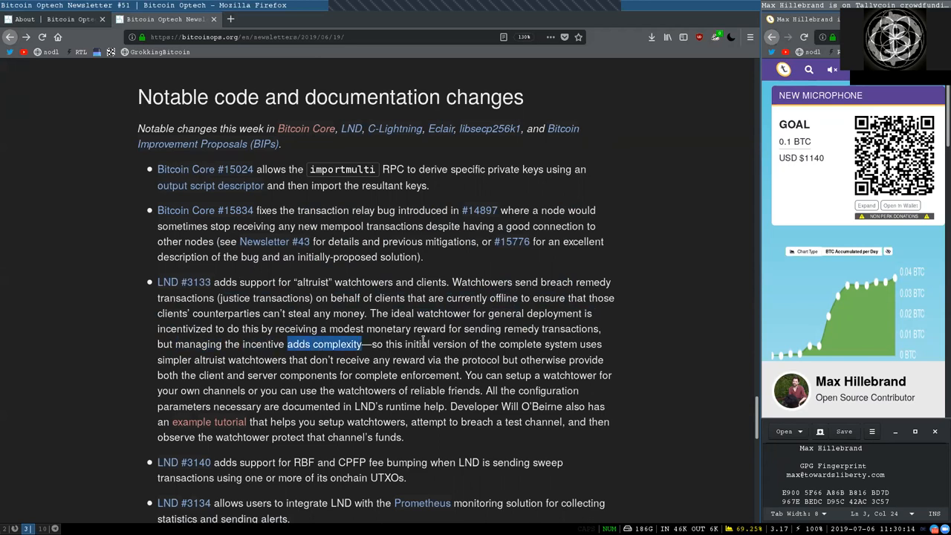
{"action": "double_click", "coordinate": [449, 345]}
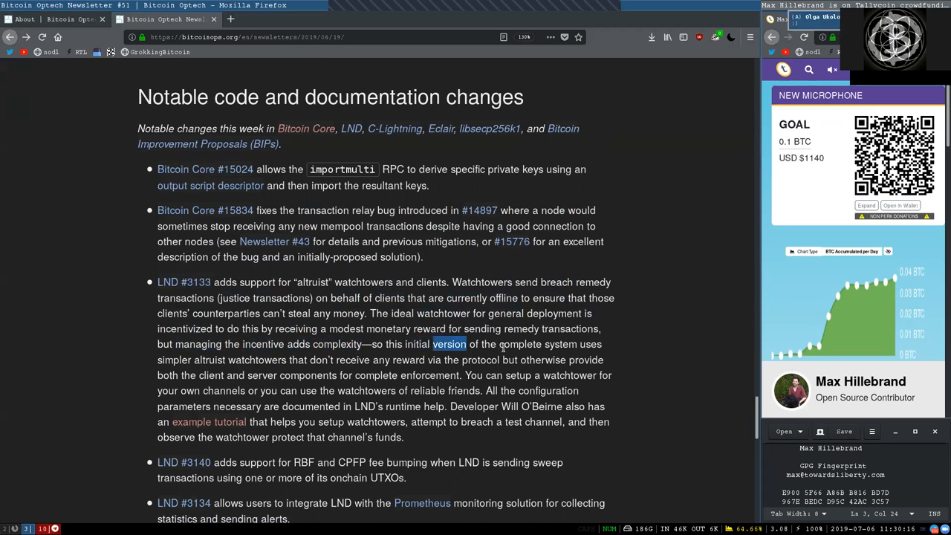
{"action": "double_click", "coordinate": [520, 345]}
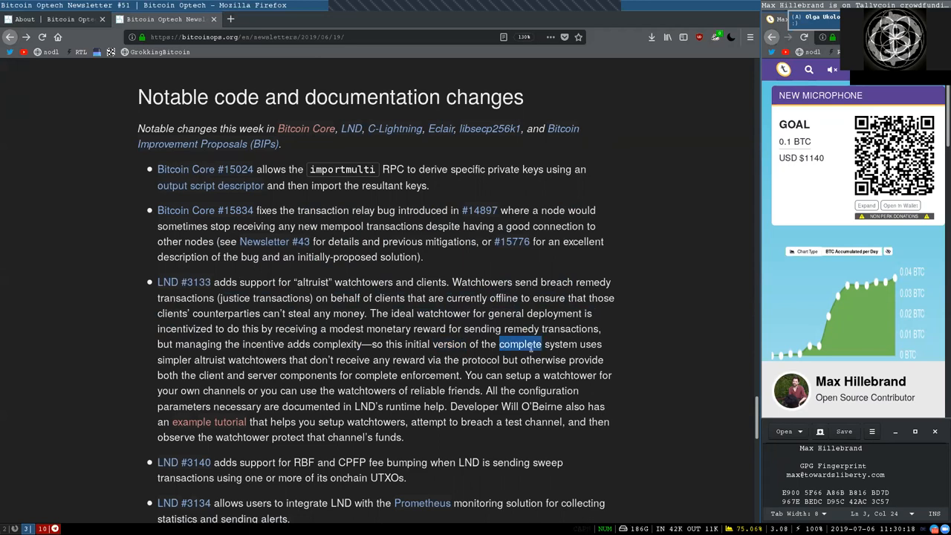
{"action": "double_click", "coordinate": [191, 360]}
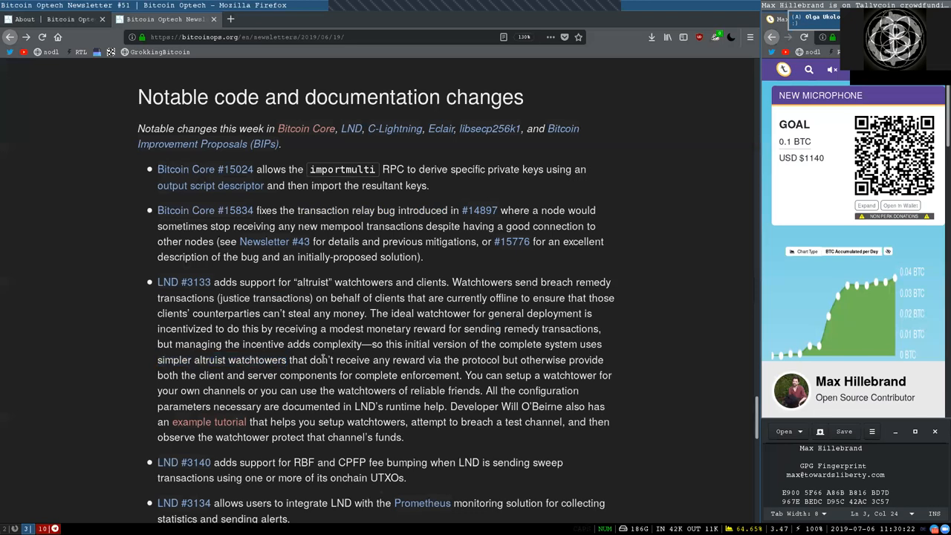
{"action": "double_click", "coordinate": [407, 360]}
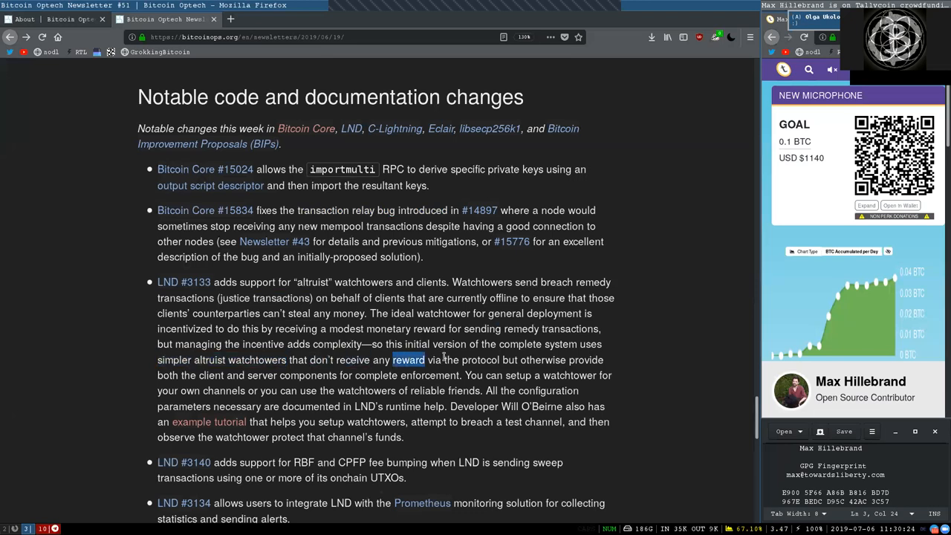
{"action": "double_click", "coordinate": [544, 360]}
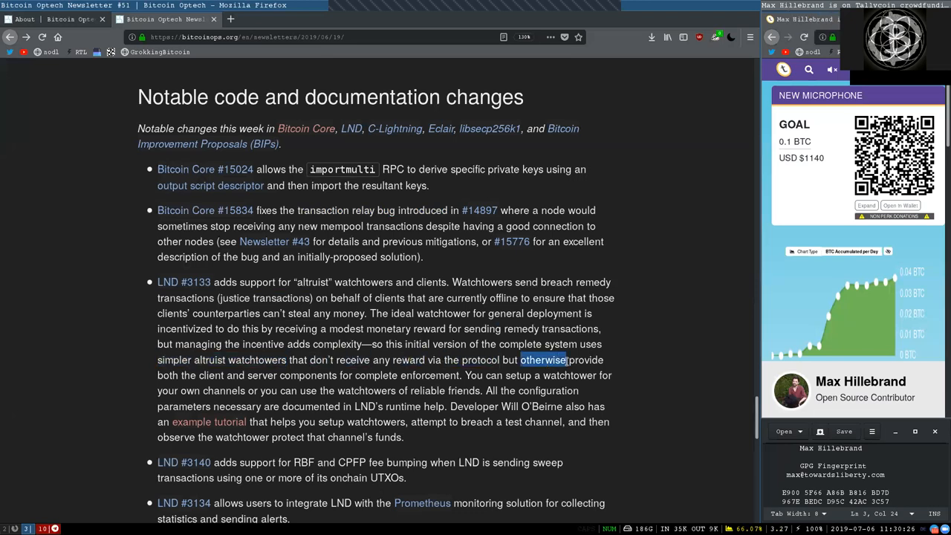
{"action": "left_click_drag", "start_coordinate": [542, 360], "coordinate": [275, 374]}
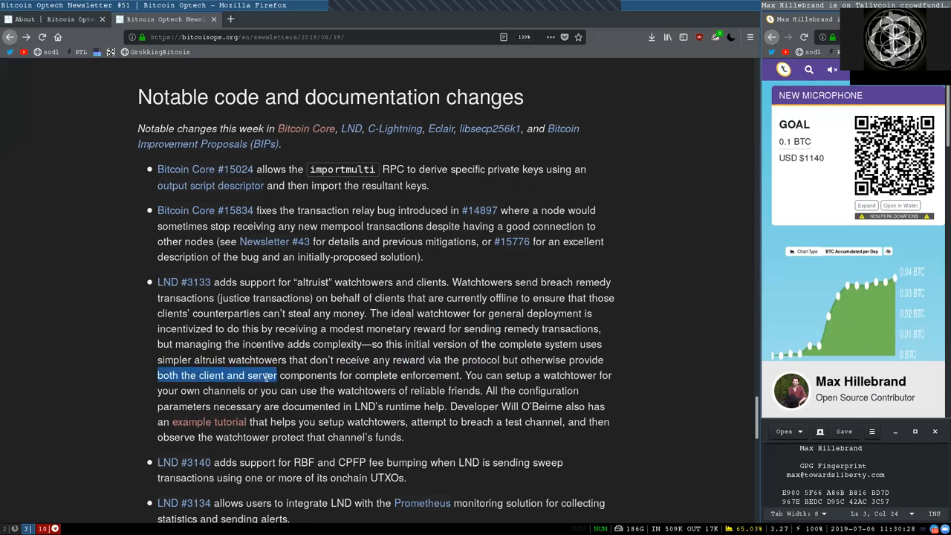
{"action": "double_click", "coordinate": [407, 375]}
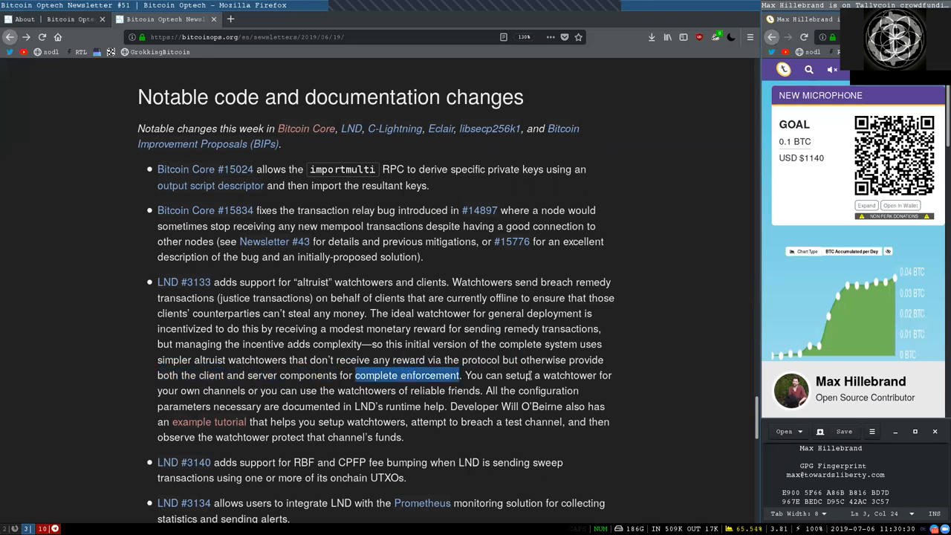
{"action": "left_click", "coordinate": [586, 368]}
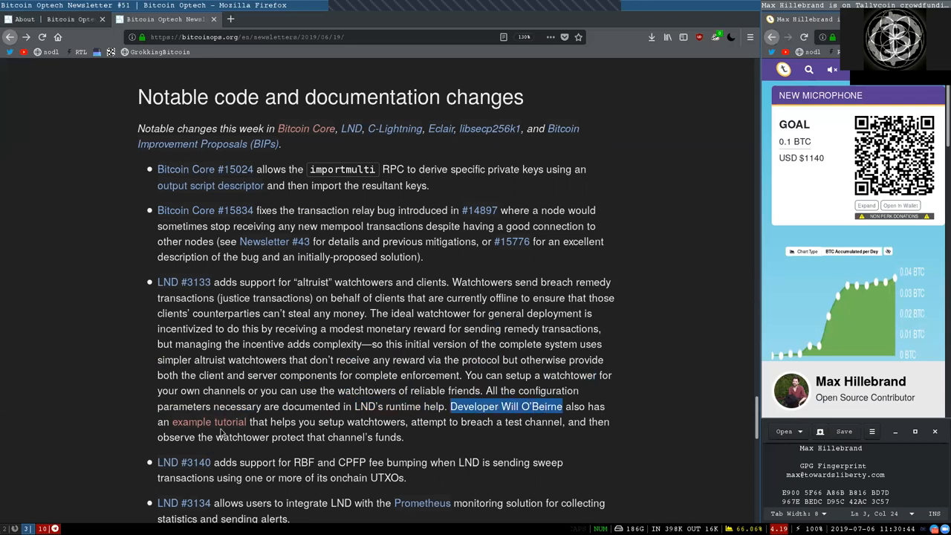
{"action": "double_click", "coordinate": [201, 422]}
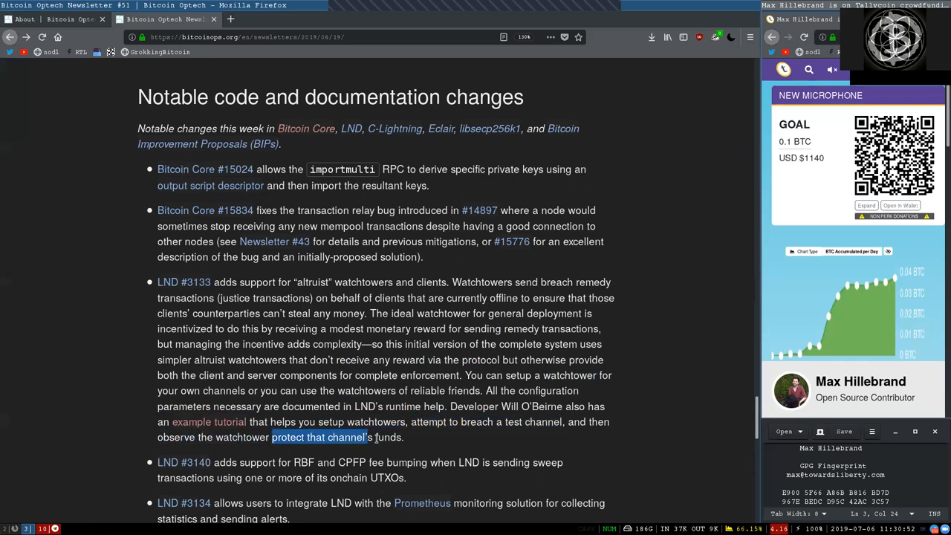
Highlight 'RBF', 'the Prometheus monitoring solution', 'new RPCs' and 'used to' reaching the C-Lightning #2672 item.
{"action": "scroll", "scroll_direction": "down", "scroll_amount": 3}
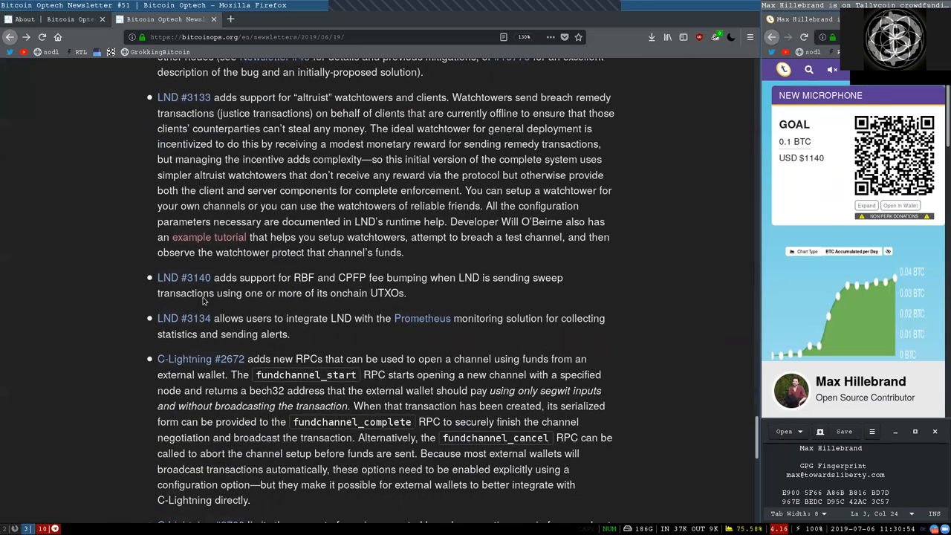
{"action": "double_click", "coordinate": [303, 276]}
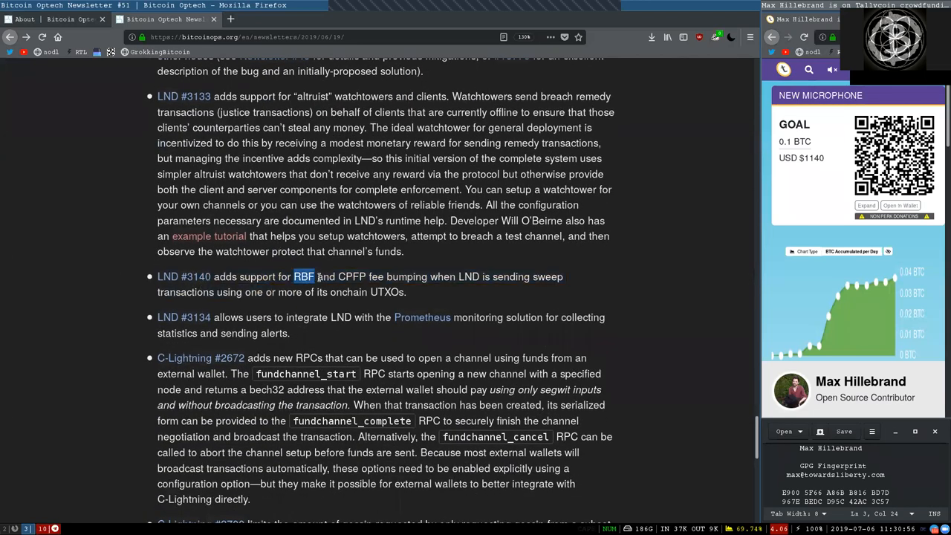
{"action": "scroll", "scroll_direction": "down", "scroll_amount": 3}
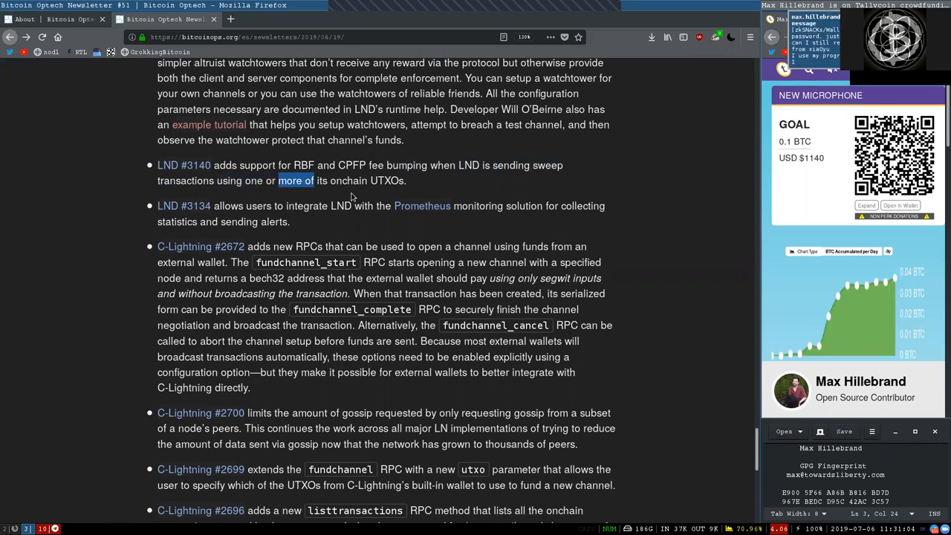
{"action": "scroll", "scroll_direction": "down", "scroll_amount": 3}
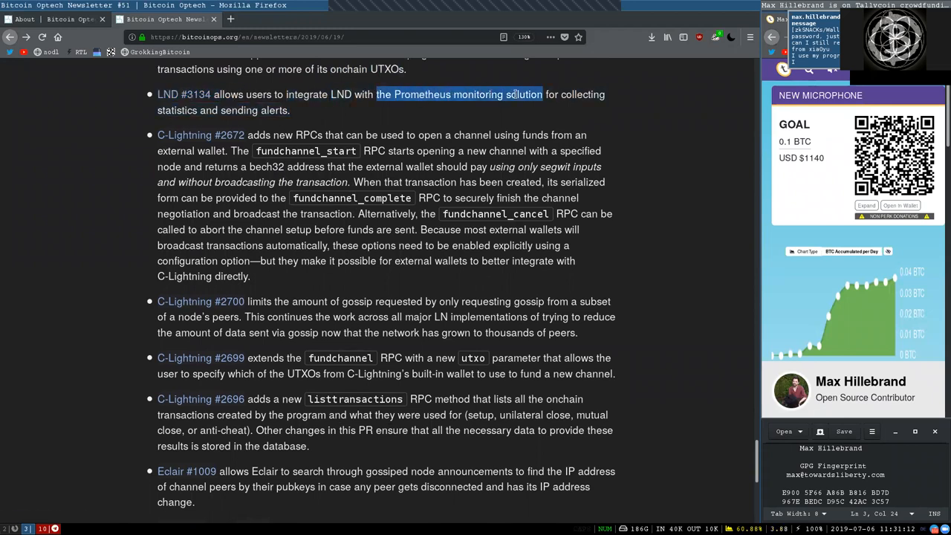
{"action": "left_click_drag", "start_coordinate": [542, 95], "coordinate": [290, 110]}
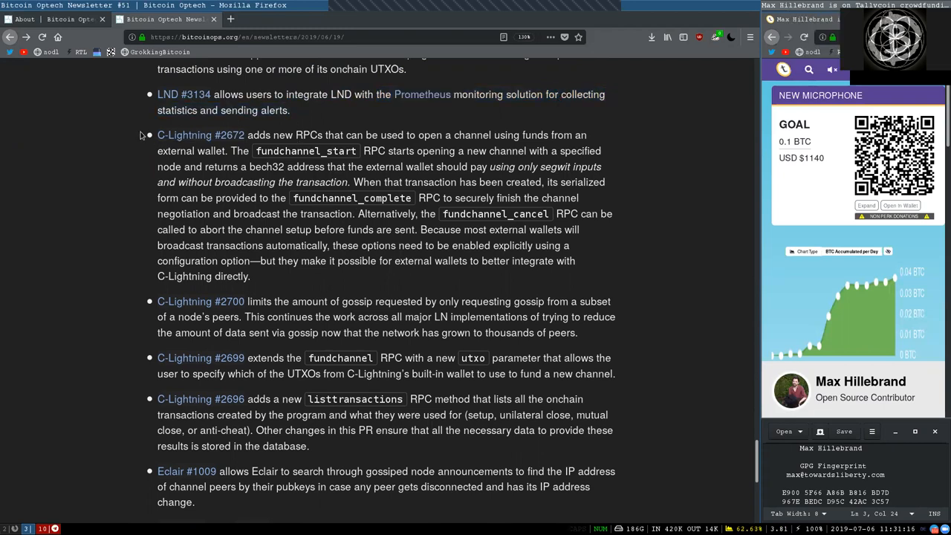
{"action": "double_click", "coordinate": [298, 133]}
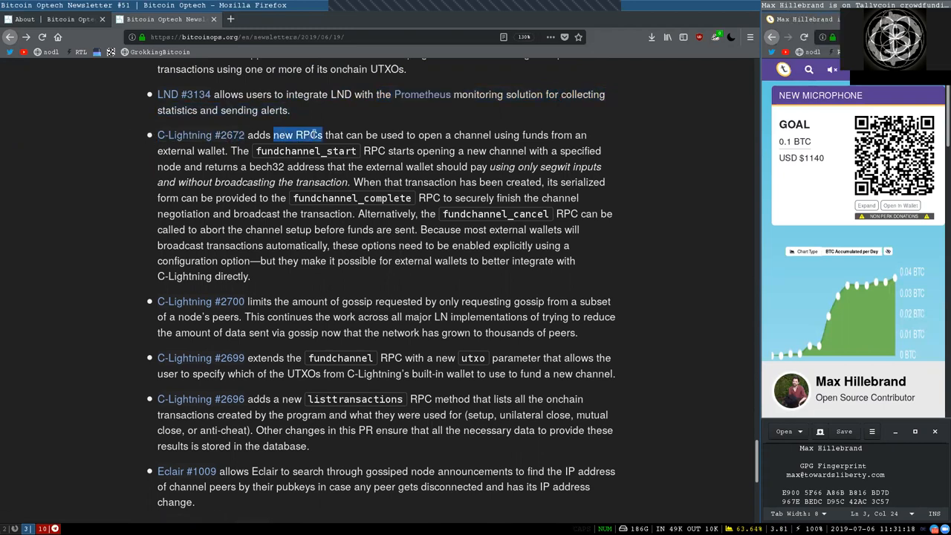
{"action": "double_click", "coordinate": [397, 134]}
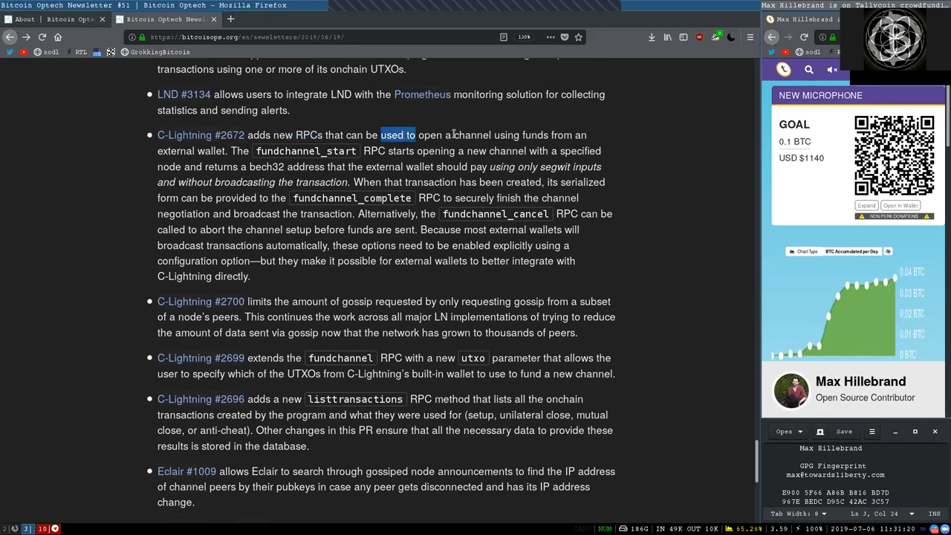
Highlight 'external', fundchannel_start, 'starts', 'new channel', 'bech32', 'transaction' and 'been' as they are read.
{"action": "double_click", "coordinate": [176, 152]}
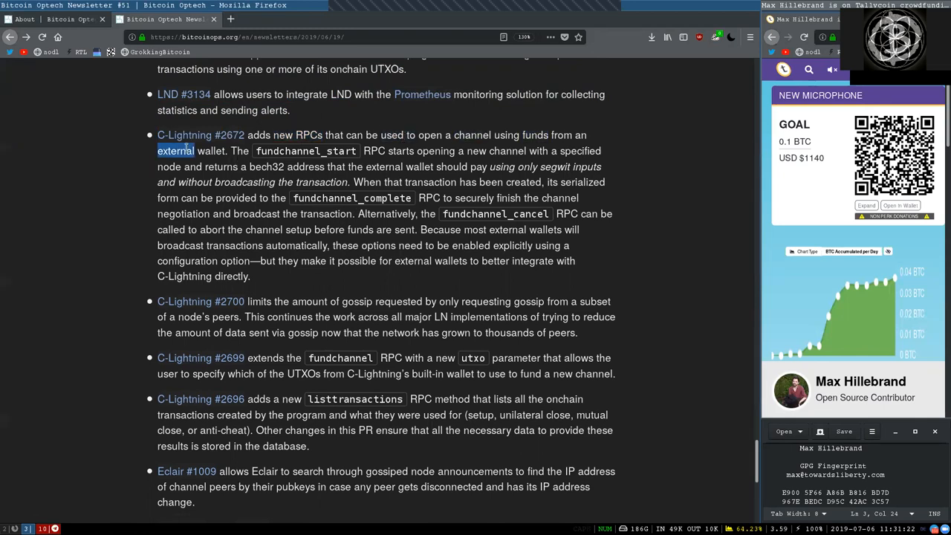
{"action": "double_click", "coordinate": [306, 152]}
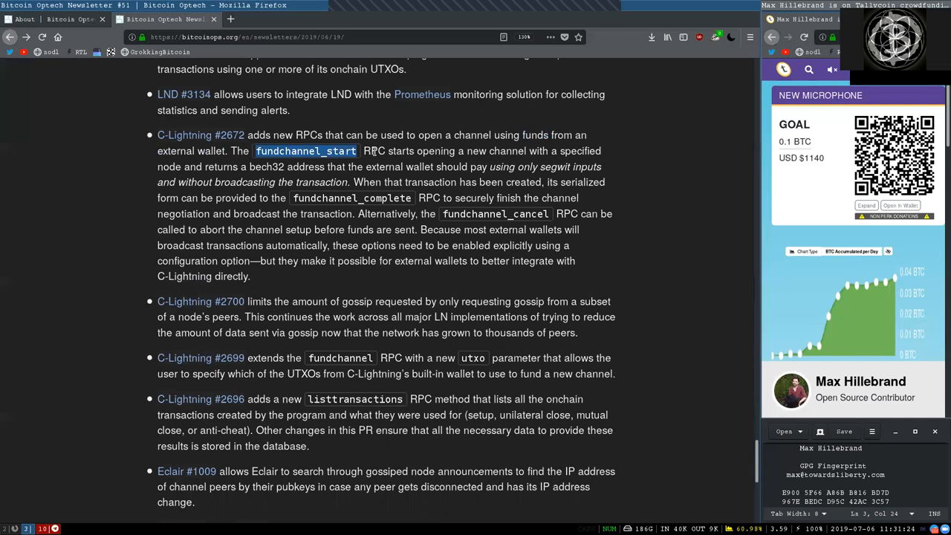
{"action": "double_click", "coordinate": [401, 152]}
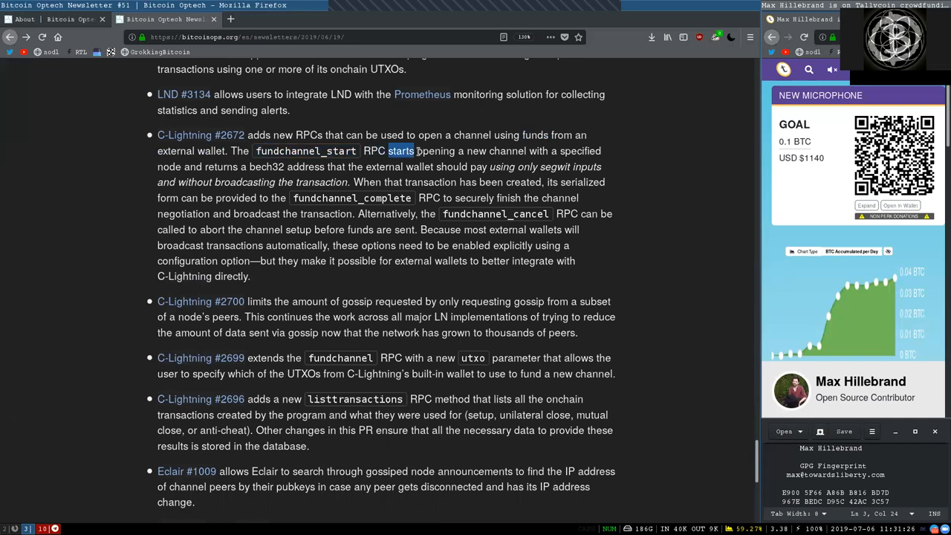
{"action": "double_click", "coordinate": [496, 151]}
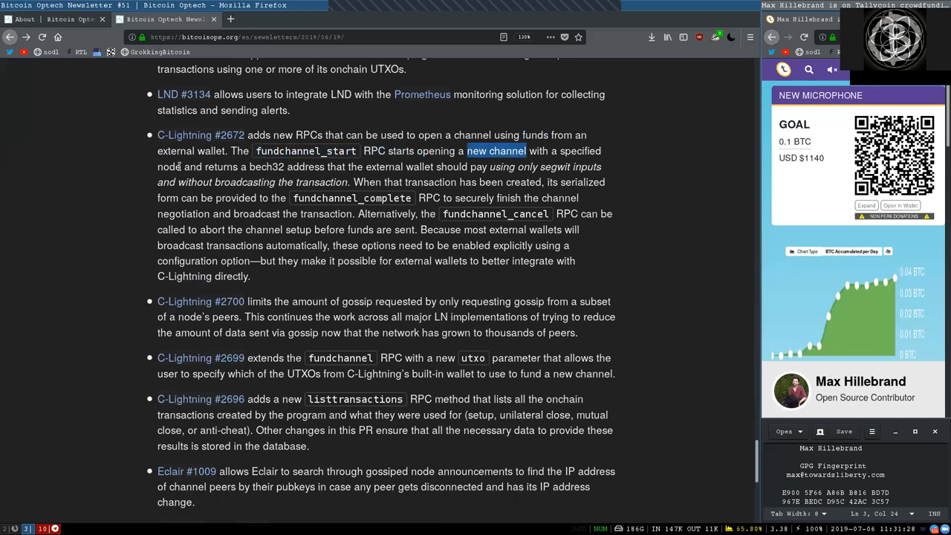
{"action": "double_click", "coordinate": [266, 167]}
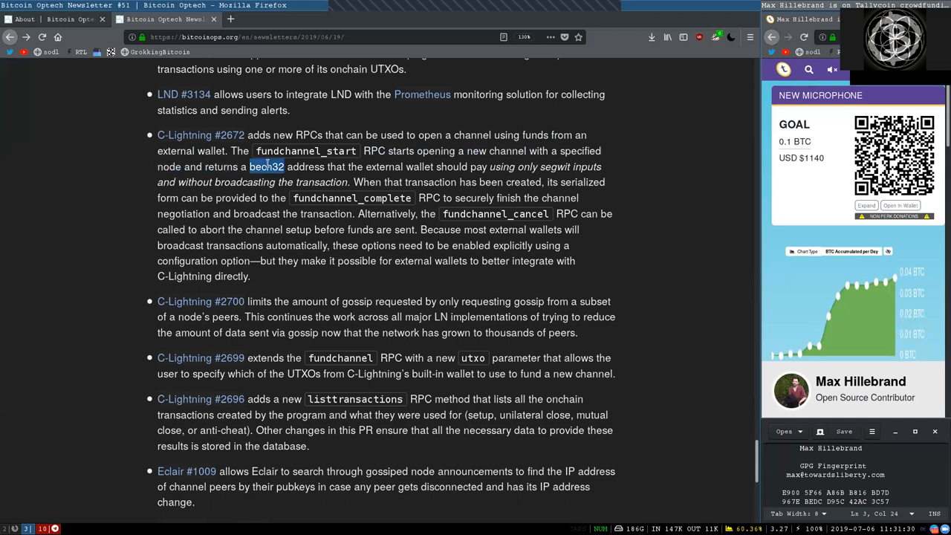
{"action": "double_click", "coordinate": [398, 167]}
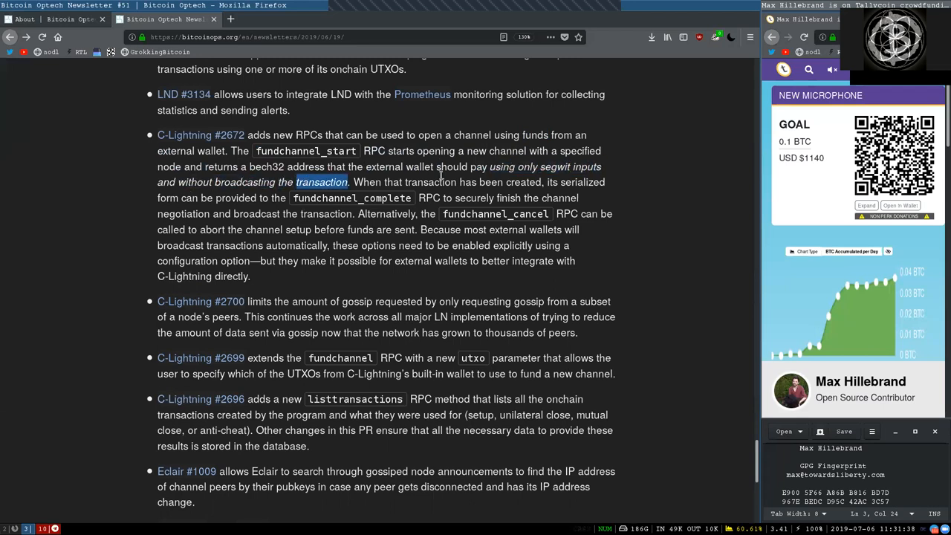
{"action": "double_click", "coordinate": [490, 182]}
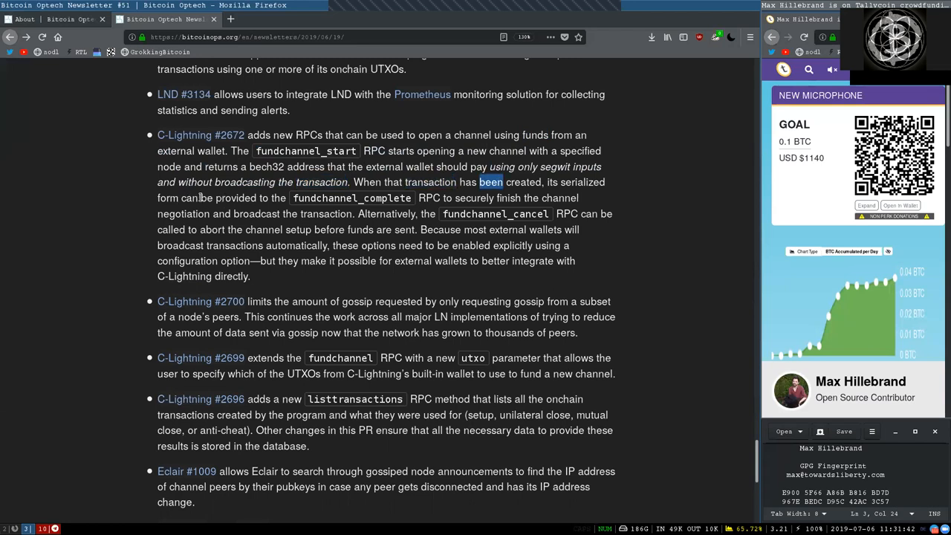
Highlight fundchannel_complete, 'finish', 'broadcast the', 'Alternatively', fundchannel_cancel, 'options', 'explicitly' and the sentence end, then clear the selection.
{"action": "double_click", "coordinate": [350, 198]}
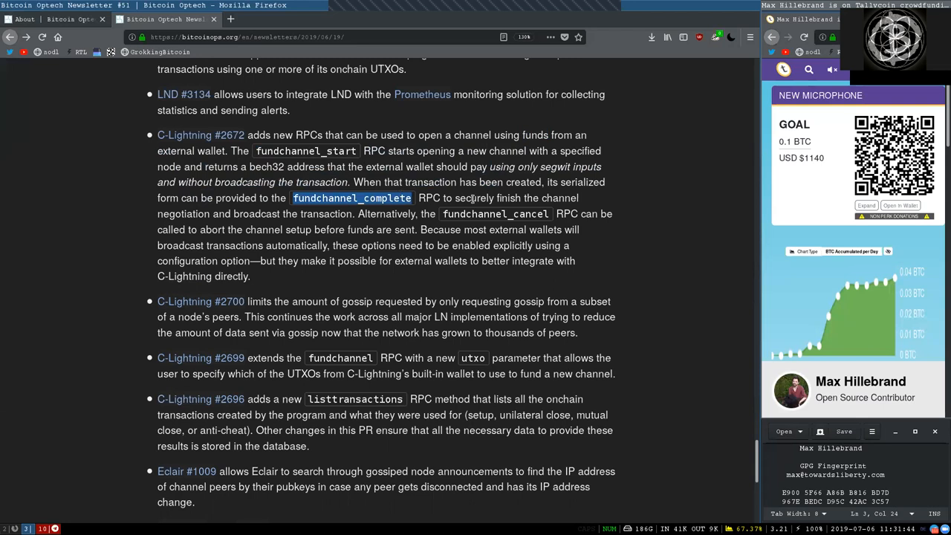
{"action": "mouse_move", "coordinate": [472, 161]}
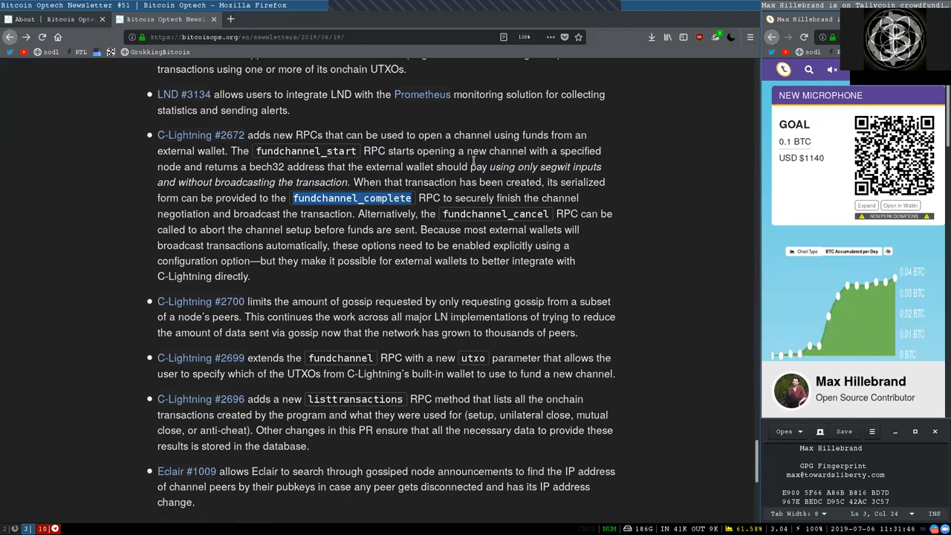
{"action": "double_click", "coordinate": [508, 198]}
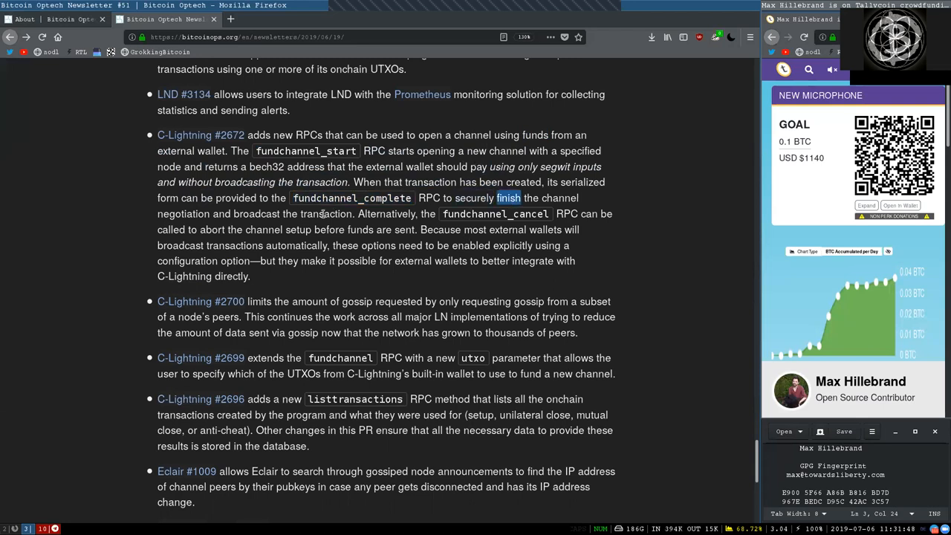
{"action": "double_click", "coordinate": [255, 214]}
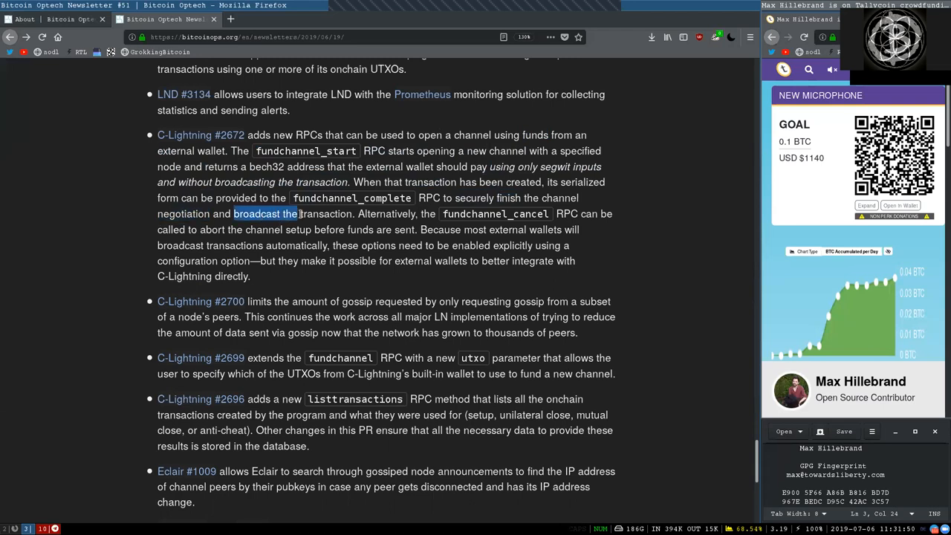
{"action": "double_click", "coordinate": [386, 214]}
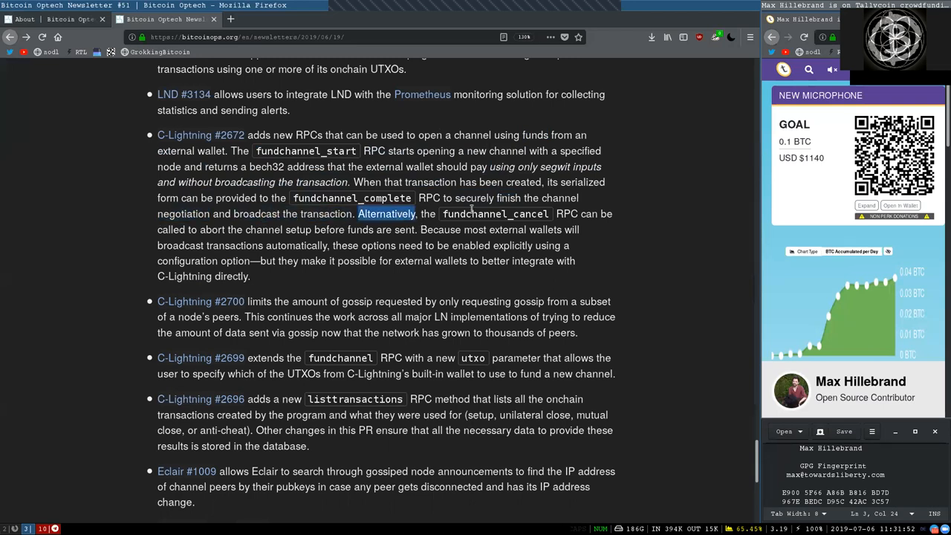
{"action": "double_click", "coordinate": [496, 214]}
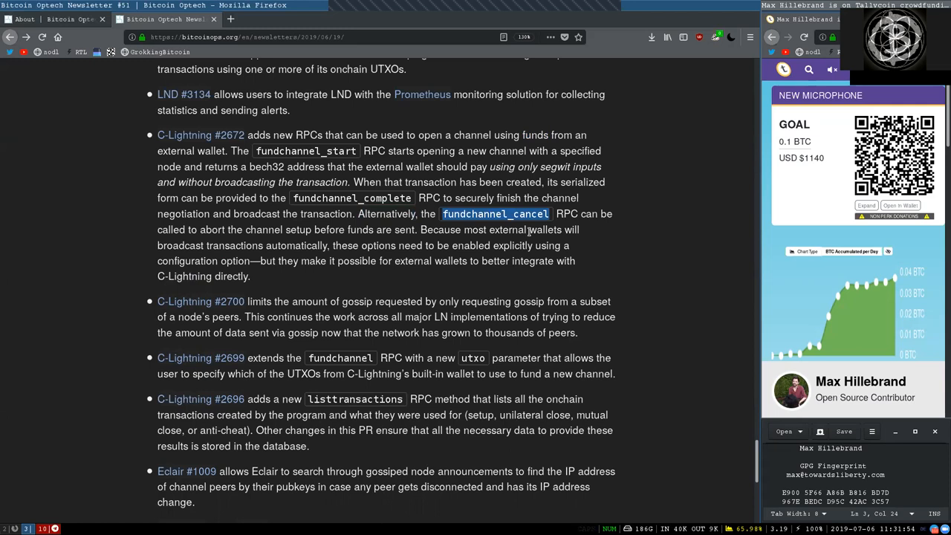
{"action": "mouse_move", "coordinate": [578, 268]}
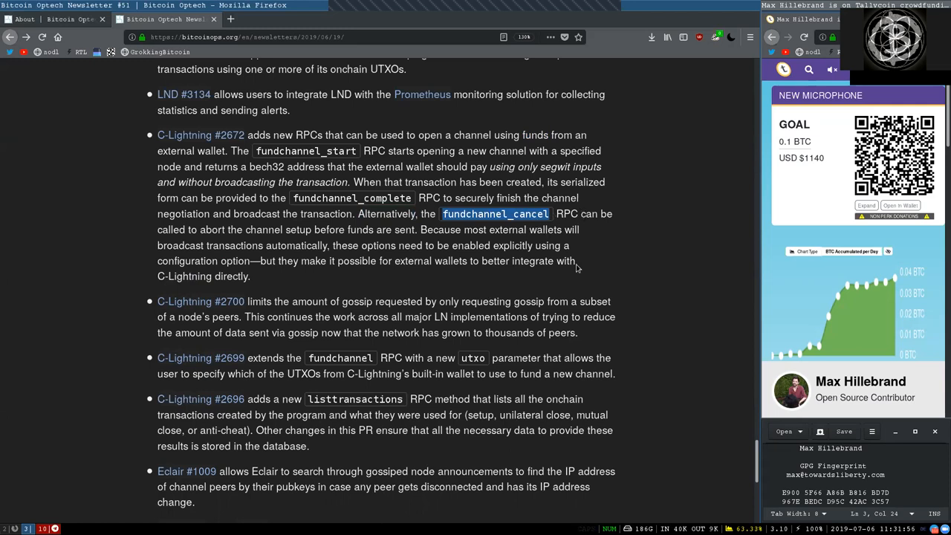
{"action": "double_click", "coordinate": [170, 229]}
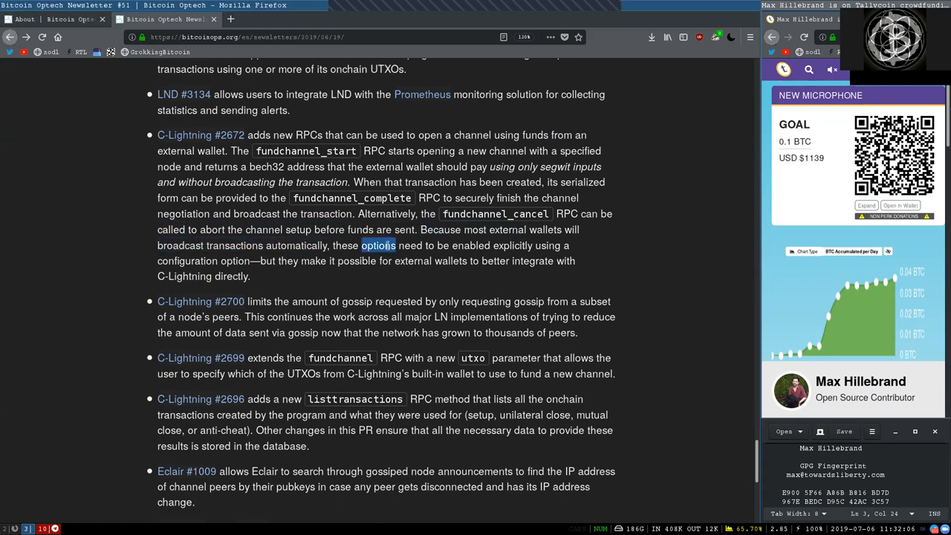
{"action": "double_click", "coordinate": [511, 245]}
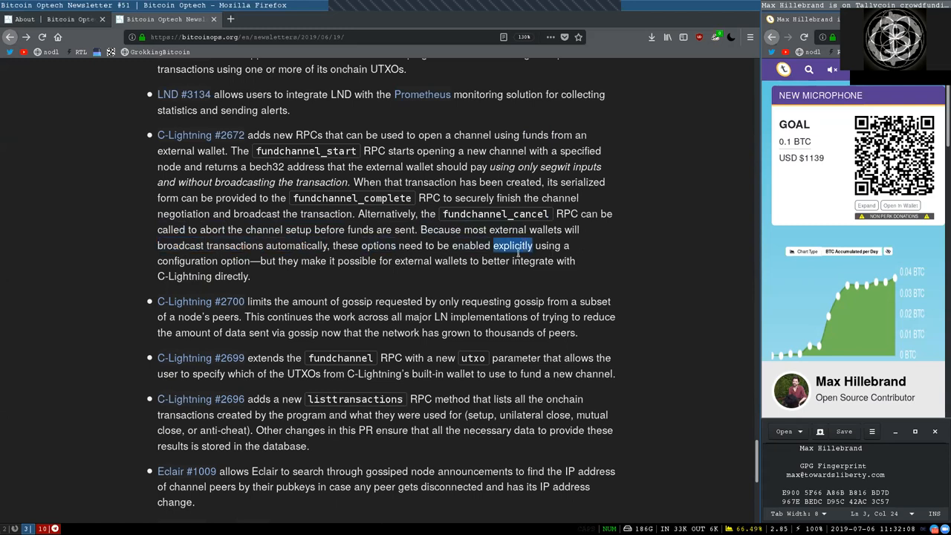
{"action": "left_click_drag", "start_coordinate": [513, 245], "coordinate": [211, 275]}
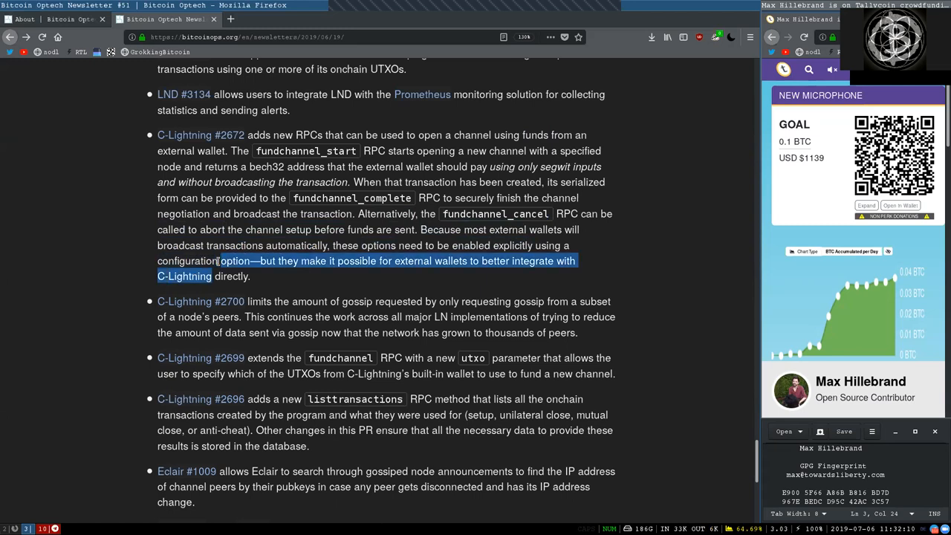
{"action": "left_click", "coordinate": [395, 261]}
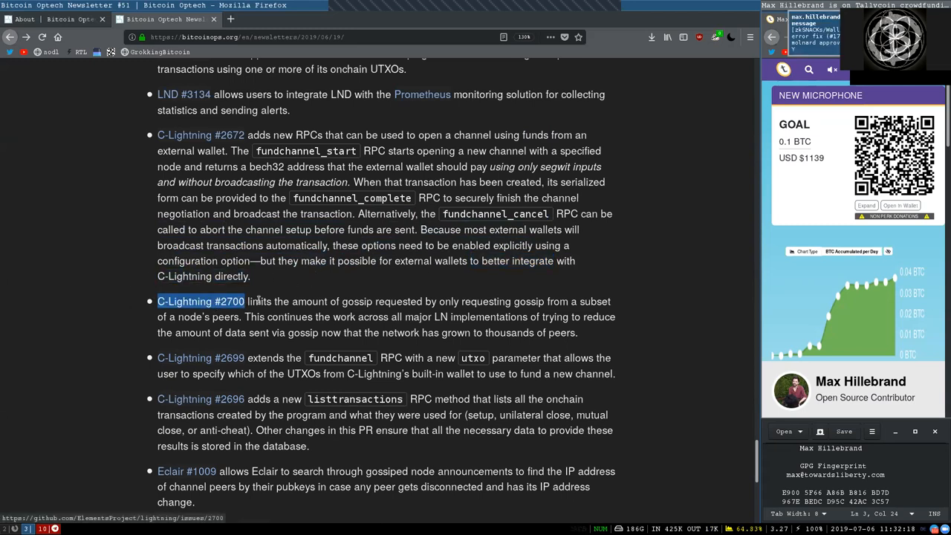
Highlight 'requested', 'all LN implementations', 'thousands of peers' in #2700, then the #2699 item start and 'fundchannel'.
{"action": "double_click", "coordinate": [398, 300]}
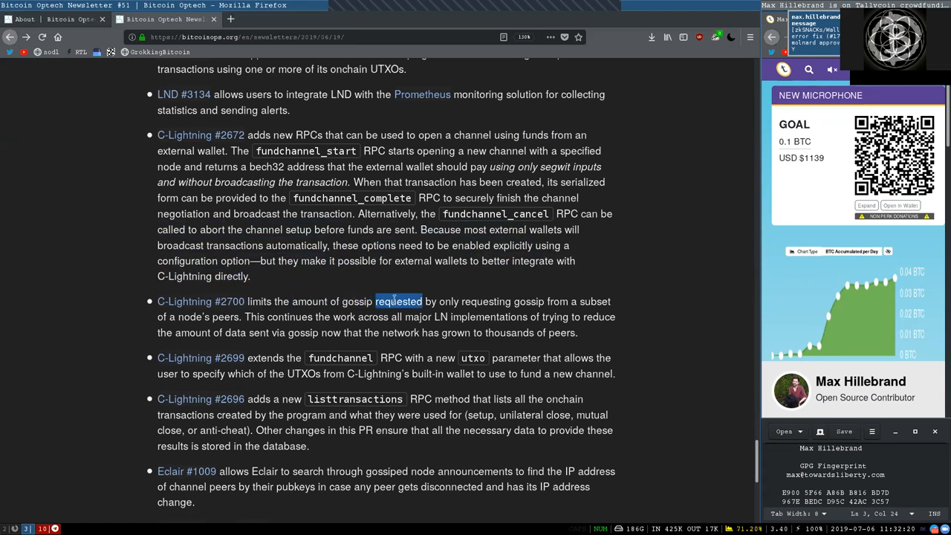
{"action": "double_click", "coordinate": [474, 300]}
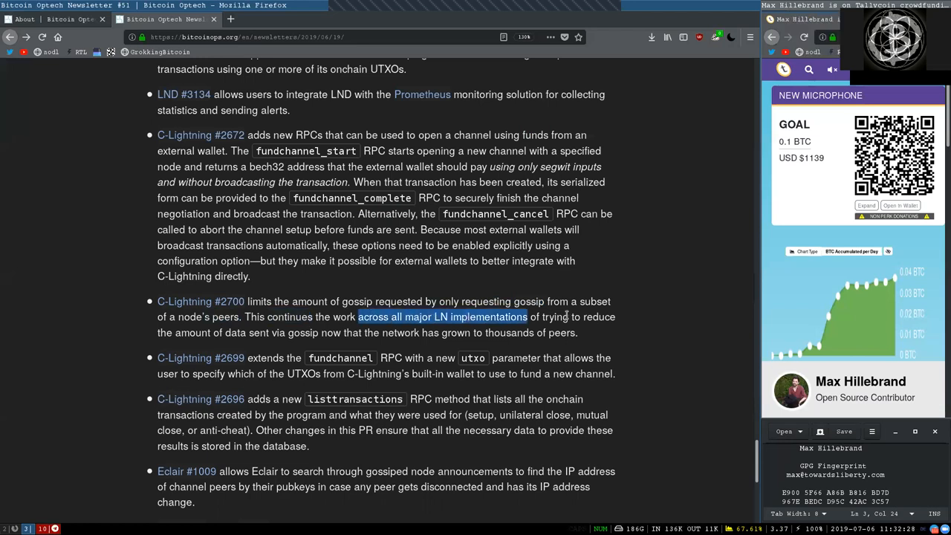
{"action": "double_click", "coordinate": [192, 333]}
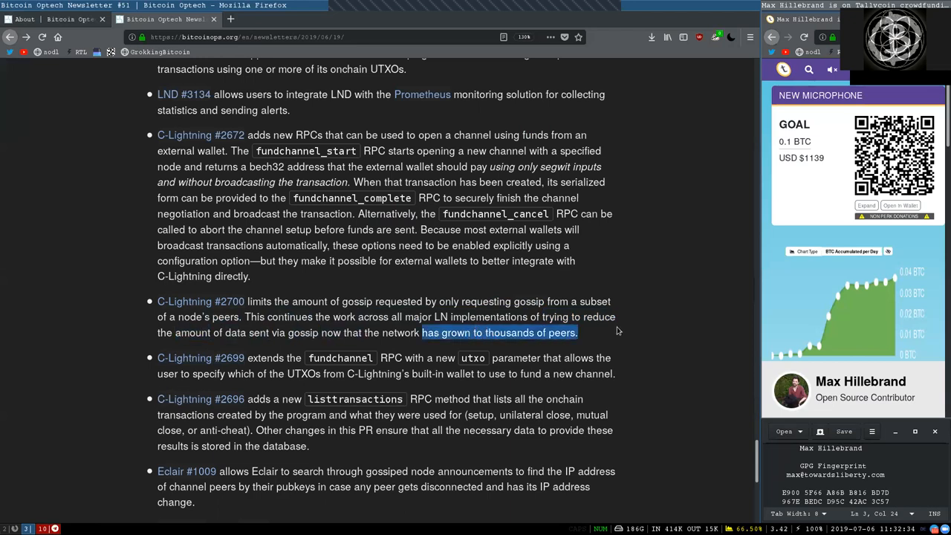
{"action": "double_click", "coordinate": [176, 357]}
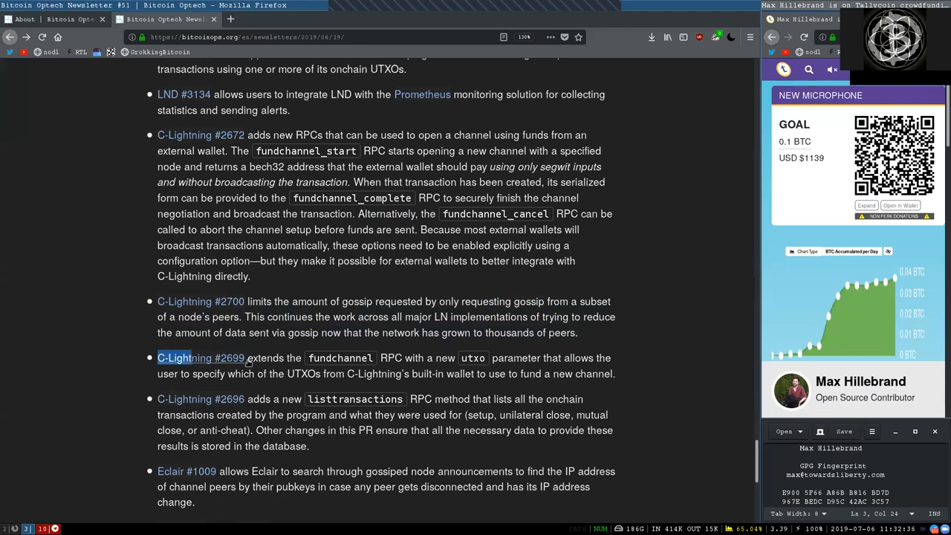
{"action": "left_click", "coordinate": [349, 357]}
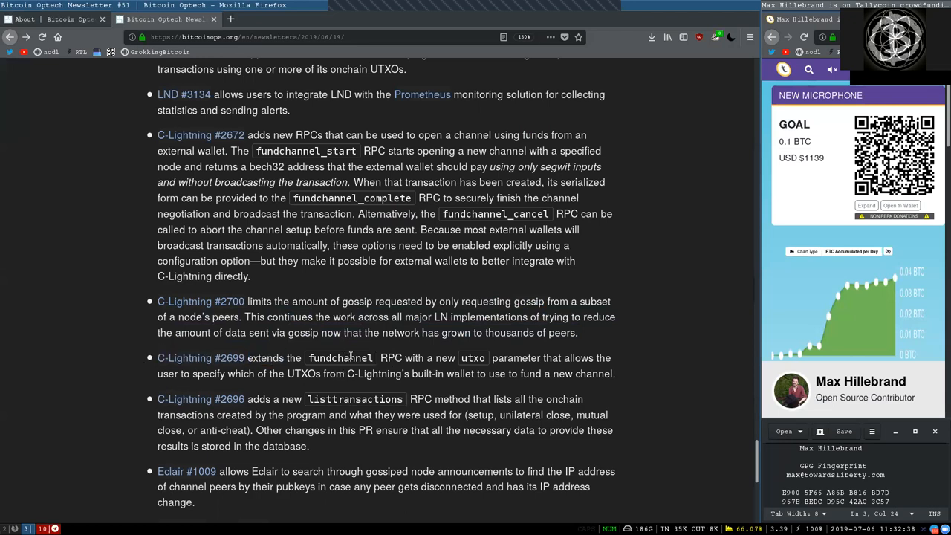
{"action": "double_click", "coordinate": [472, 356]}
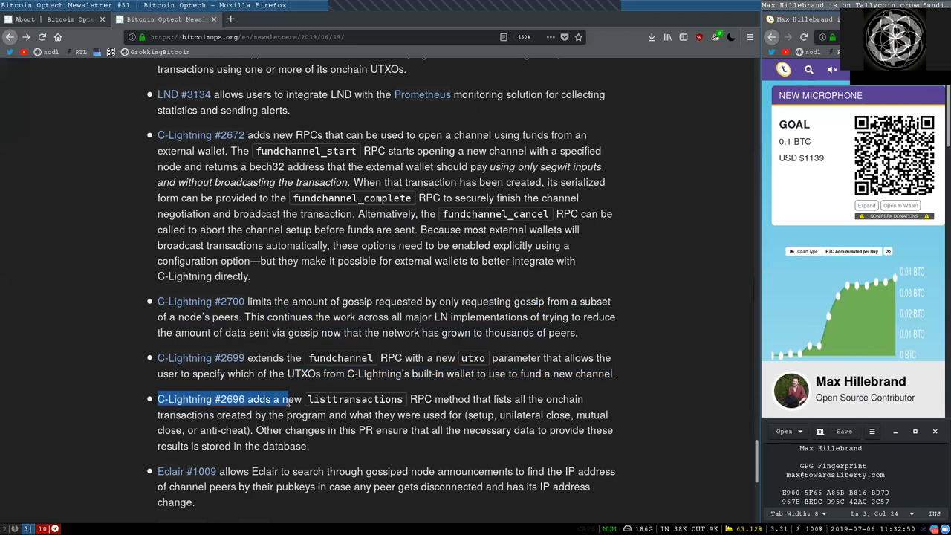
Highlight 'listtransactions', 'the', 'program', 'Other changes' and the next word in the C-Lightning #2696 item.
{"action": "double_click", "coordinate": [353, 398]}
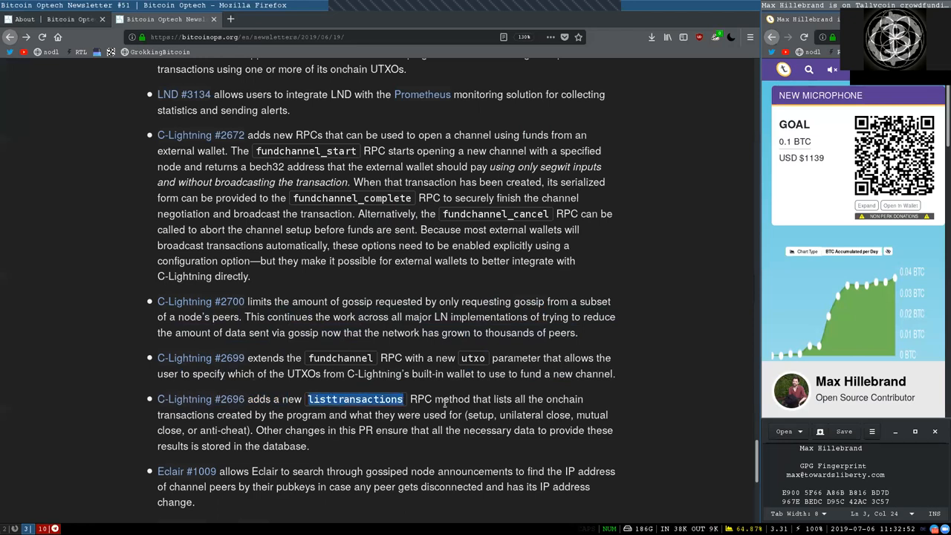
{"action": "double_click", "coordinate": [535, 398]}
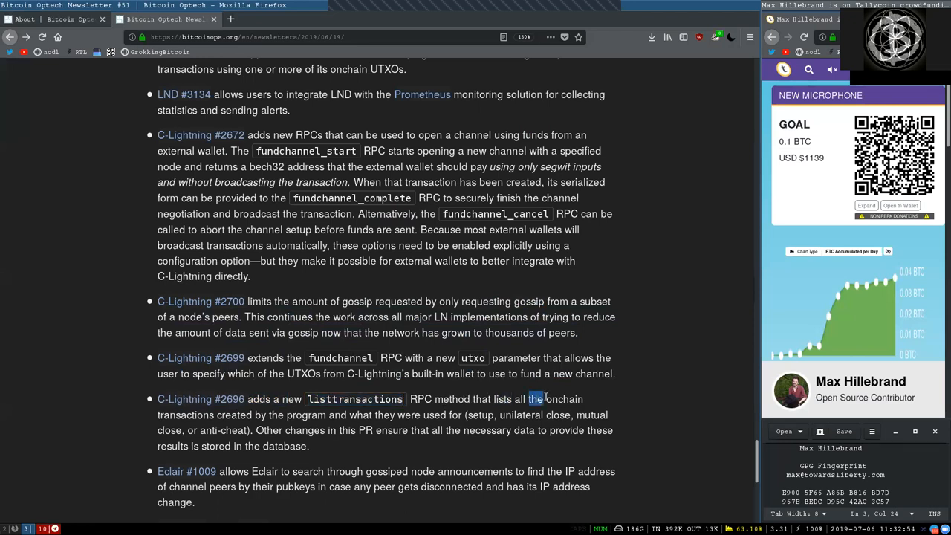
{"action": "double_click", "coordinate": [306, 414]}
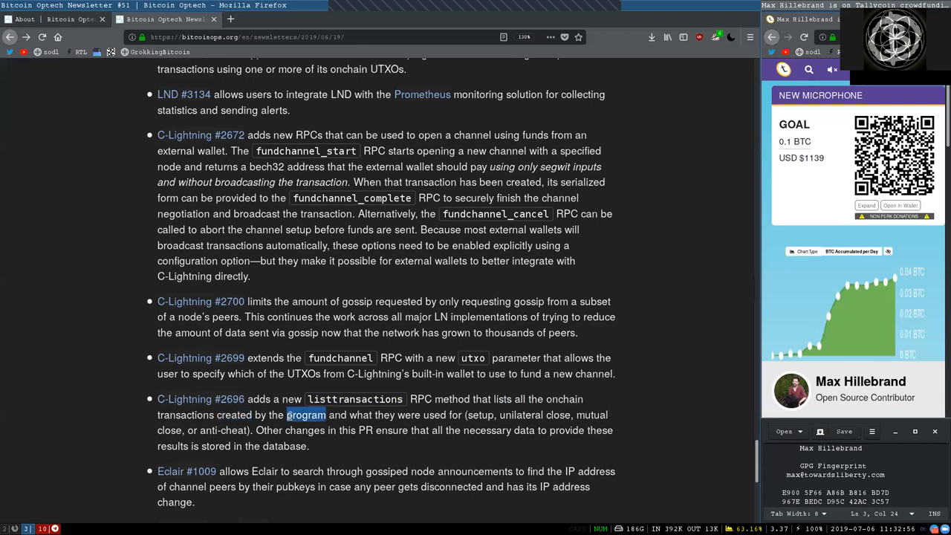
{"action": "left_click", "coordinate": [478, 416]}
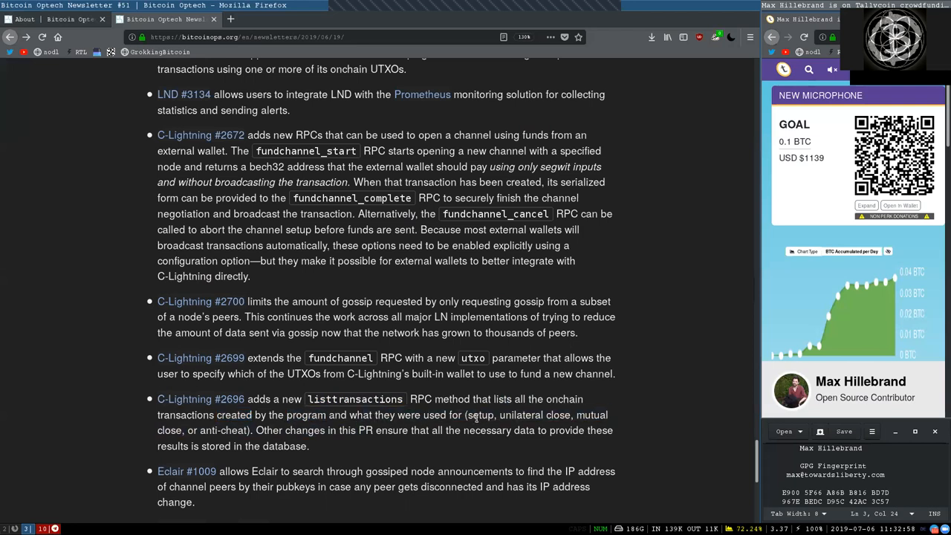
{"action": "double_click", "coordinate": [534, 415]}
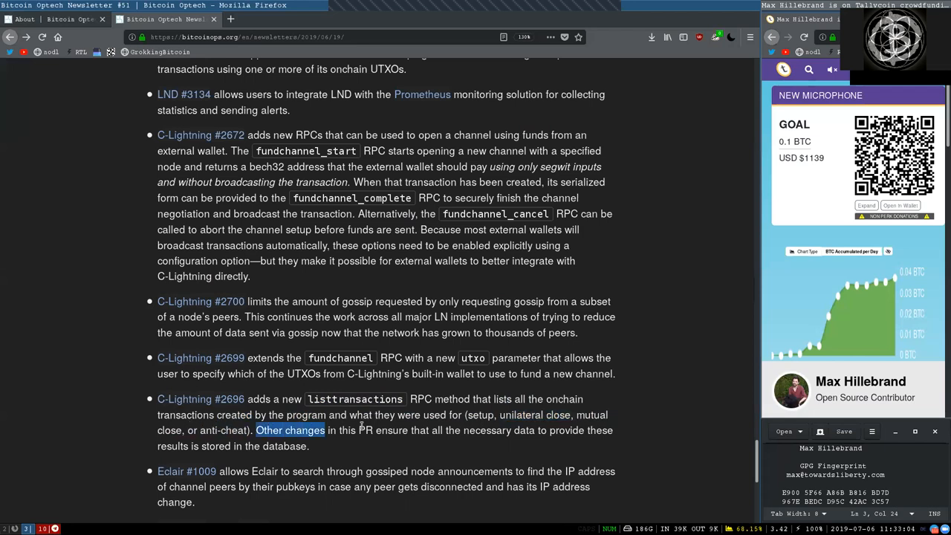
{"action": "double_click", "coordinate": [389, 431]}
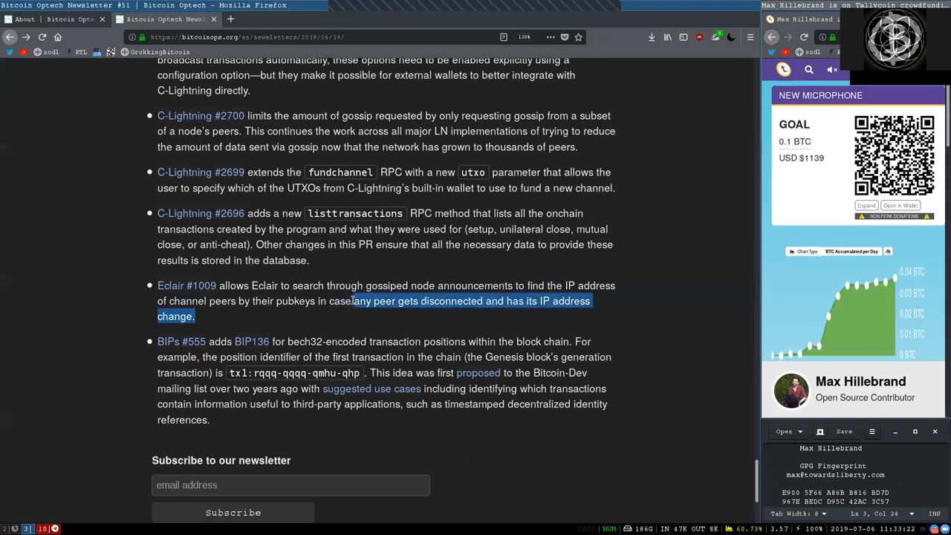
Highlight words and a phrase in the BIPs #555 item, finishing on the 'Subscribe to our newsletter' heading.
{"action": "left_click", "coordinate": [510, 305]}
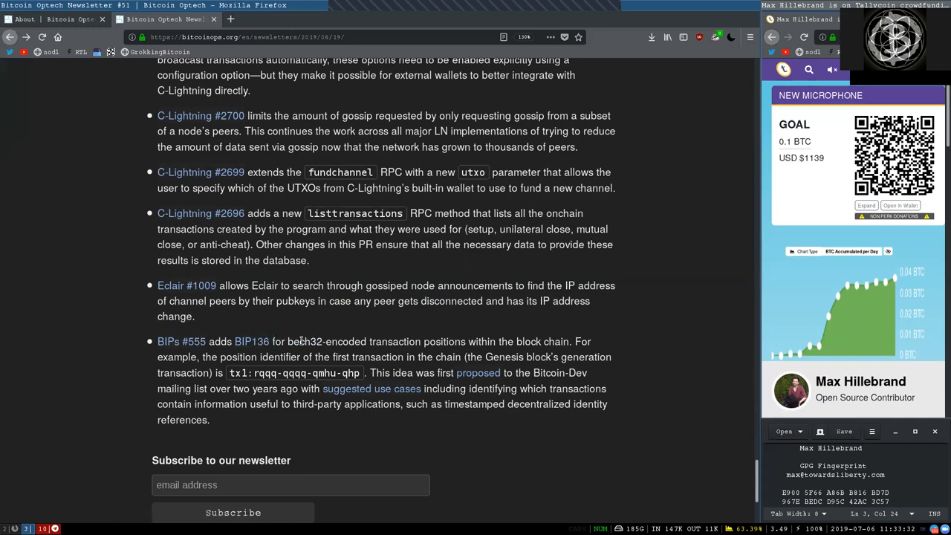
{"action": "double_click", "coordinate": [395, 340]}
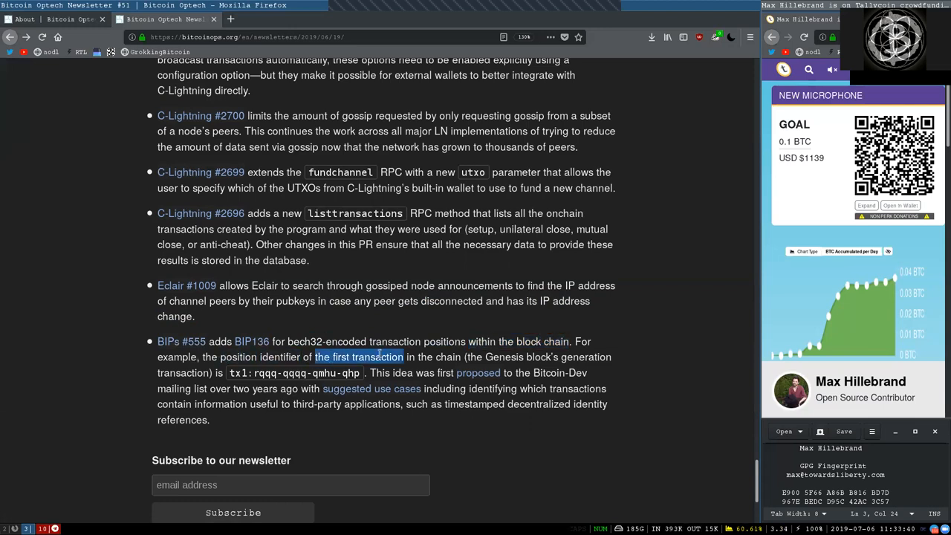
{"action": "left_click", "coordinate": [531, 357]}
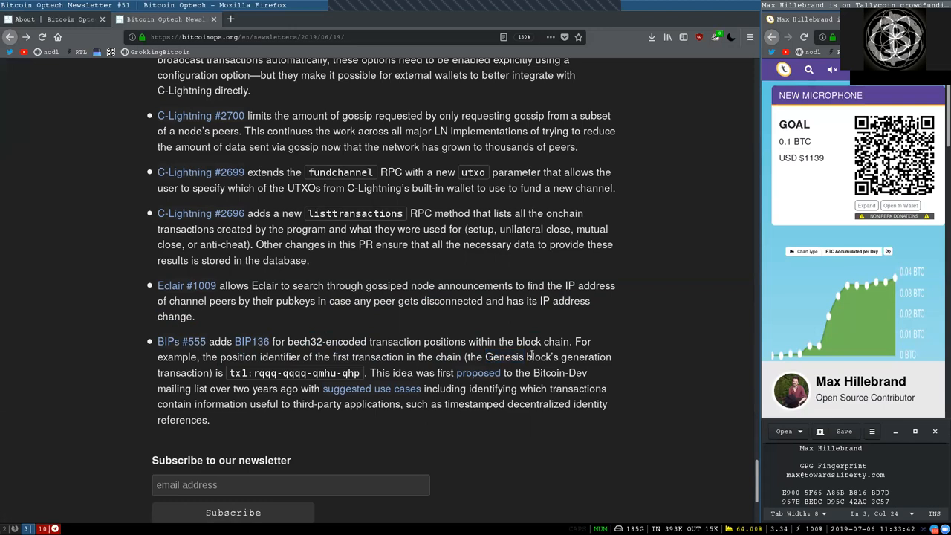
{"action": "double_click", "coordinate": [181, 372]}
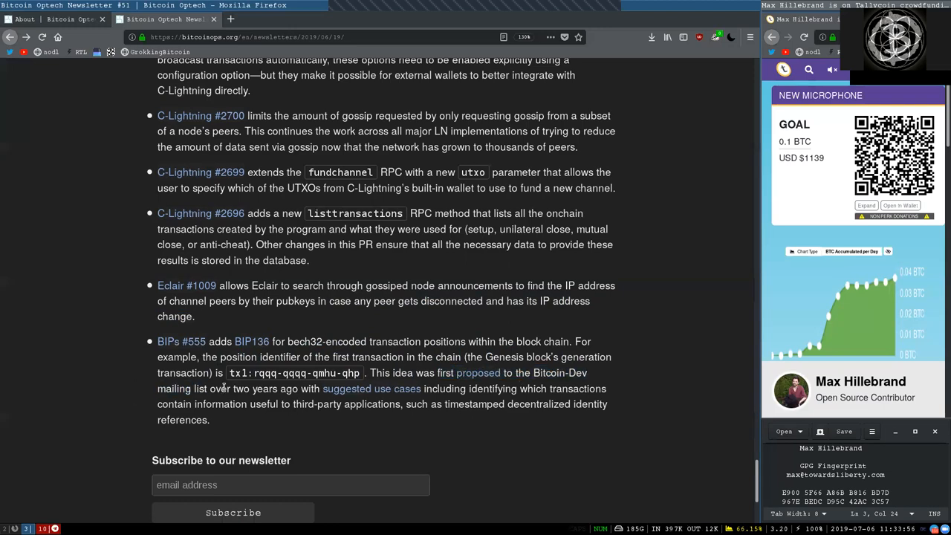
{"action": "left_click_drag", "start_coordinate": [300, 389], "coordinate": [464, 389]}
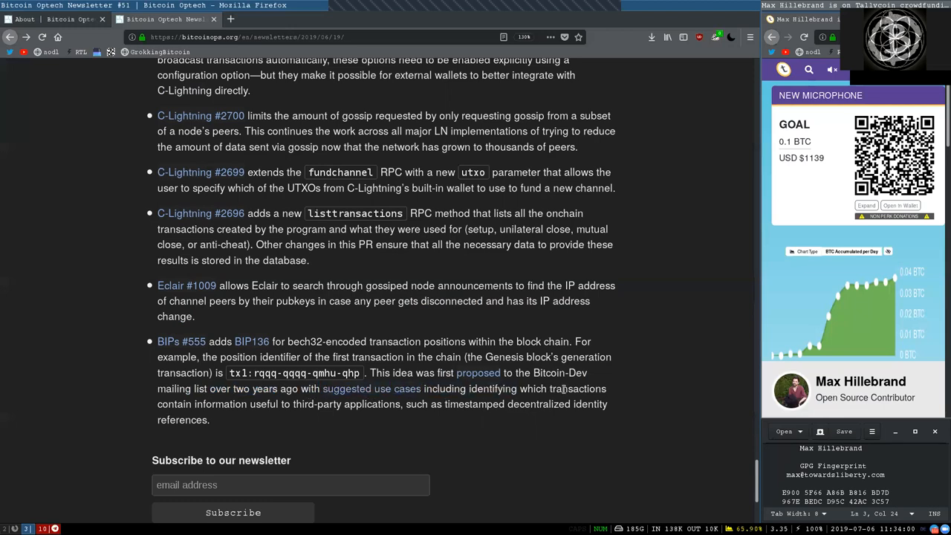
{"action": "mouse_move", "coordinate": [318, 416]}
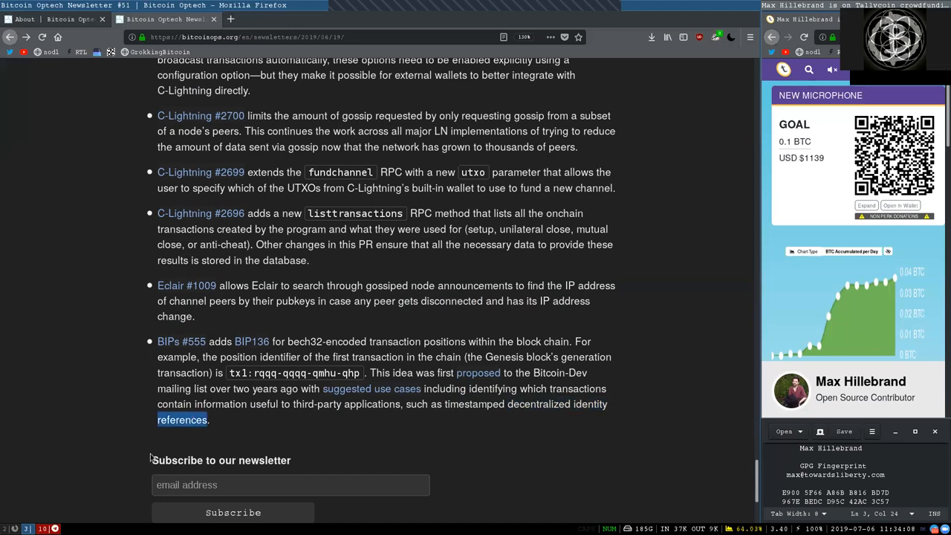
{"action": "double_click", "coordinate": [220, 461]}
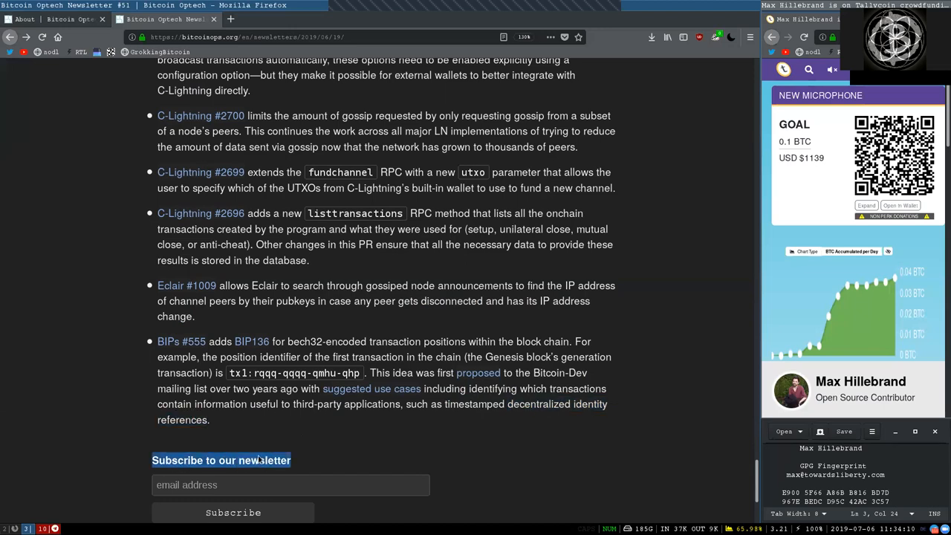
Switch to the Optech About page, scroll to its top and bring up the stop-recording options.
{"action": "left_click", "coordinate": [24, 18]}
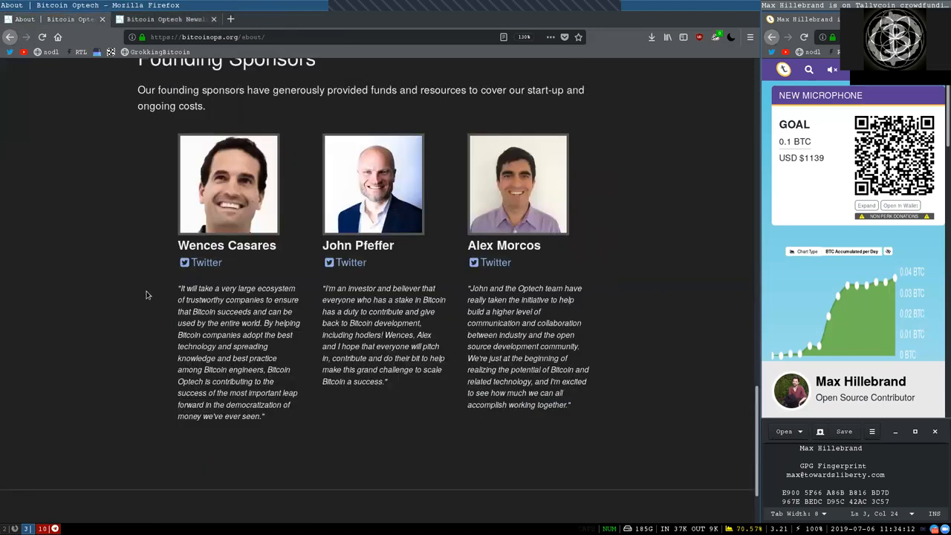
{"action": "scroll", "scroll_direction": "up", "scroll_amount": 3}
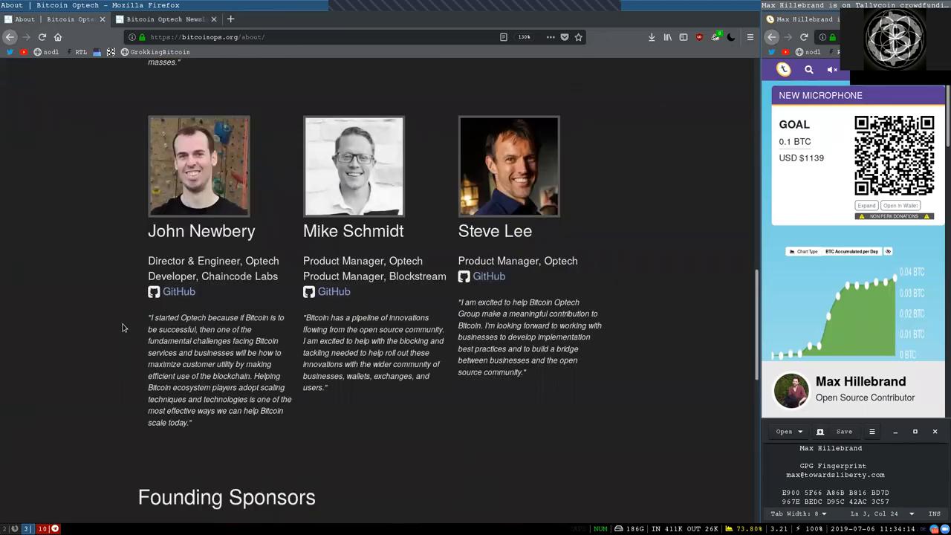
{"action": "scroll", "scroll_direction": "up", "scroll_amount": 3}
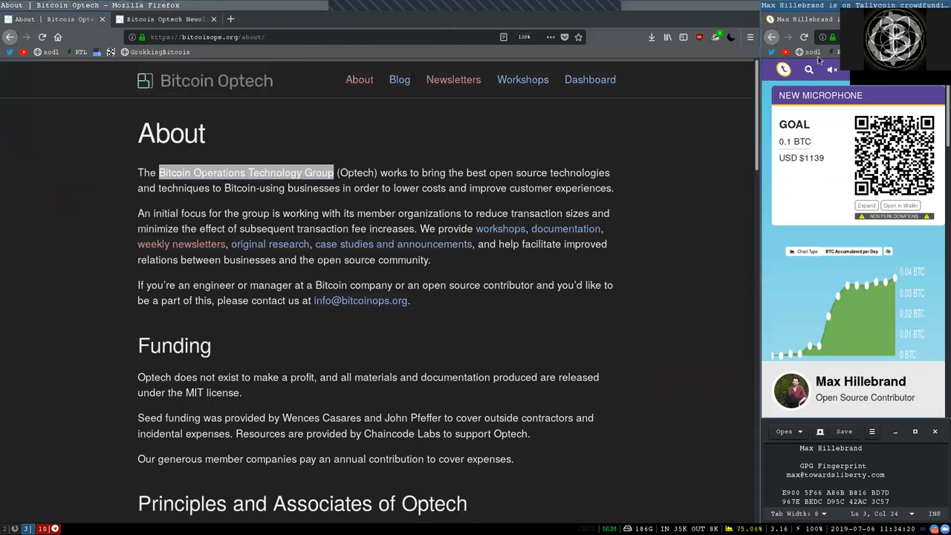
{"action": "left_click", "coordinate": [611, 32]}
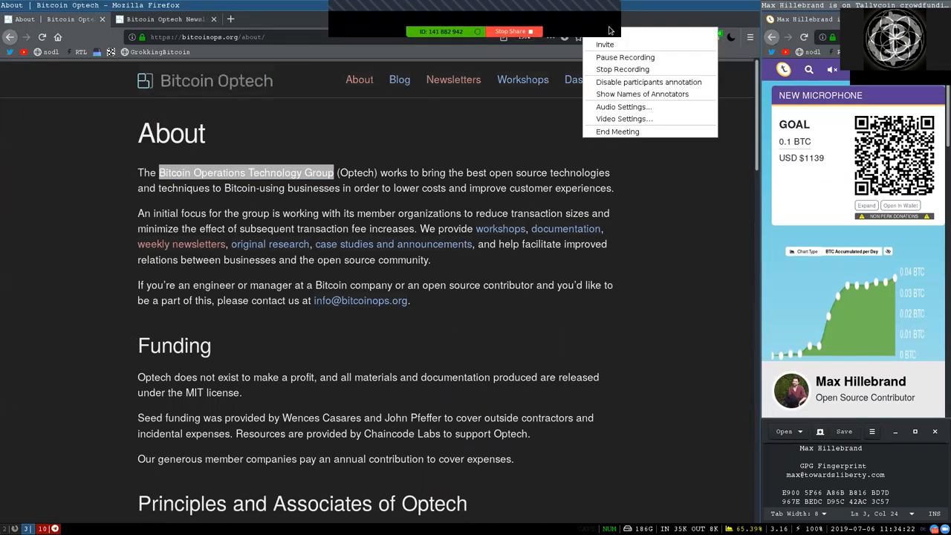
{"action": "mouse_move", "coordinate": [622, 68]}
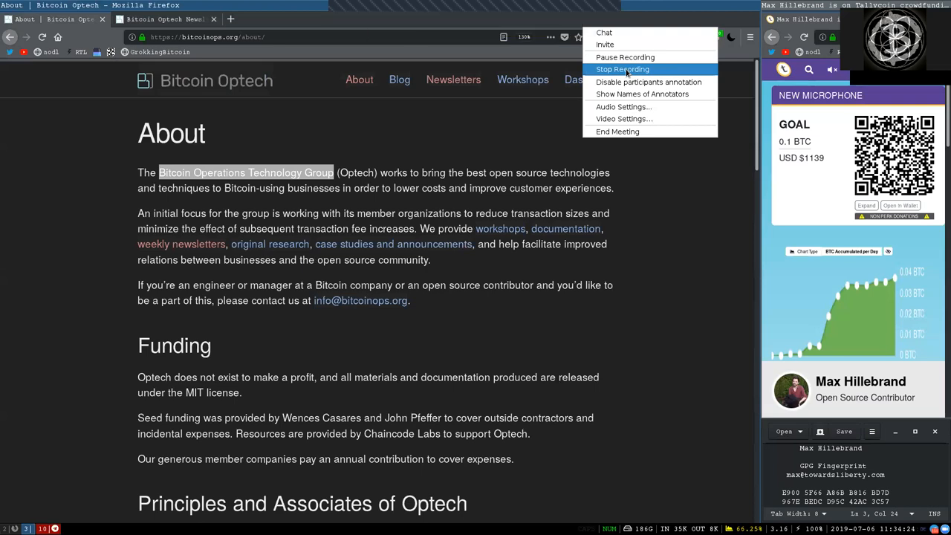